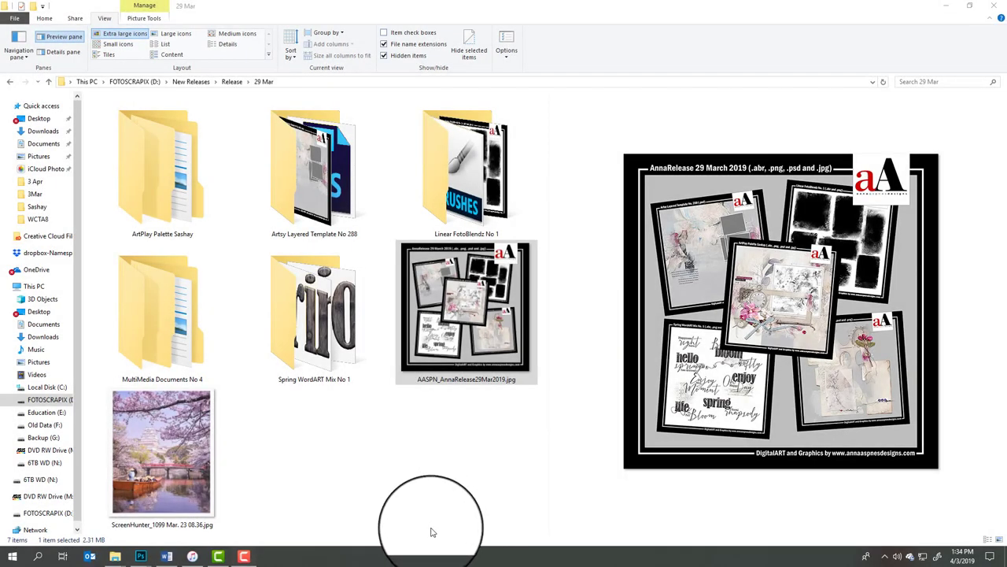
mouse_move(431, 535)
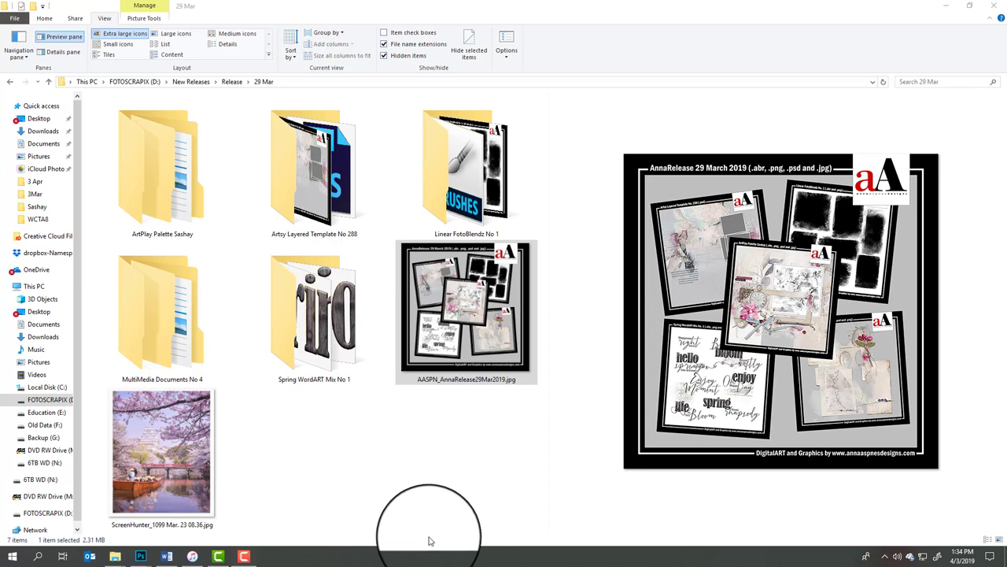
mouse_move(711, 346)
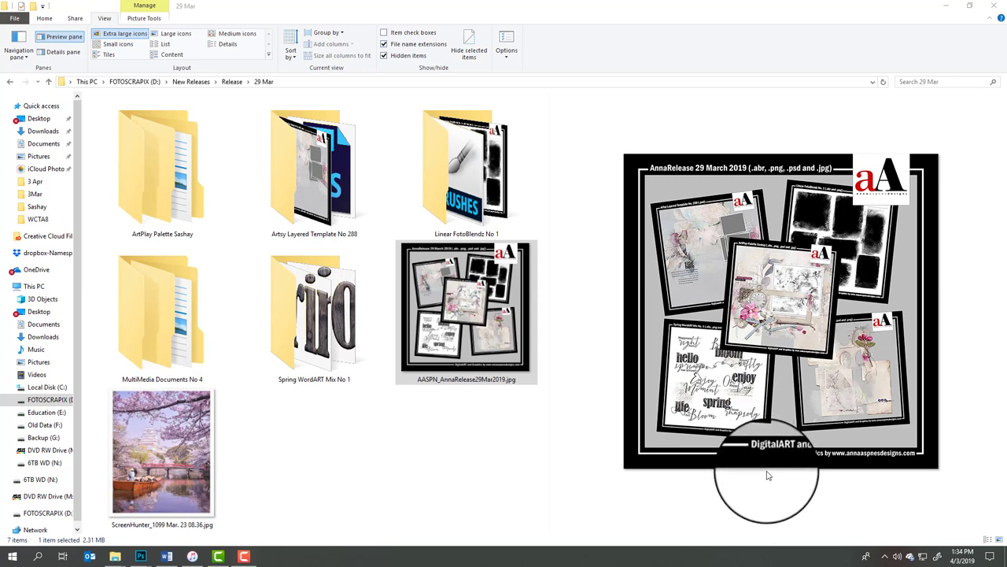
mouse_move(762, 478)
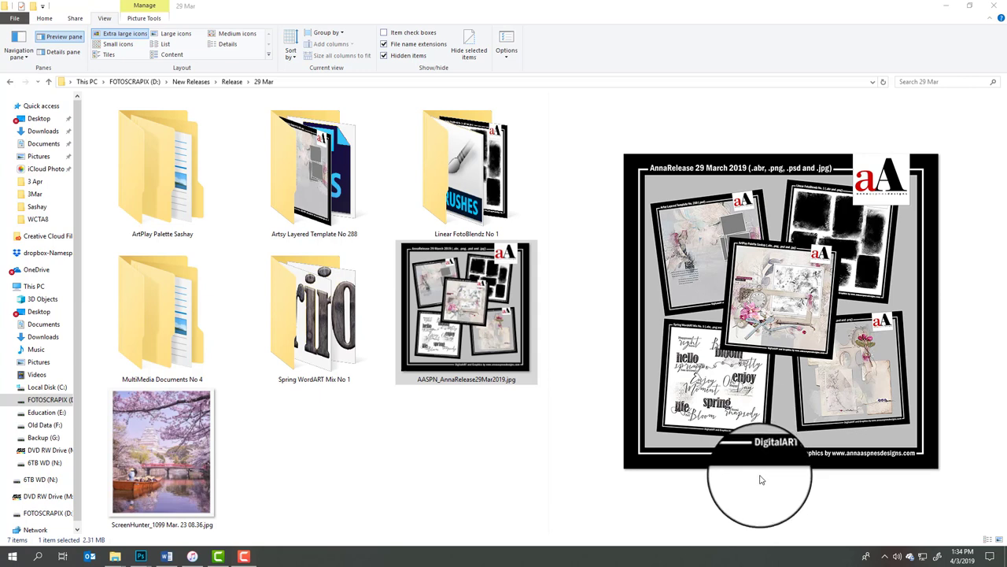
mouse_move(758, 481)
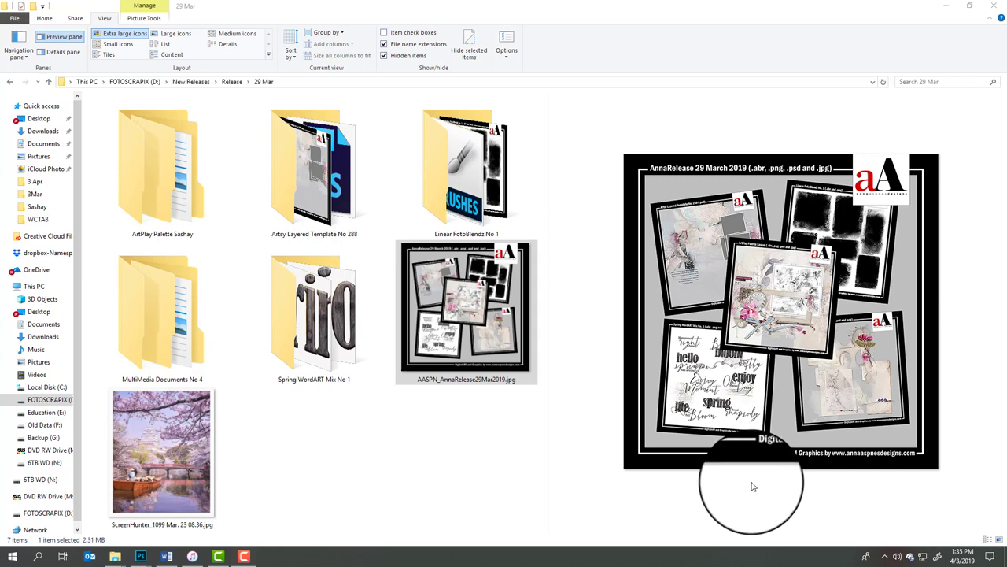
mouse_move(750, 490)
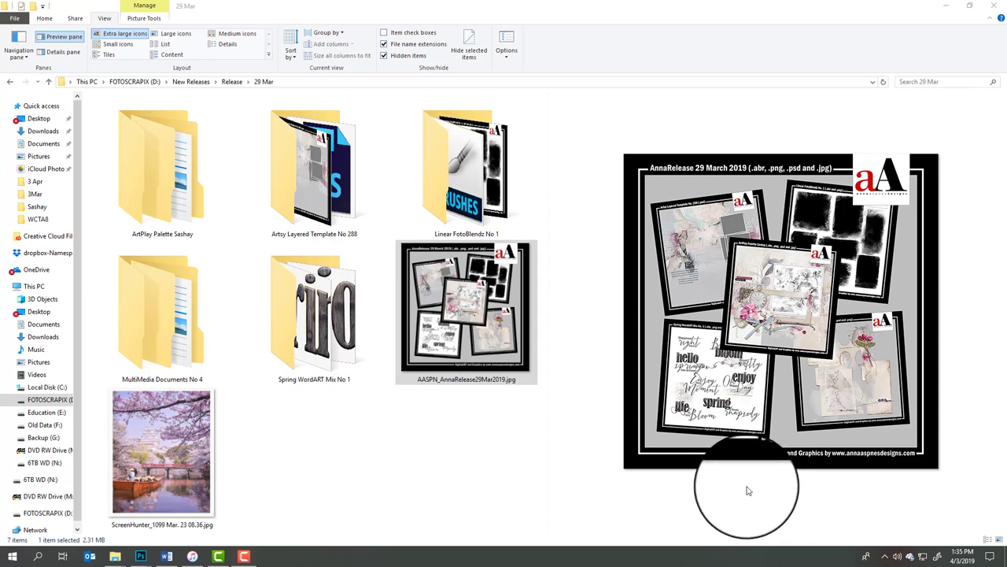
mouse_move(732, 491)
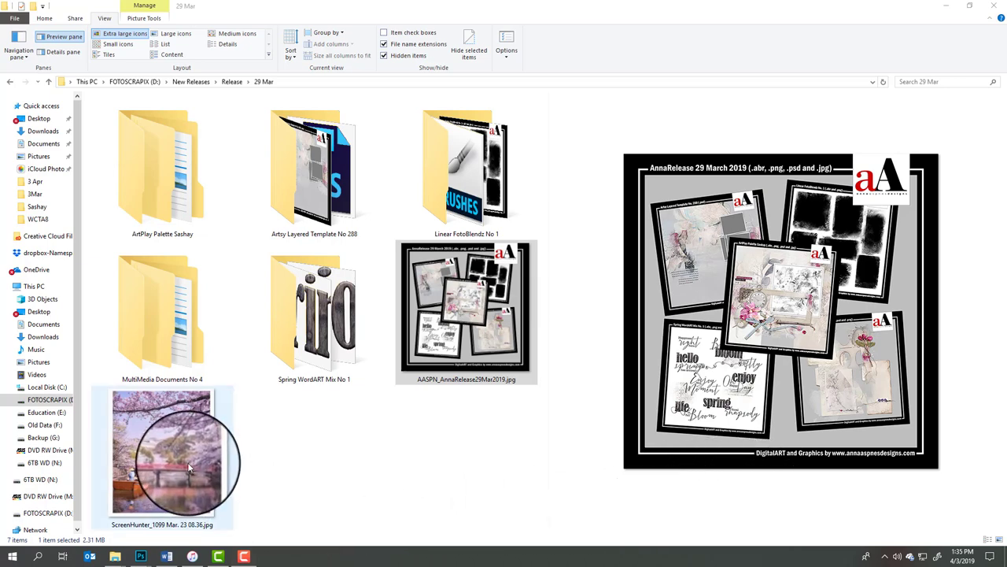
Step: Preview the cherry-blossom castle ScreenHunter photo large in the Preview pane
left_click(161, 450)
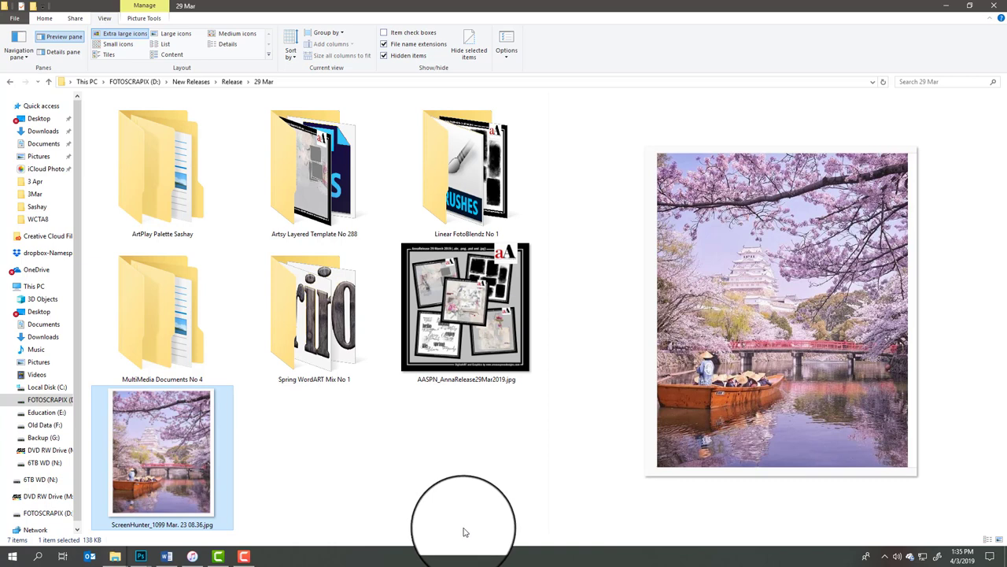
mouse_move(460, 535)
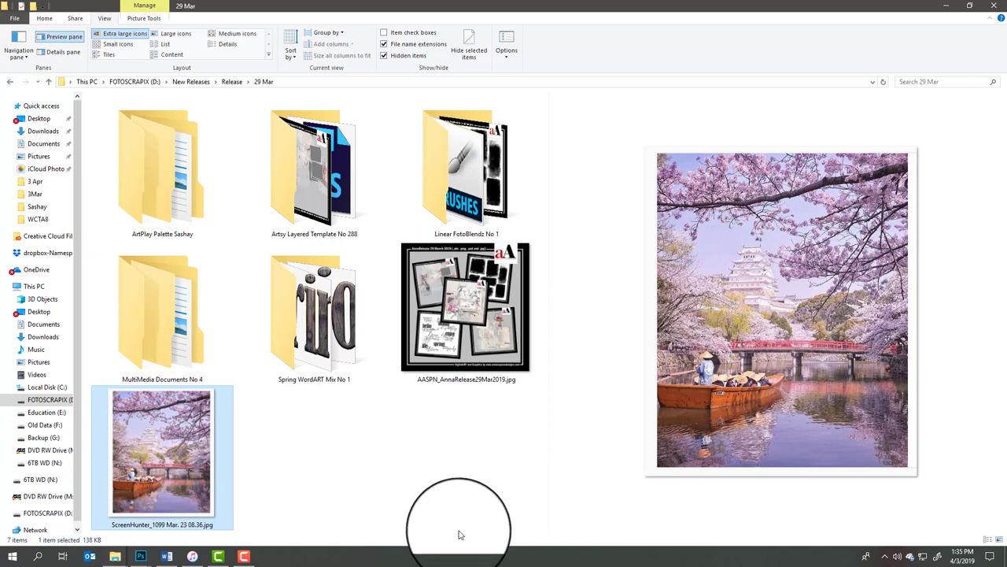
mouse_move(460, 538)
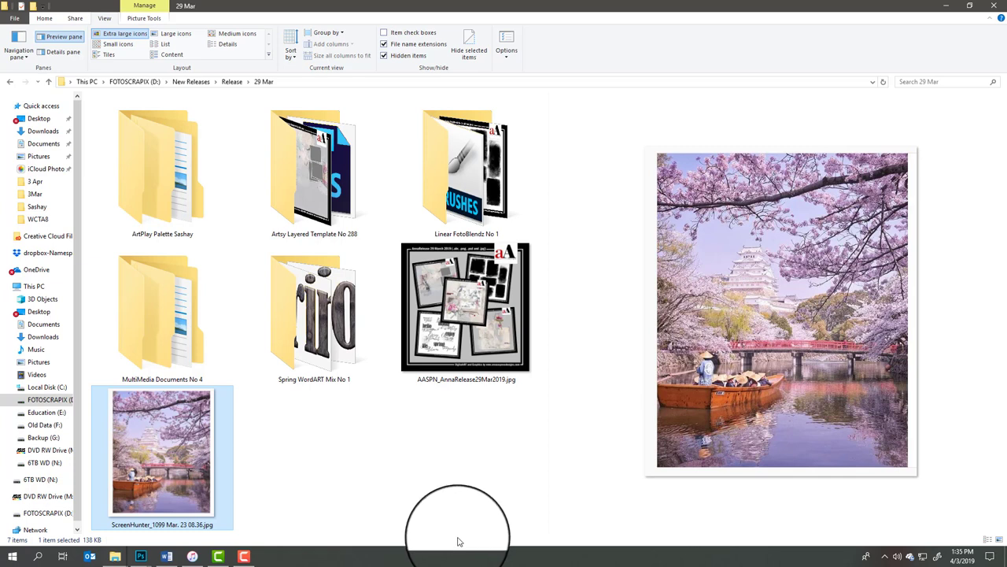
mouse_move(460, 541)
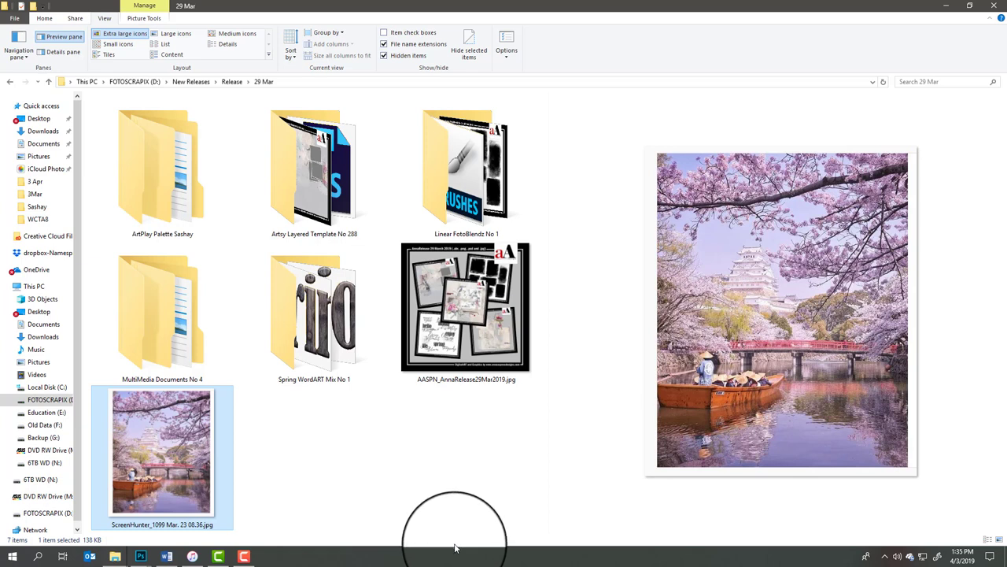
mouse_move(453, 551)
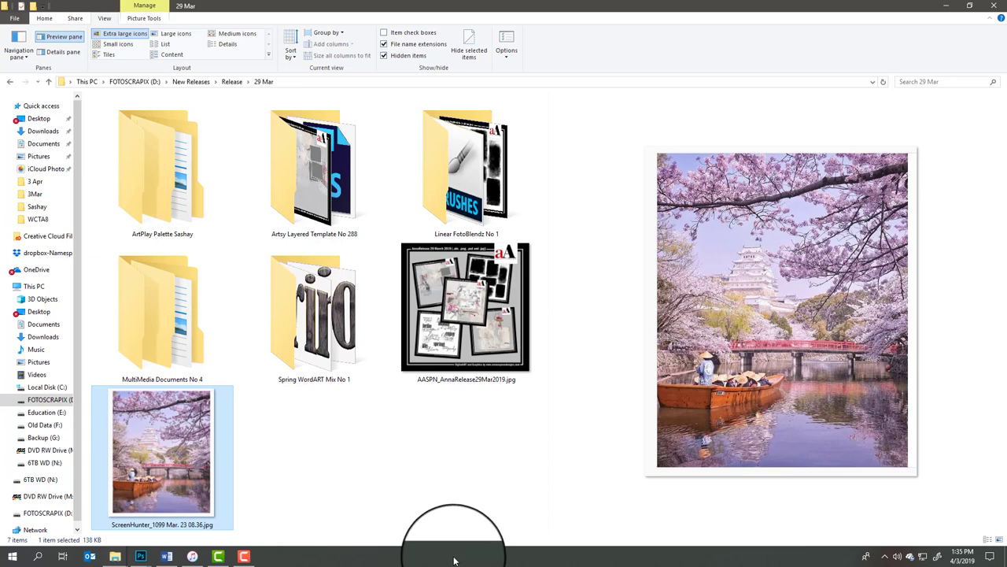
mouse_move(453, 538)
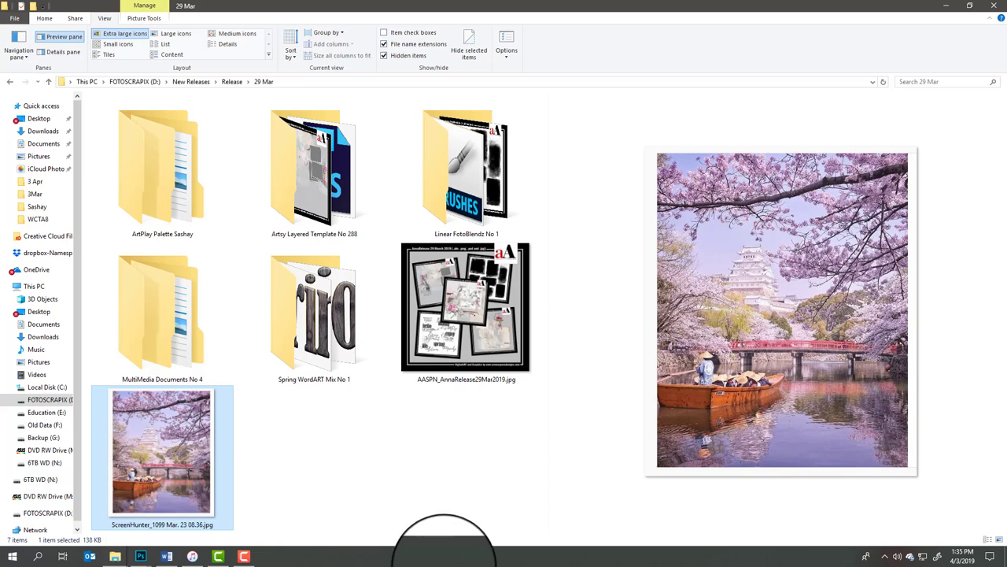
mouse_move(432, 538)
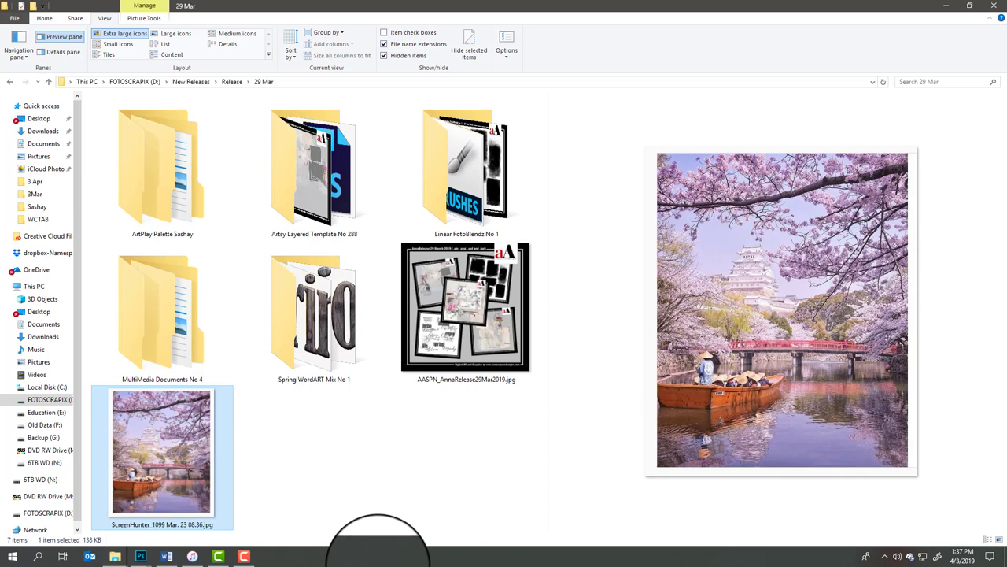
mouse_move(207, 322)
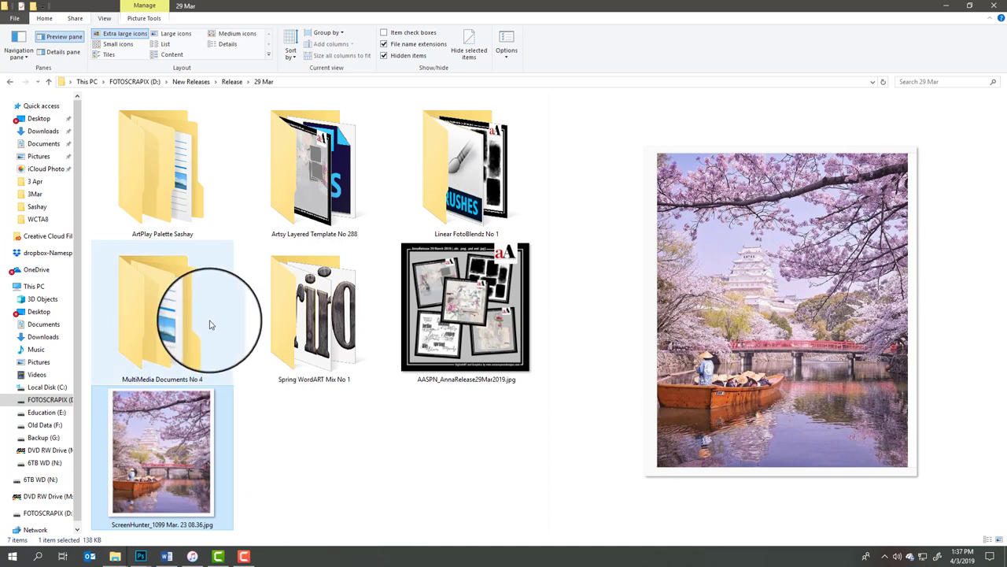
mouse_move(346, 330)
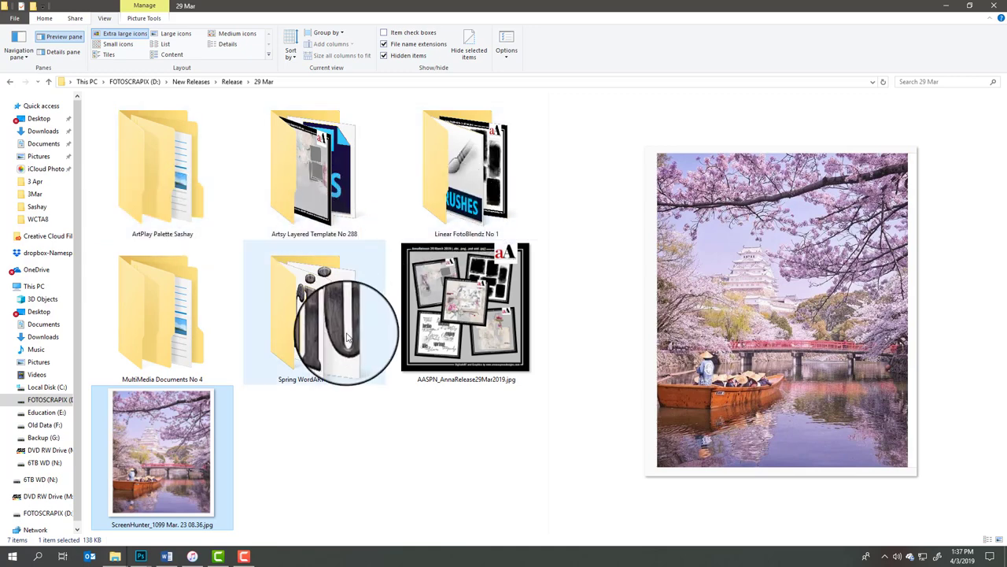
mouse_move(173, 314)
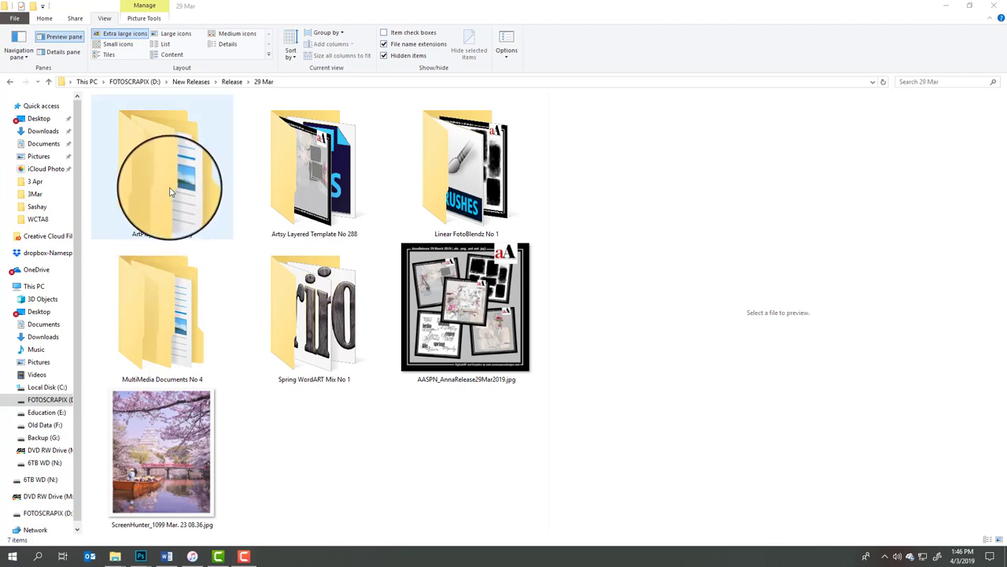
Step: Navigate into ArtPlay Palette Sashay, then into its Sashay A subfolder
double_click(161, 165)
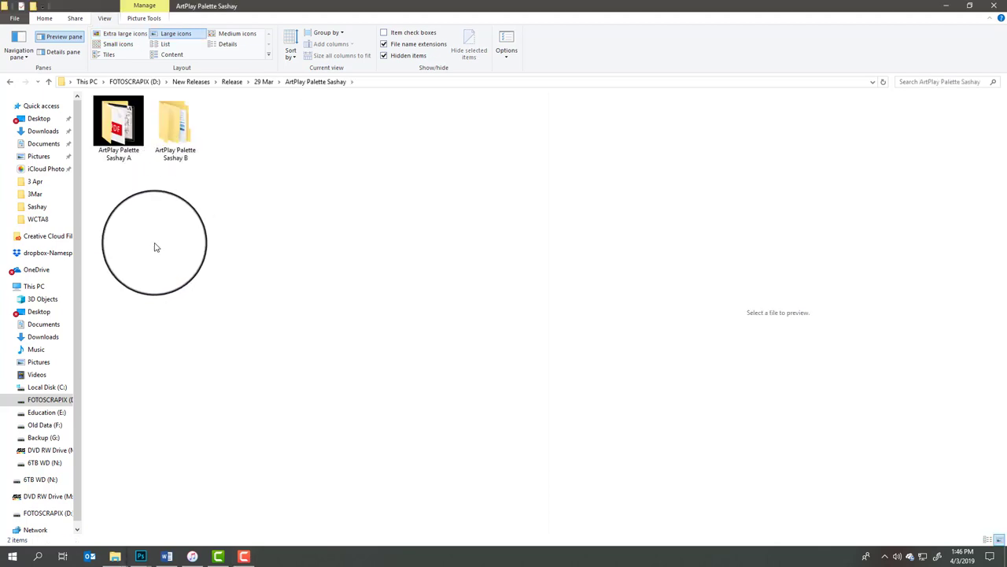
left_click(124, 33)
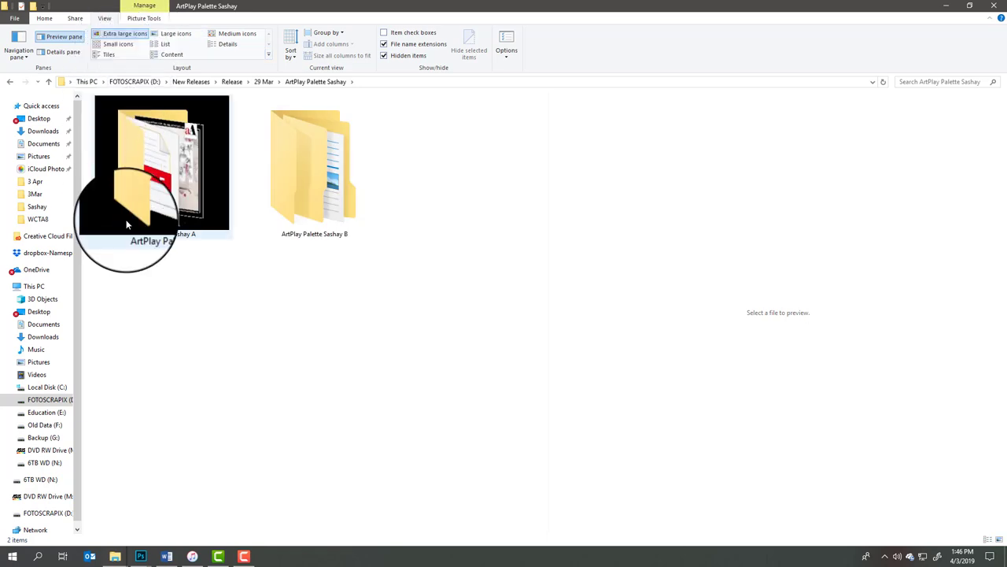
mouse_move(277, 416)
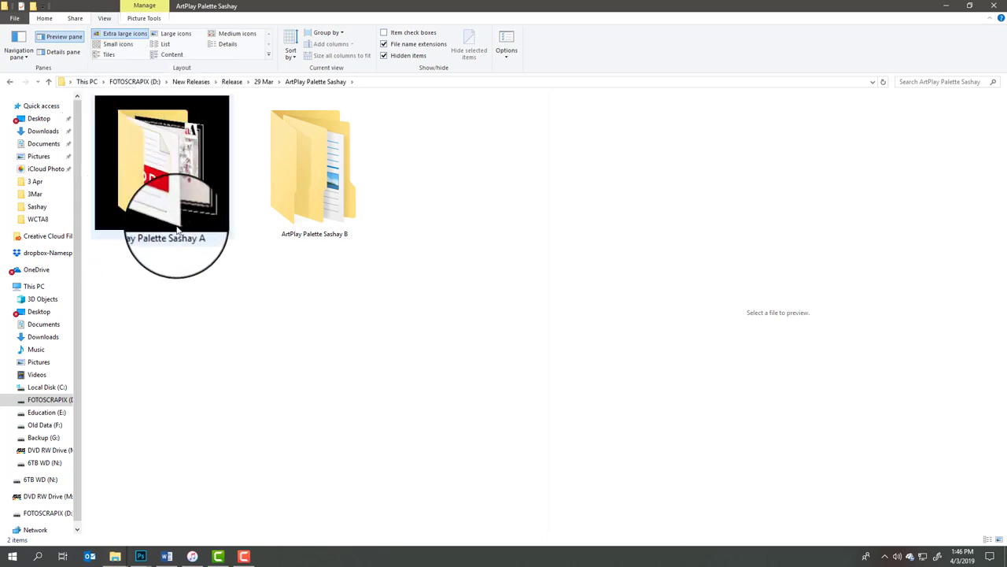
mouse_move(223, 187)
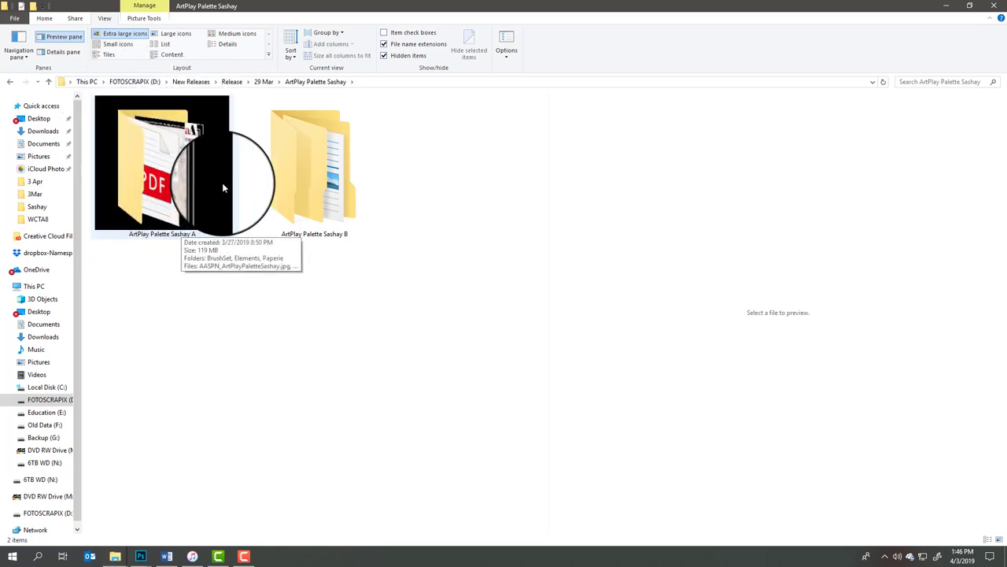
mouse_move(195, 291)
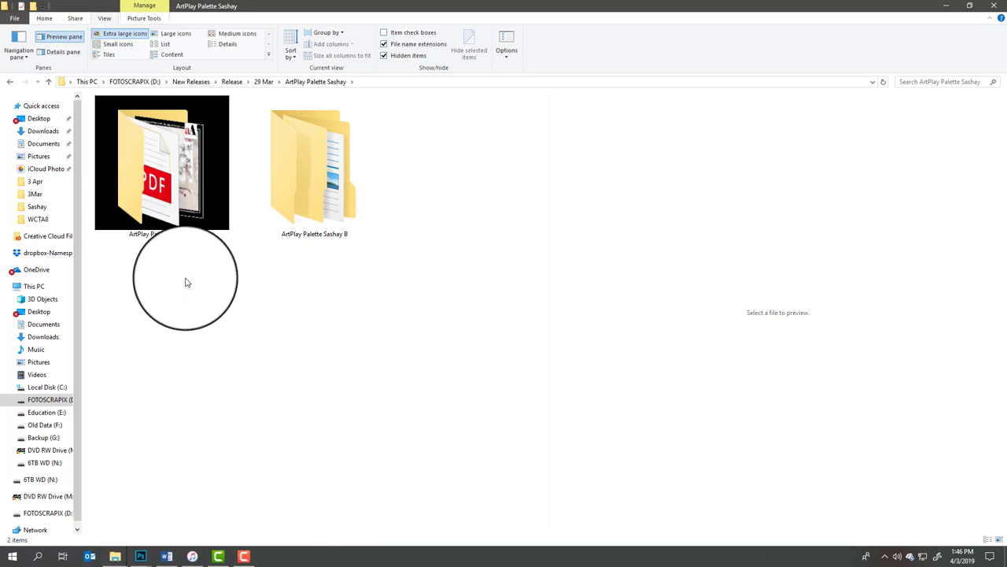
left_click(162, 165)
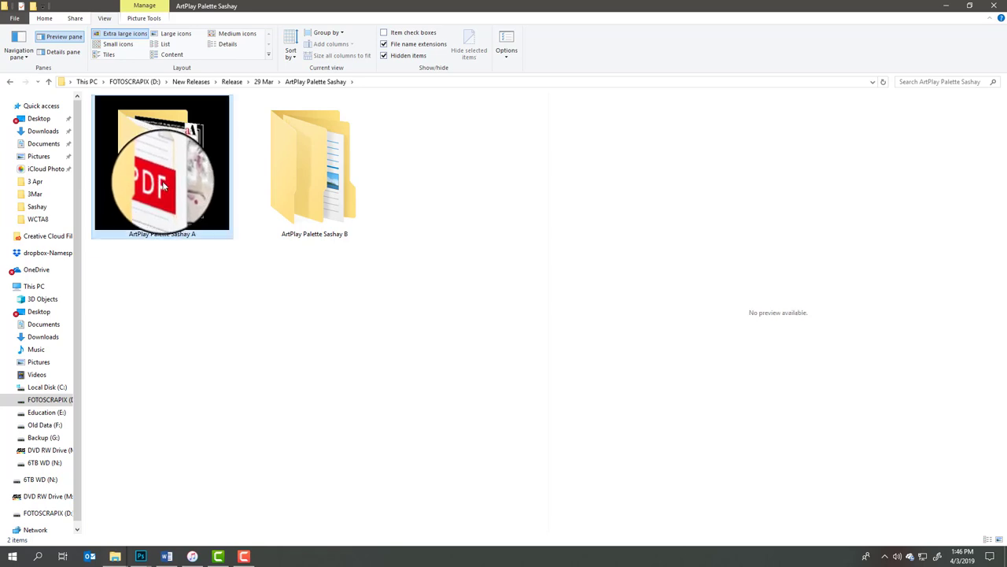
double_click(162, 165)
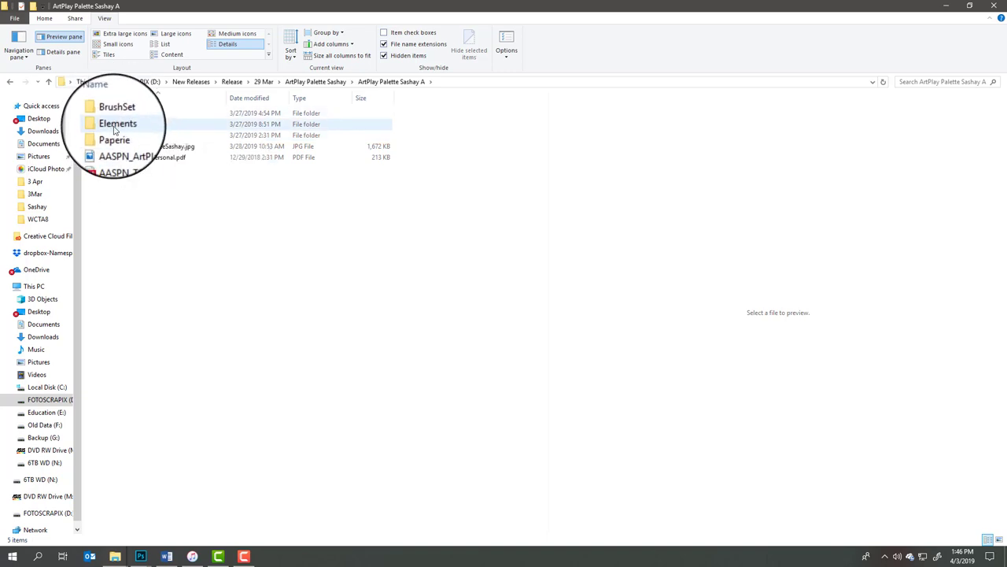
Step: Enter the Paperie folder and preview ArtyPaper1, then ArtyPaper2
double_click(115, 139)
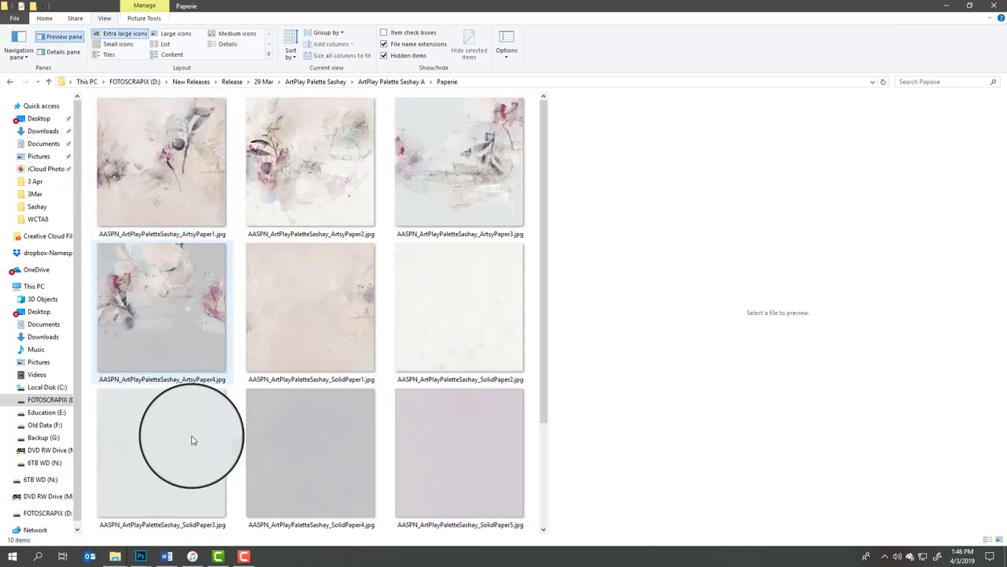
mouse_move(189, 460)
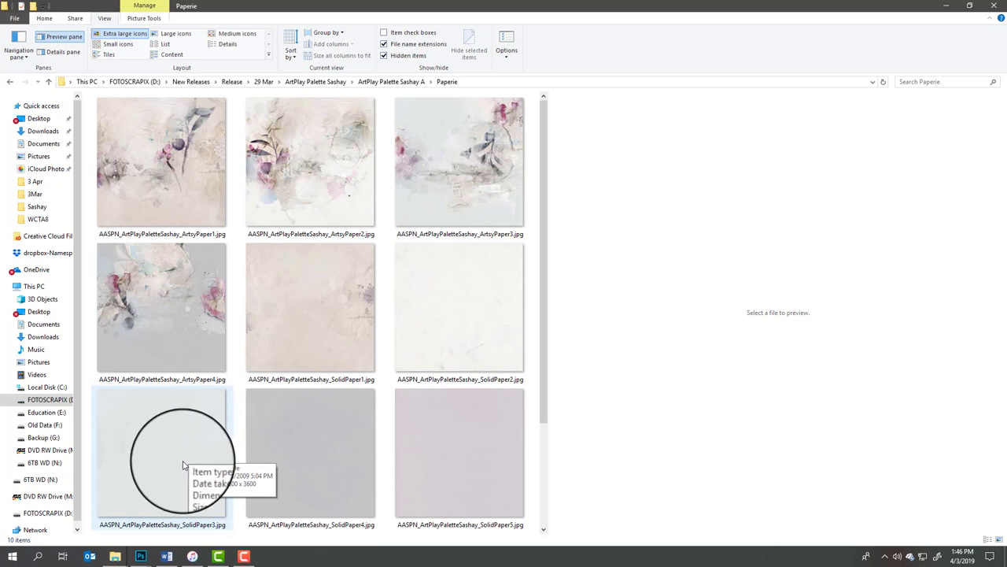
left_click(160, 162)
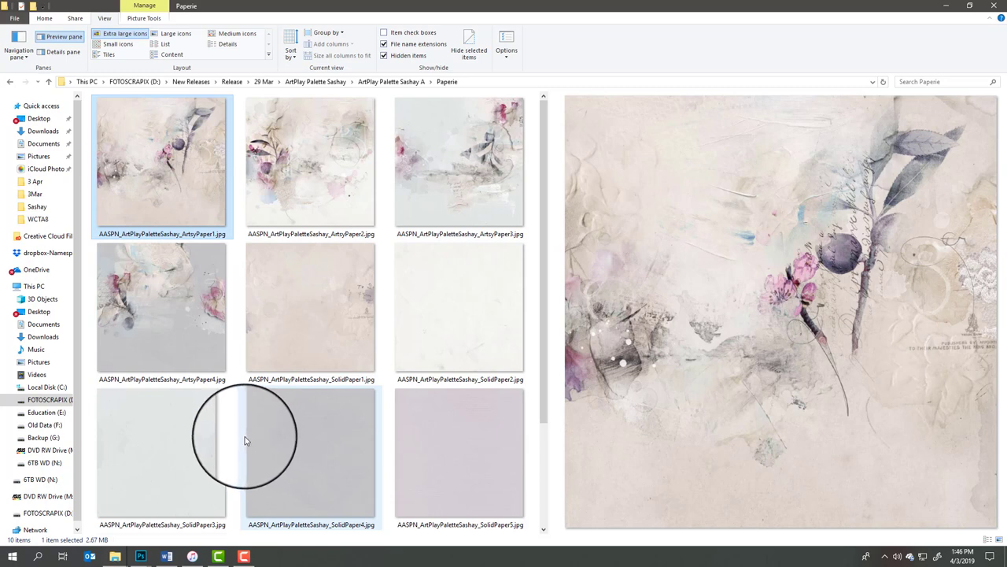
mouse_move(244, 439)
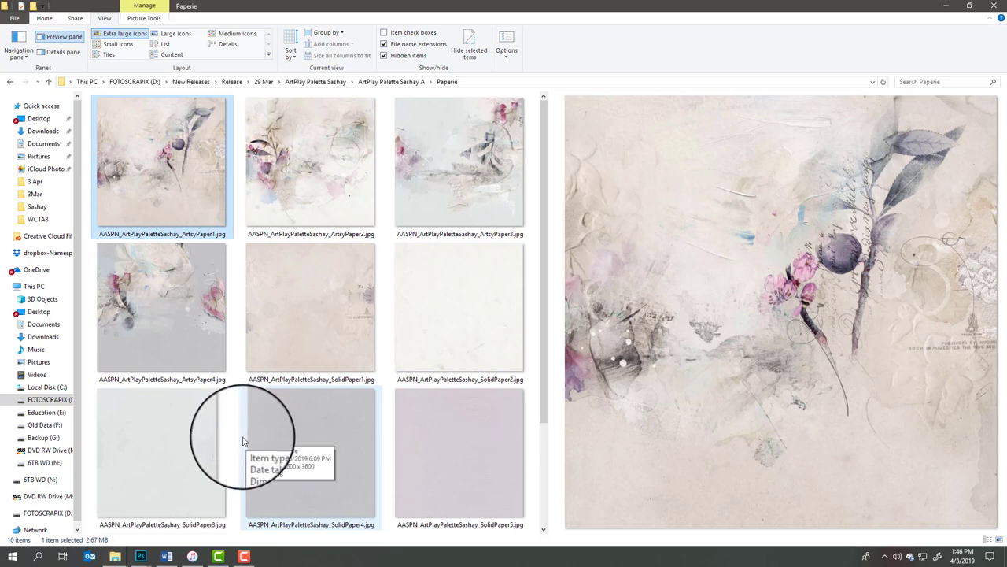
mouse_move(239, 444)
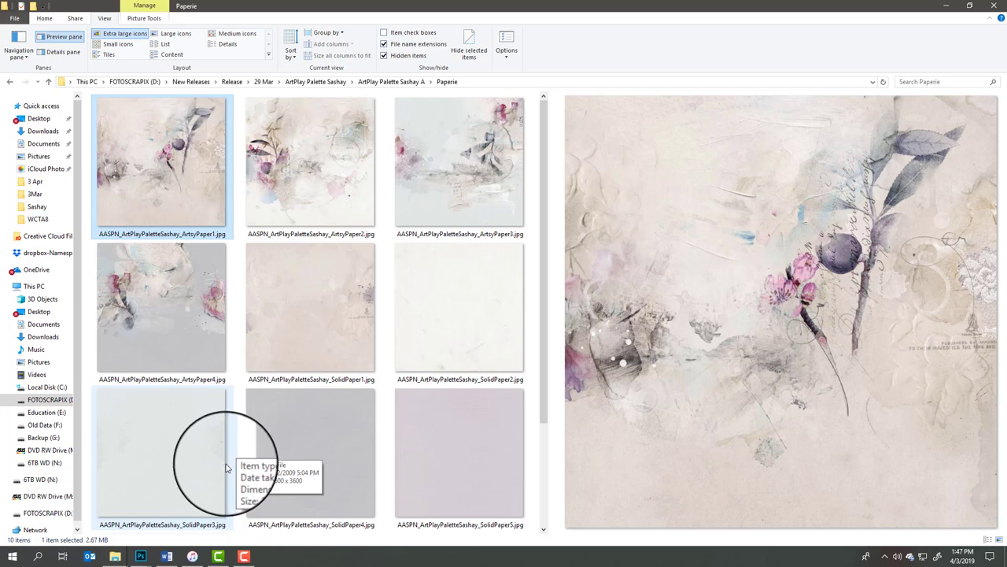
mouse_move(230, 441)
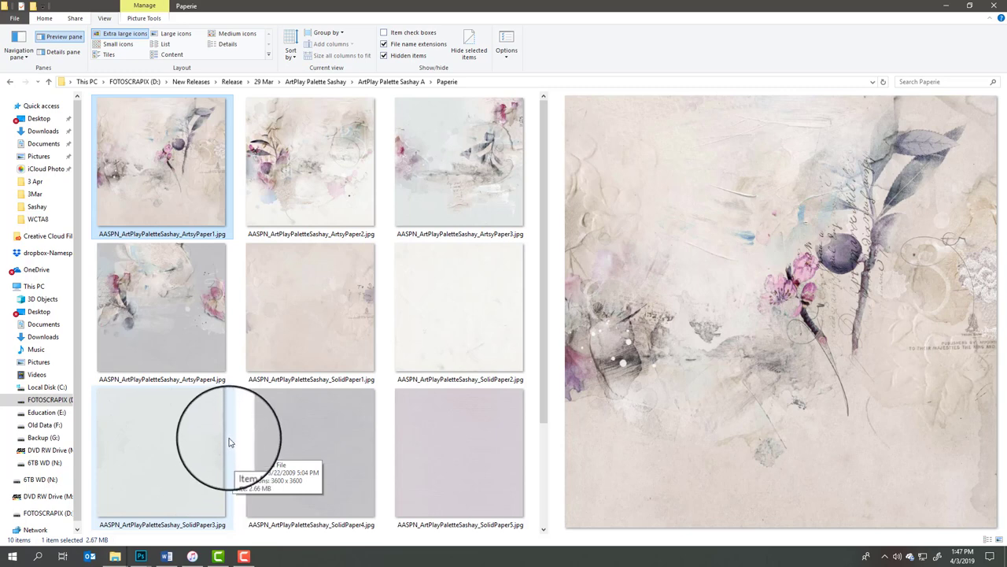
mouse_move(802, 265)
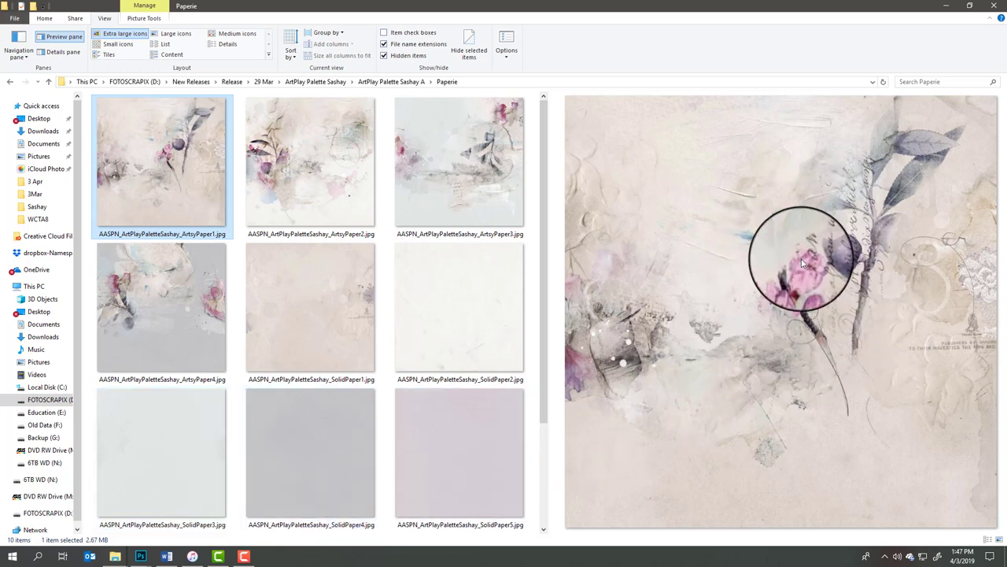
mouse_move(866, 220)
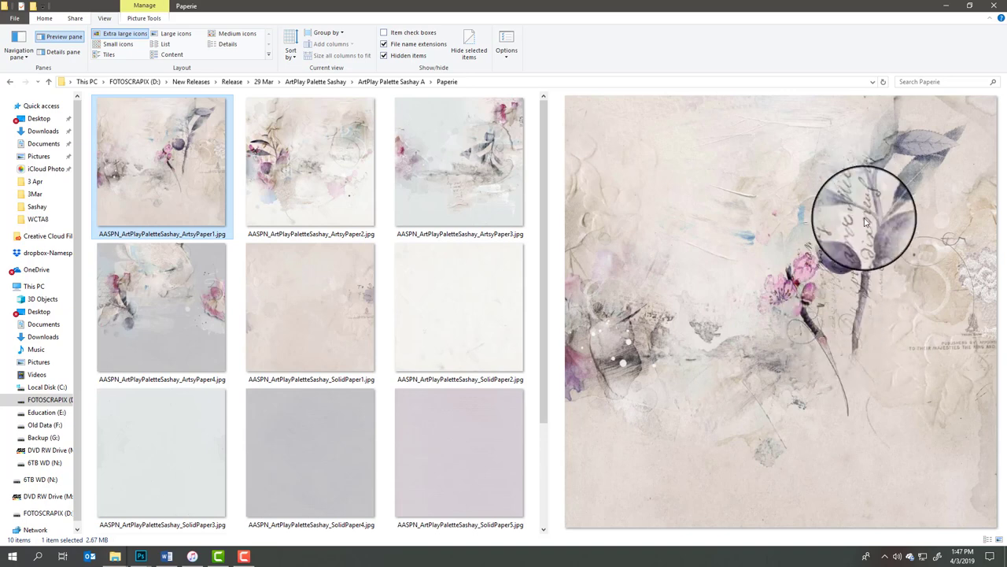
mouse_move(874, 244)
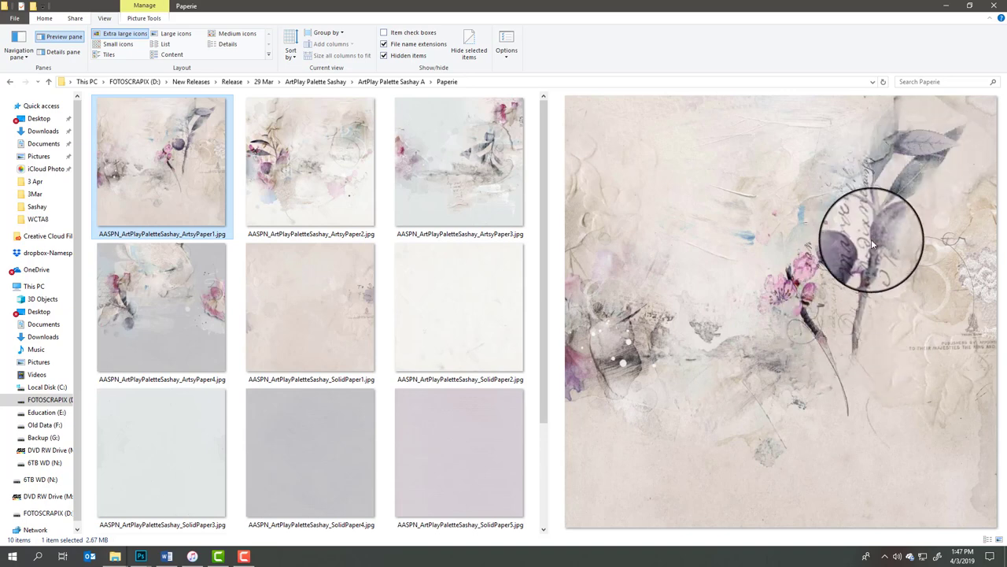
mouse_move(832, 366)
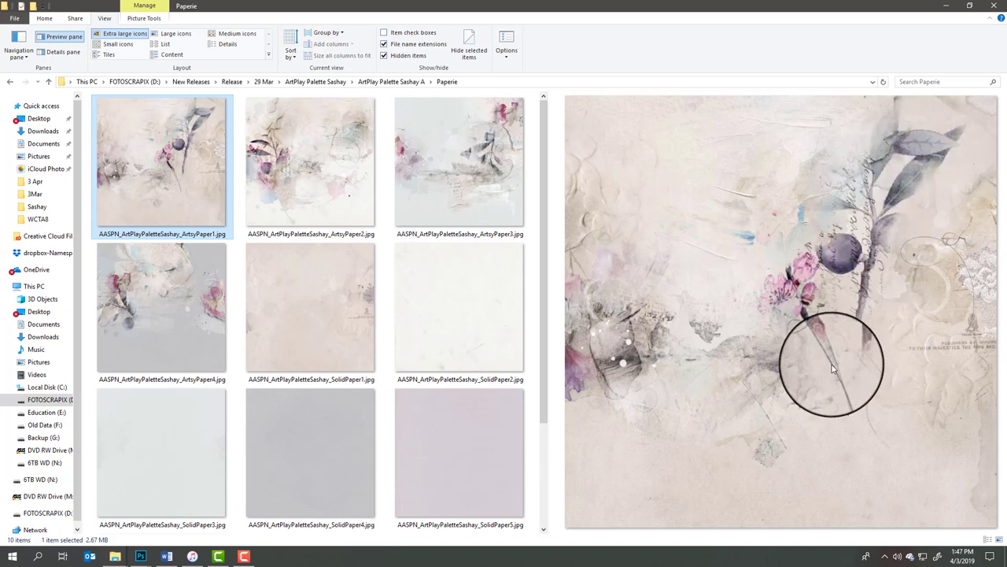
mouse_move(827, 368)
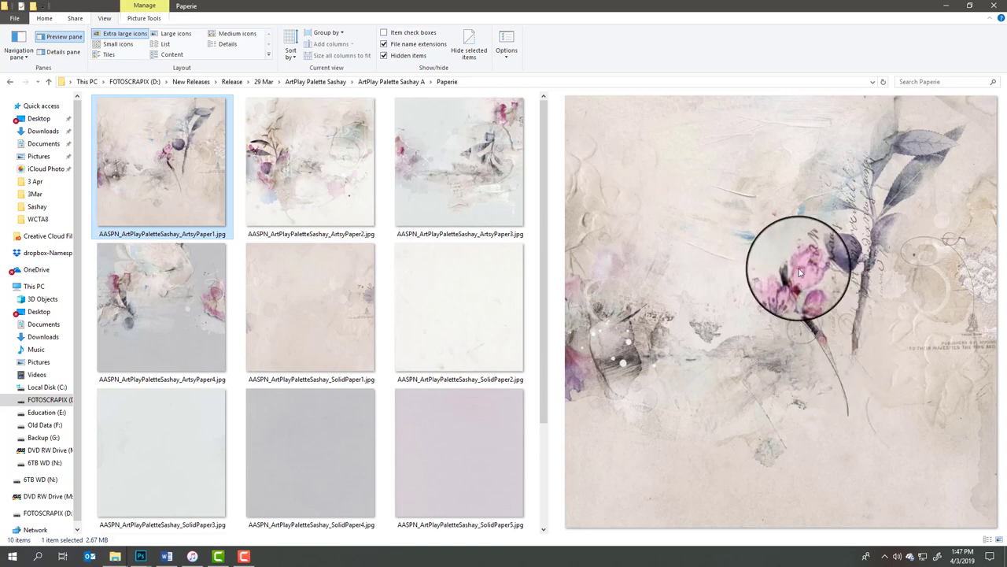
mouse_move(901, 192)
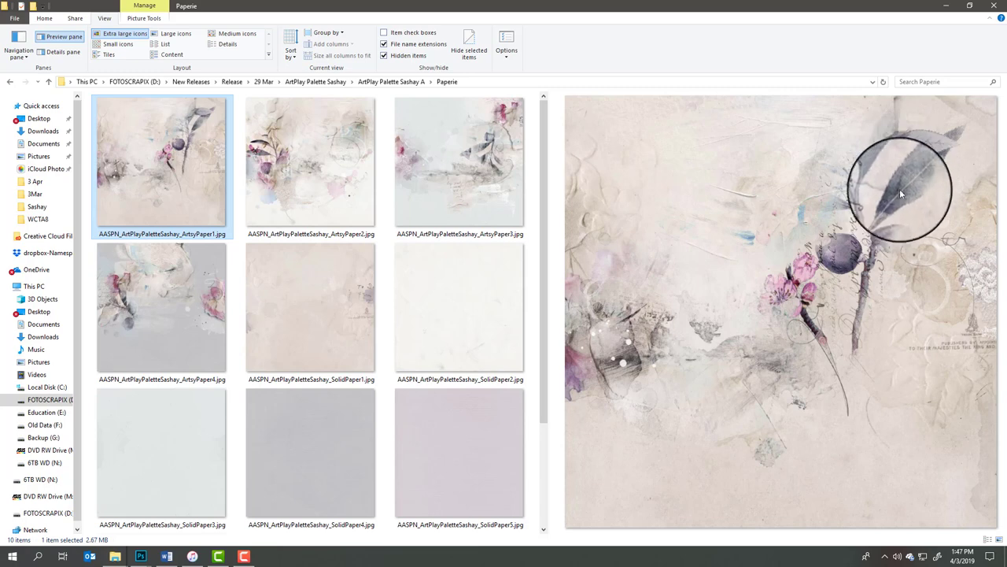
mouse_move(895, 203)
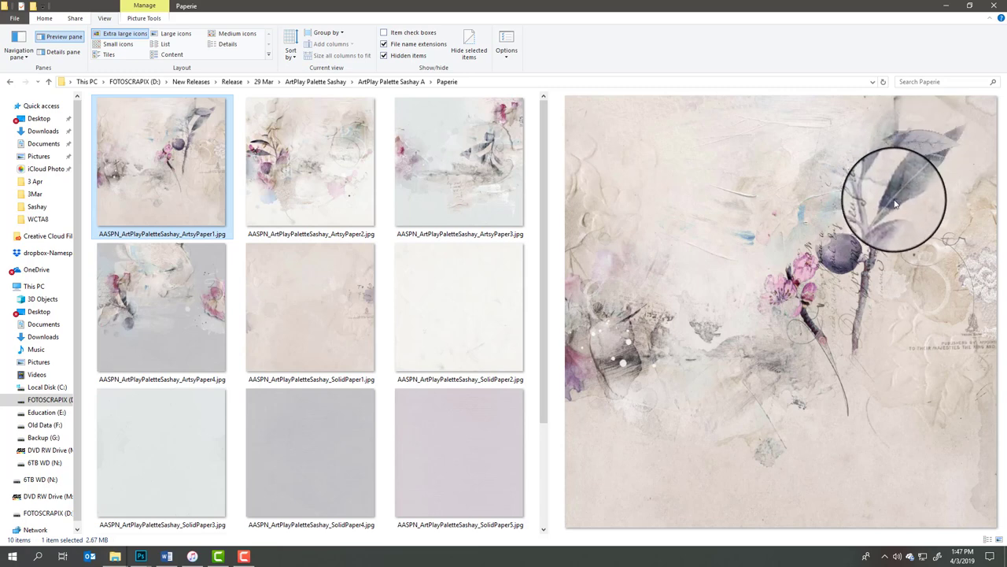
mouse_move(905, 188)
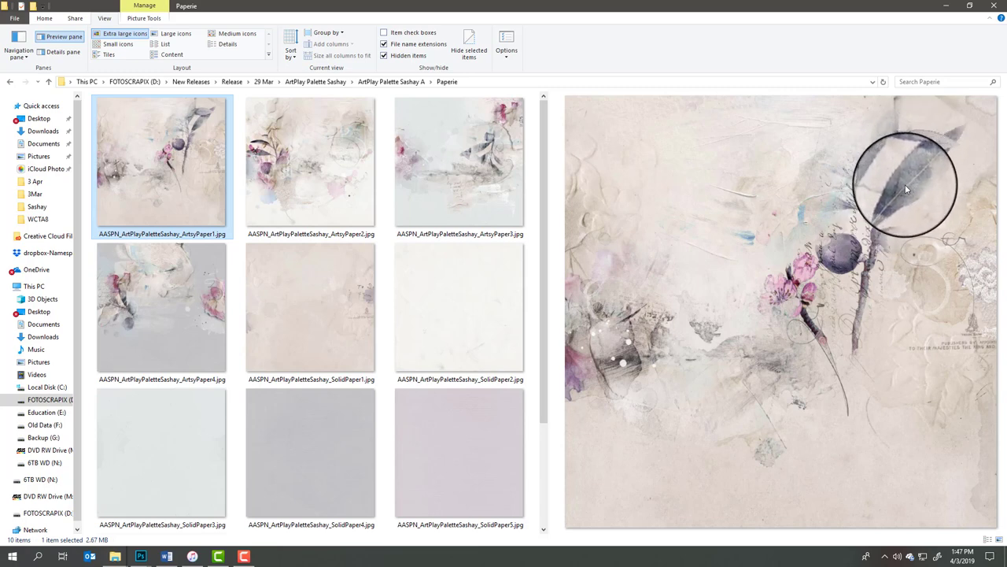
mouse_move(900, 192)
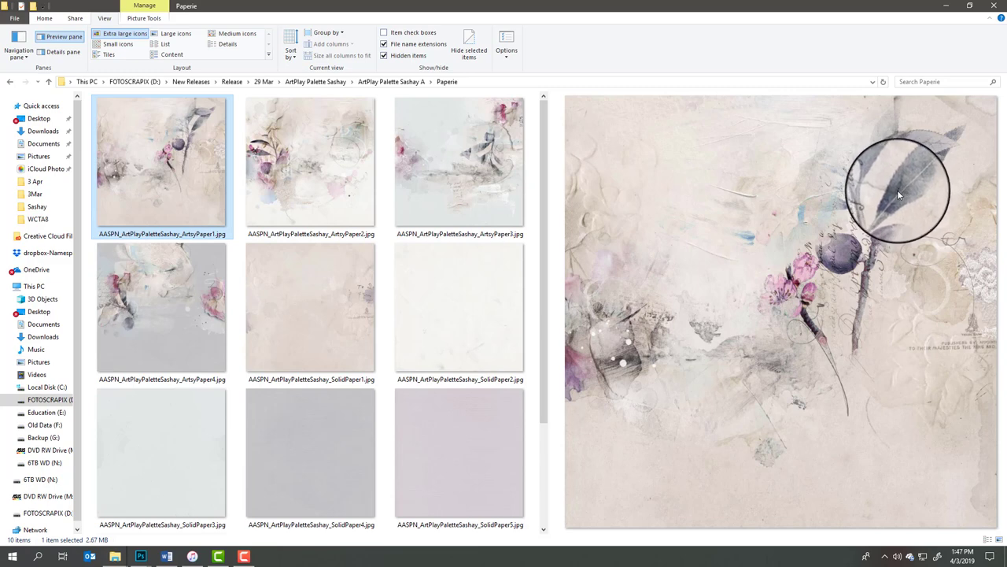
mouse_move(894, 196)
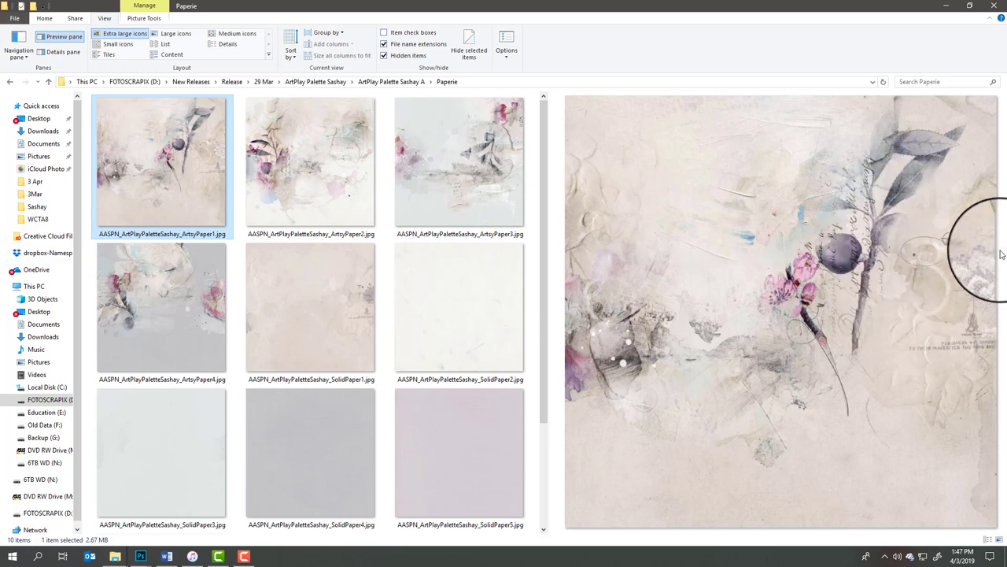
mouse_move(611, 386)
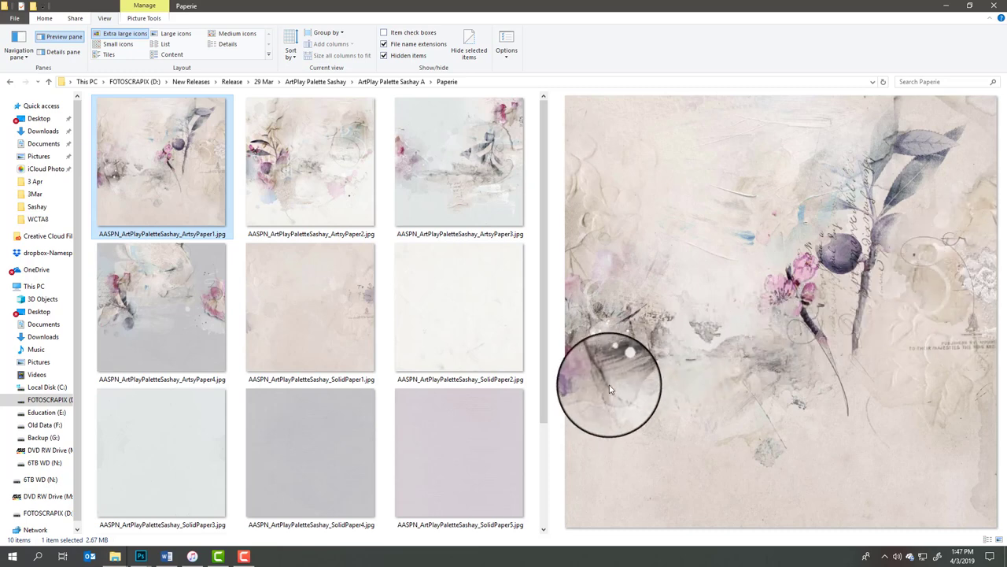
left_click(310, 162)
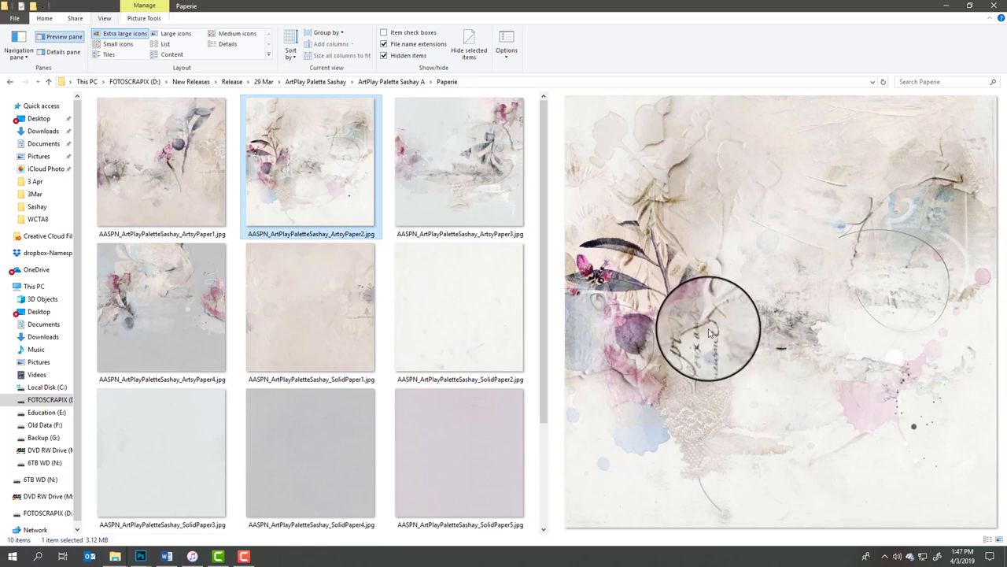
mouse_move(643, 189)
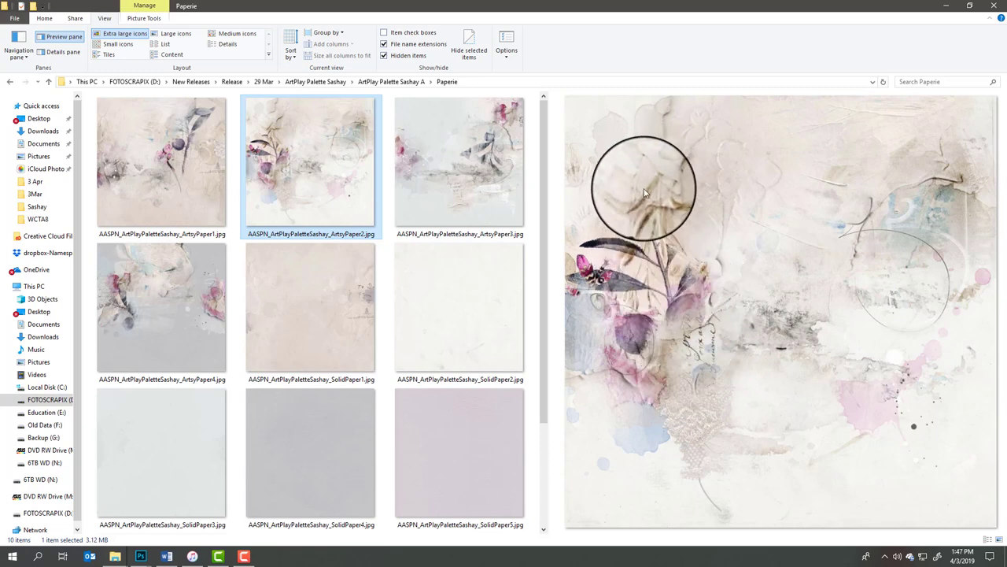
mouse_move(642, 296)
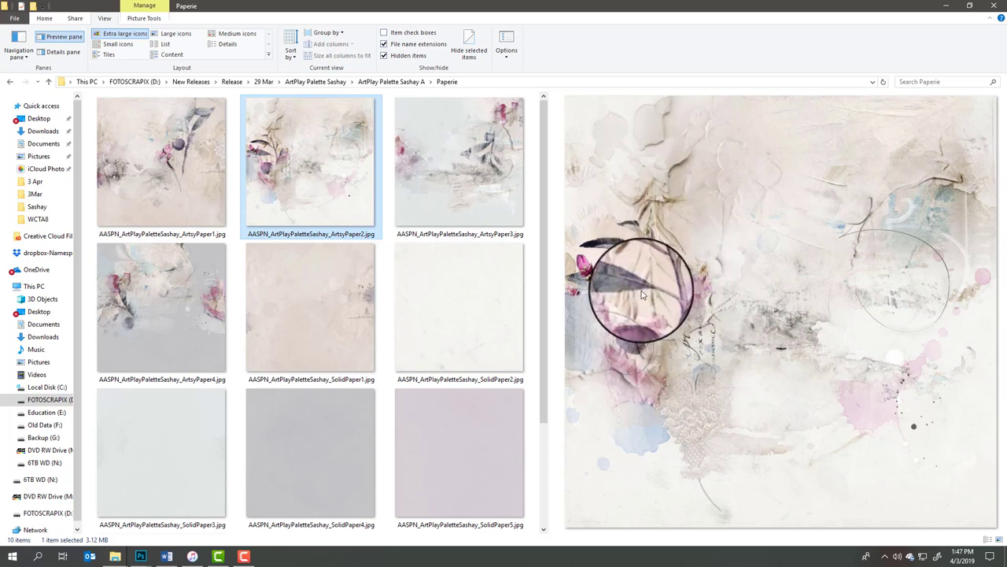
mouse_move(724, 202)
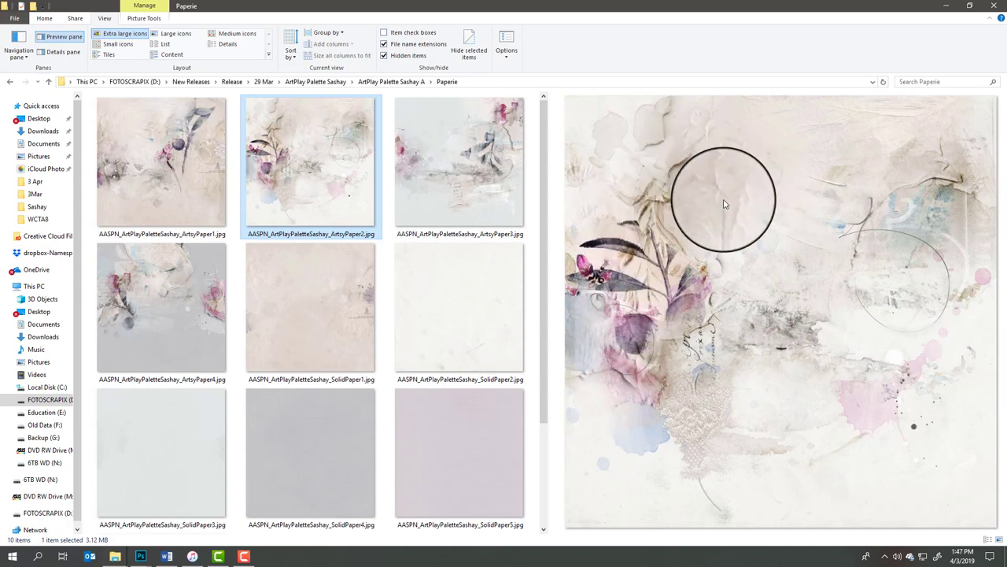
mouse_move(664, 402)
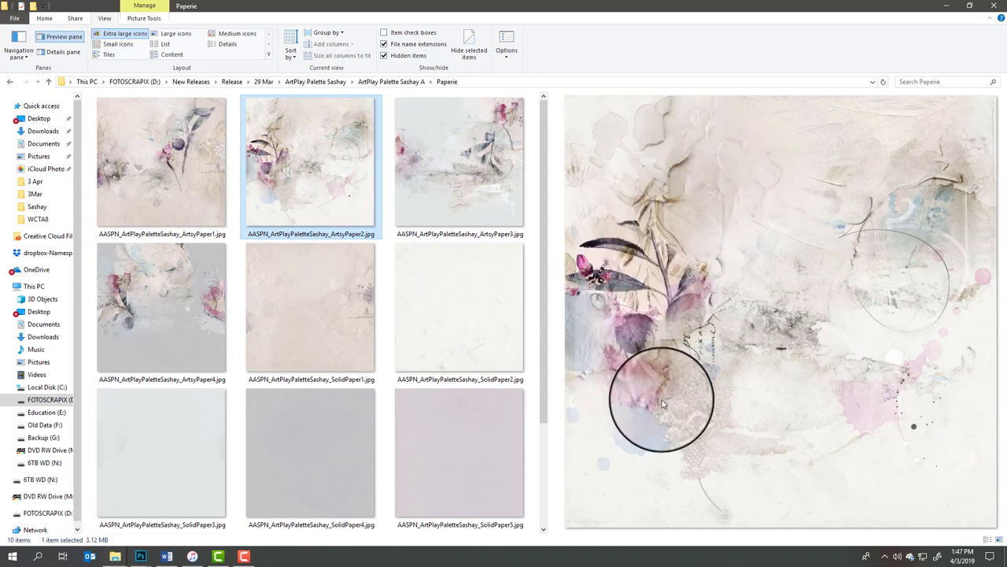
mouse_move(657, 406)
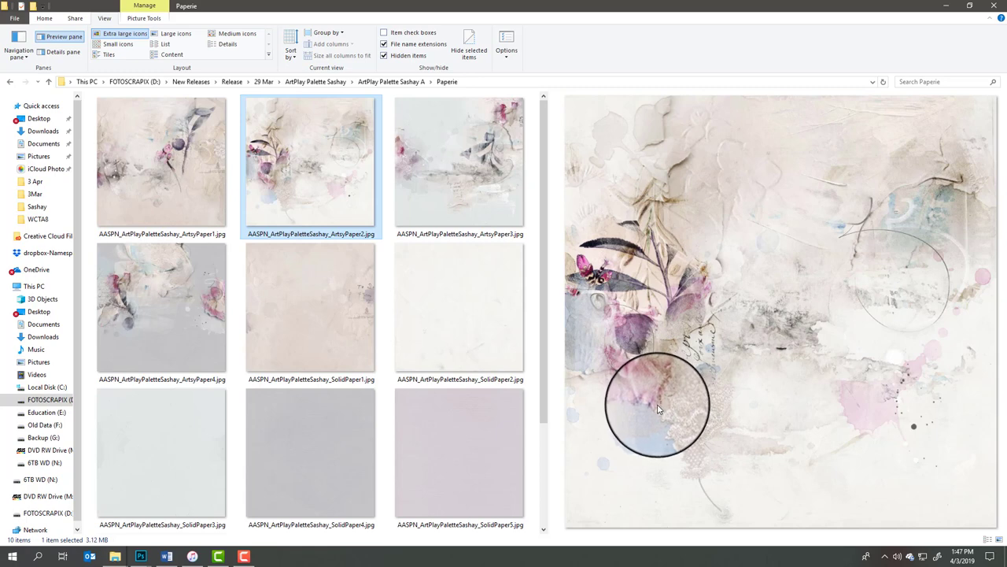
mouse_move(648, 413)
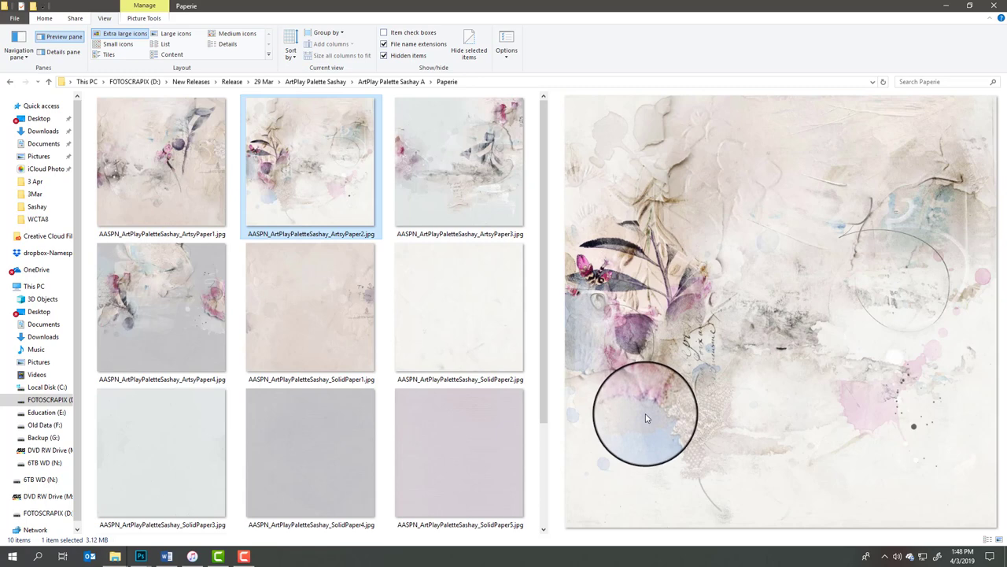
mouse_move(633, 422)
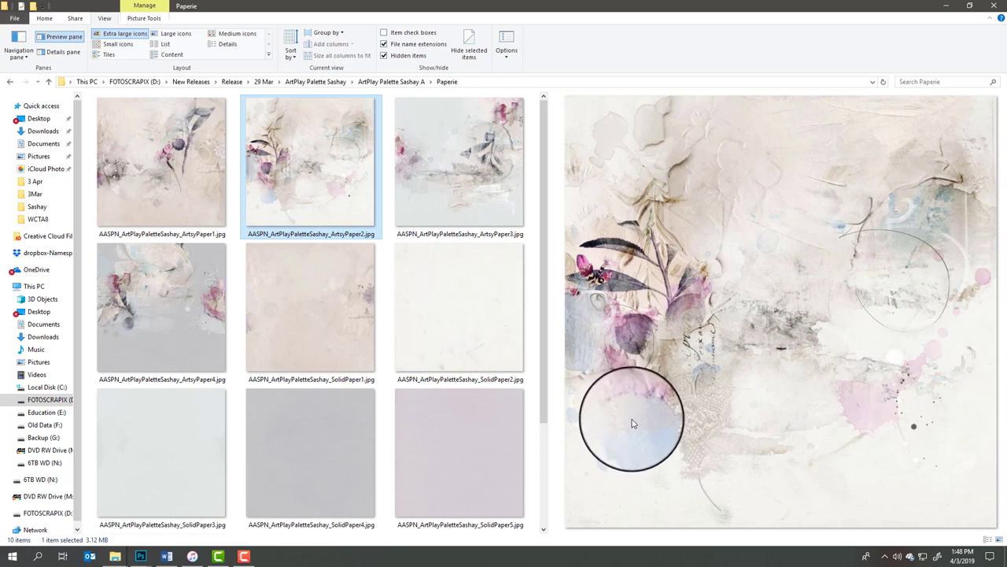
mouse_move(630, 428)
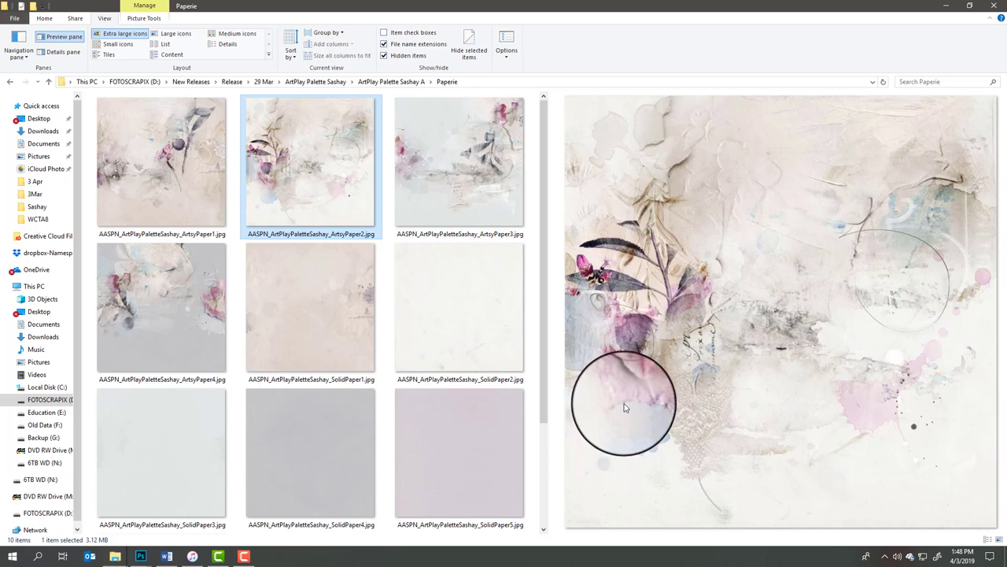
mouse_move(759, 406)
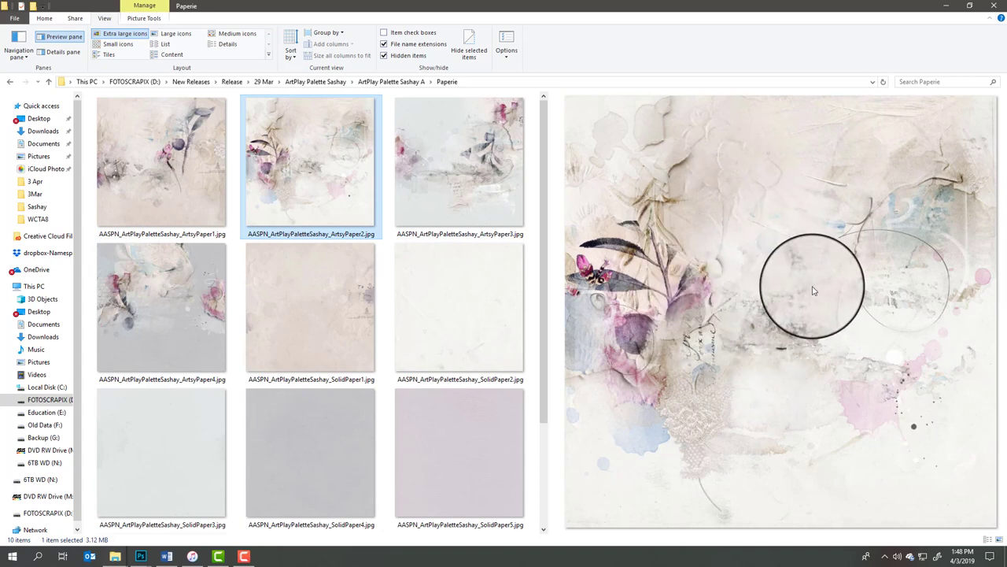
mouse_move(811, 293)
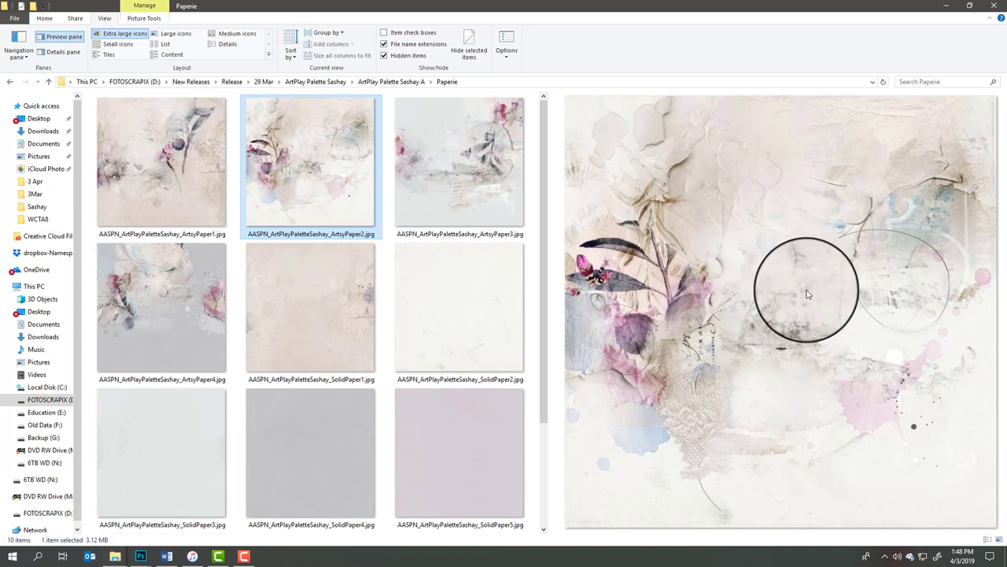
Step: Preview ArtyPaper3 at large size in the Preview pane
left_click(459, 162)
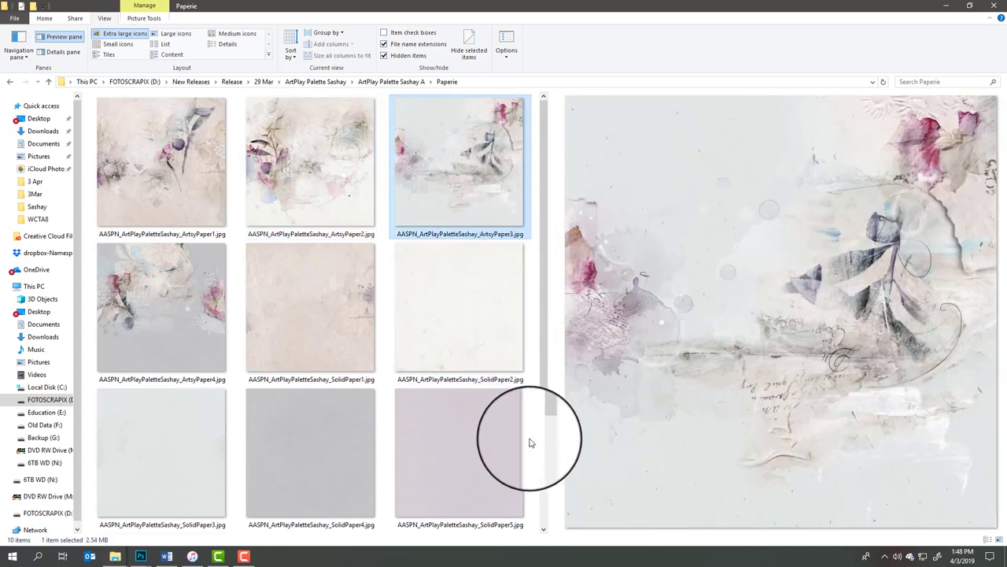
mouse_move(680, 359)
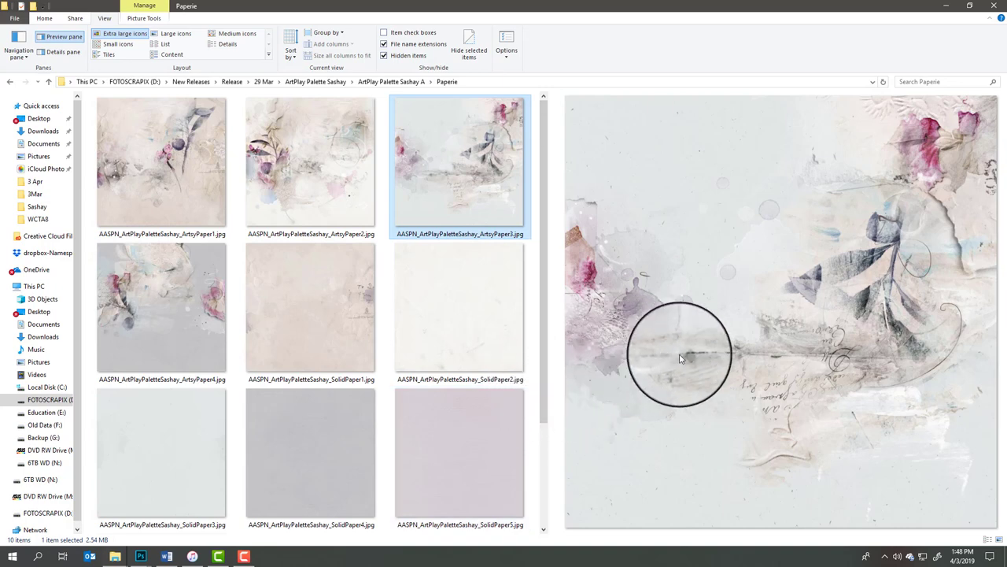
mouse_move(748, 349)
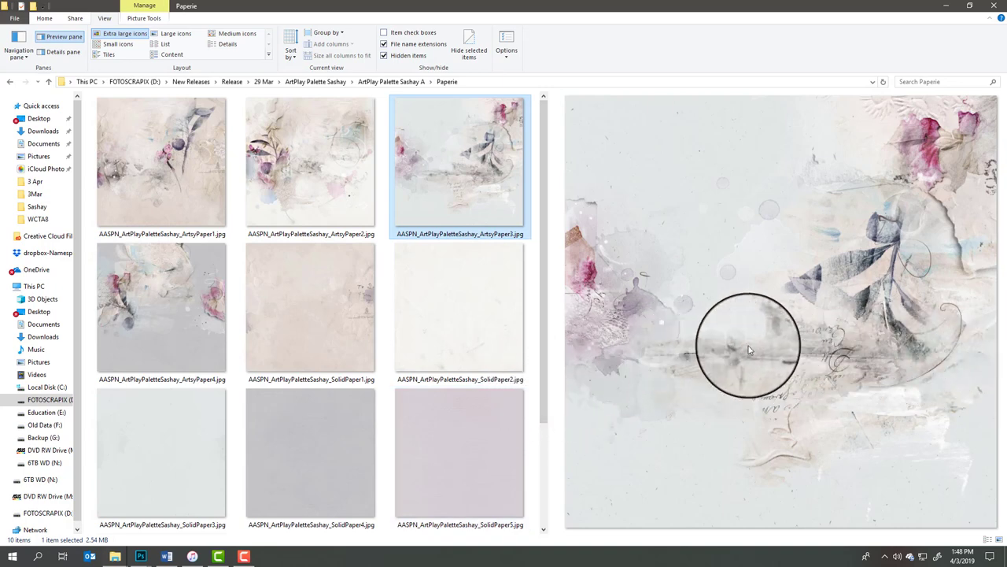
mouse_move(884, 368)
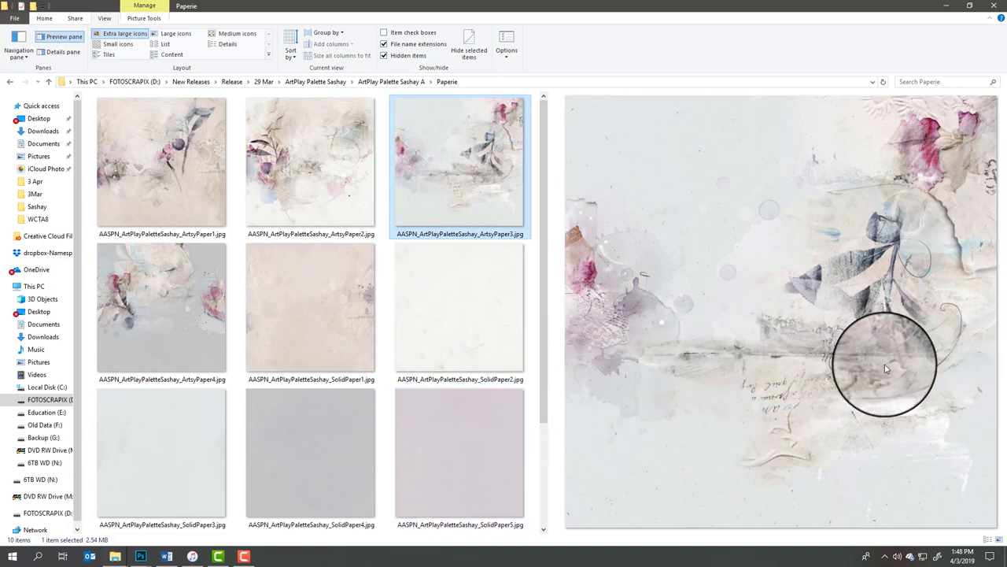
mouse_move(638, 397)
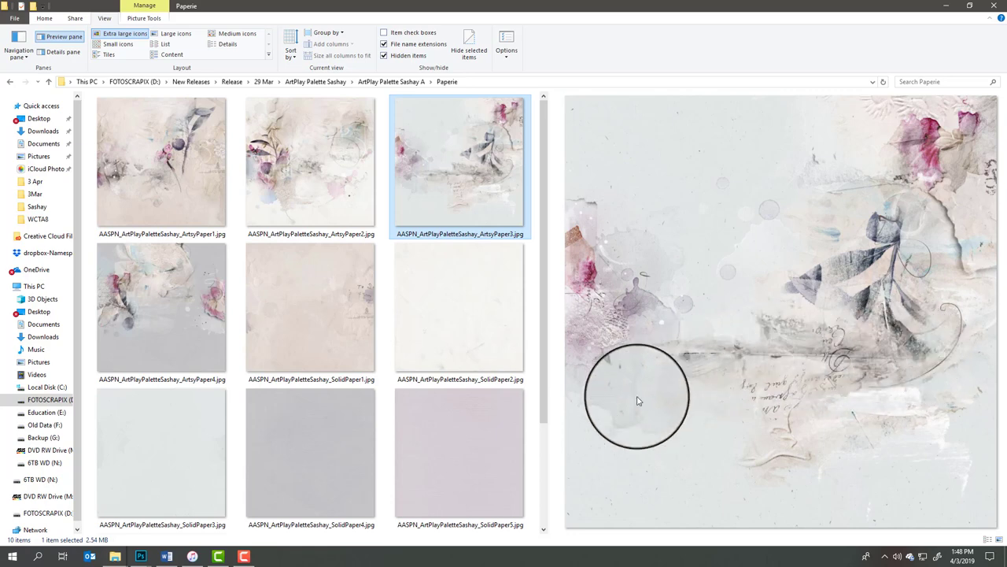
mouse_move(771, 402)
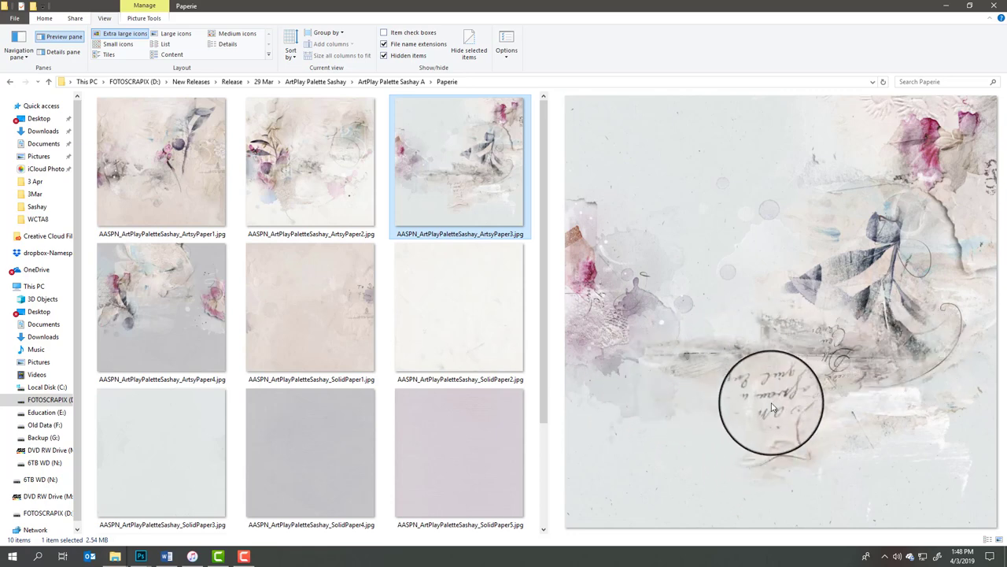
mouse_move(929, 292)
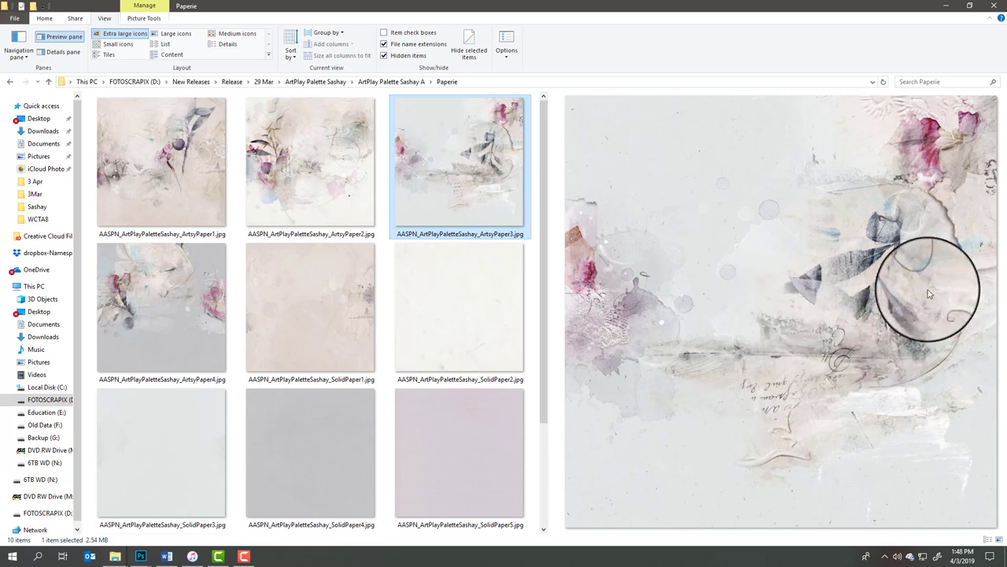
mouse_move(913, 349)
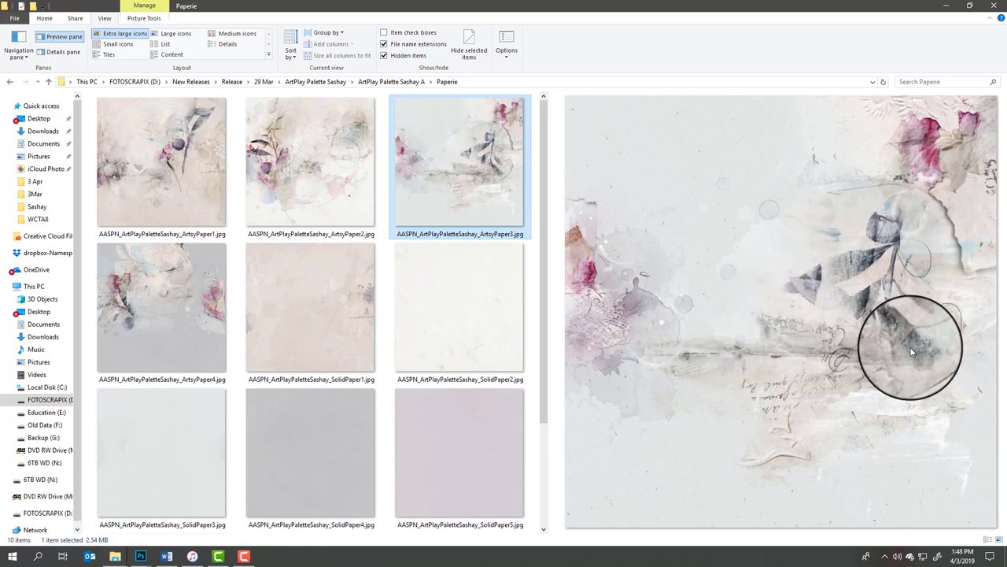
mouse_move(882, 330)
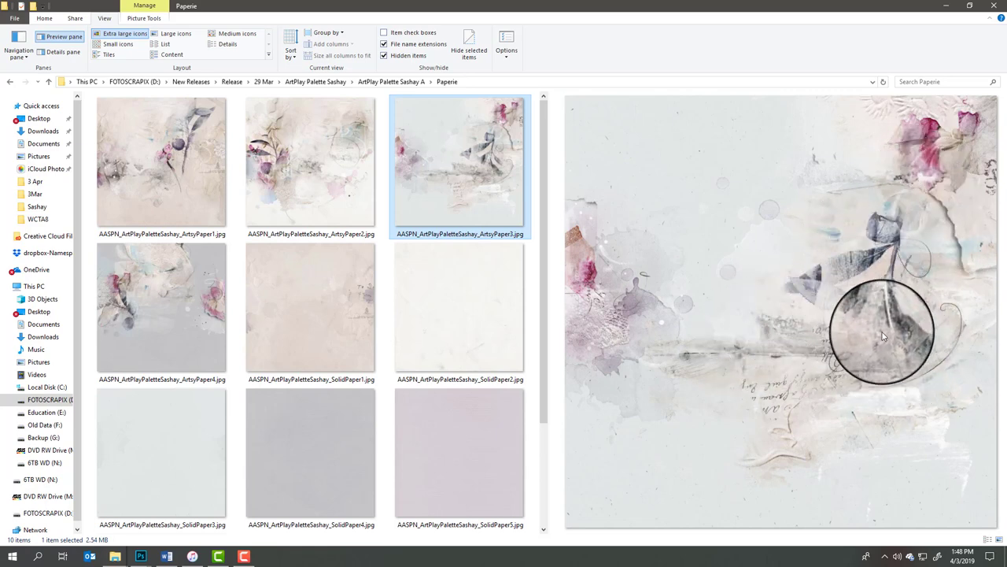
mouse_move(752, 208)
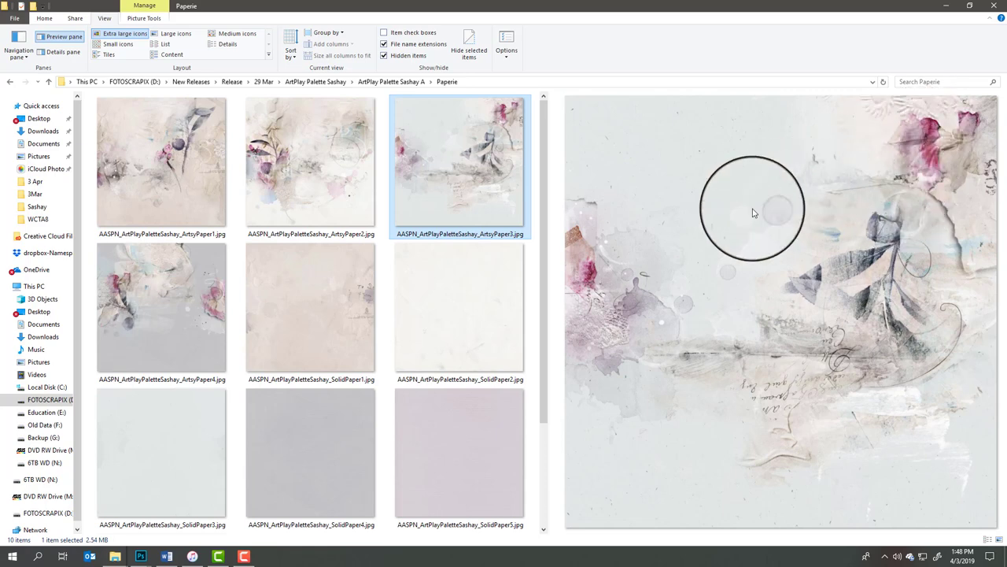
mouse_move(582, 271)
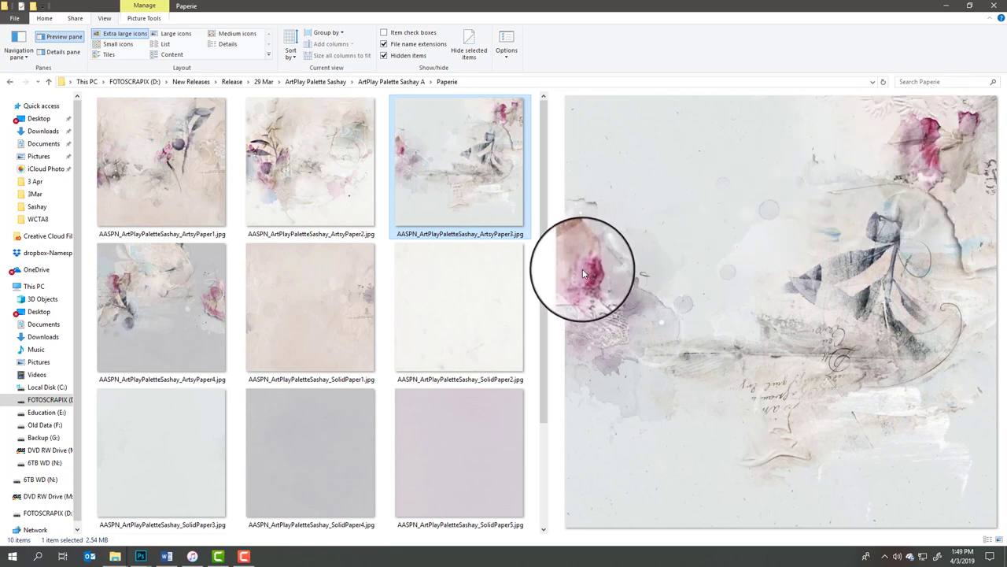
mouse_move(579, 291)
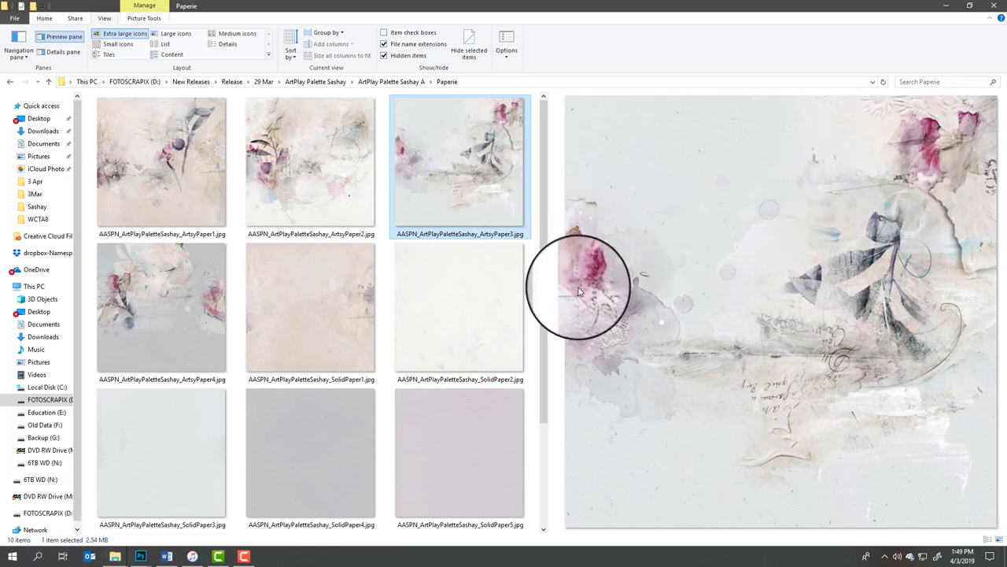
mouse_move(685, 252)
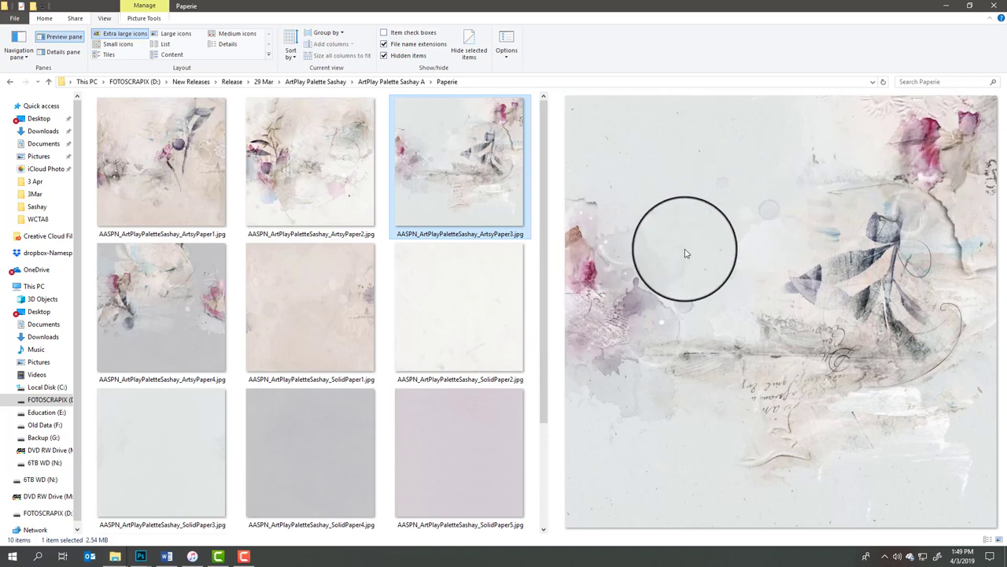
mouse_move(627, 239)
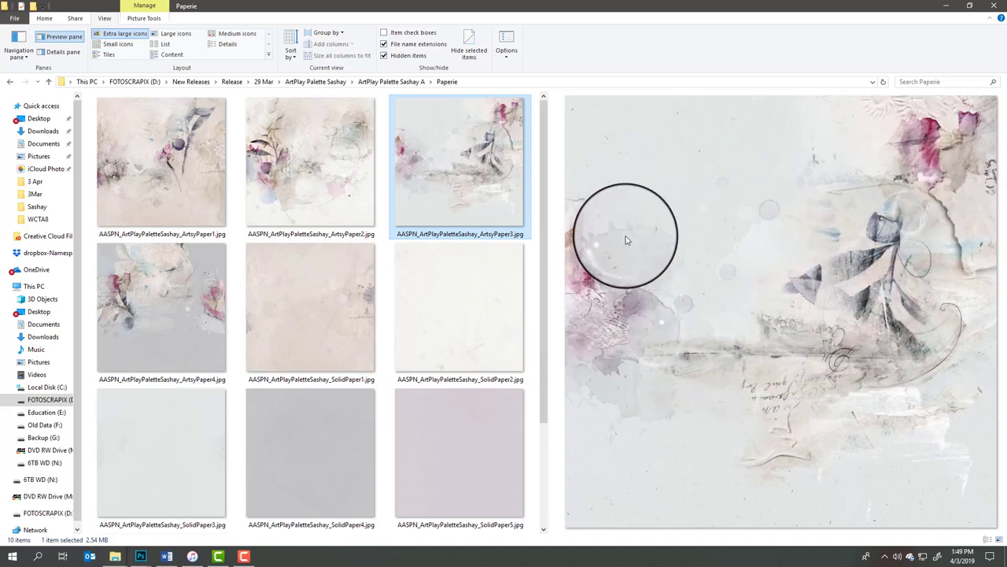
mouse_move(881, 264)
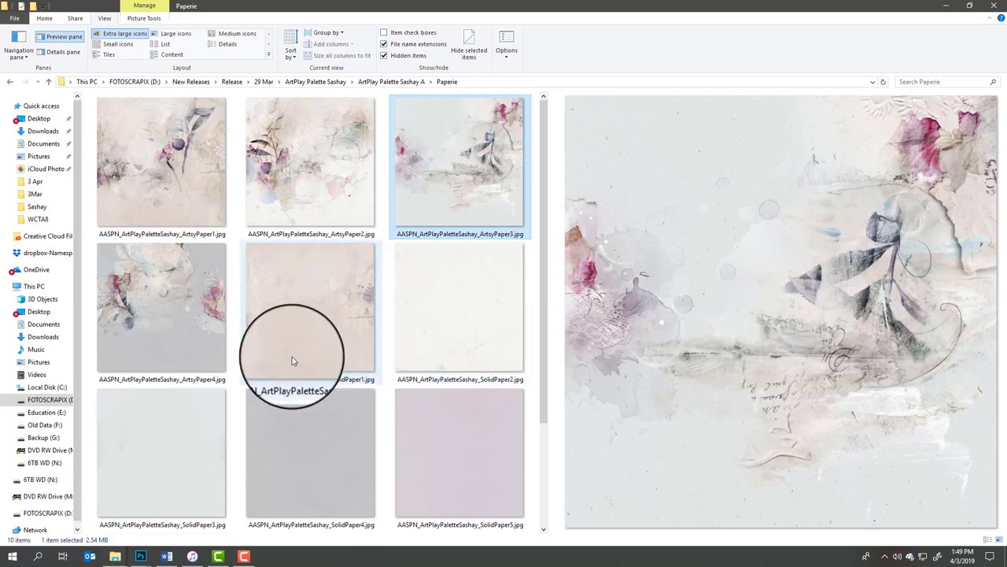
Step: Preview ArtyPaper4, the grey paper with pink flowers
left_click(161, 312)
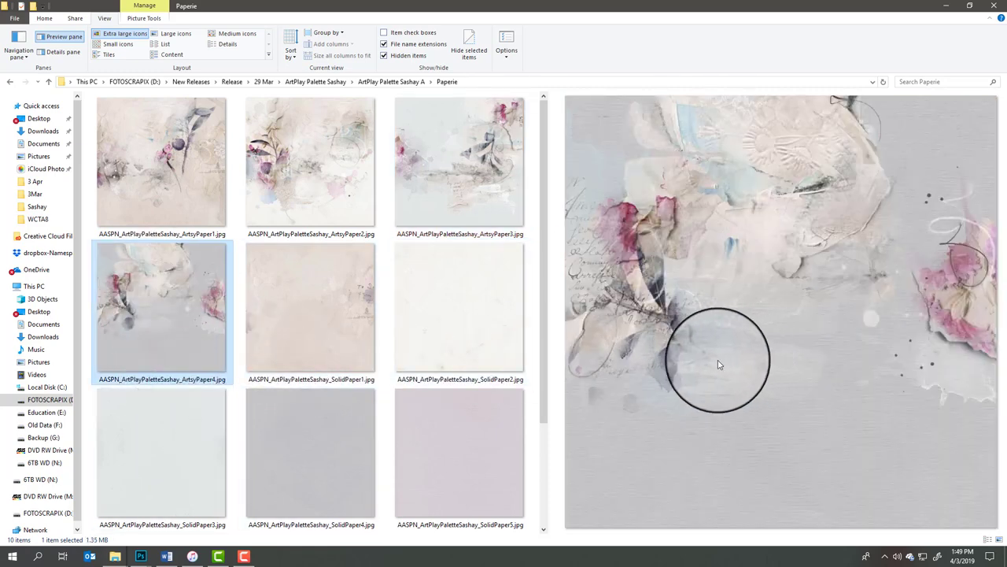
mouse_move(790, 352)
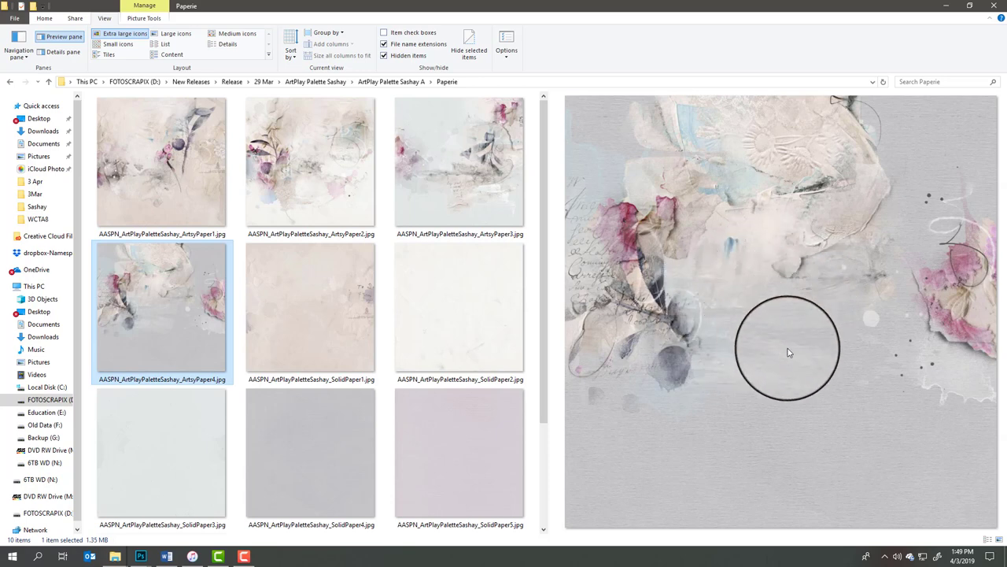
mouse_move(815, 255)
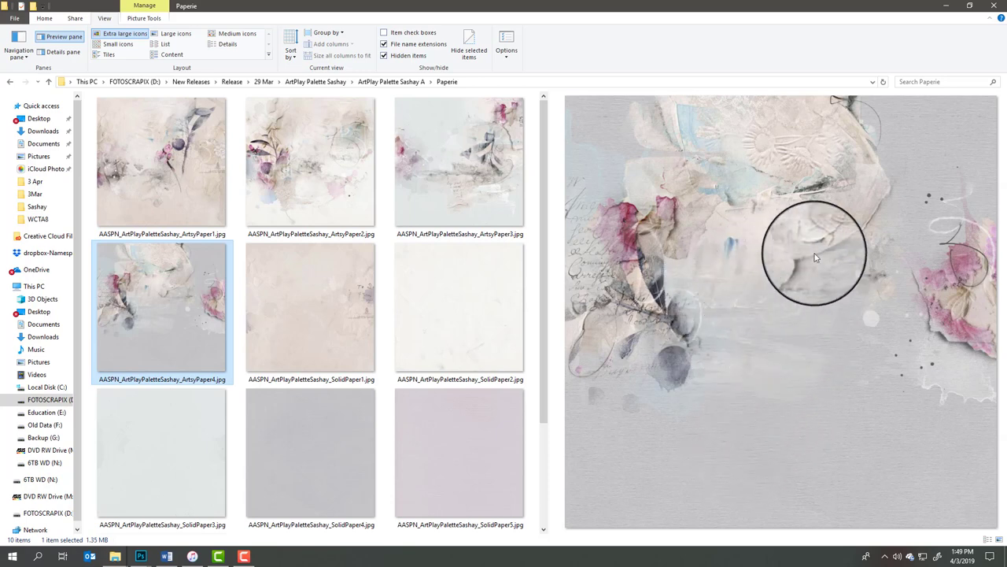
mouse_move(803, 264)
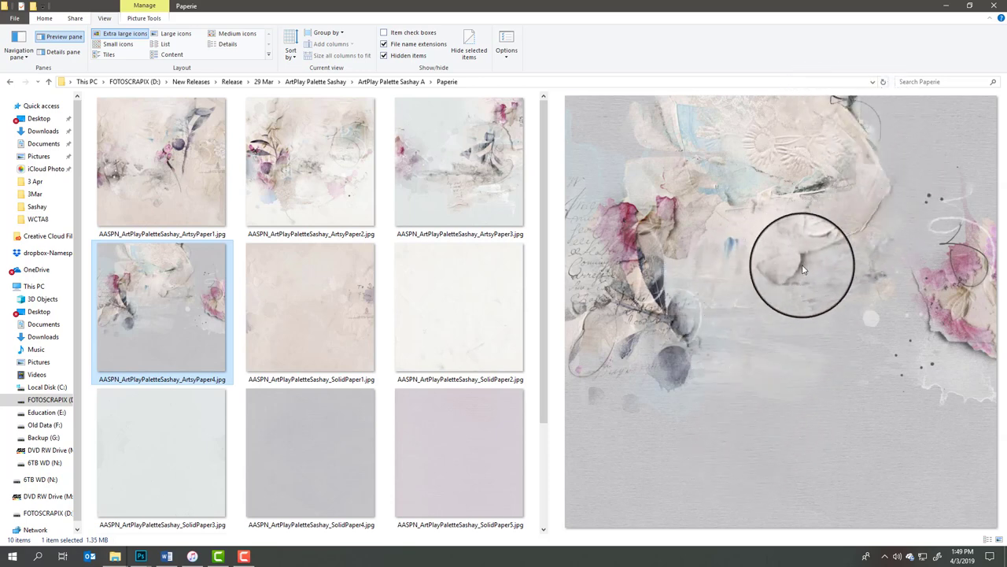
mouse_move(1000, 264)
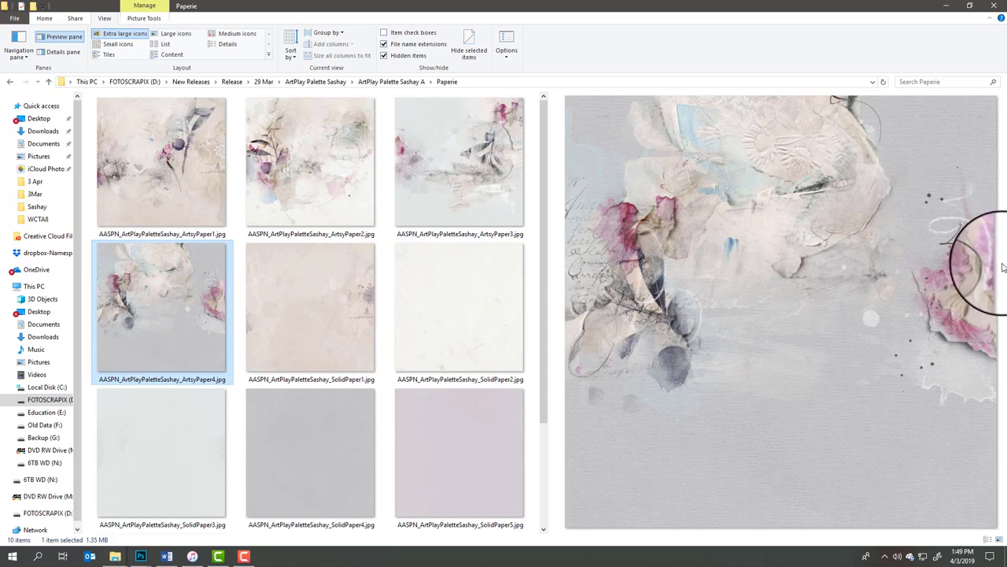
mouse_move(818, 332)
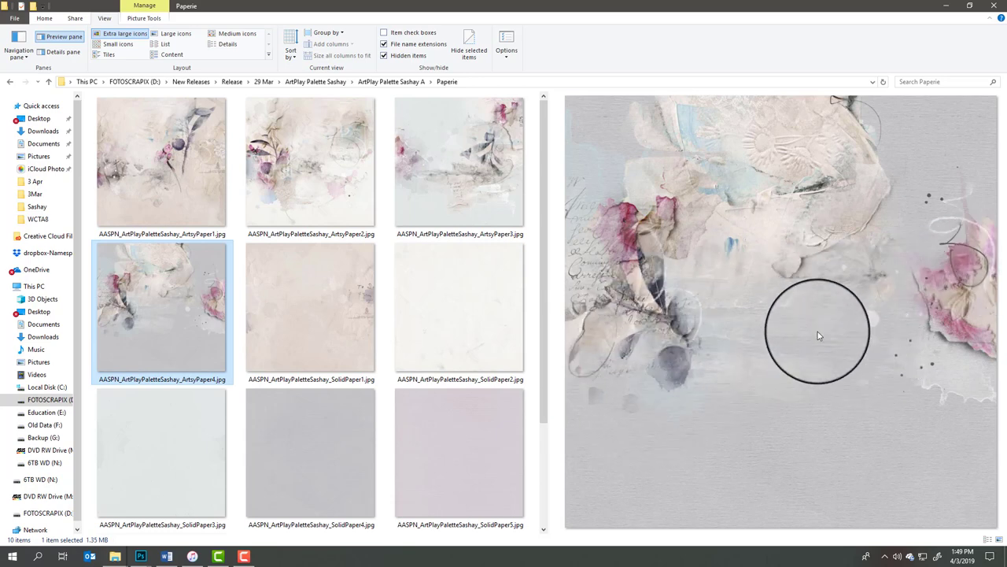
mouse_move(642, 397)
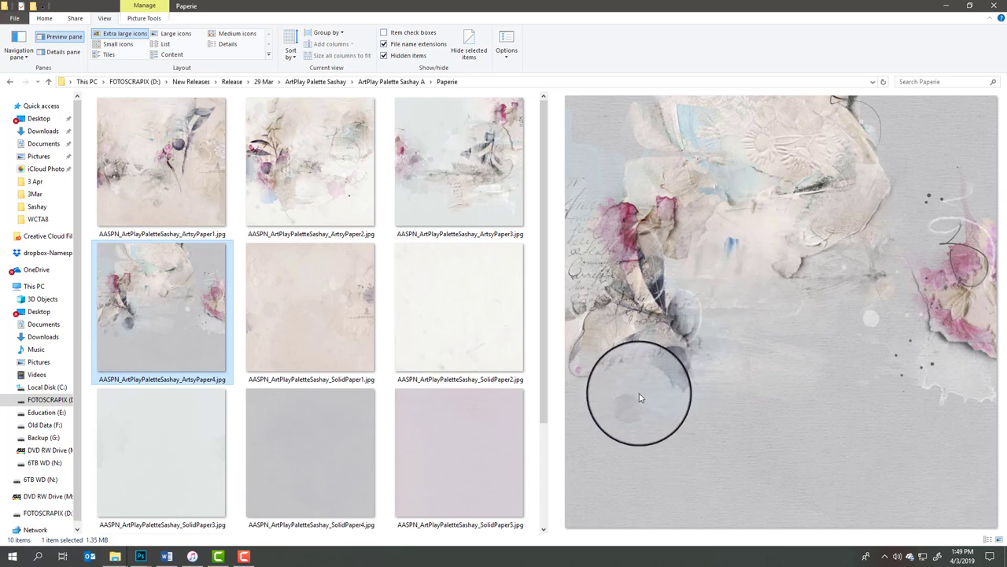
mouse_move(622, 394)
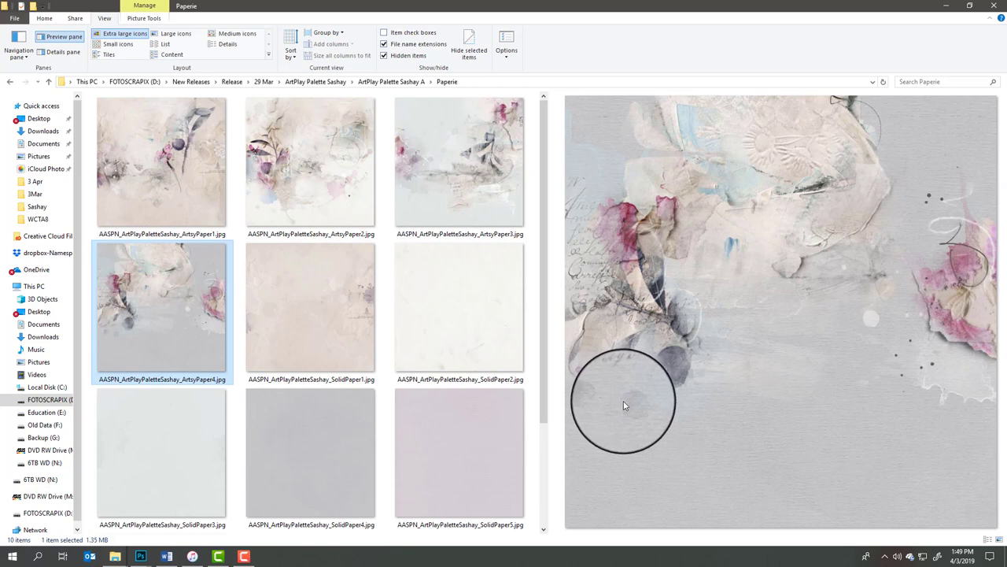
mouse_move(624, 406)
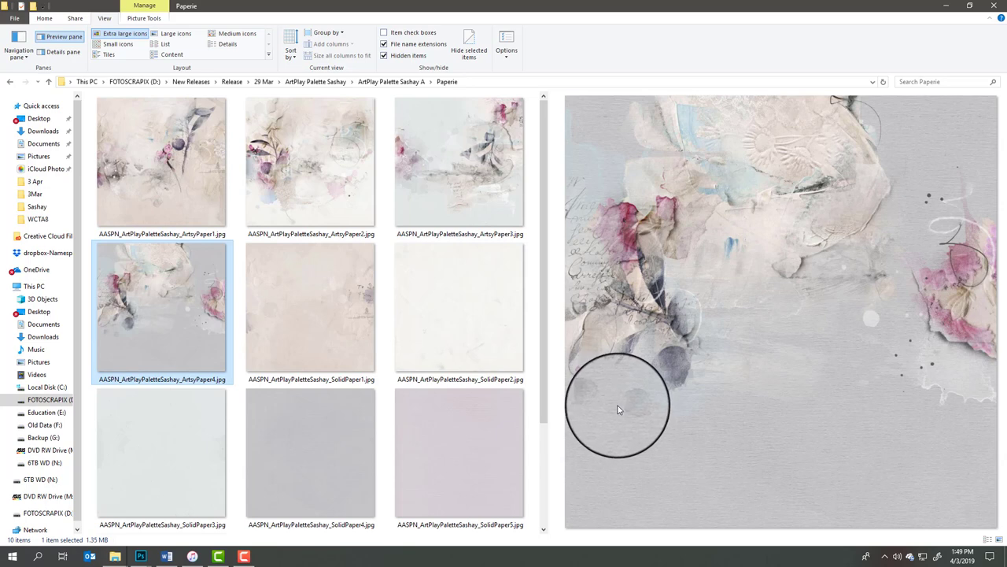
mouse_move(570, 500)
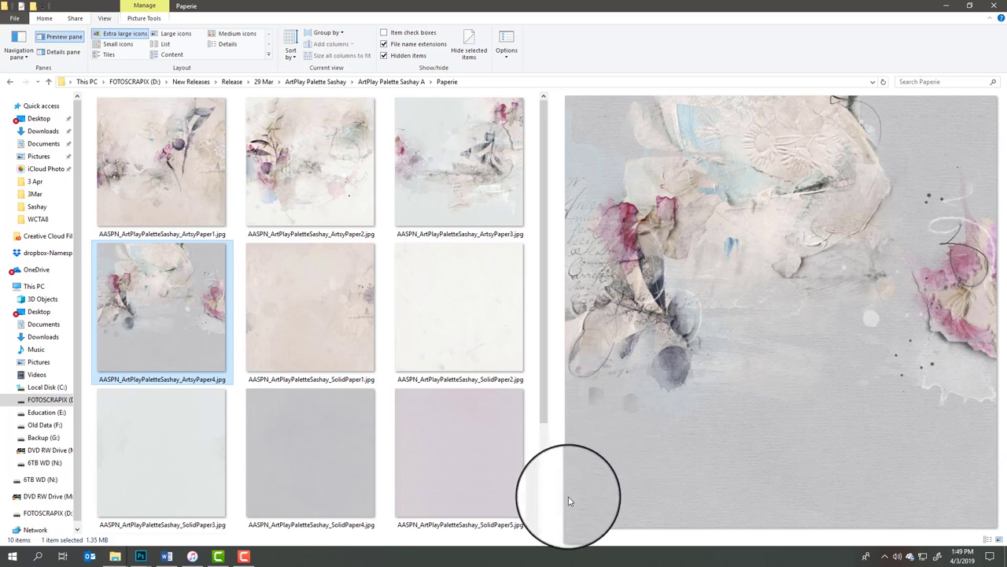
mouse_move(563, 504)
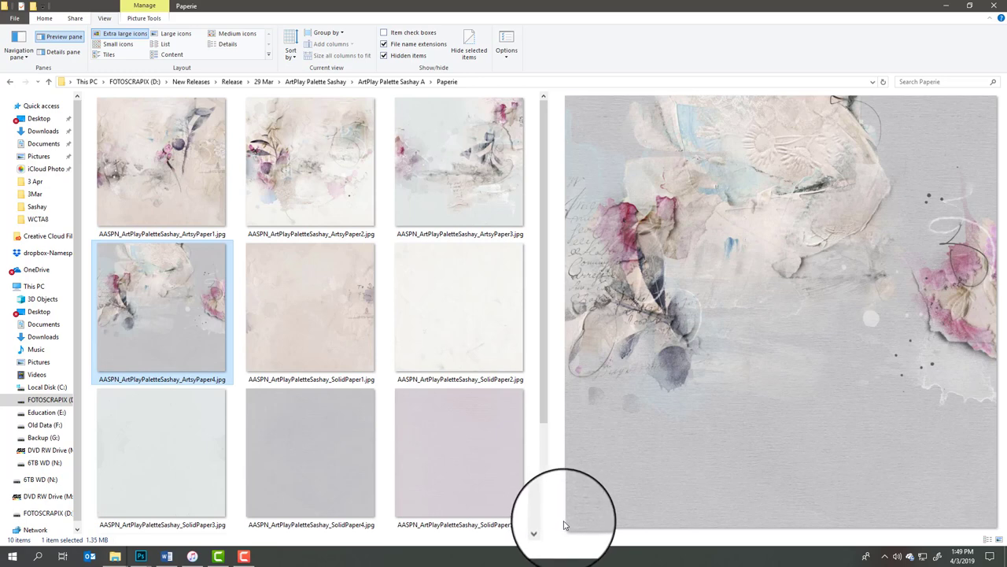
mouse_move(562, 526)
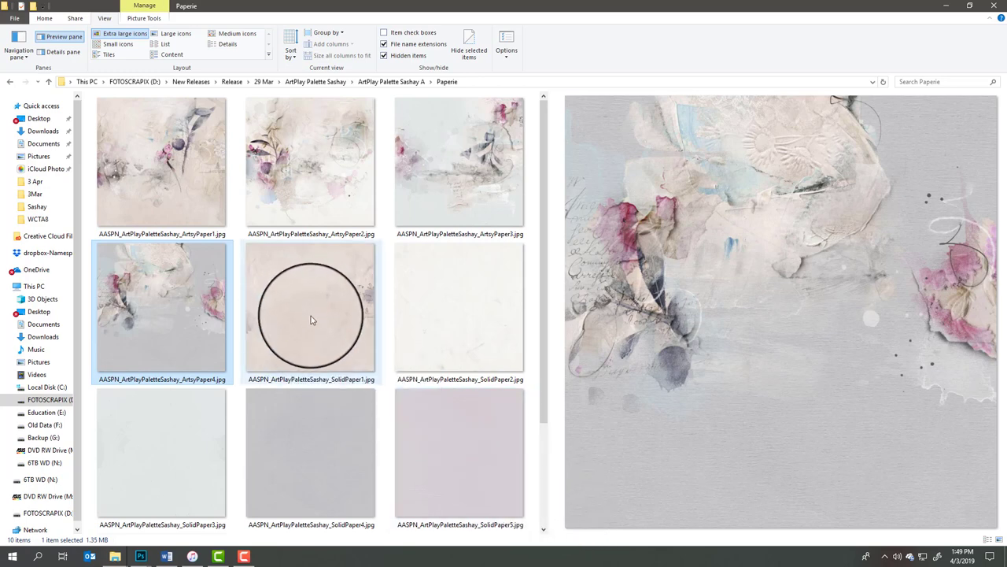
Step: Preview SolidPaper1, the grey SolidPaper4 and the lavender SolidPaper5
left_click(311, 307)
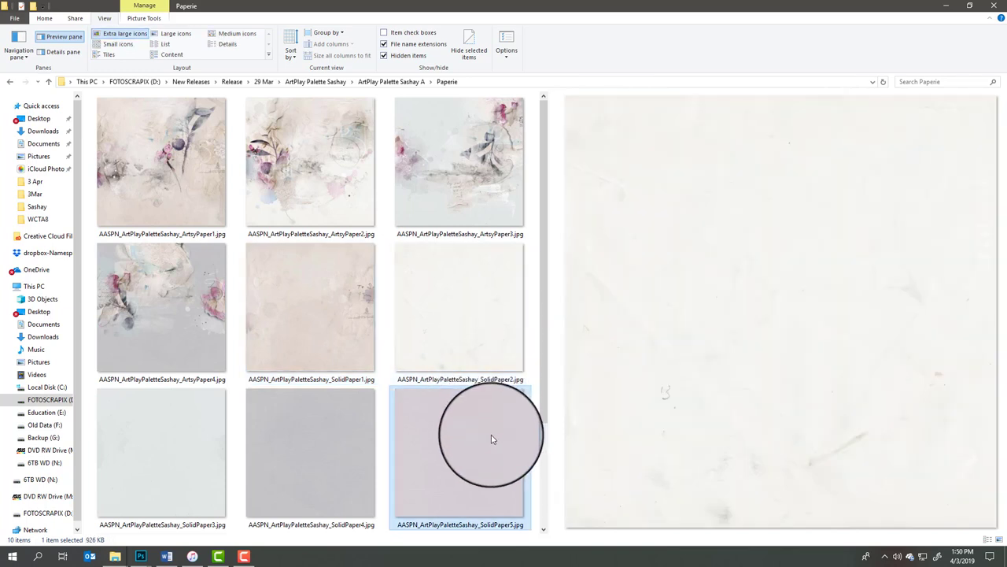
left_click(310, 454)
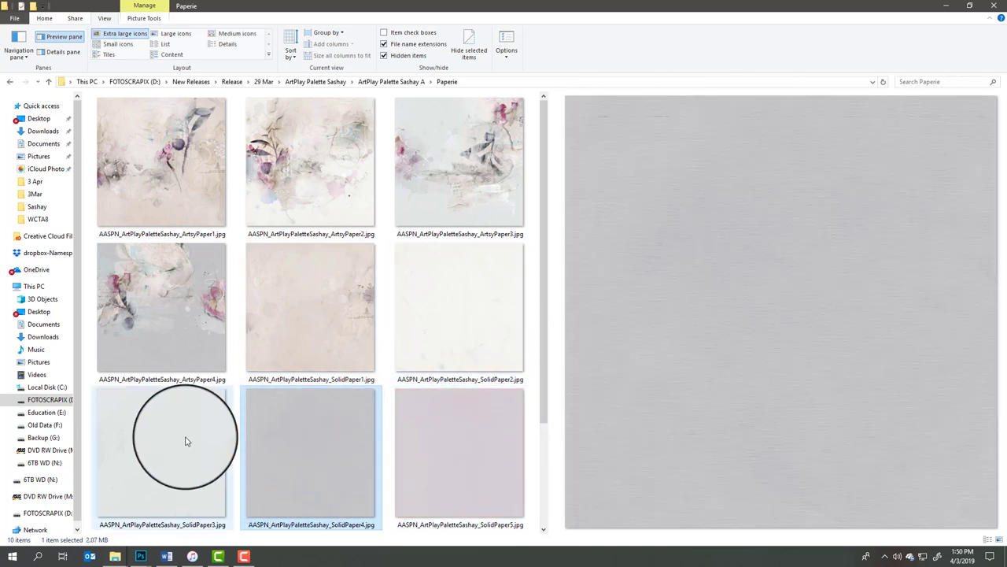
left_click(460, 453)
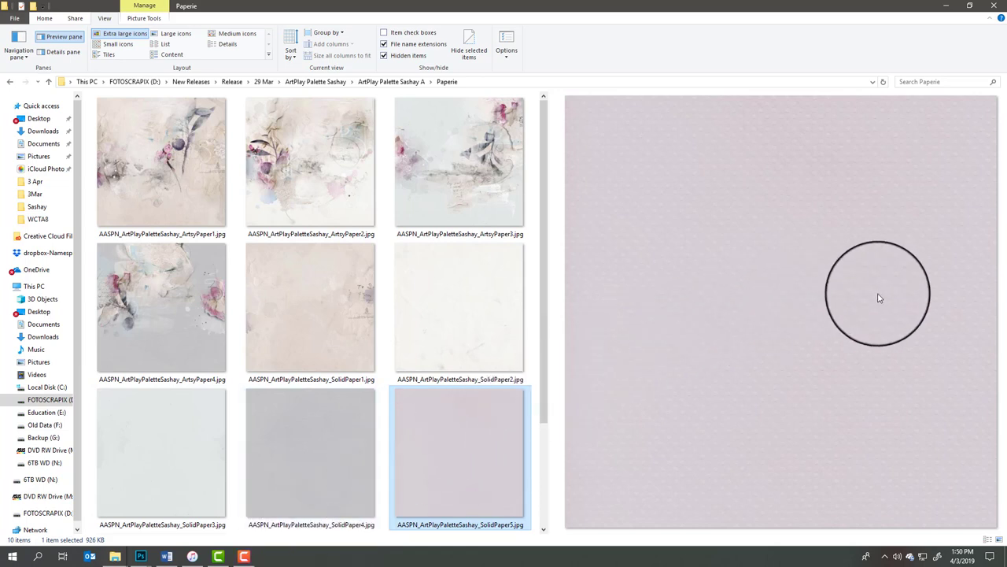
mouse_move(661, 452)
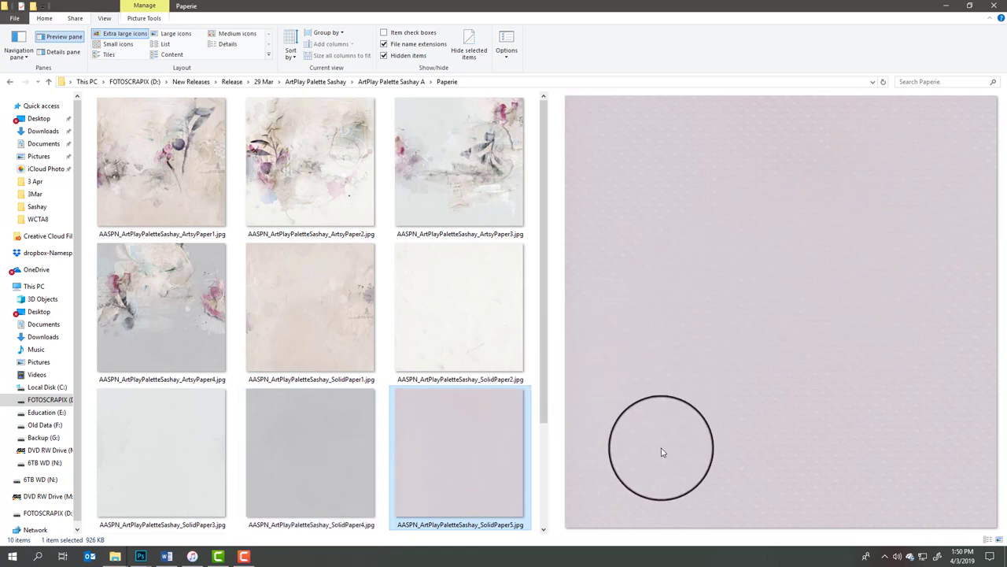
mouse_move(595, 444)
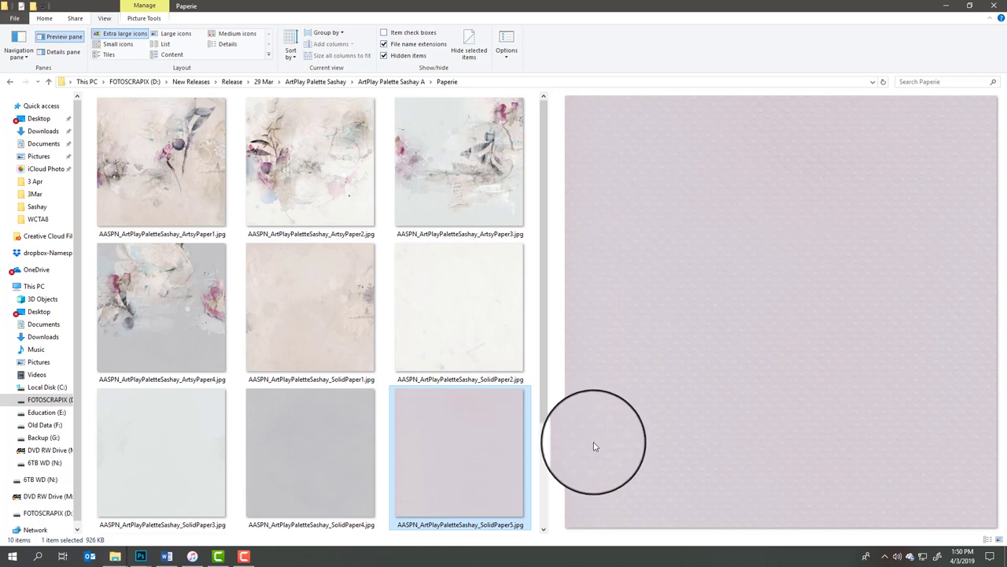
mouse_move(784, 360)
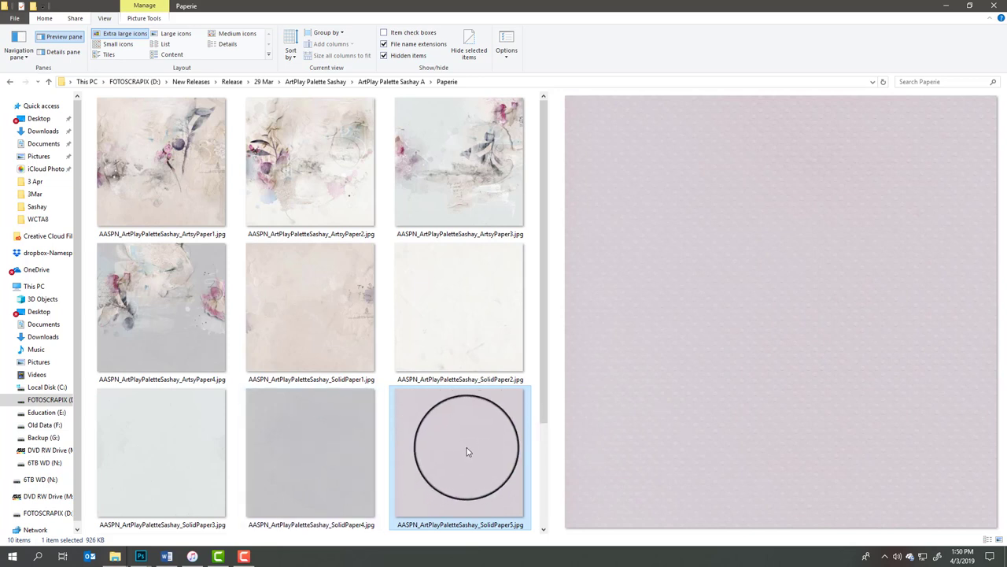
mouse_move(466, 450)
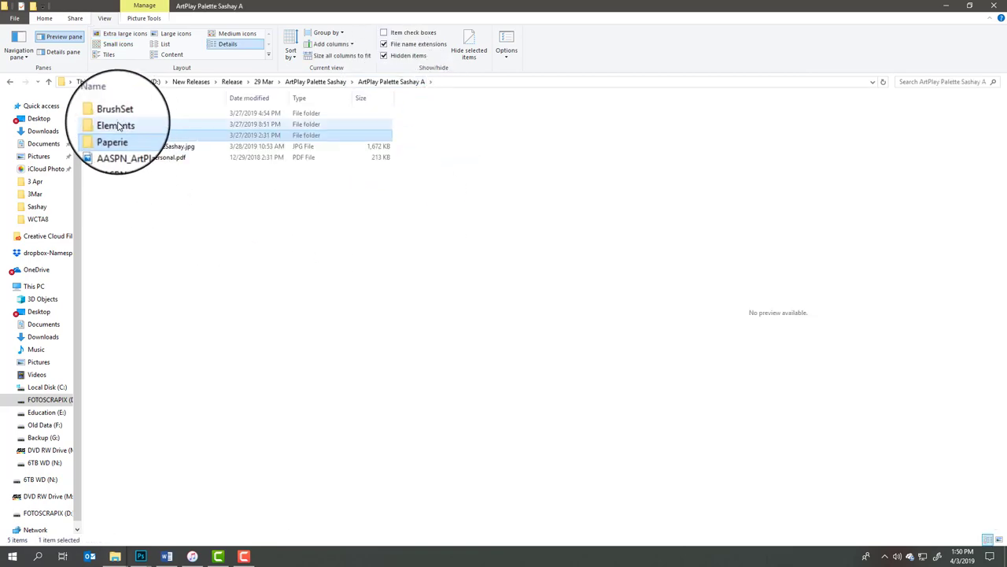
Step: Enter the BrushSet folder and preview the first seven brush images in turn
double_click(115, 109)
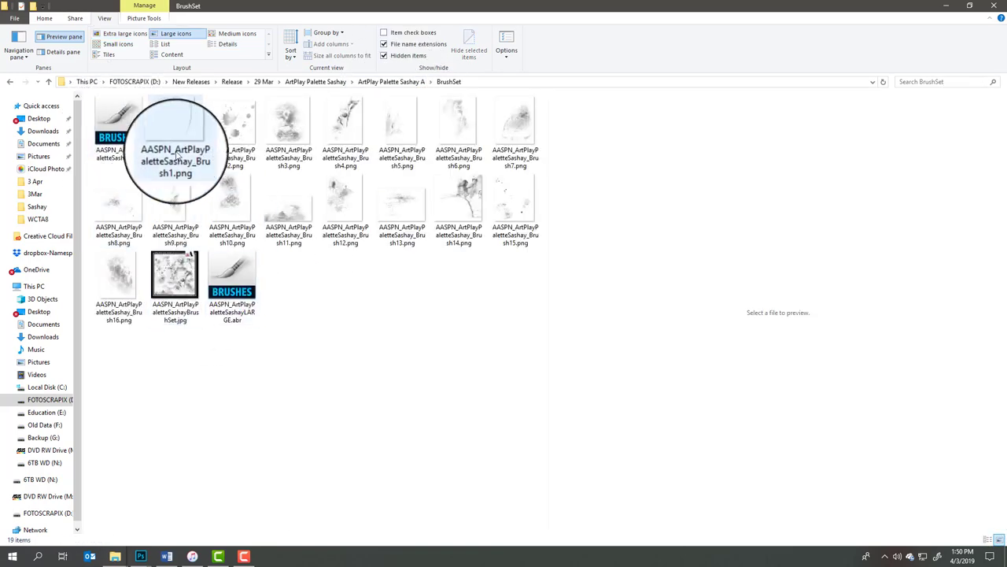
left_click(174, 275)
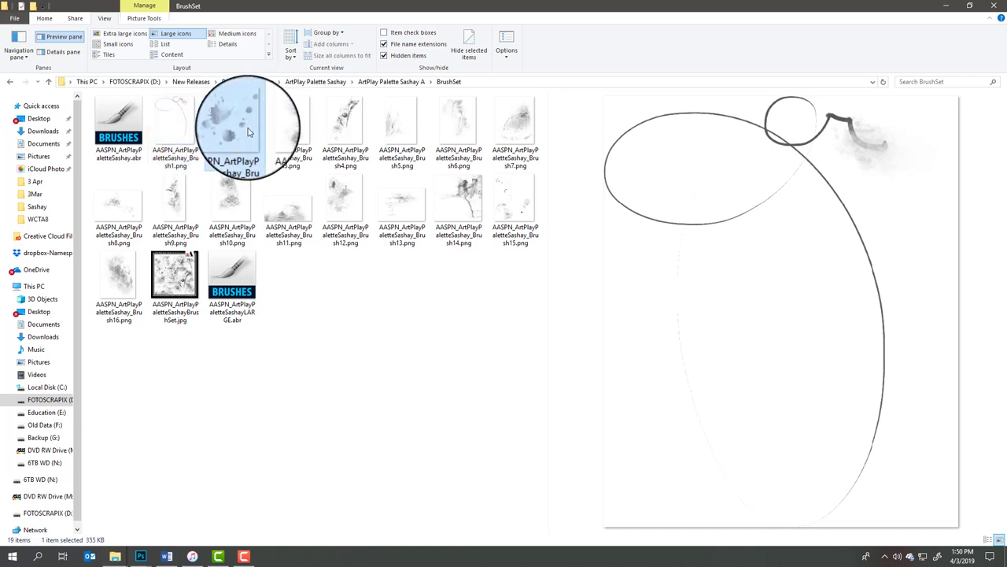
left_click(288, 129)
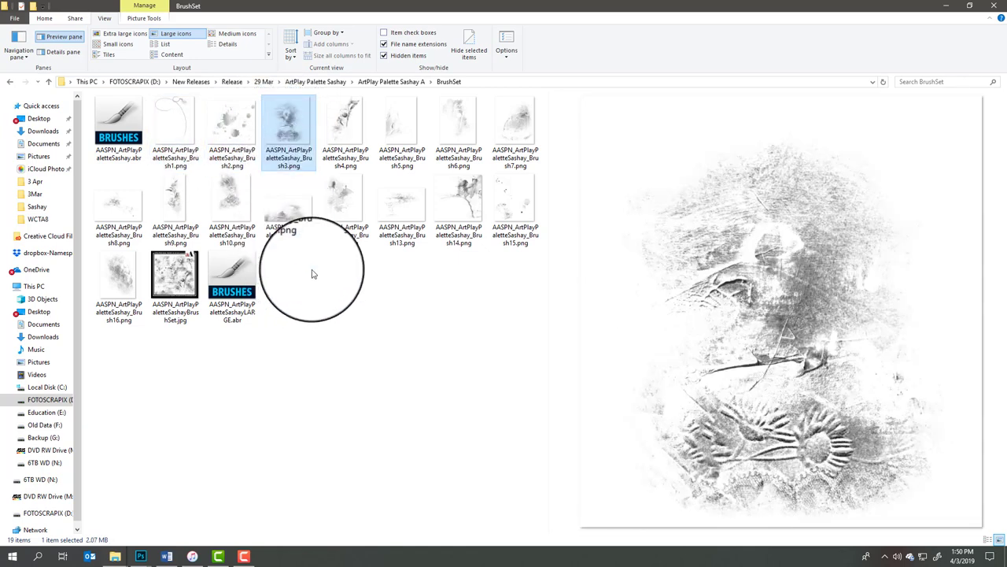
mouse_move(881, 282)
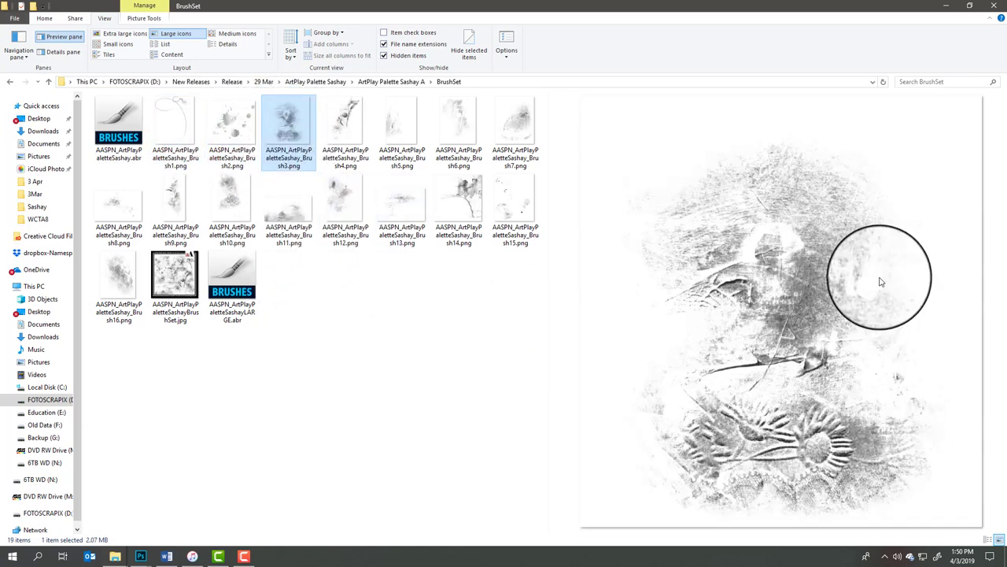
mouse_move(784, 441)
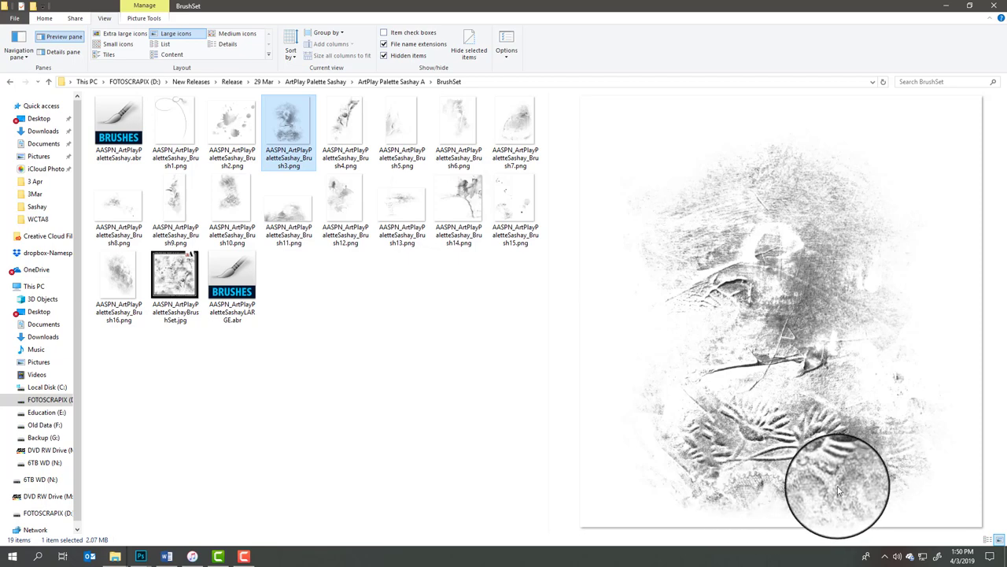
mouse_move(865, 476)
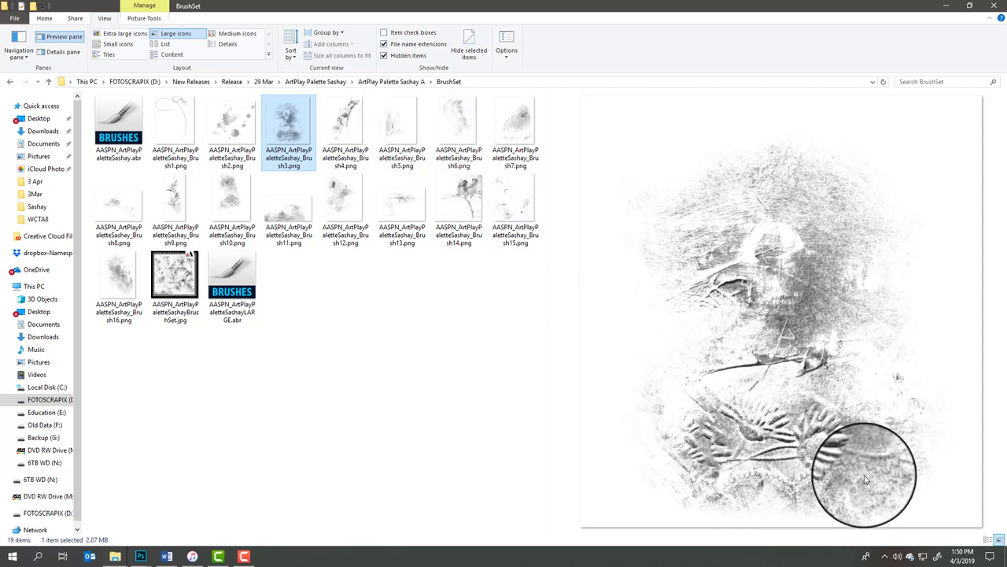
left_click(344, 123)
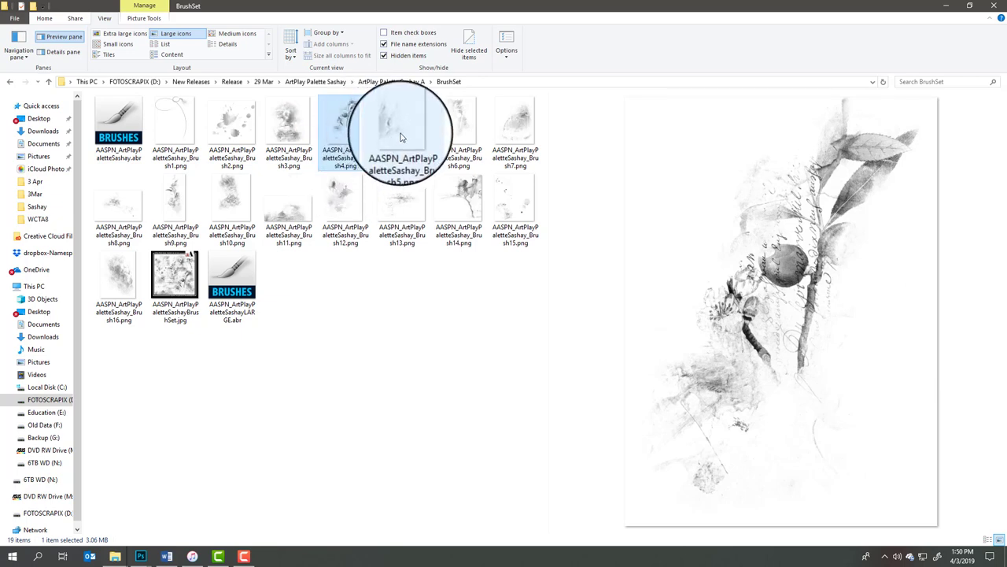
left_click(345, 126)
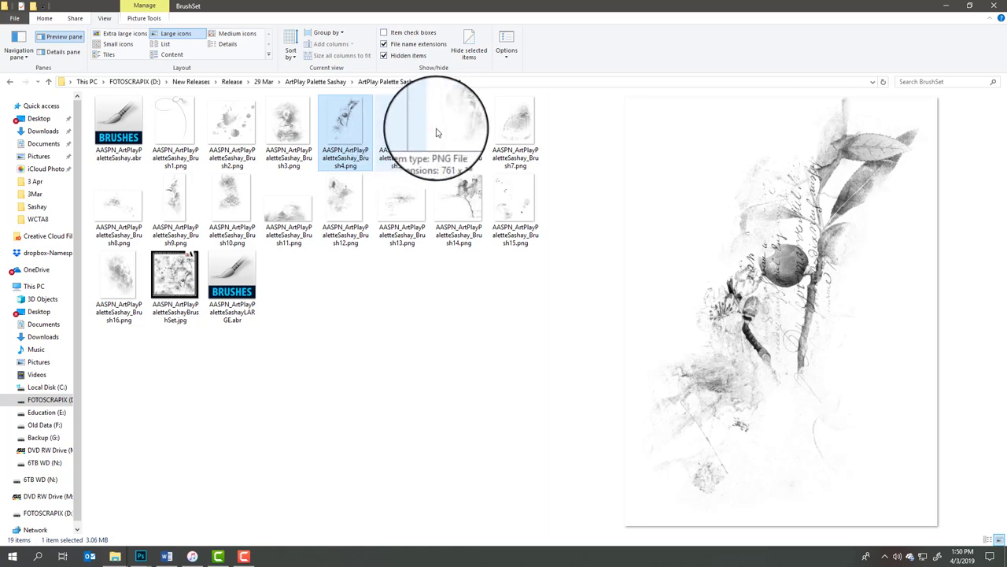
left_click(401, 130)
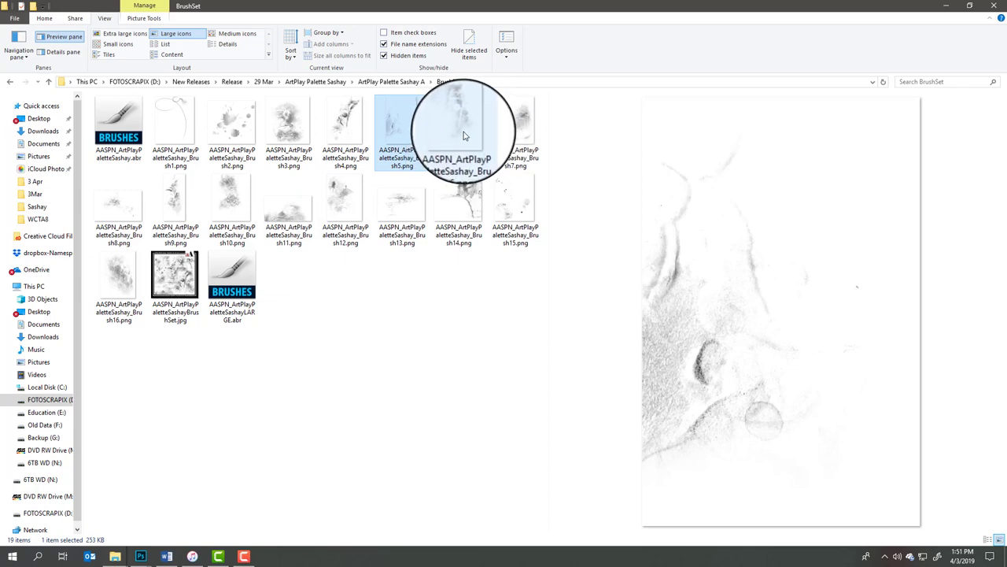
left_click(459, 129)
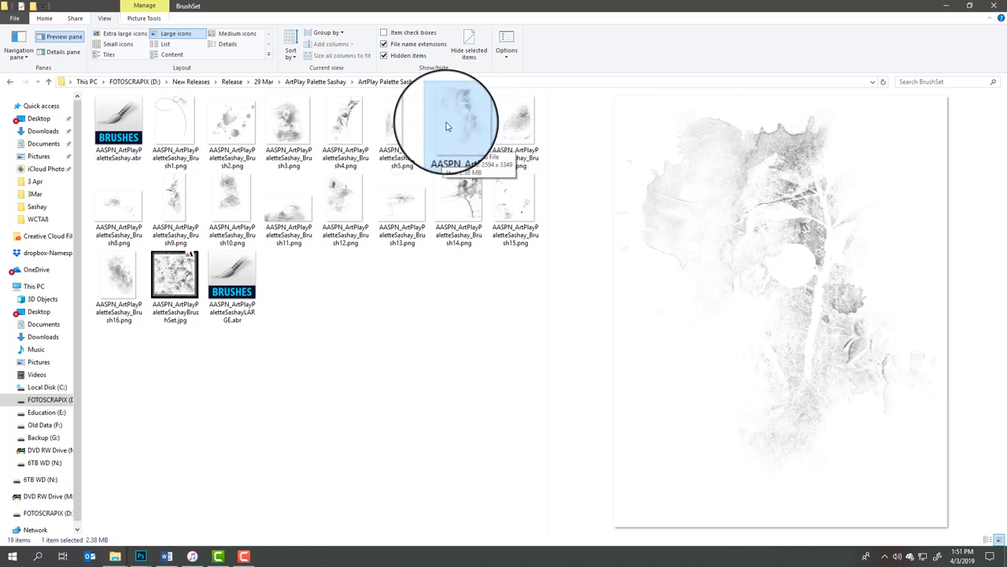
left_click(458, 129)
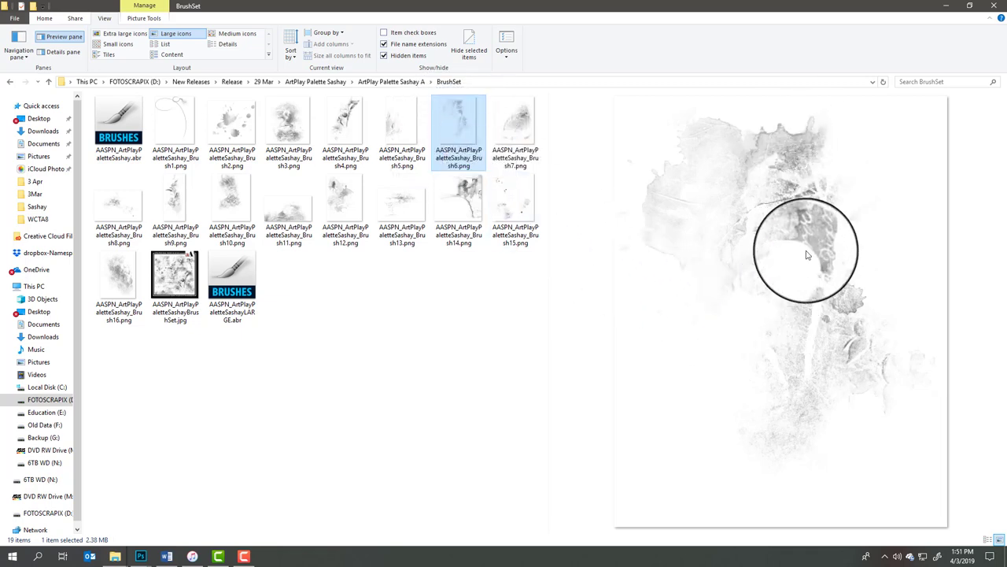
left_click(517, 129)
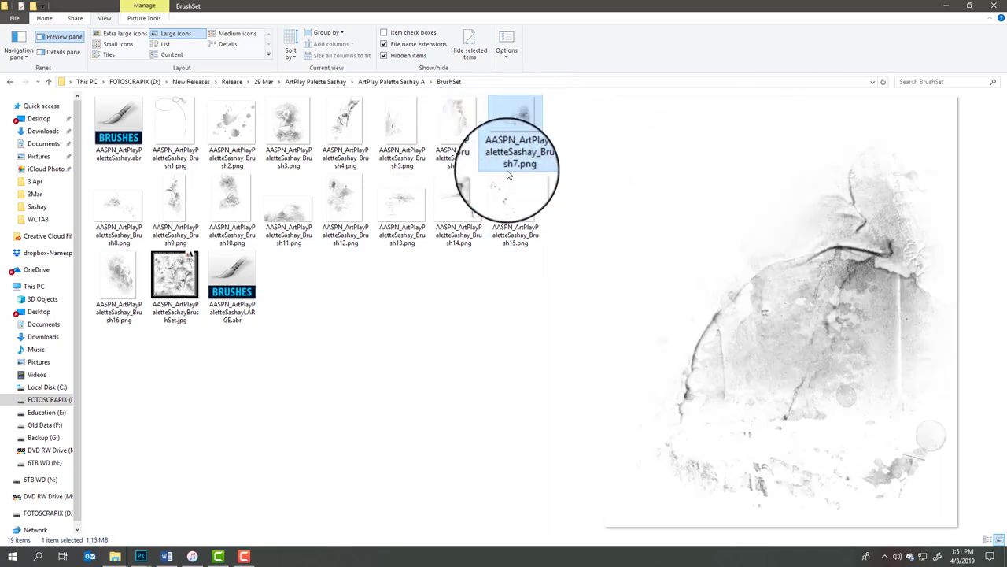
mouse_move(512, 173)
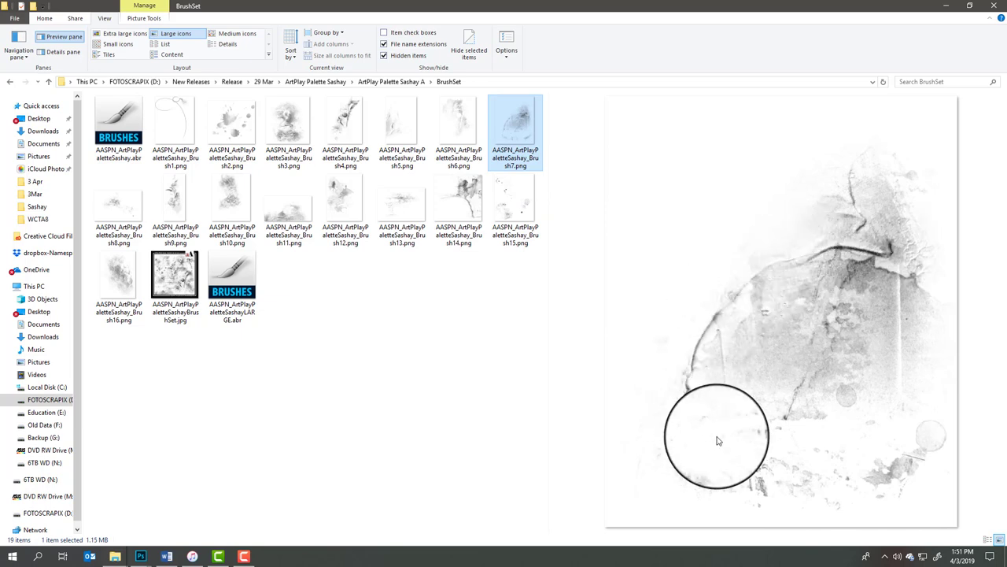
mouse_move(858, 248)
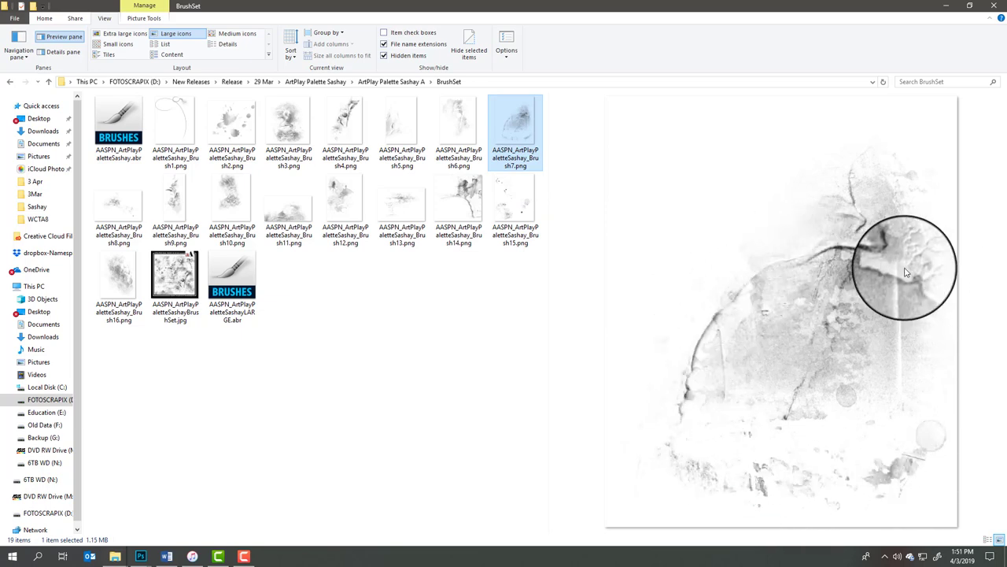
mouse_move(592, 455)
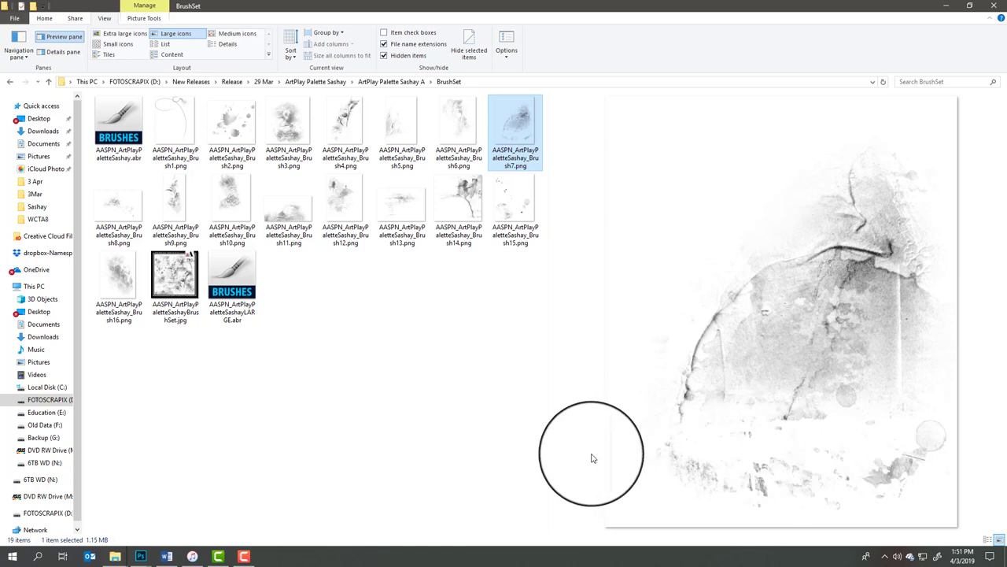
mouse_move(118, 204)
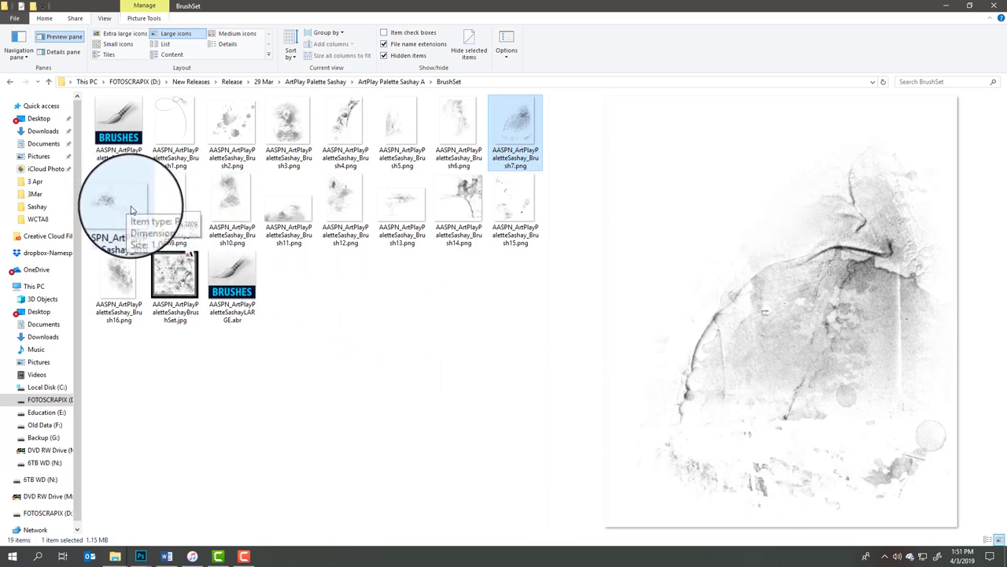
mouse_move(118, 204)
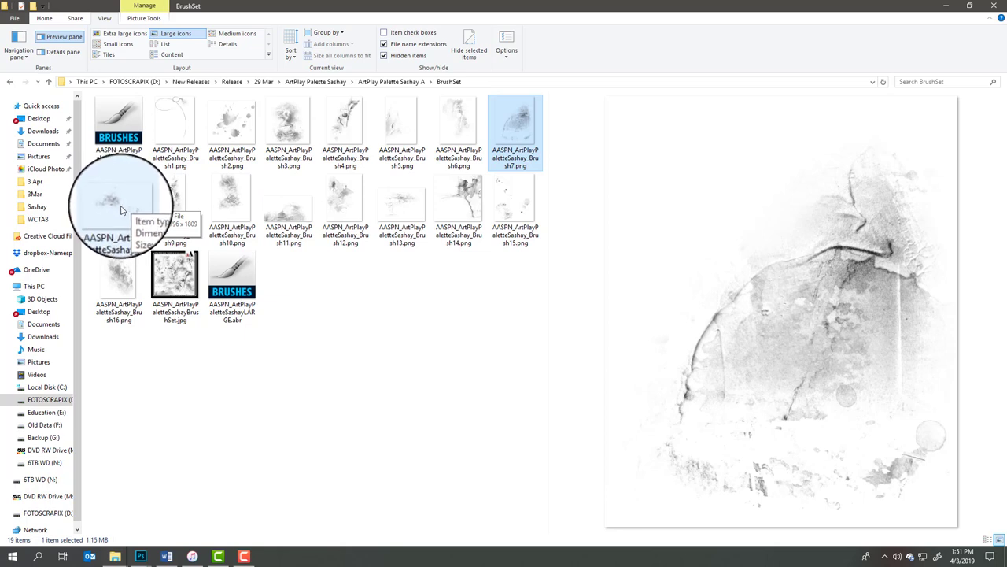
Step: Preview the remaining brushes — splatter, handwriting texture — ending on the scattered-dots Brush15
left_click(119, 228)
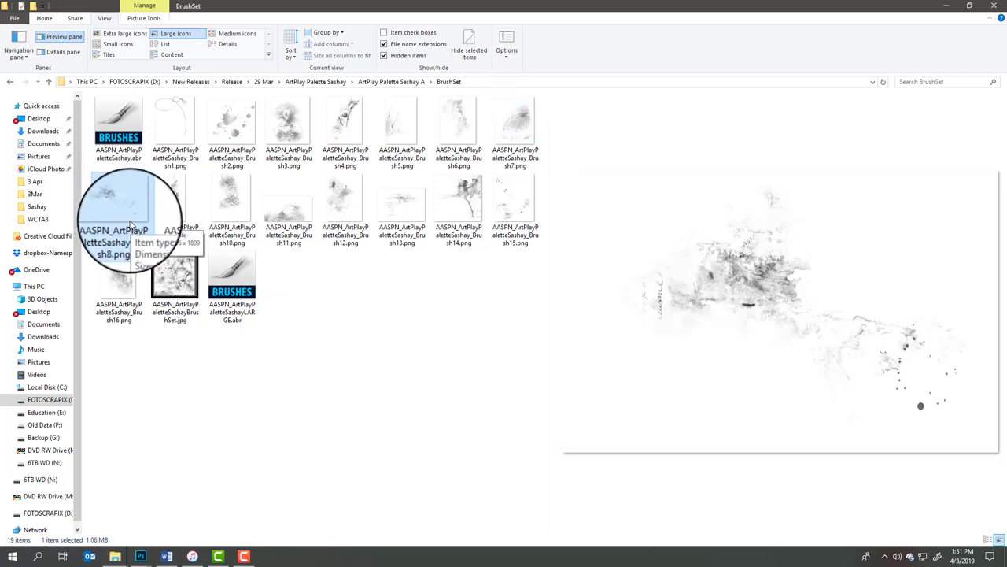
mouse_move(647, 291)
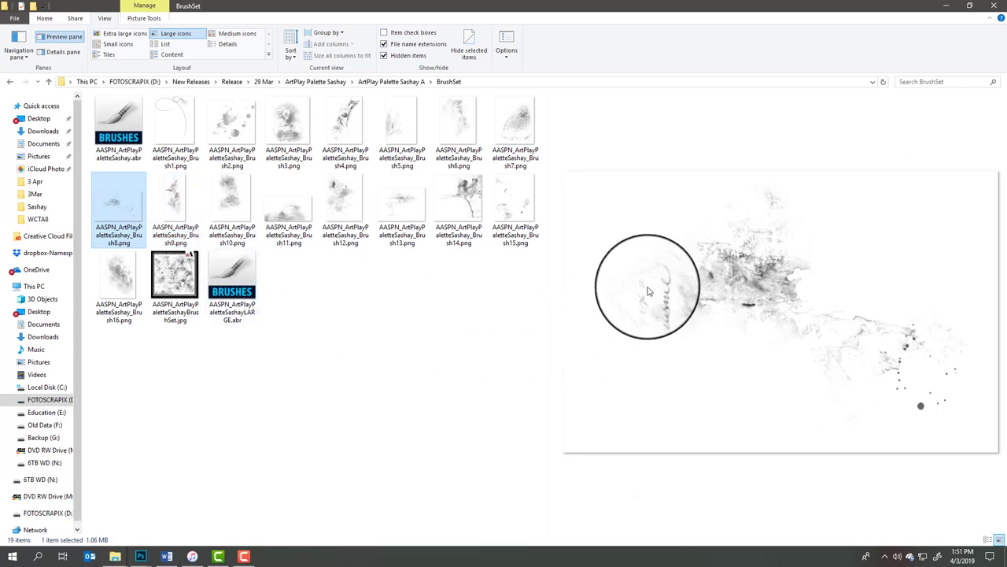
mouse_move(648, 324)
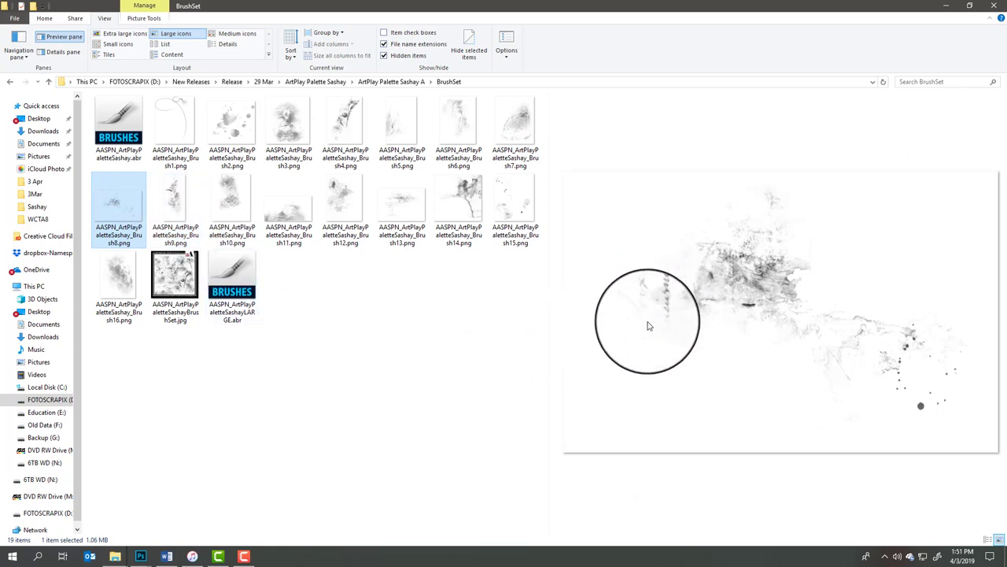
mouse_move(652, 413)
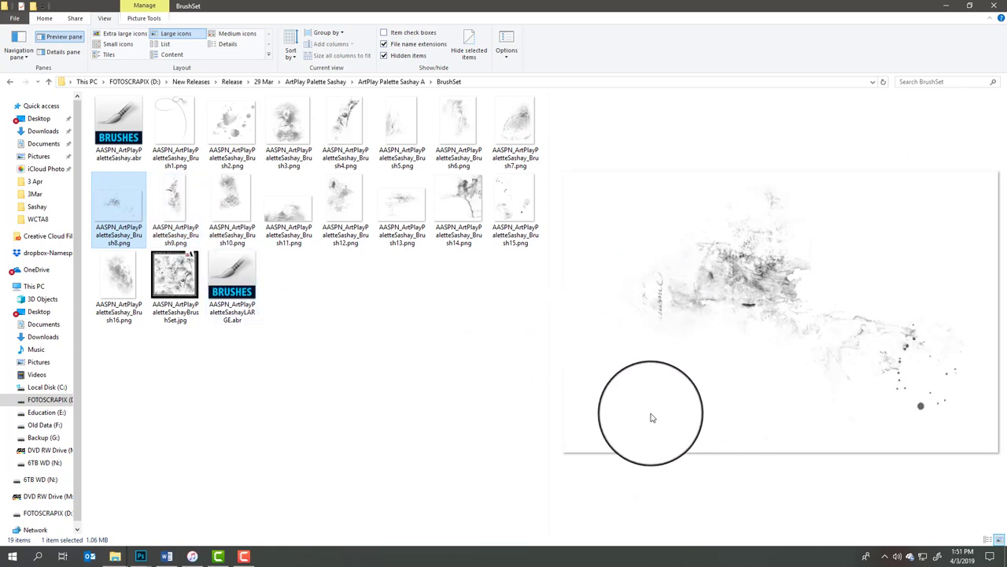
mouse_move(759, 284)
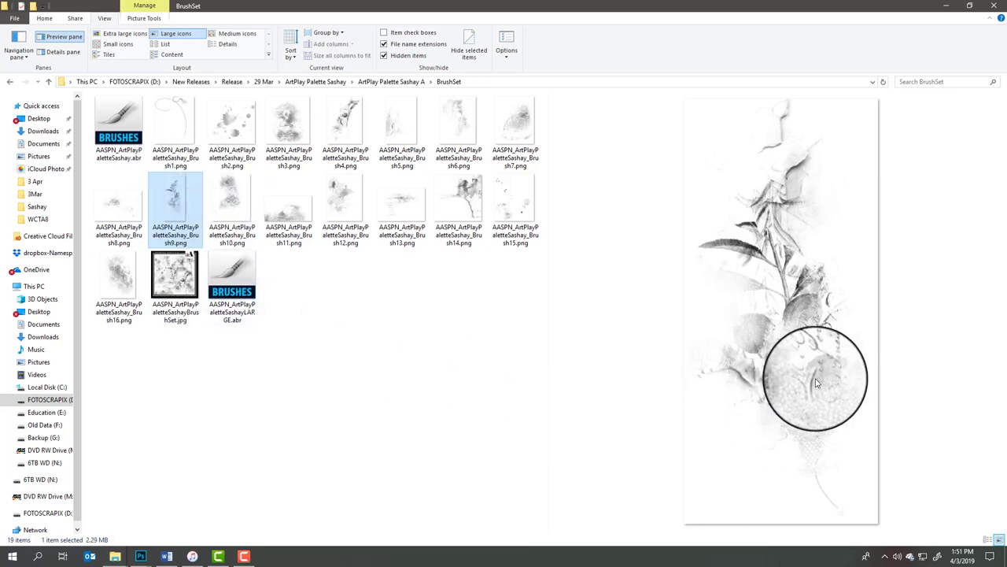
mouse_move(788, 198)
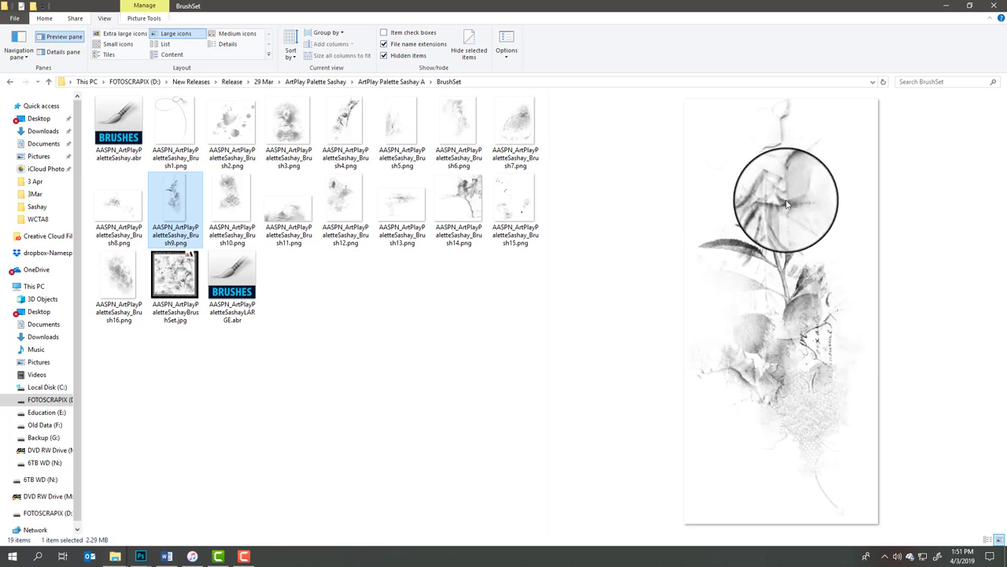
left_click(231, 207)
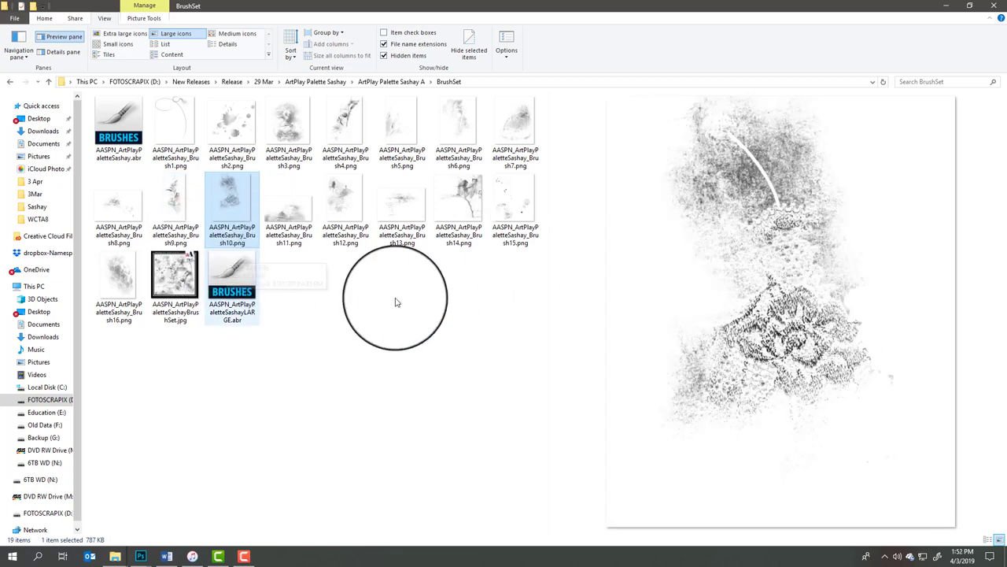
left_click(288, 208)
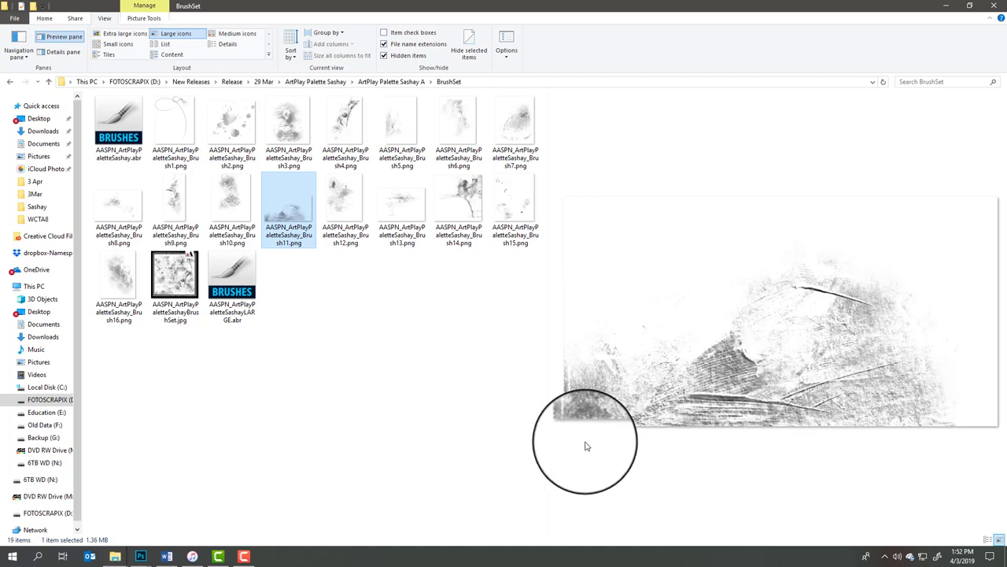
mouse_move(591, 442)
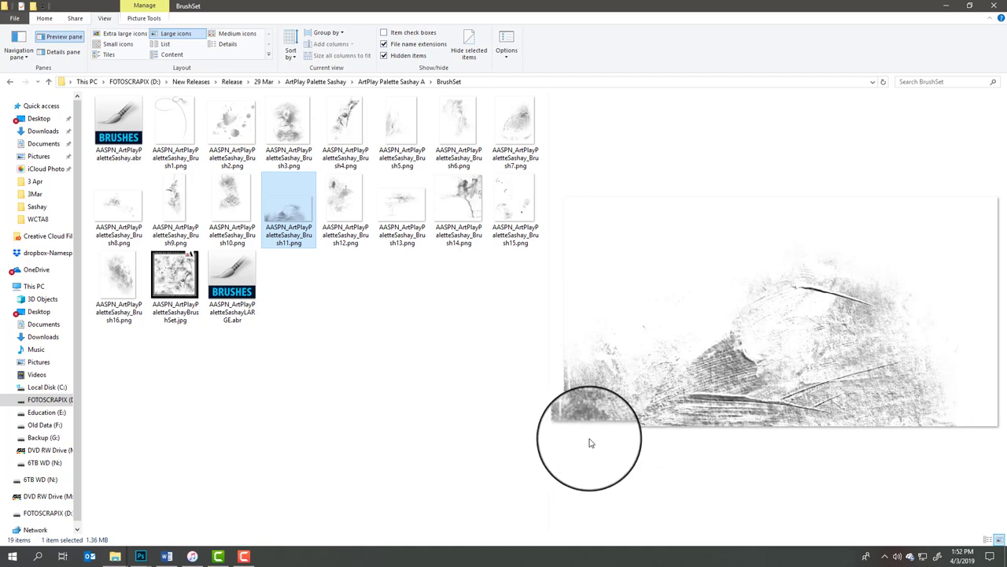
mouse_move(601, 412)
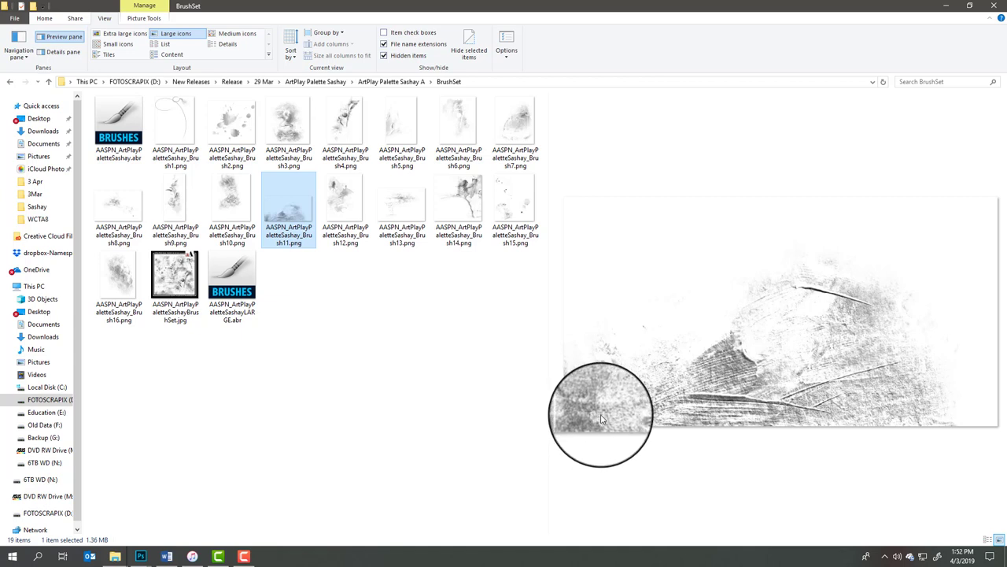
mouse_move(597, 425)
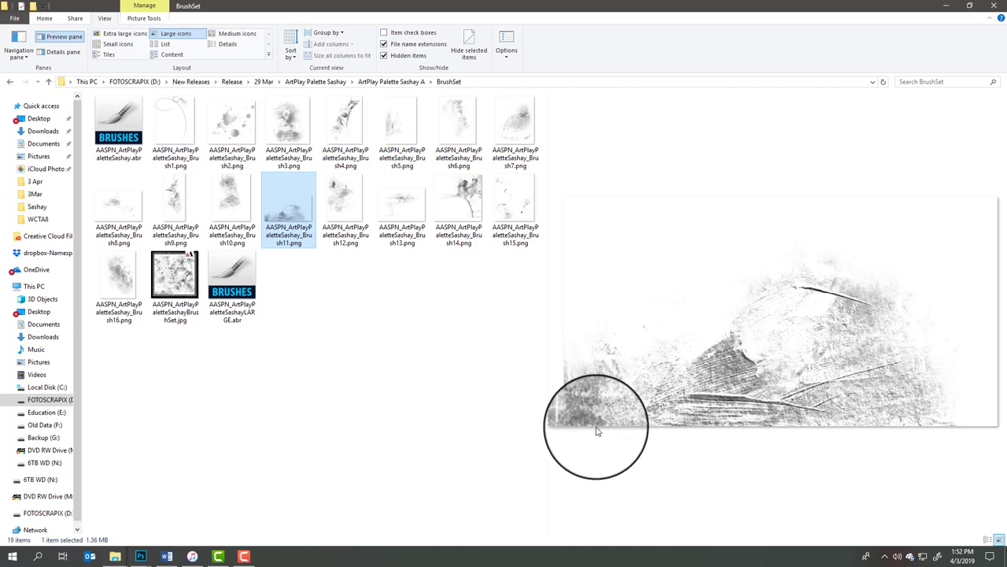
mouse_move(422, 255)
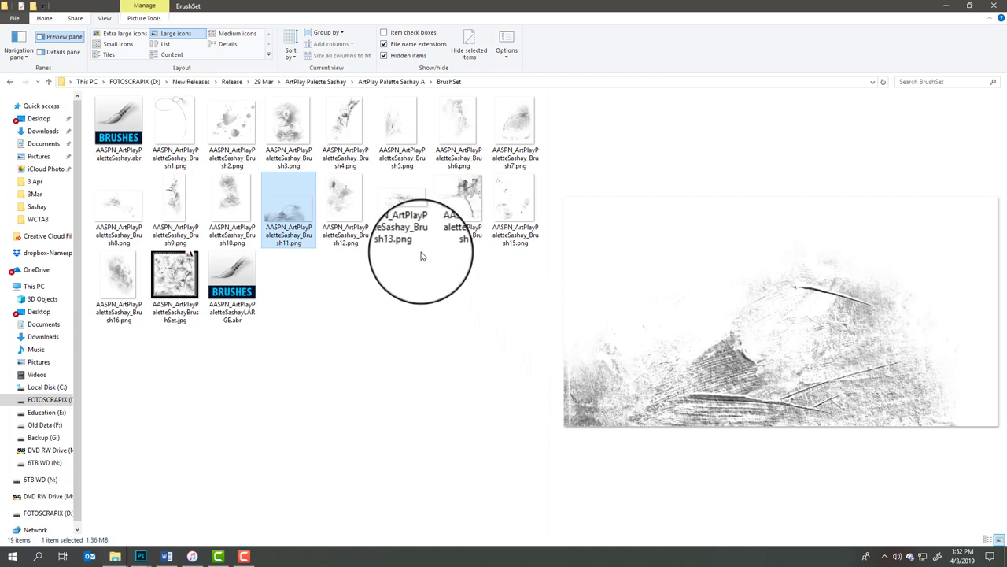
left_click(347, 204)
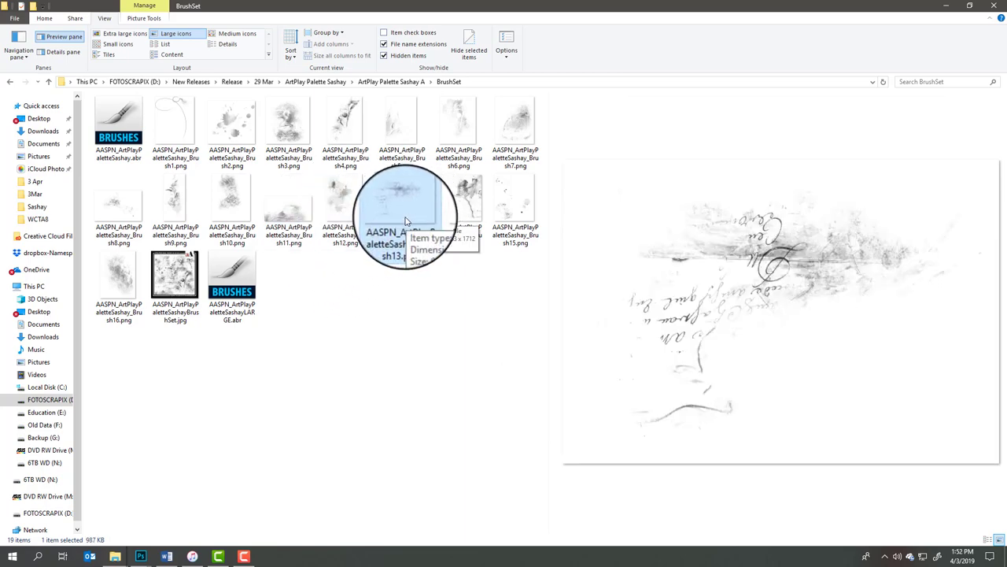
left_click(459, 205)
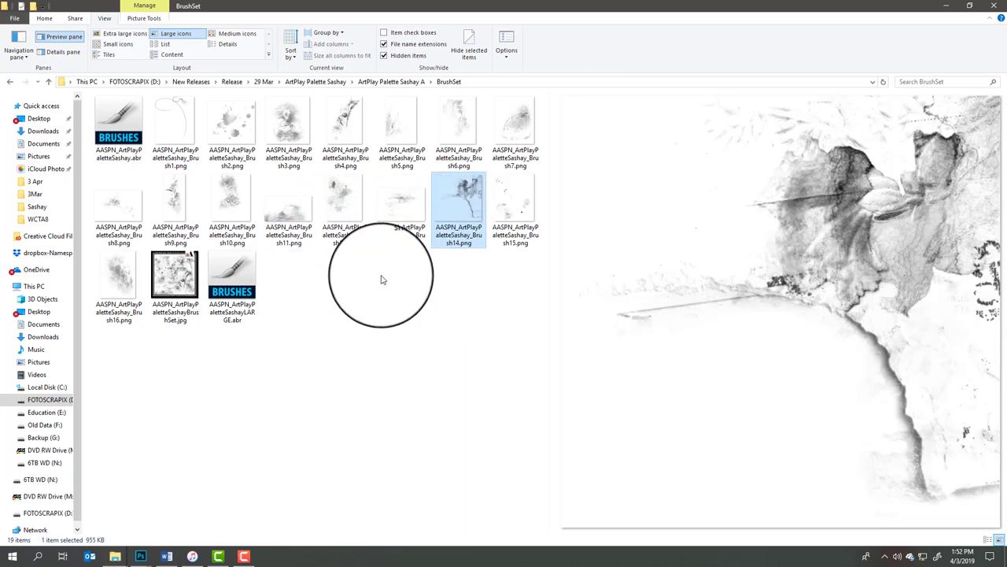
mouse_move(811, 287)
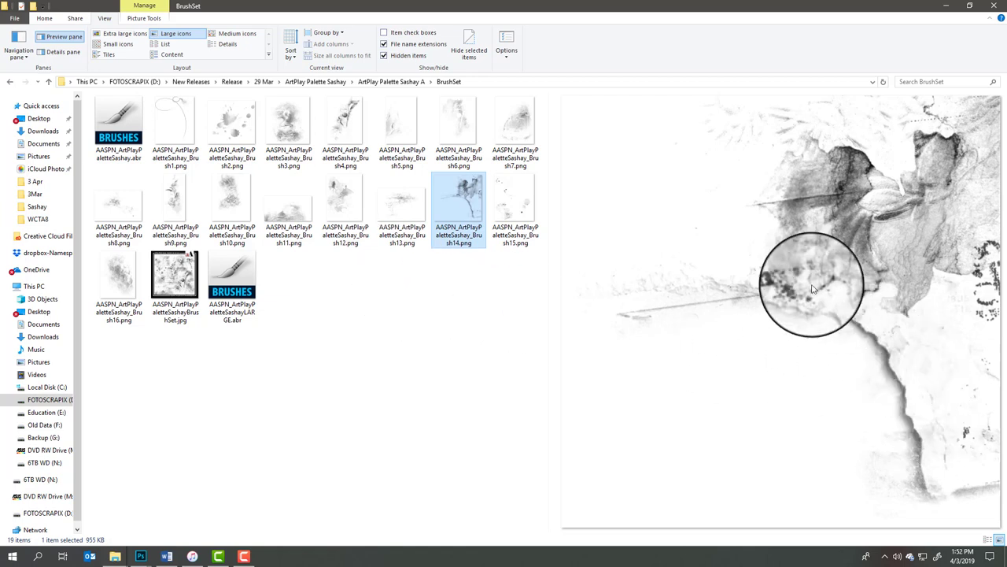
mouse_move(476, 315)
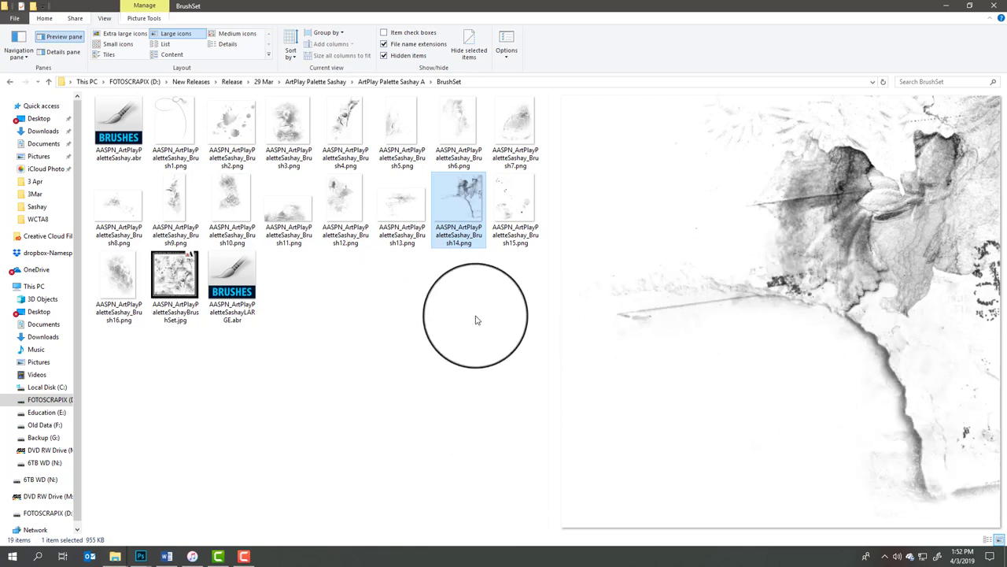
left_click(516, 202)
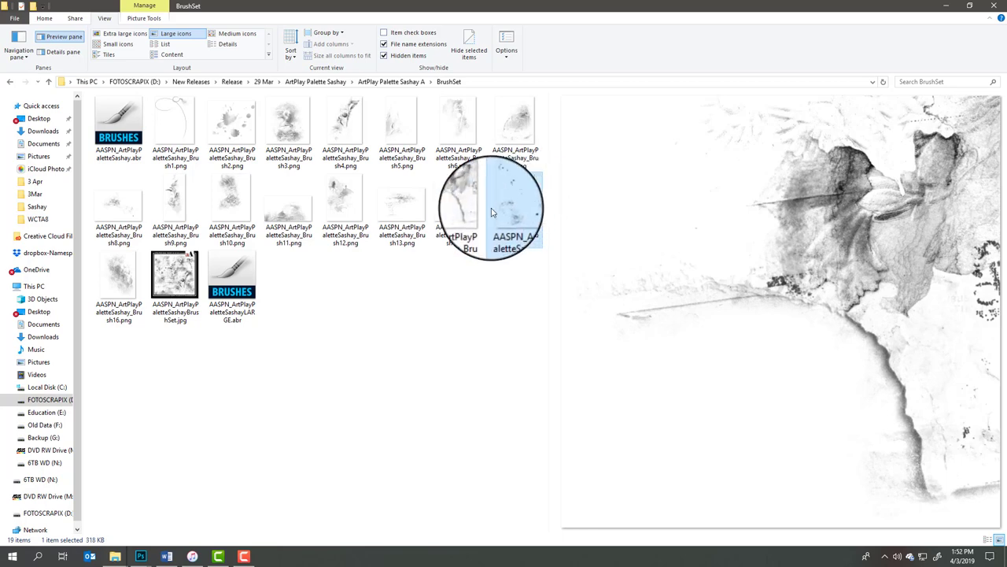
left_click(516, 208)
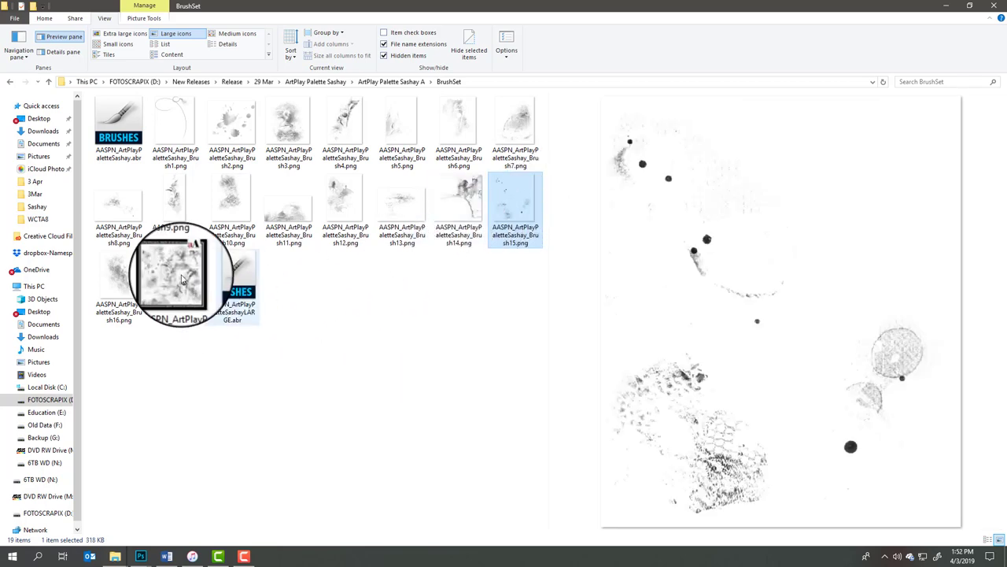
left_click(228, 291)
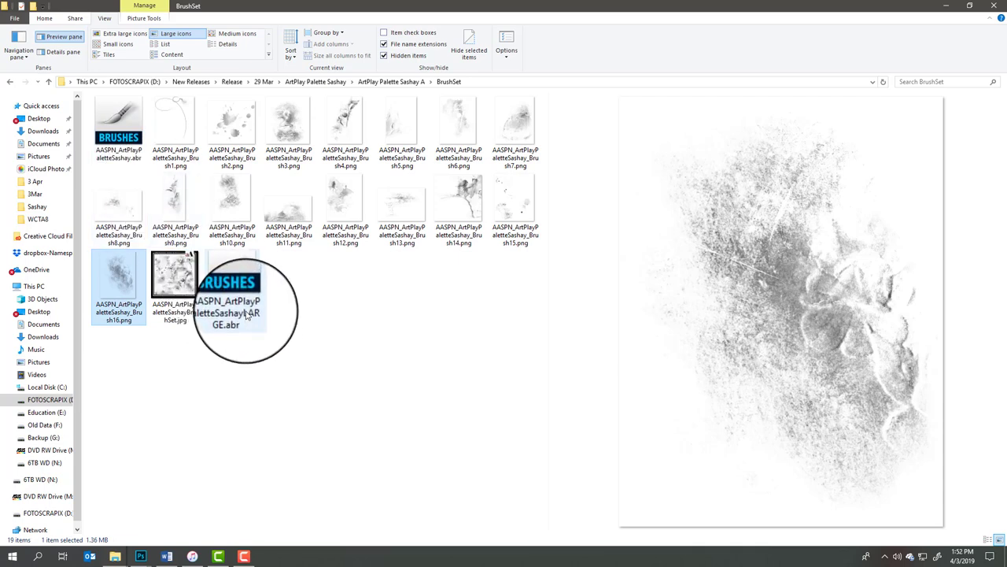
mouse_move(174, 142)
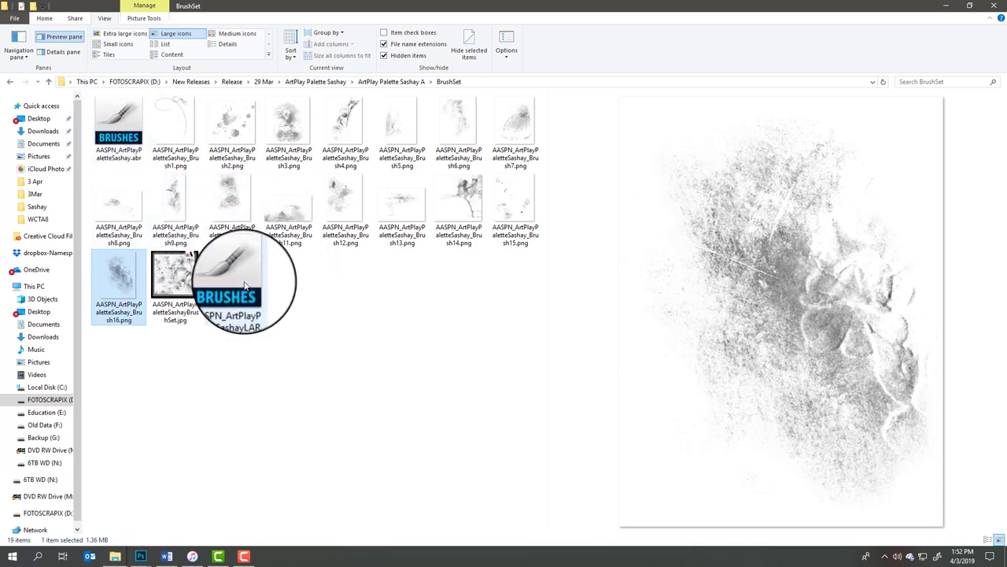
mouse_move(228, 276)
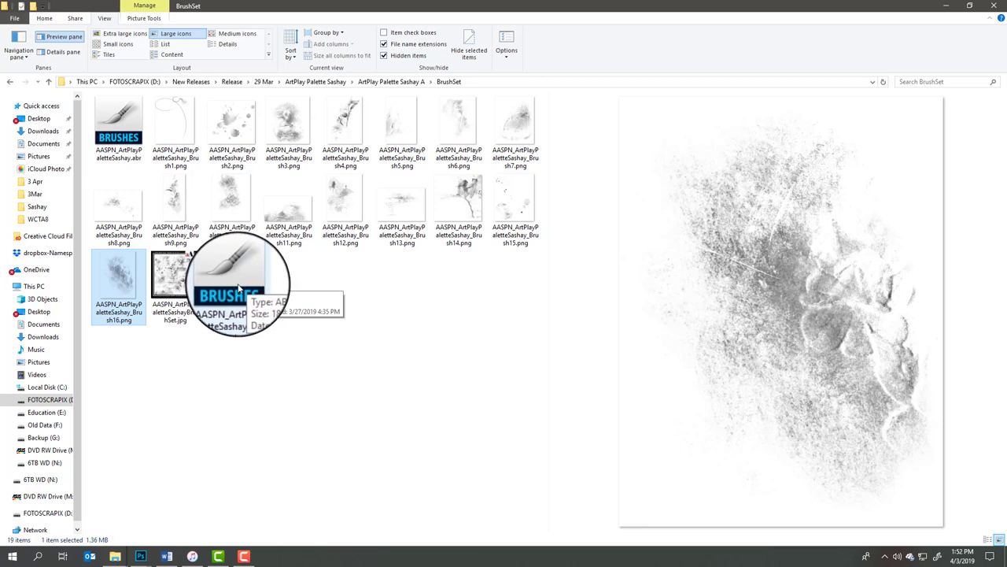
mouse_move(129, 123)
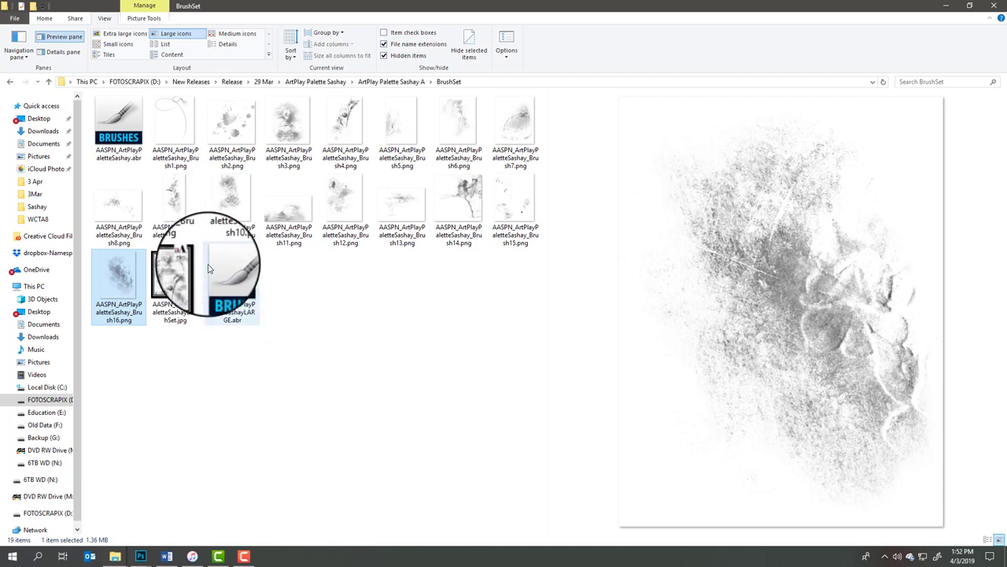
mouse_move(236, 280)
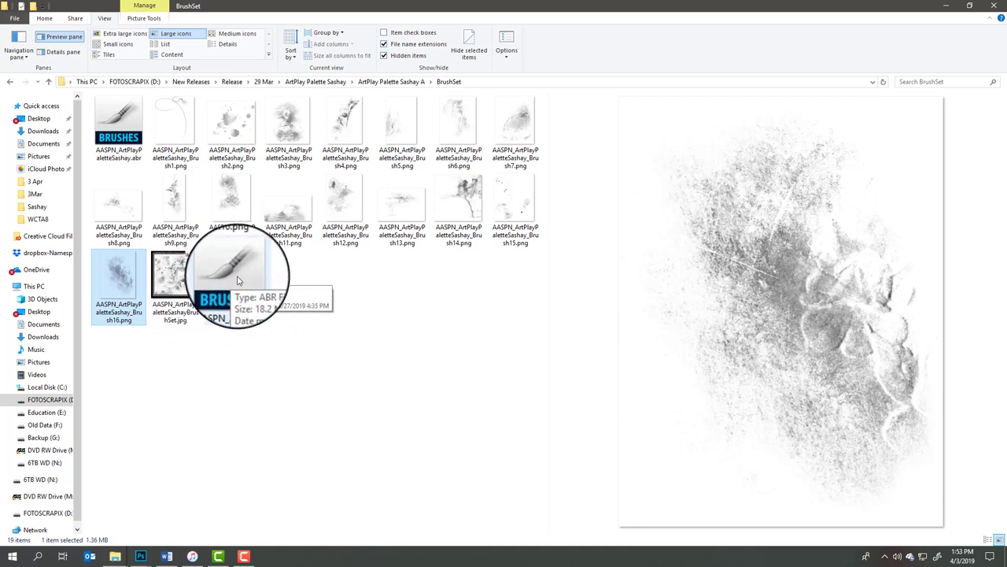
mouse_move(236, 280)
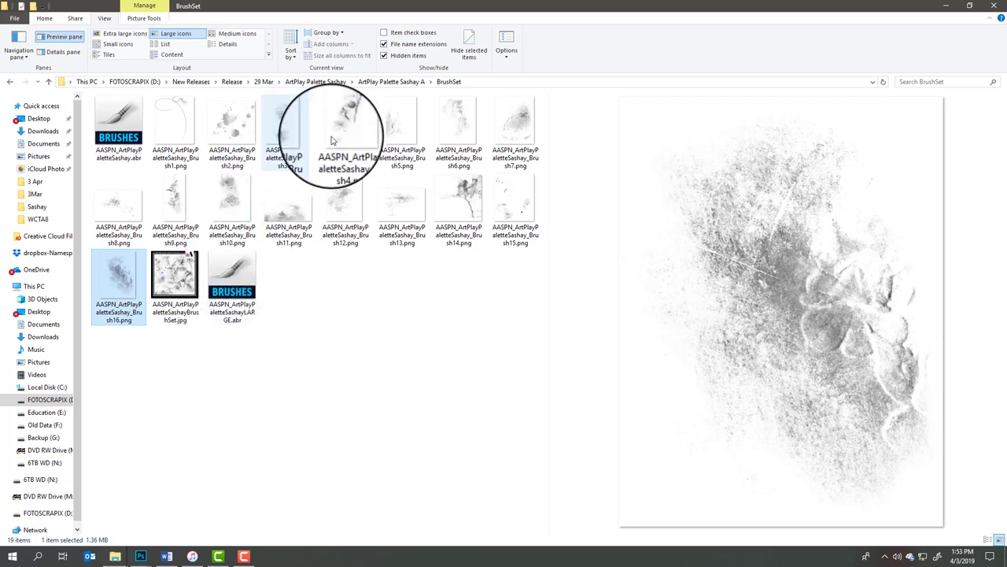
mouse_move(421, 296)
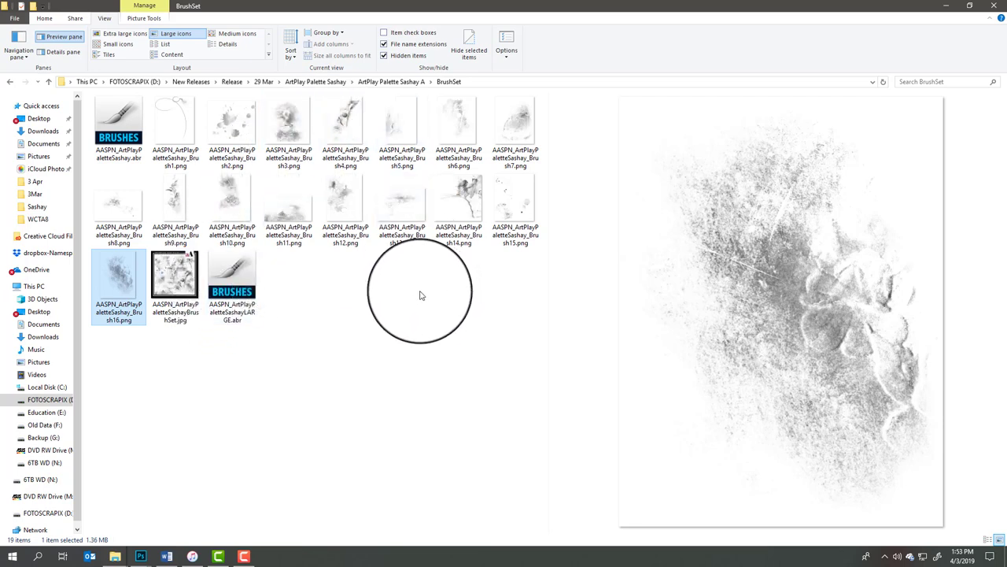
mouse_move(231, 302)
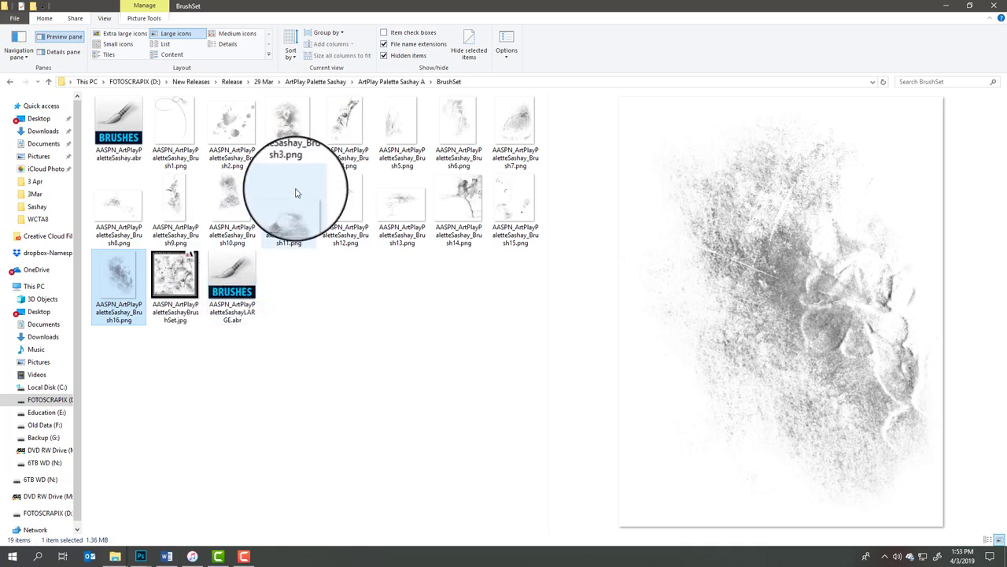
mouse_move(255, 208)
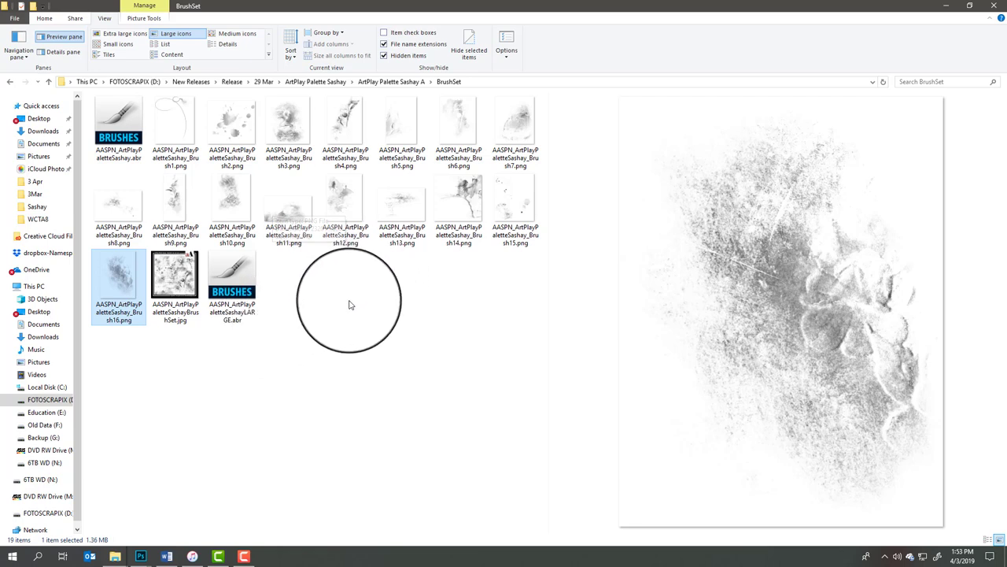
mouse_move(352, 318)
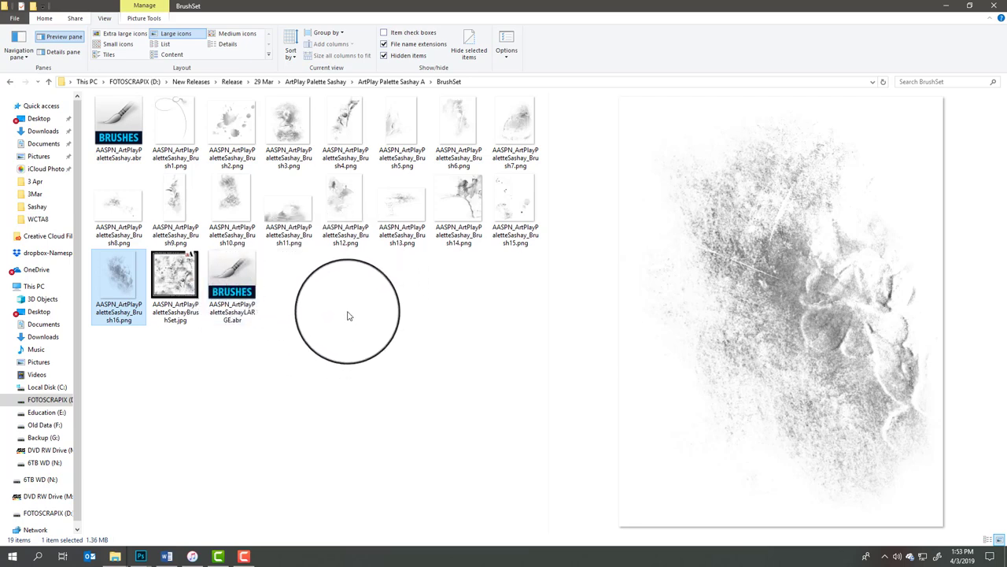
mouse_move(339, 321)
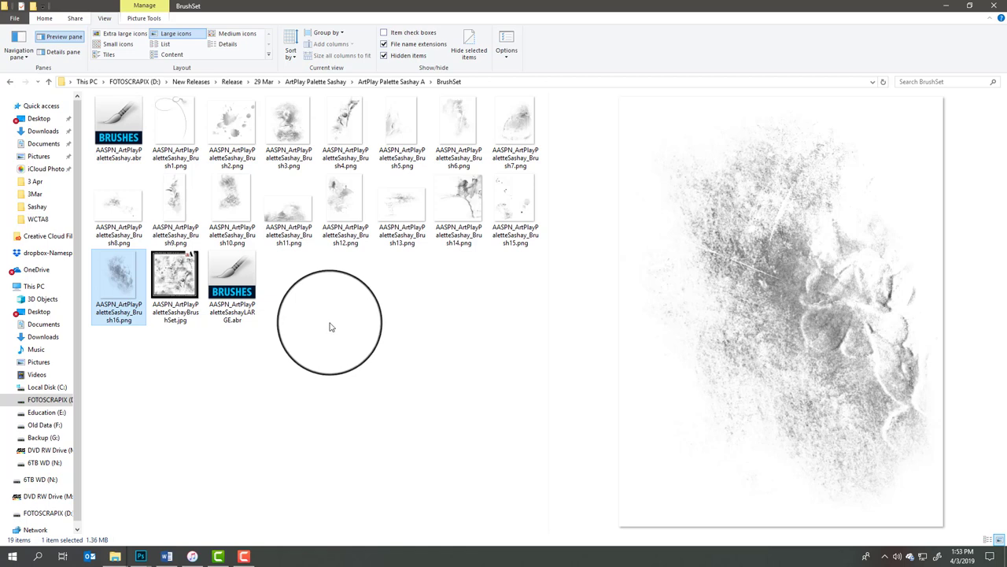
mouse_move(321, 337)
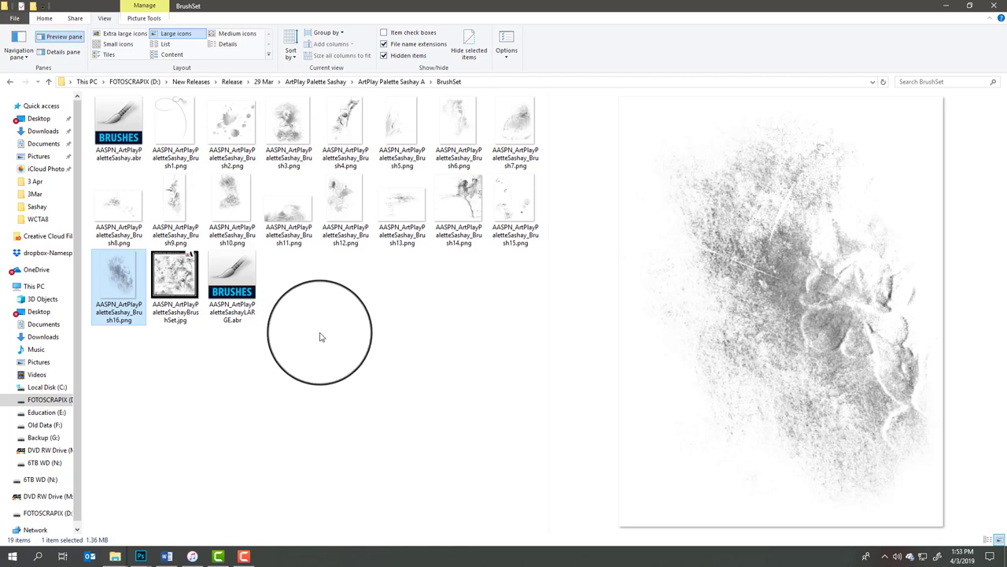
mouse_move(321, 301)
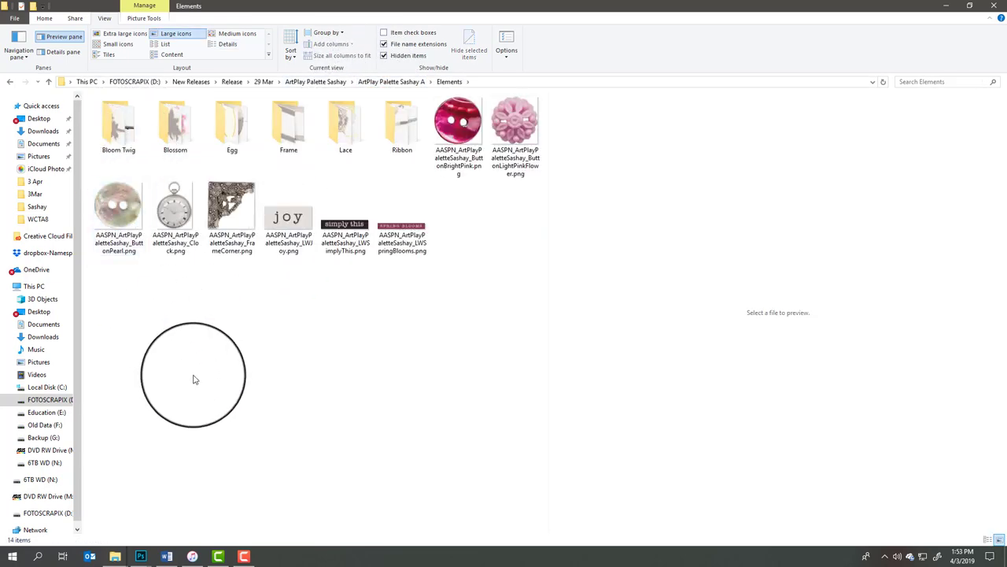
mouse_move(223, 265)
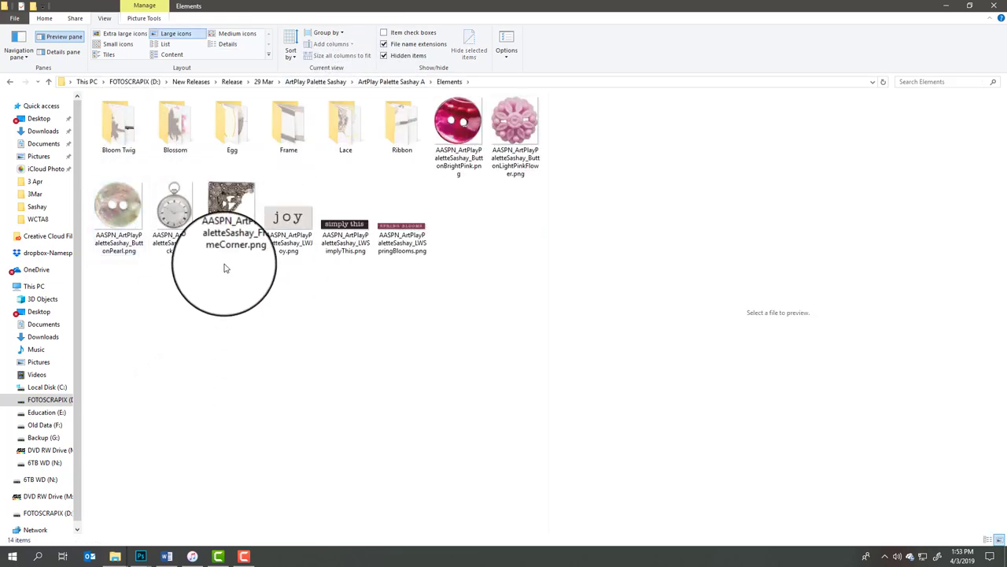
Step: Preview the pocket watch and ornate frame corner images, then select the Egg folder
left_click(175, 208)
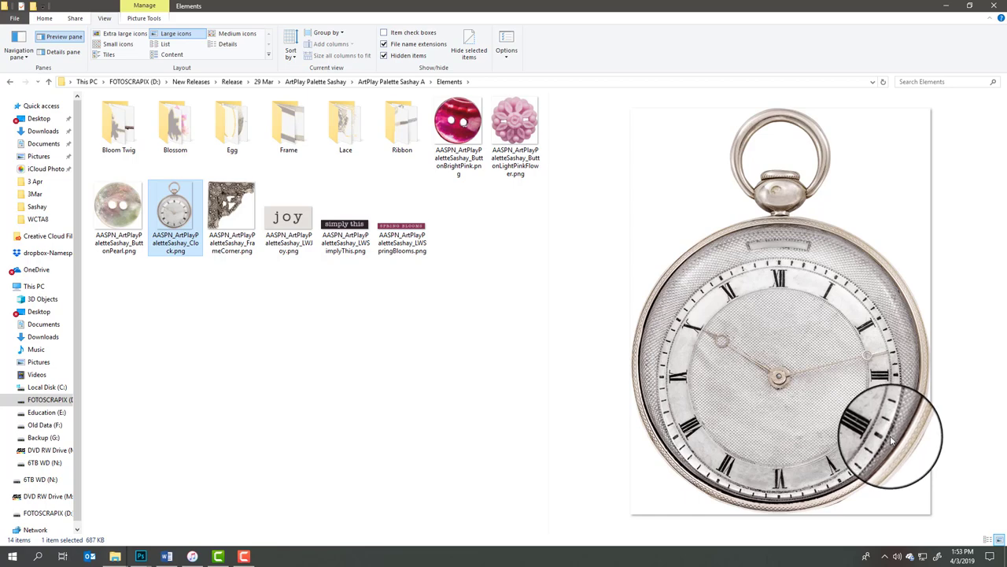
left_click(232, 205)
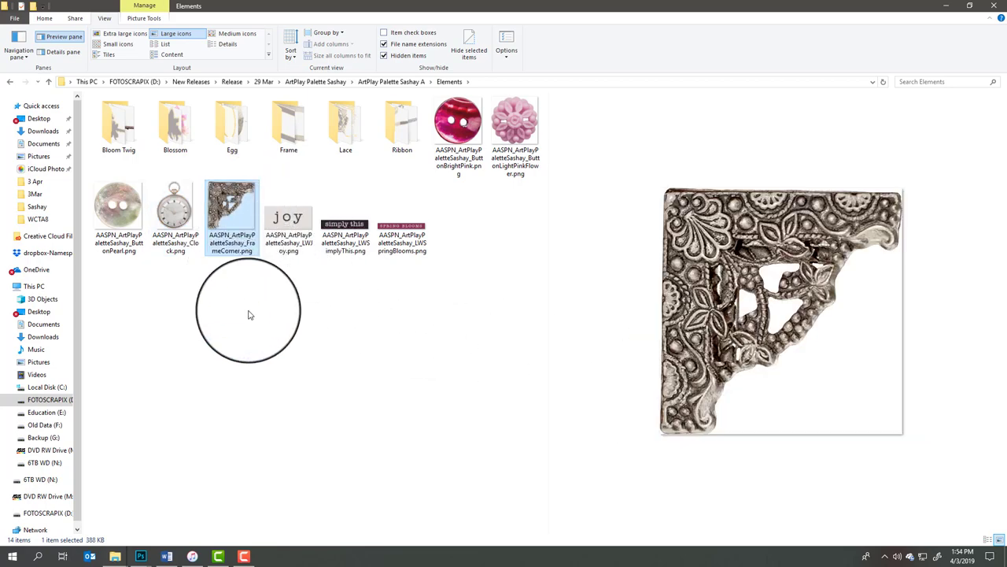
mouse_move(424, 150)
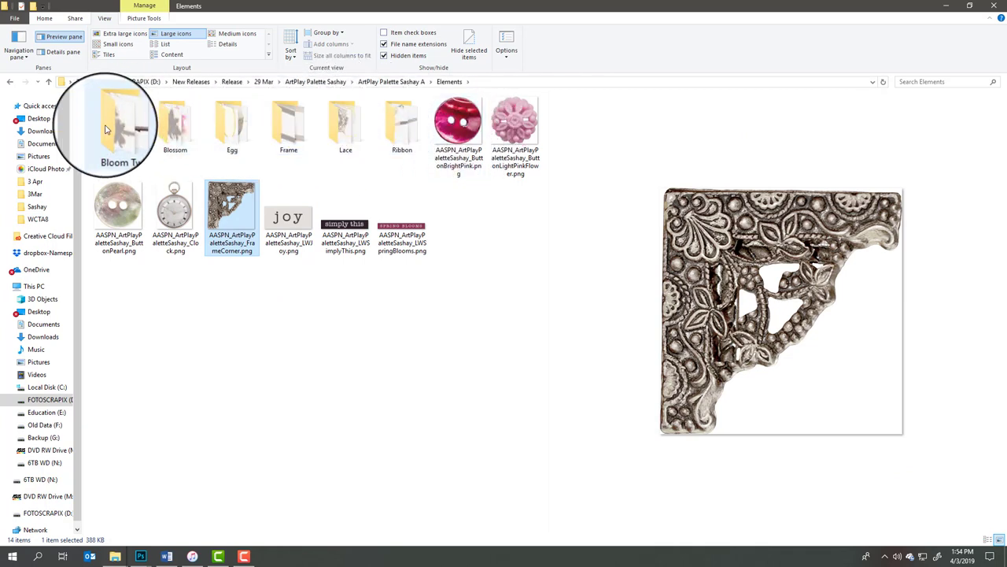
mouse_move(288, 126)
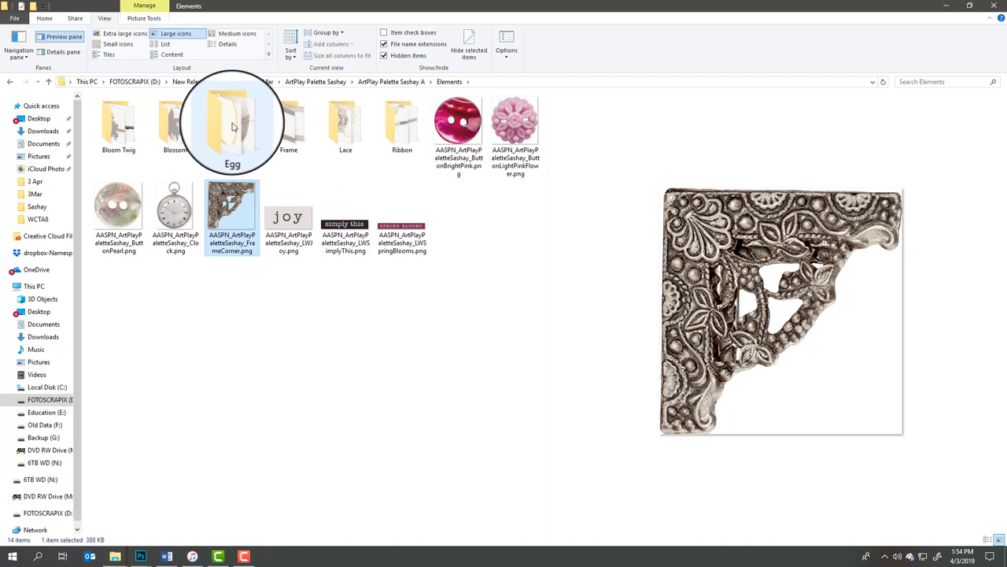
double_click(233, 126)
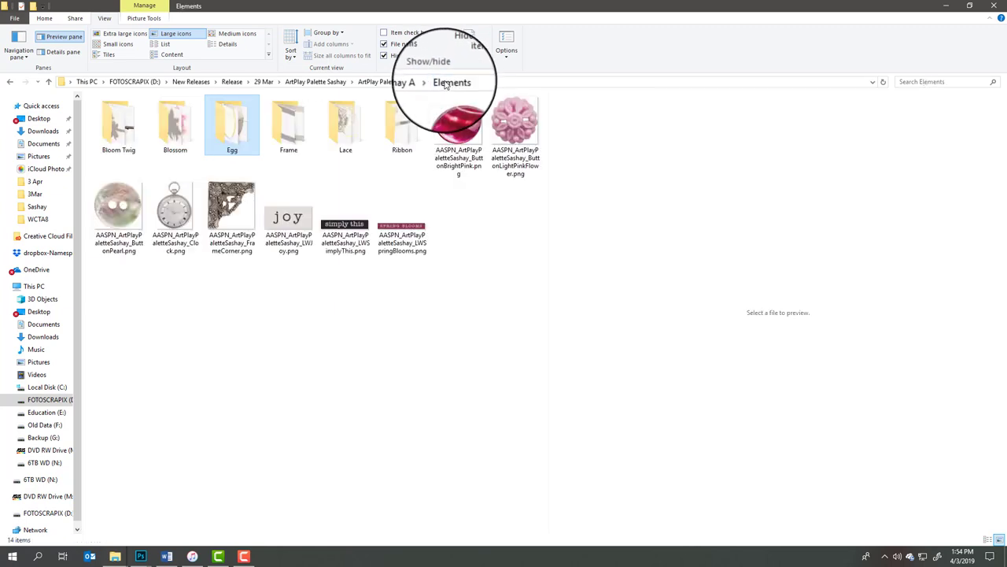
Step: Preview the pink Blossom image, then return to the ArtPlay Palette Sashay folder
double_click(175, 126)
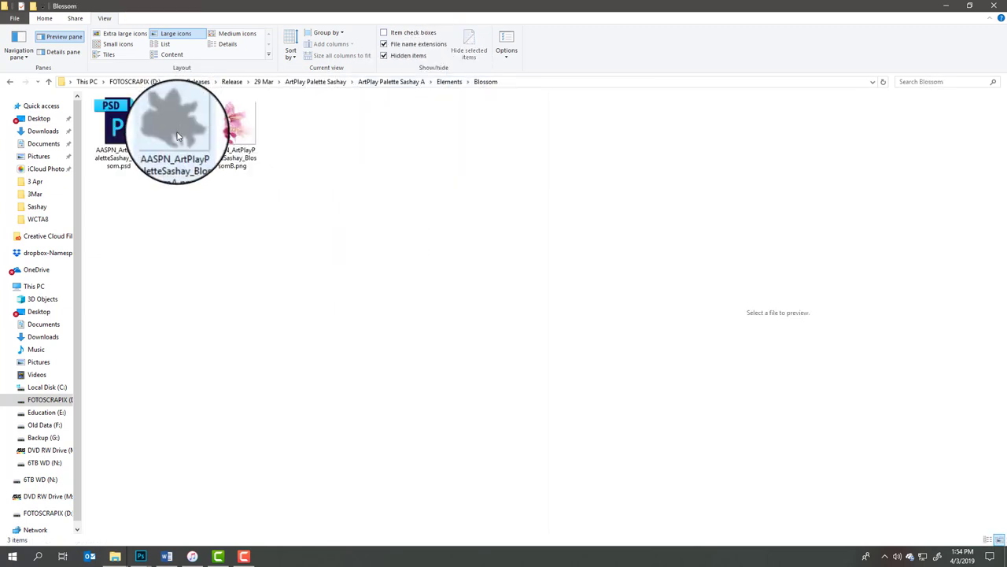
left_click(233, 126)
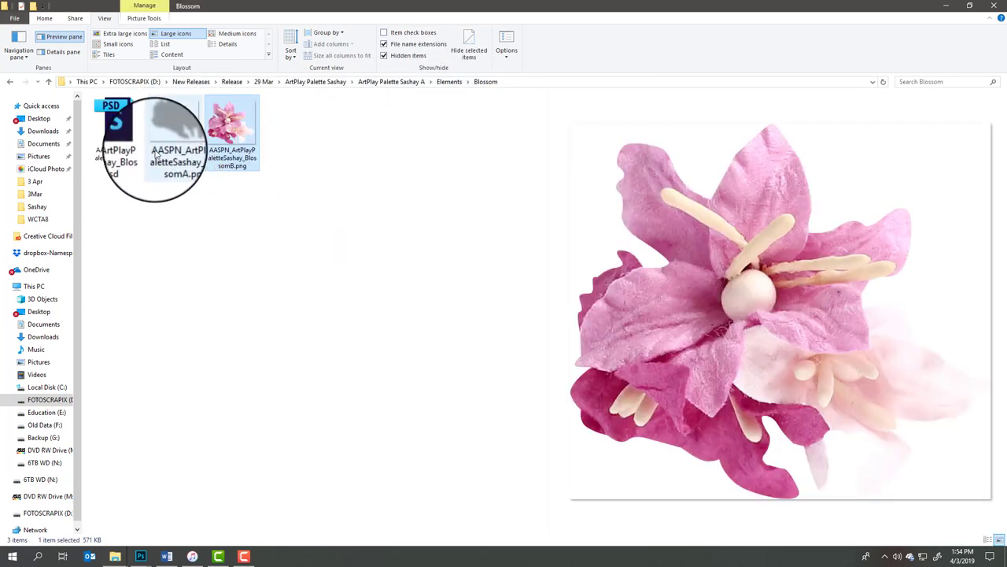
mouse_move(170, 118)
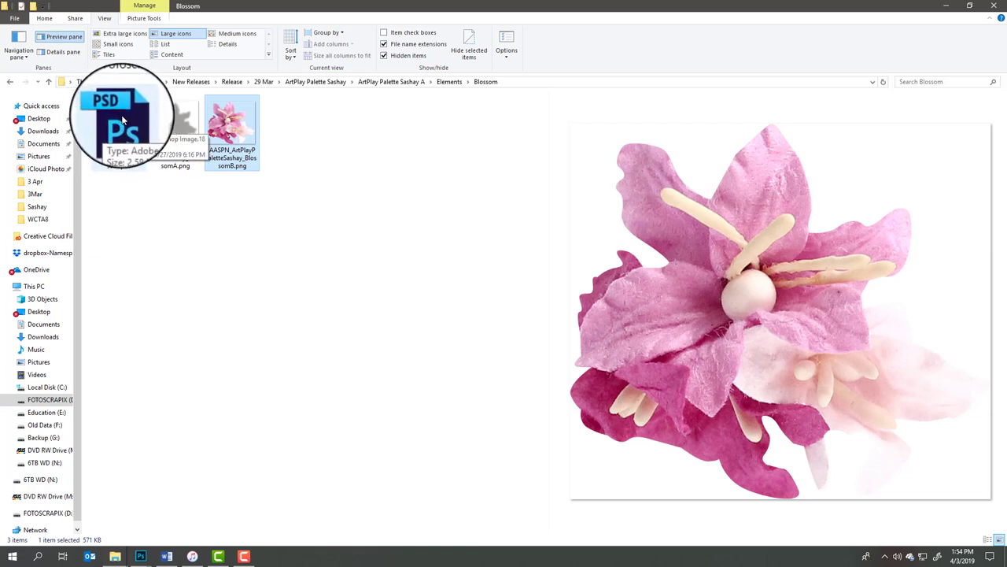
mouse_move(365, 129)
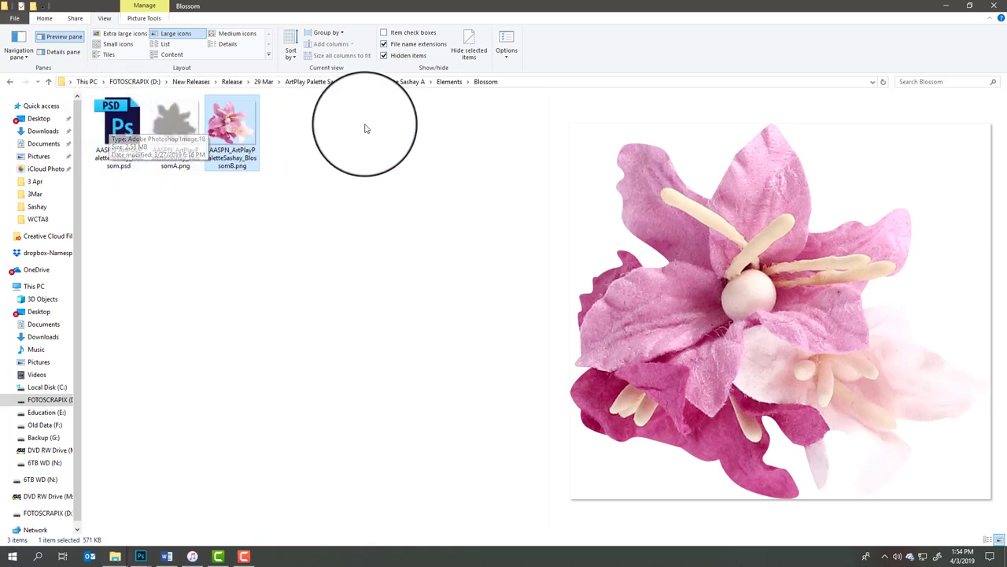
mouse_move(175, 127)
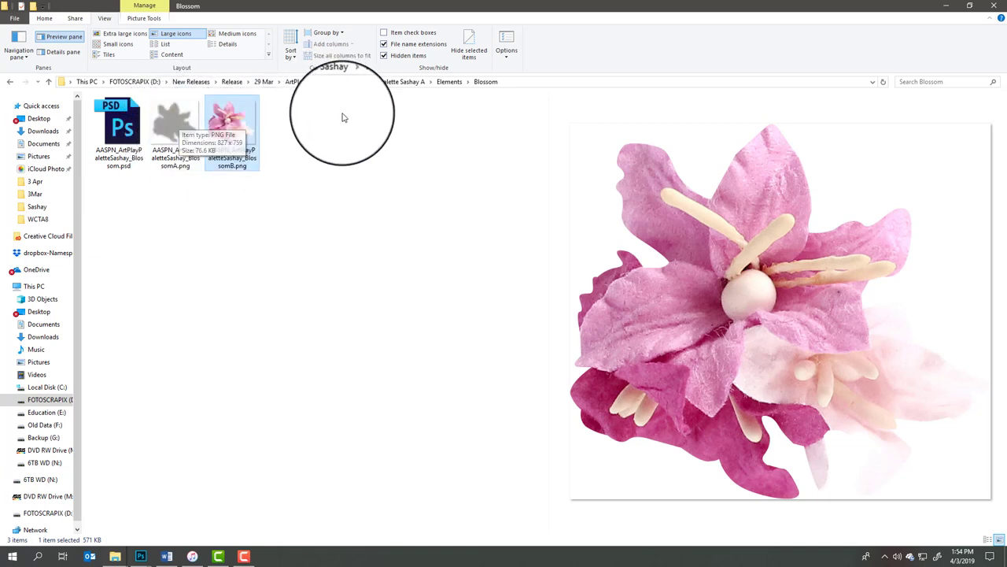
mouse_move(391, 96)
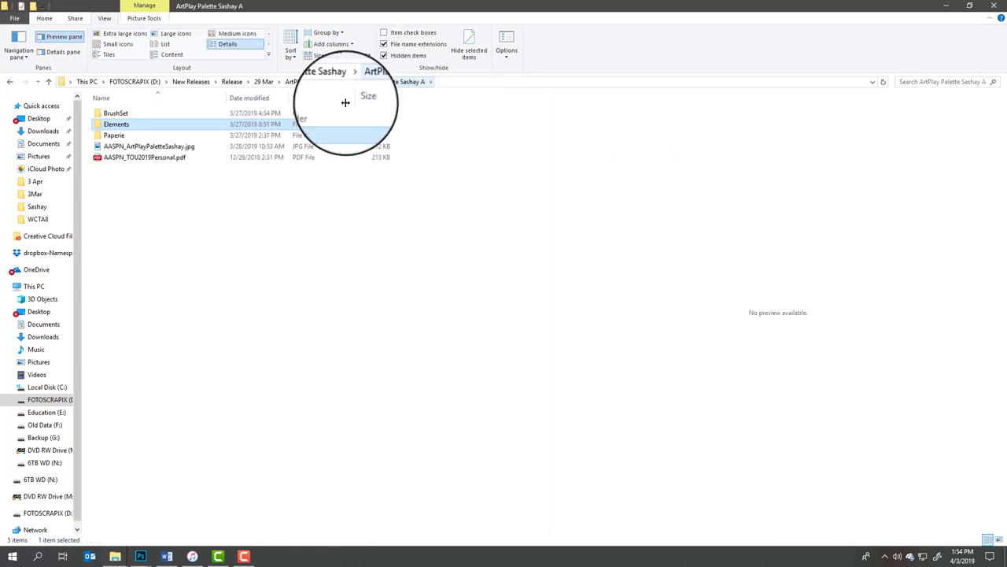
left_click(44, 17)
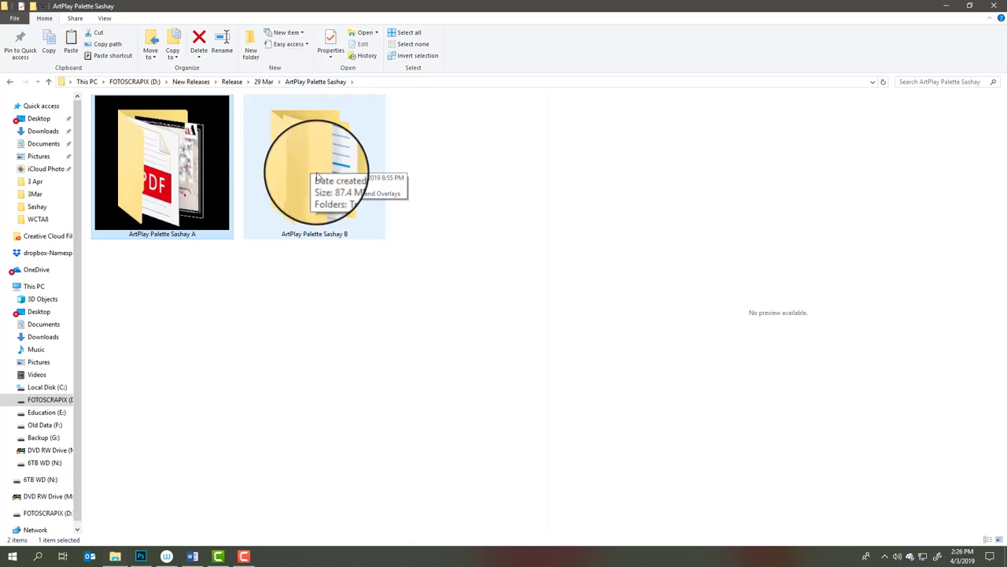
Step: Enter the Sashay B collection and preview the two transfers overview sheets
double_click(315, 166)
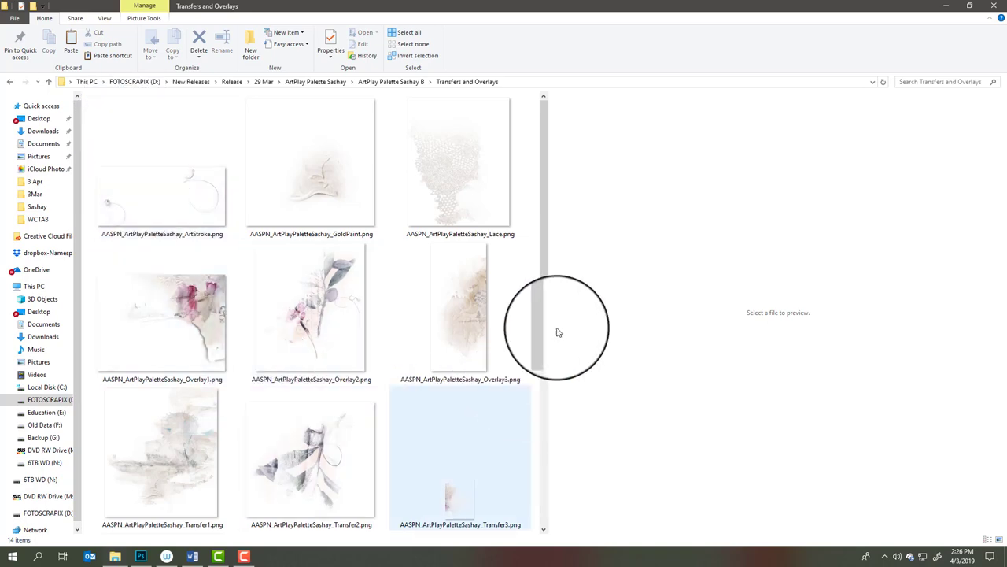
scroll("down", 3)
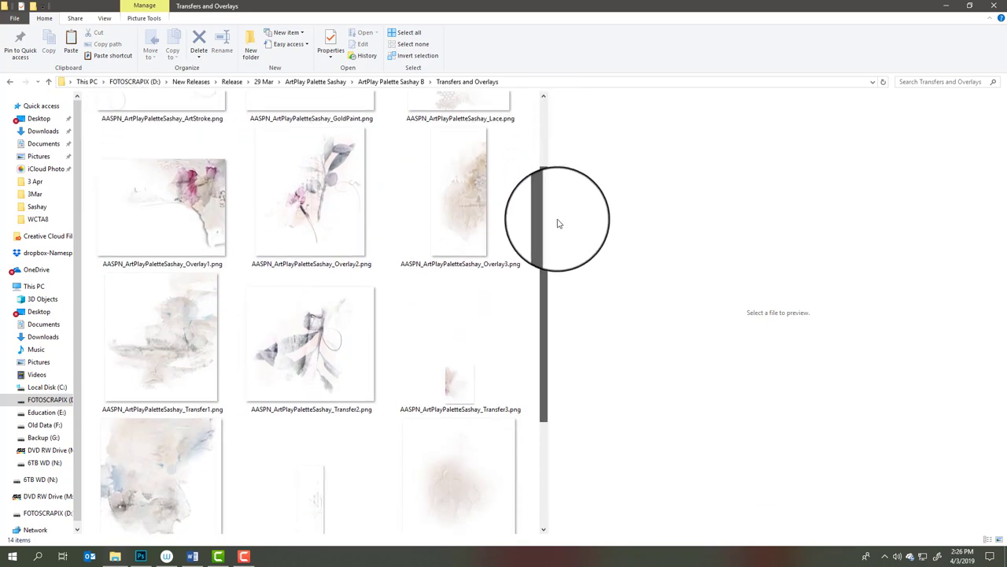
scroll("down", 3)
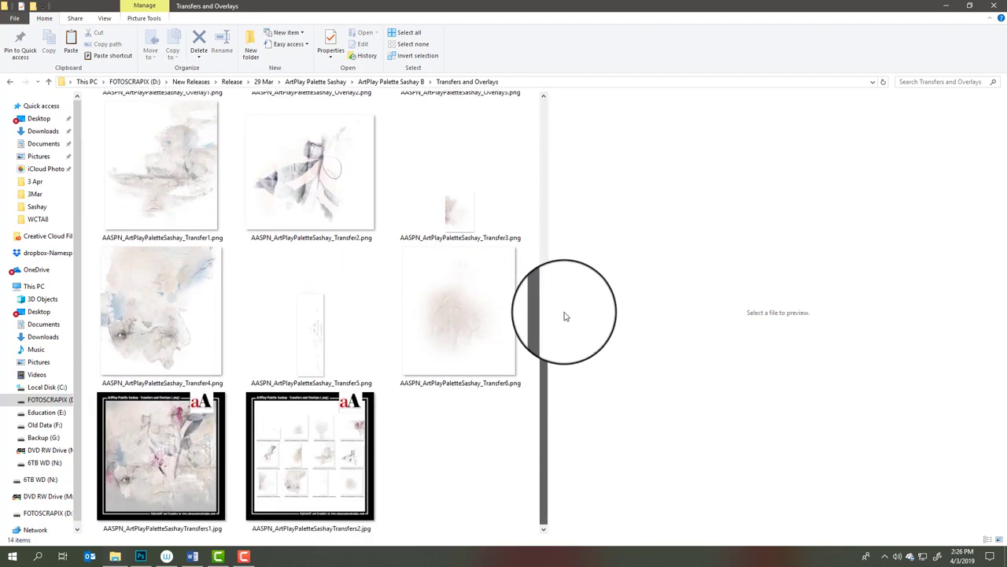
left_click(160, 457)
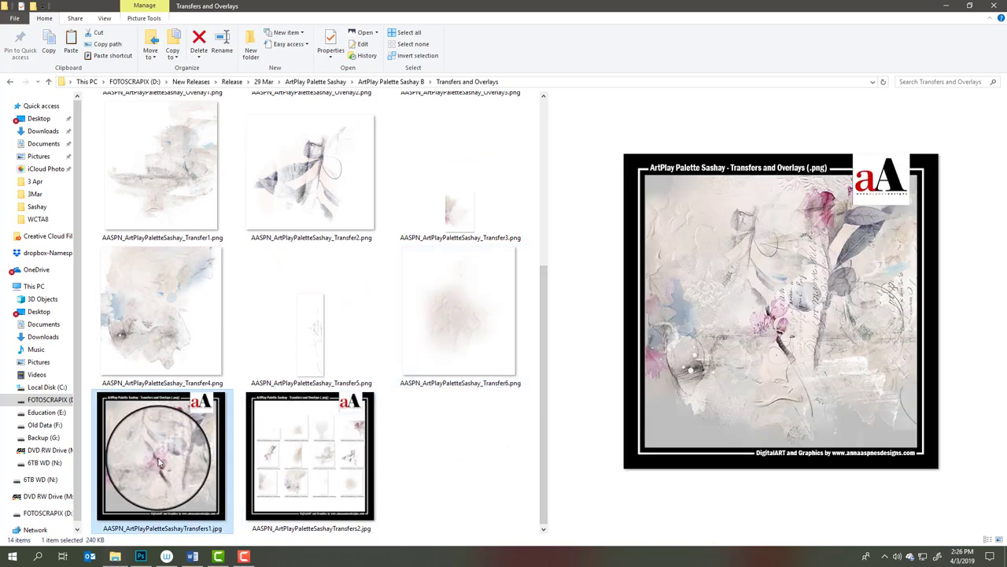
left_click(312, 457)
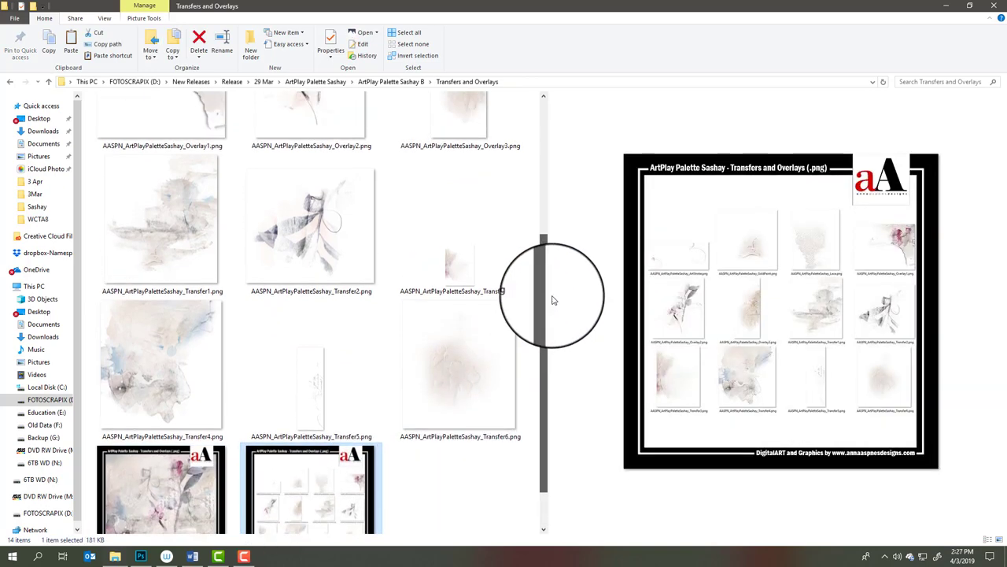
scroll("up", 3)
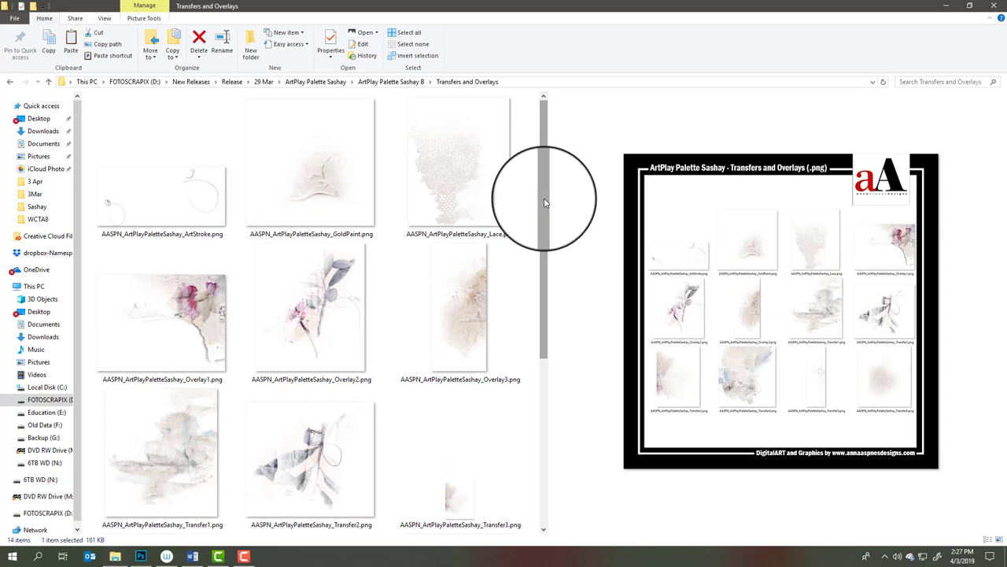
mouse_move(543, 207)
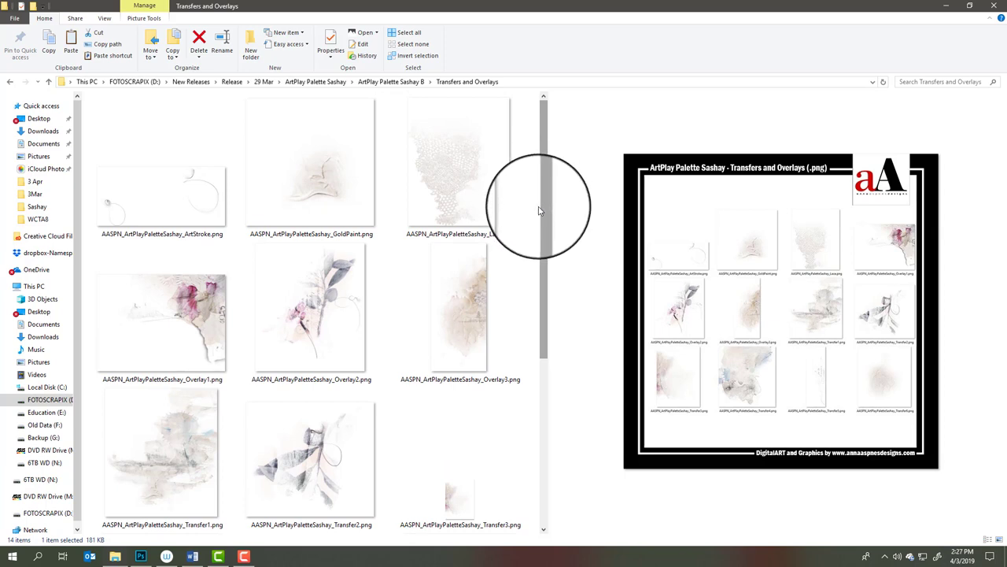
mouse_move(542, 214)
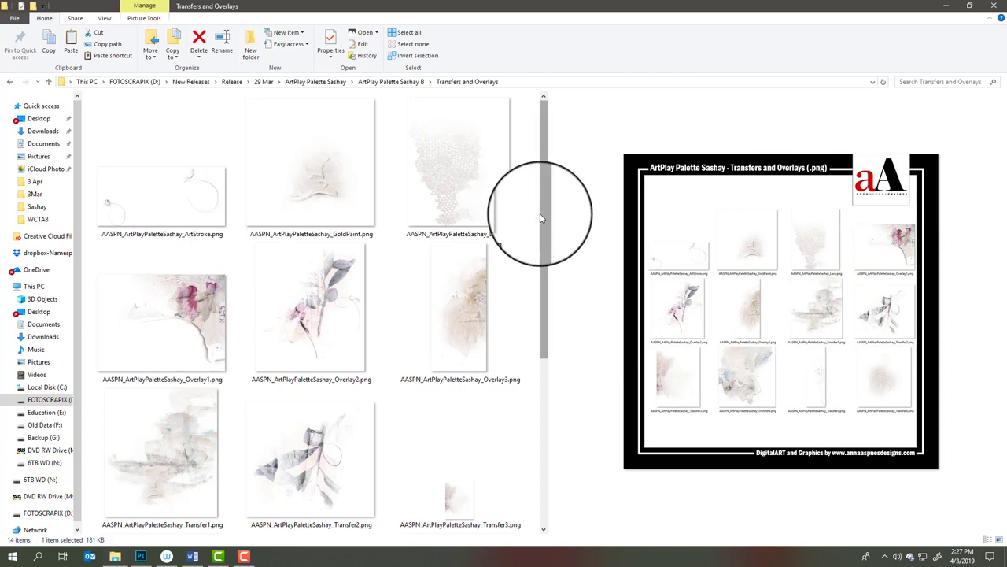
Step: Scroll through the overlay thumbnails and select the Overlay3 image
scroll("down", 3)
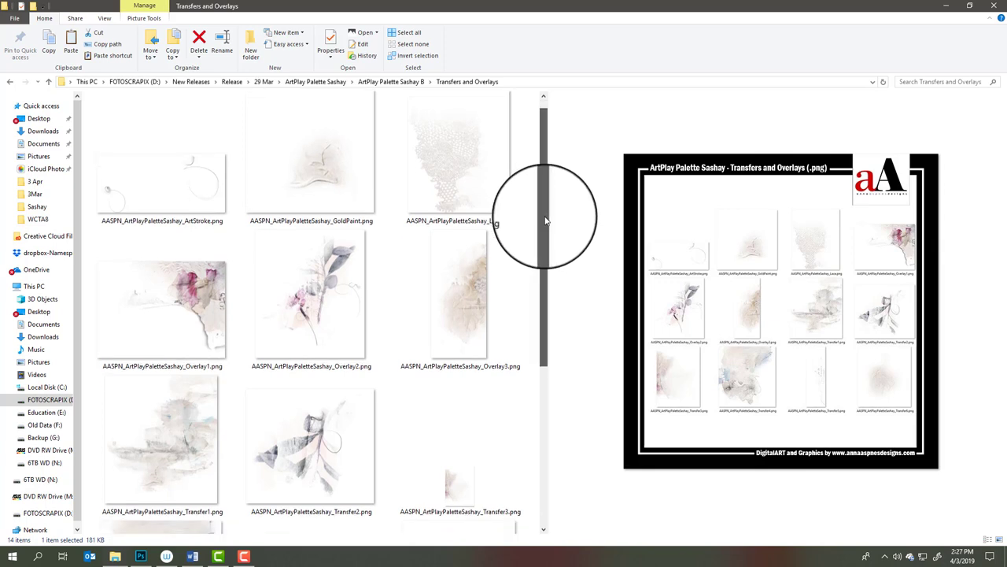
scroll("down", 3)
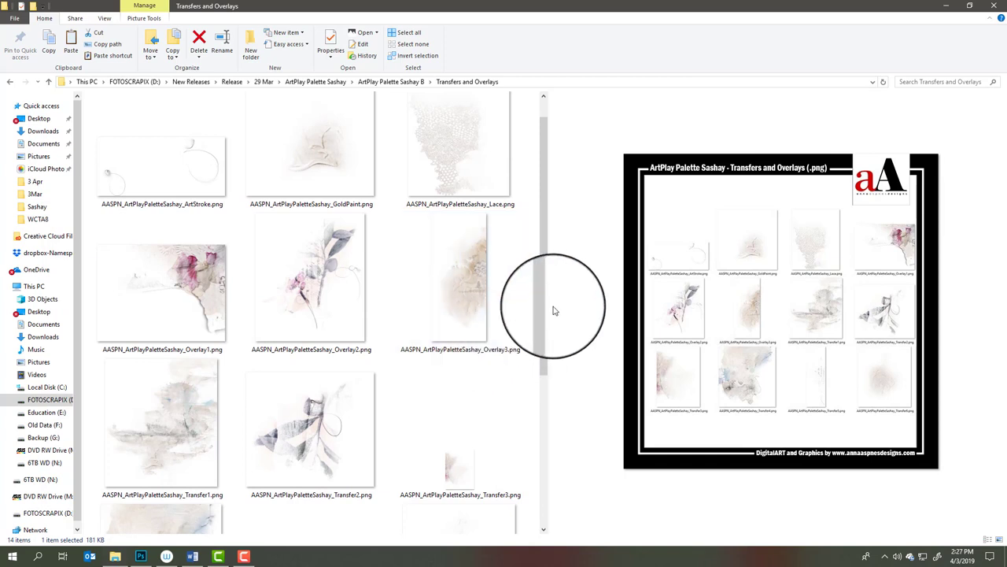
mouse_move(550, 315)
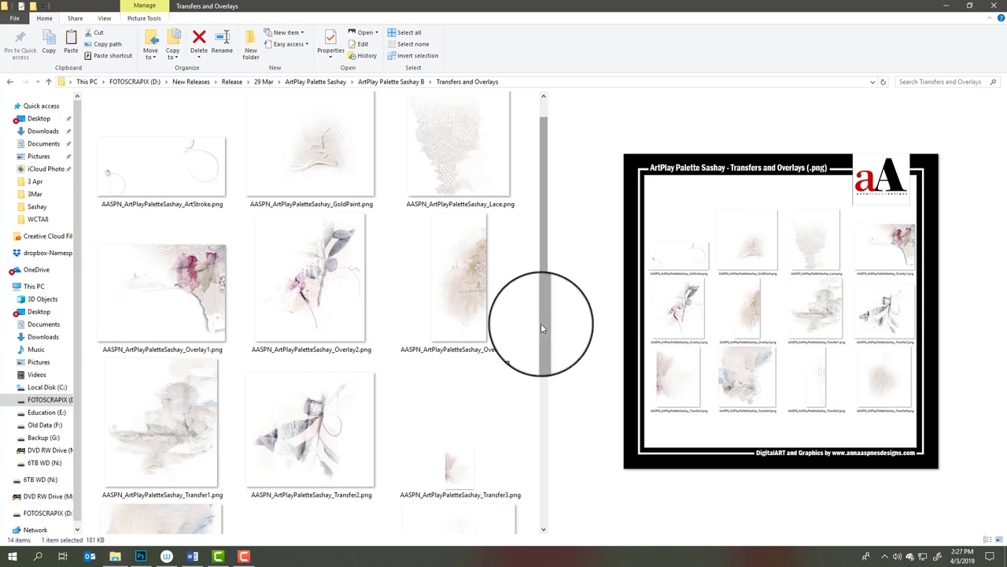
mouse_move(539, 331)
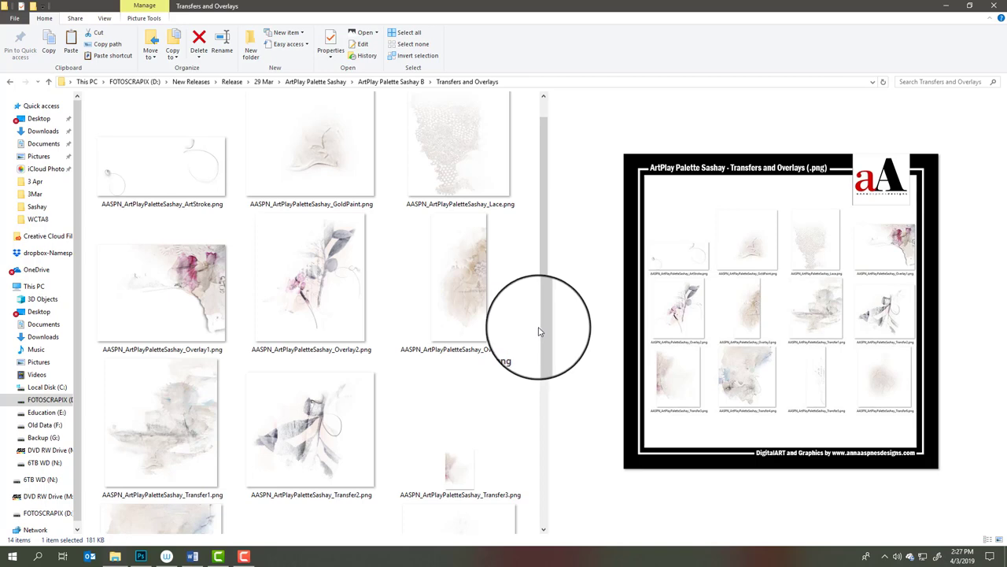
scroll("down", 3)
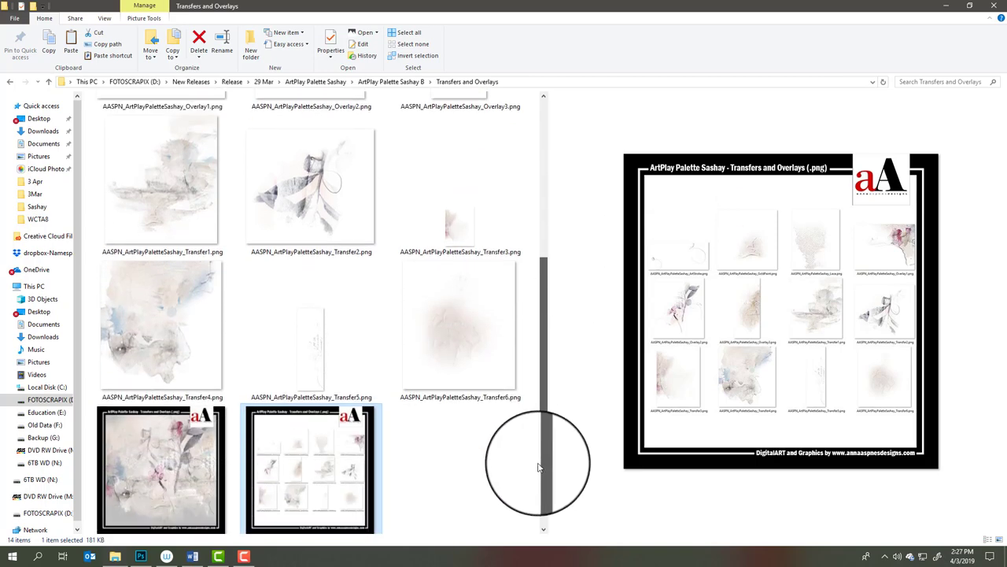
scroll("up", 3)
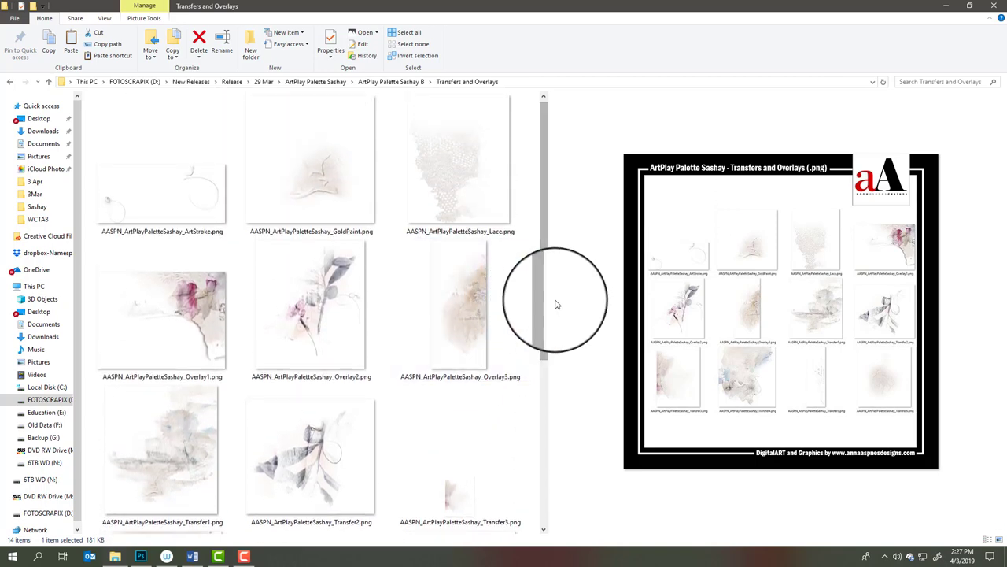
mouse_move(548, 296)
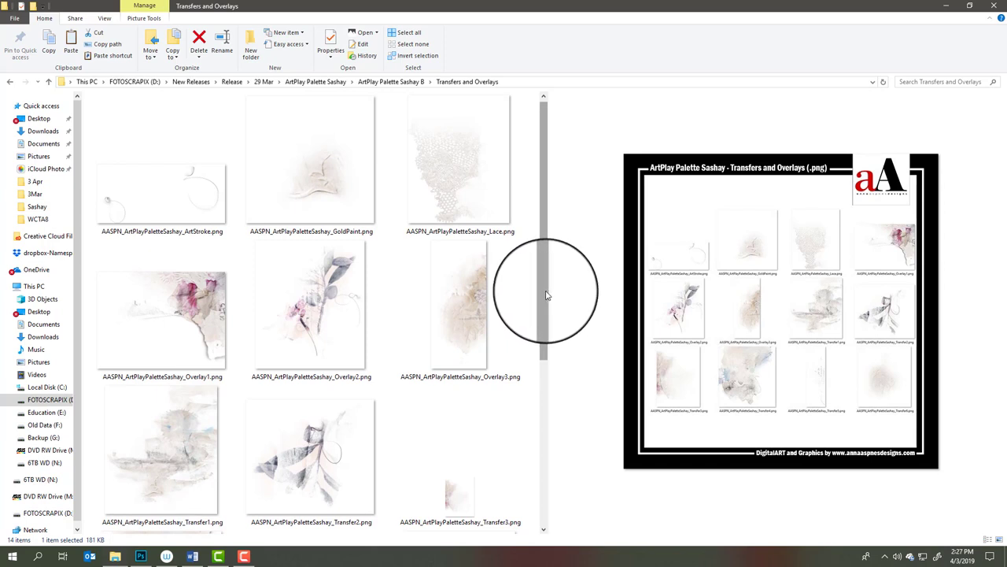
mouse_move(542, 299)
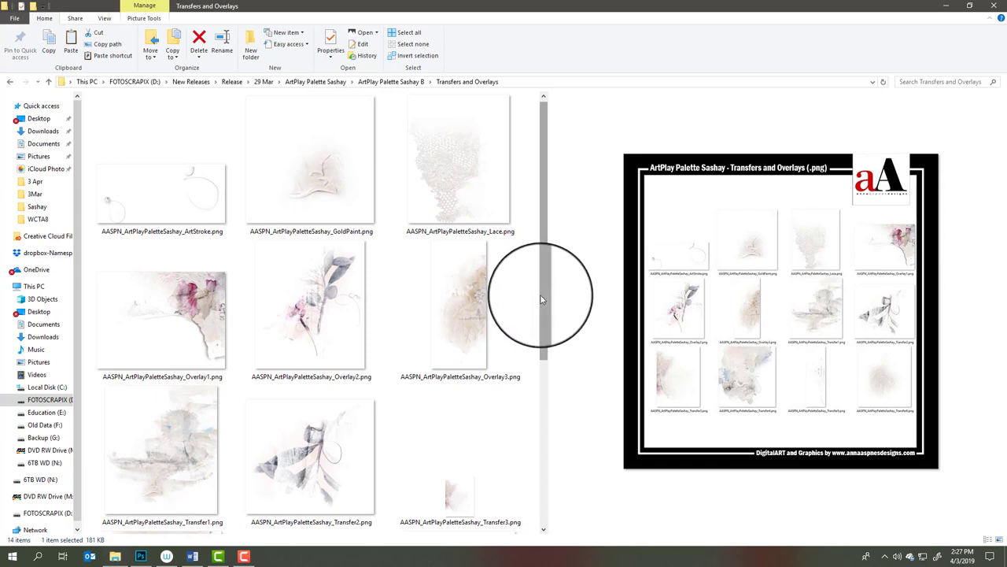
mouse_move(536, 303)
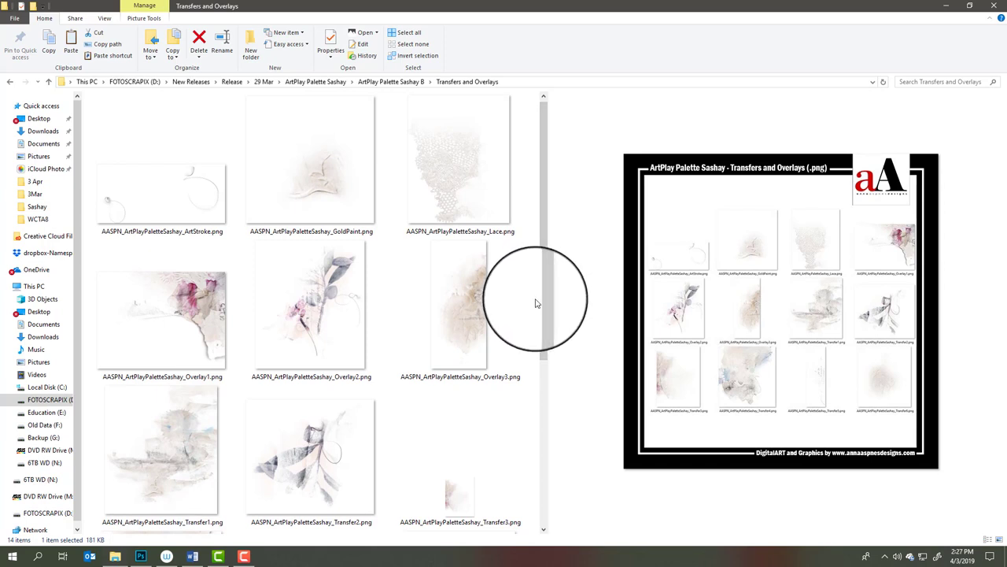
mouse_move(541, 298)
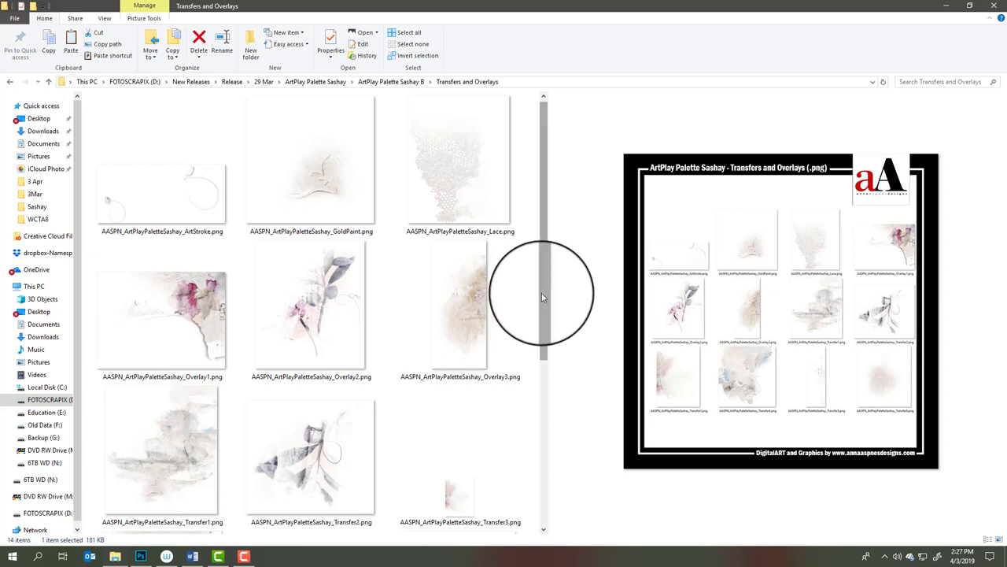
mouse_move(539, 303)
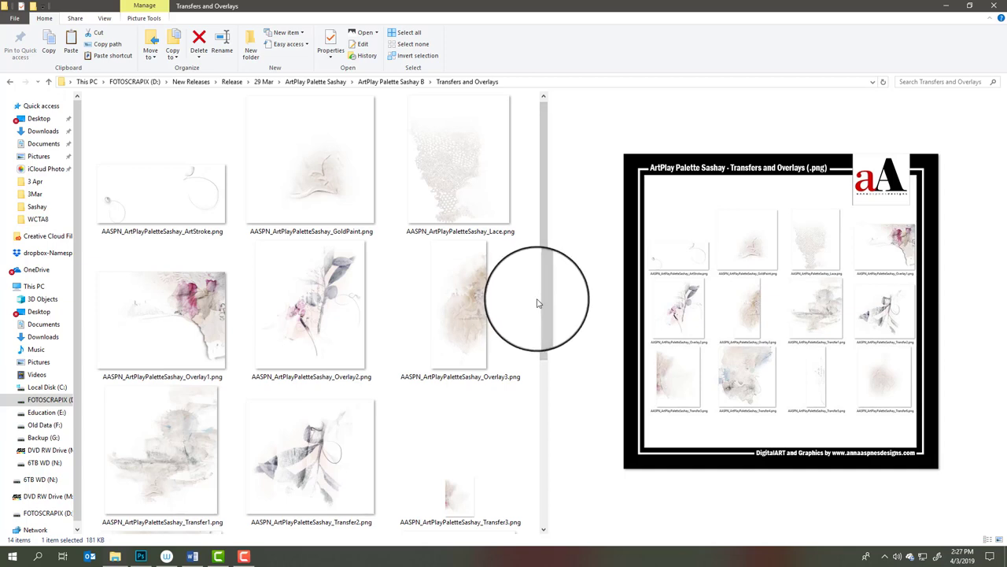
mouse_move(535, 307)
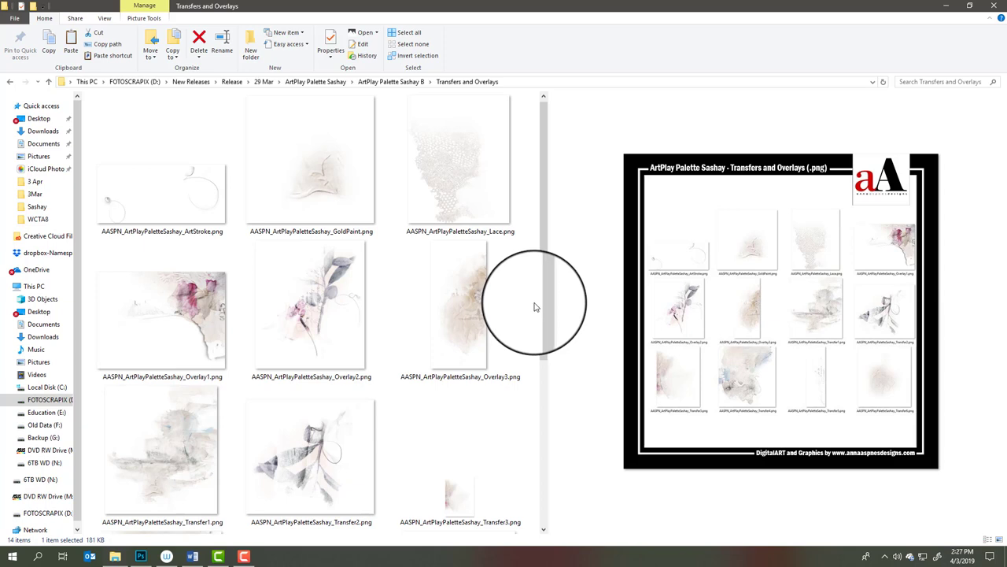
mouse_move(534, 315)
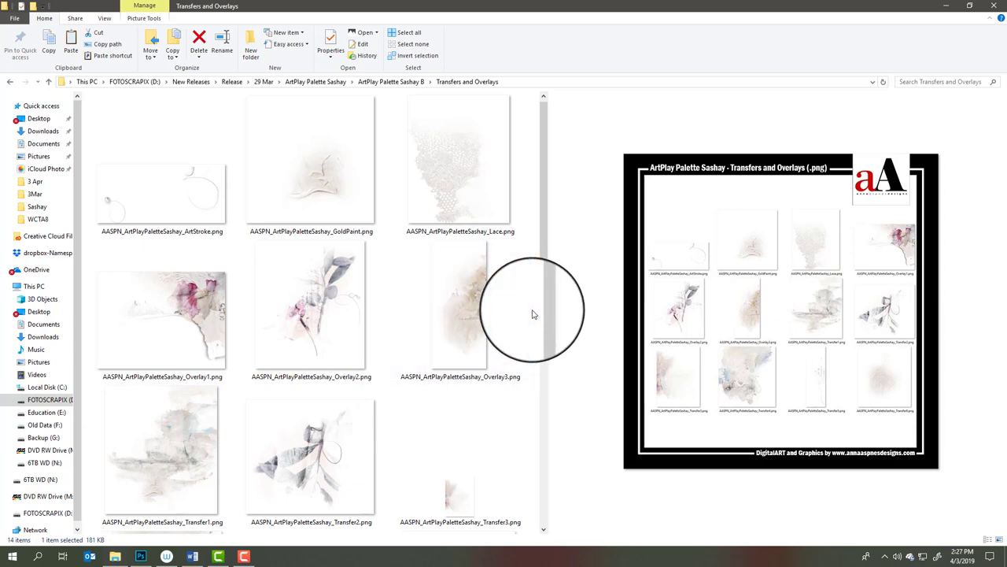
left_click(460, 307)
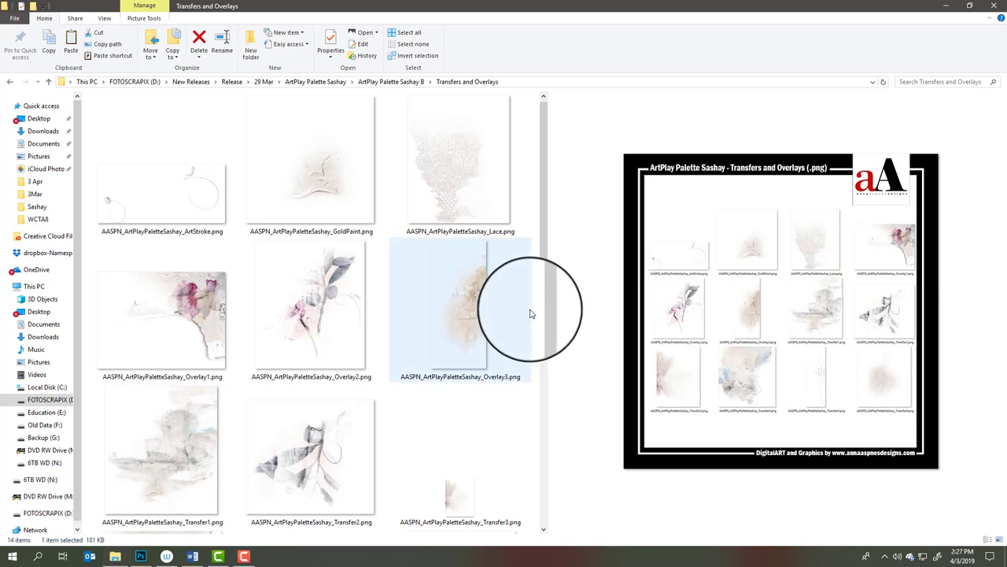
mouse_move(527, 318)
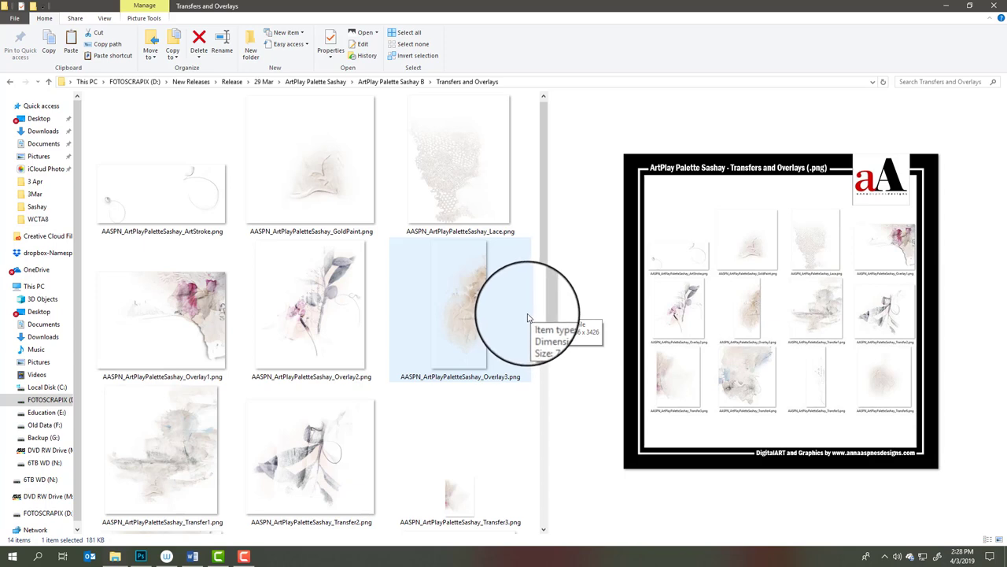
mouse_move(441, 318)
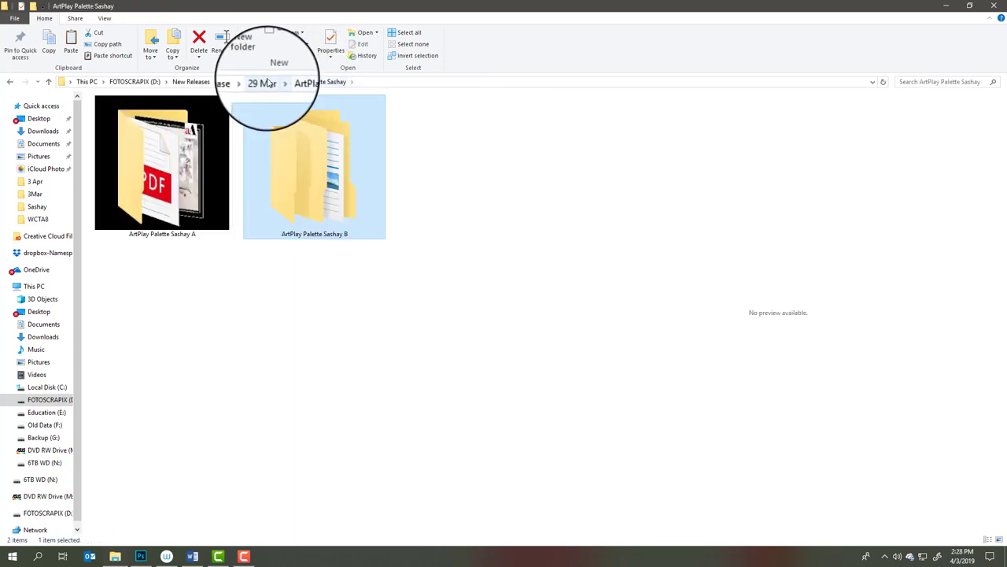
Step: From 29 Mar, enter Artsy Layered Template No 288 and preview its overview collage JPG
left_click(263, 82)
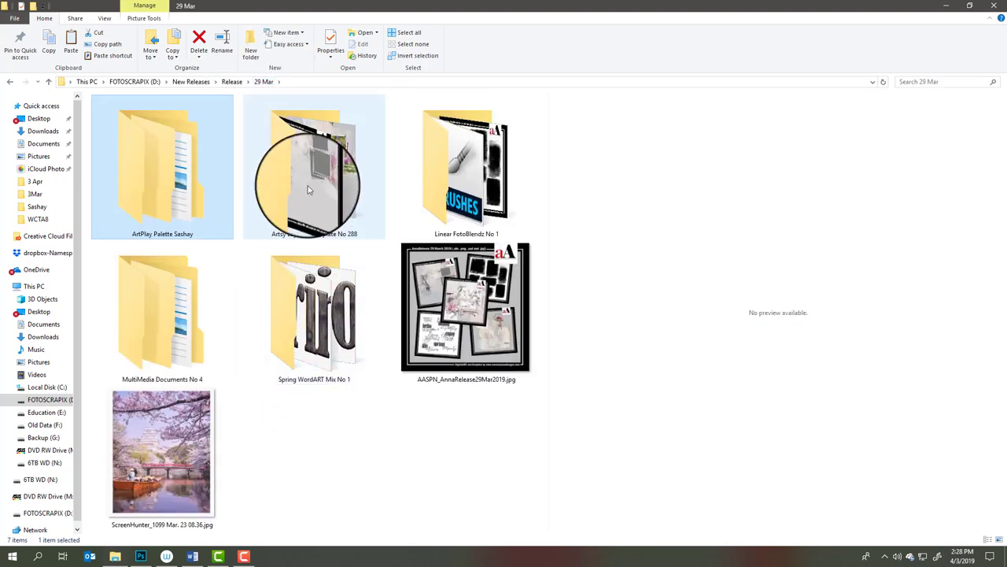
mouse_move(315, 173)
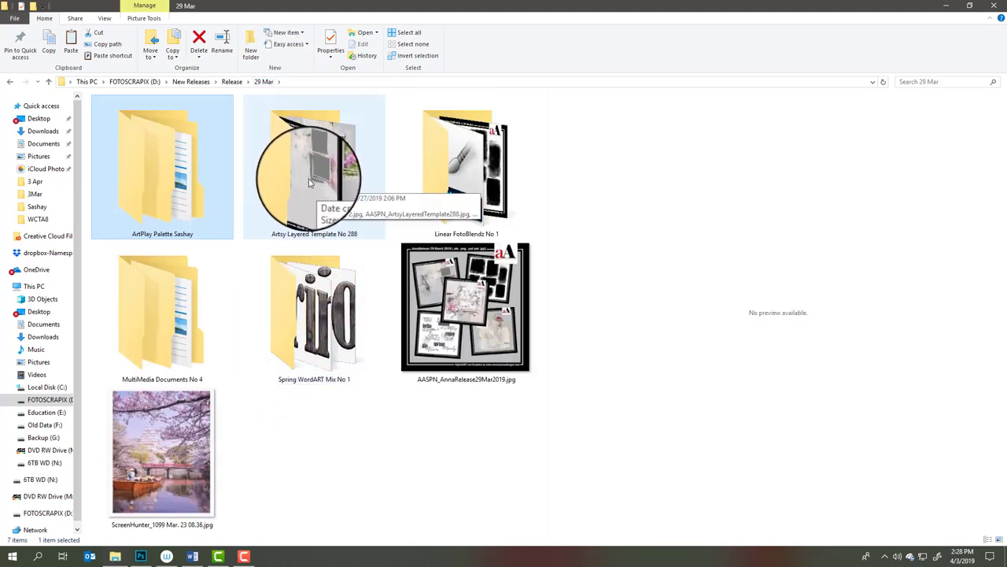
double_click(315, 166)
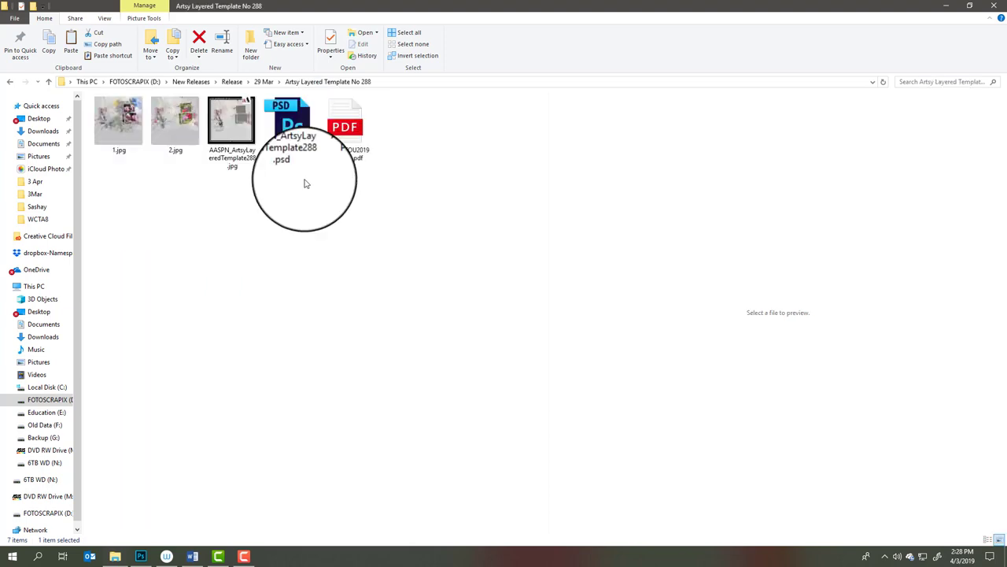
left_click(233, 126)
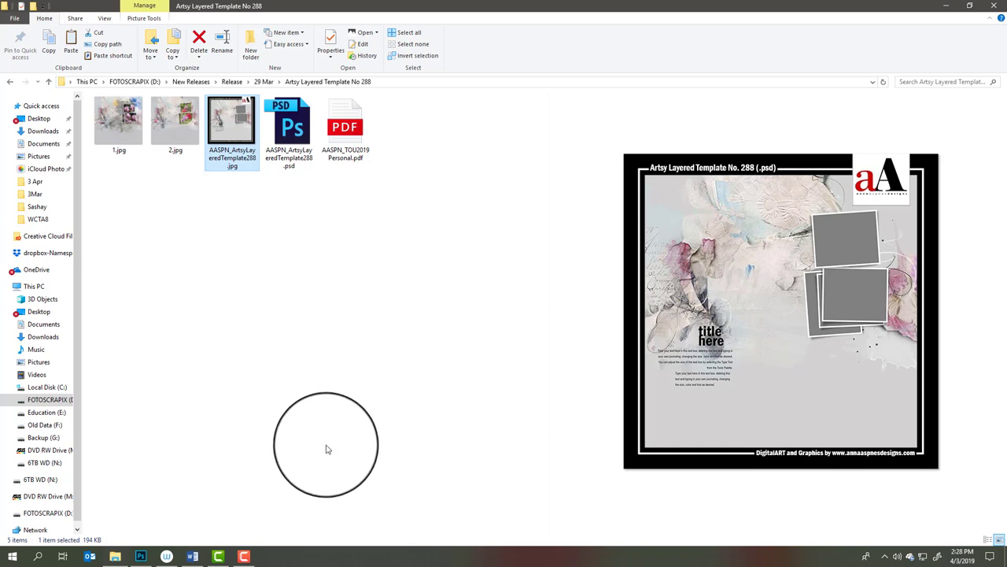
mouse_move(183, 134)
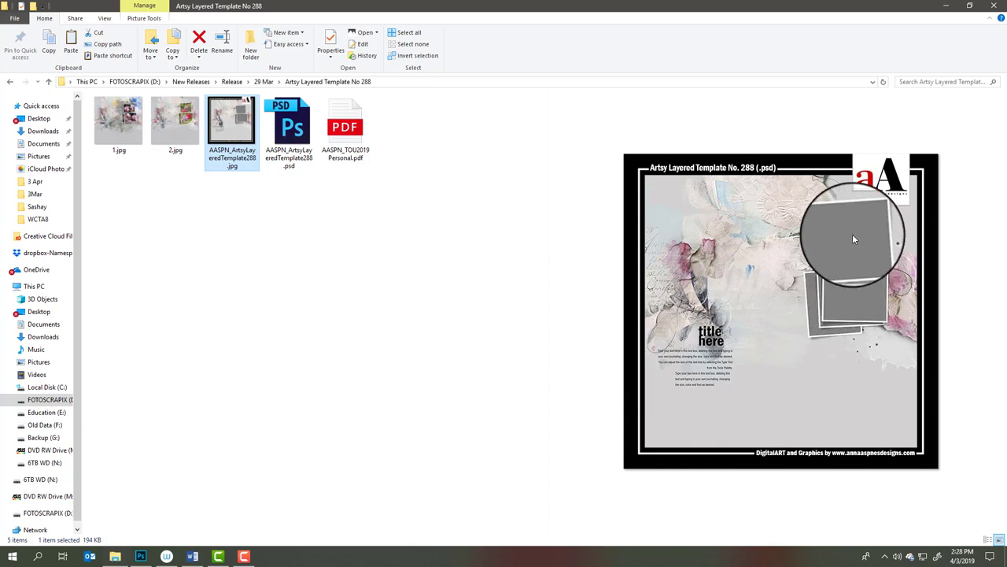
mouse_move(349, 217)
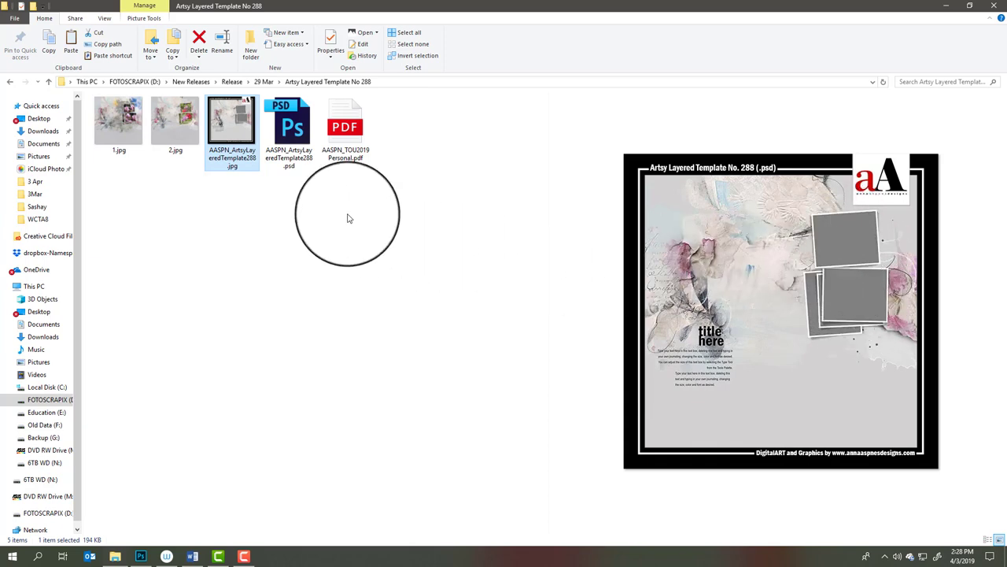
mouse_move(119, 123)
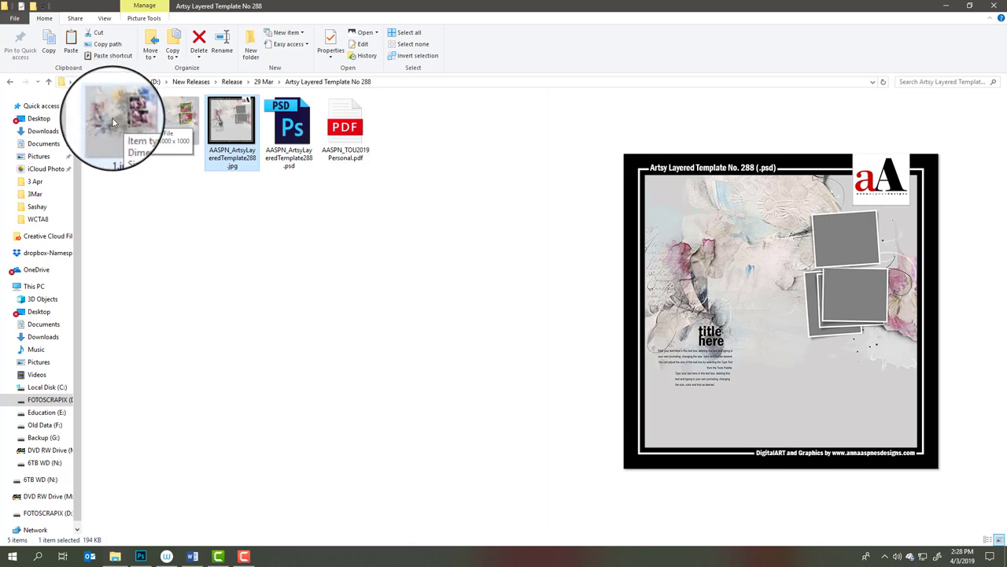
Step: Preview 1.jpg, the pink magnolia example layout with the checked ribbon
left_click(123, 118)
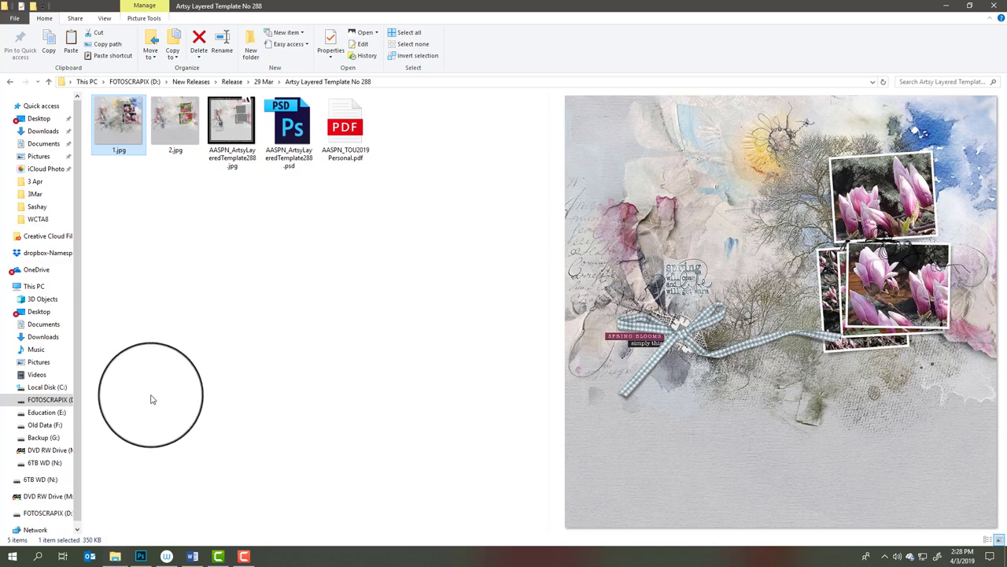
mouse_move(585, 270)
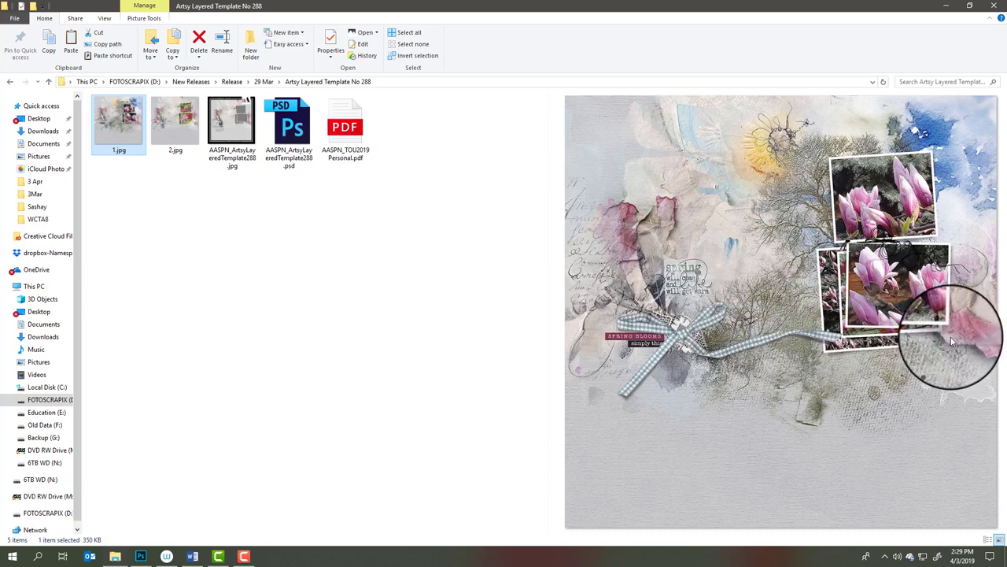
mouse_move(897, 275)
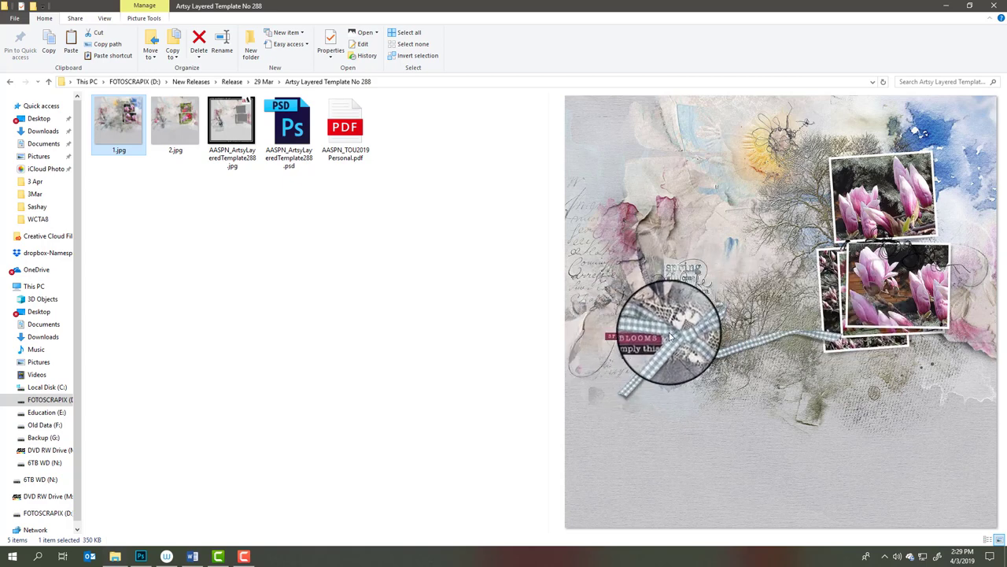
mouse_move(842, 157)
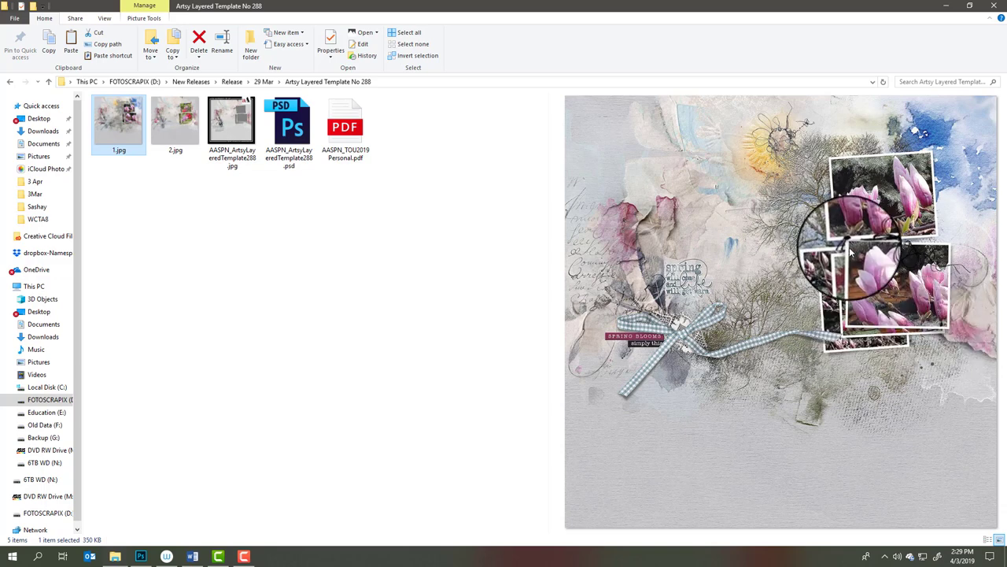
mouse_move(835, 338)
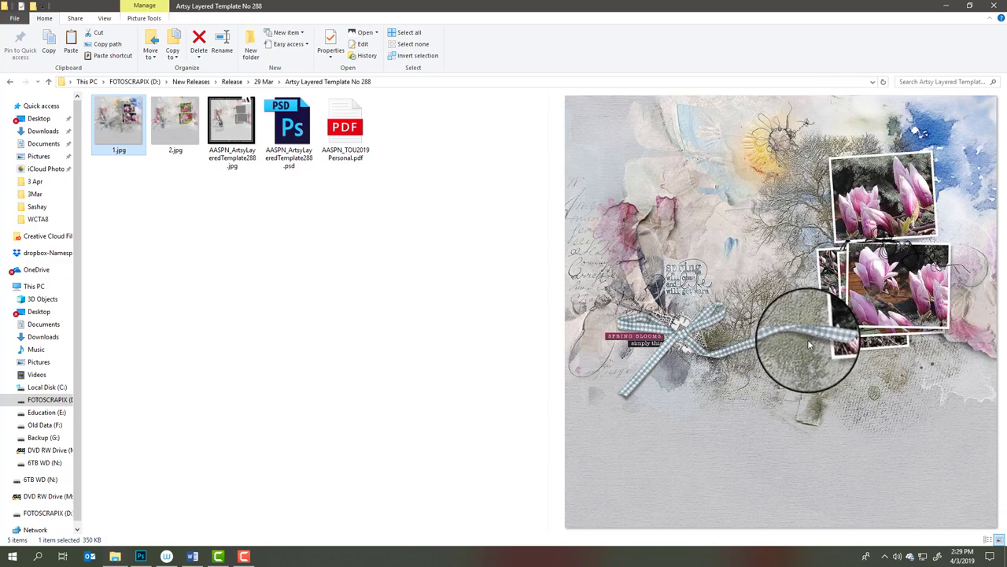
mouse_move(960, 110)
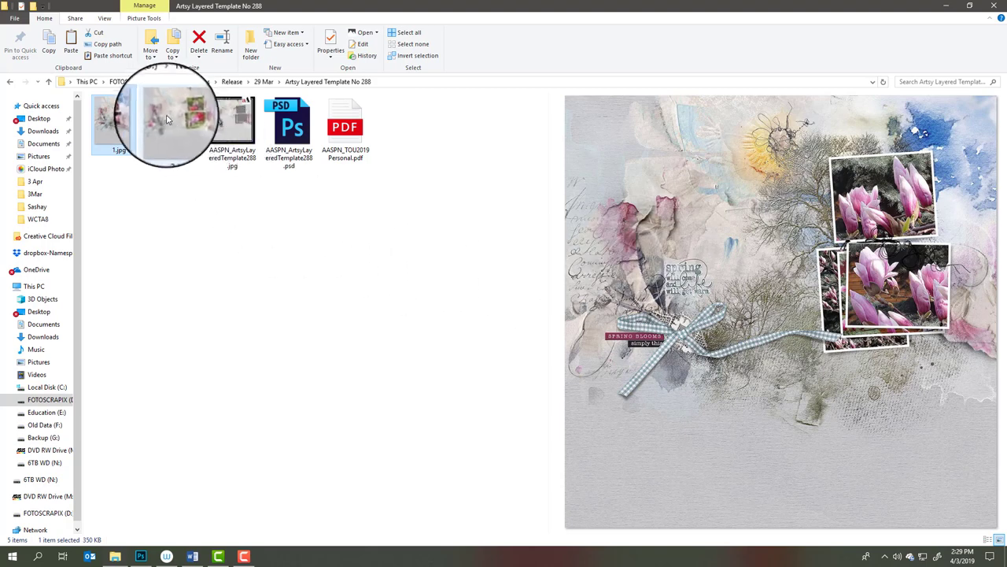
left_click(176, 123)
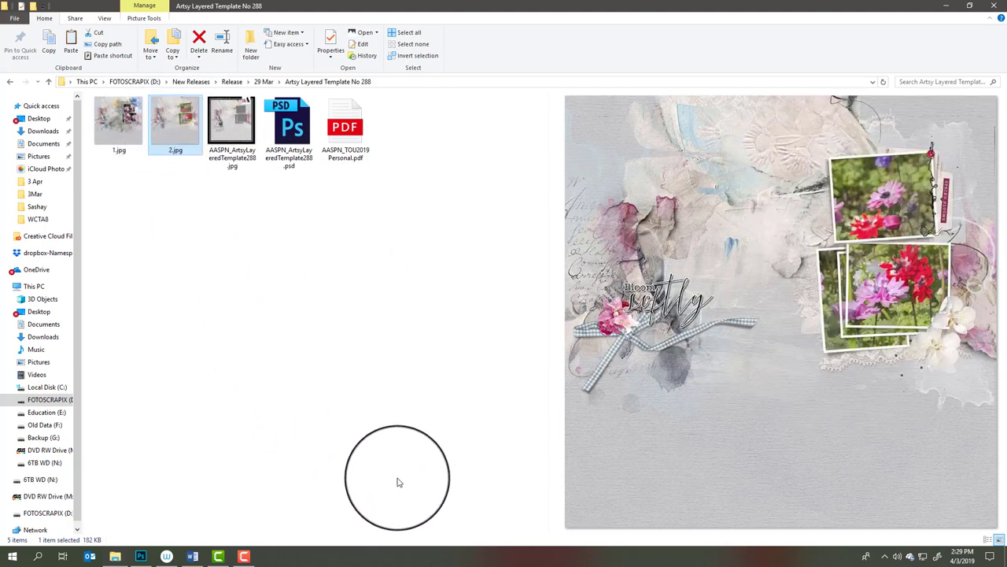
mouse_move(822, 349)
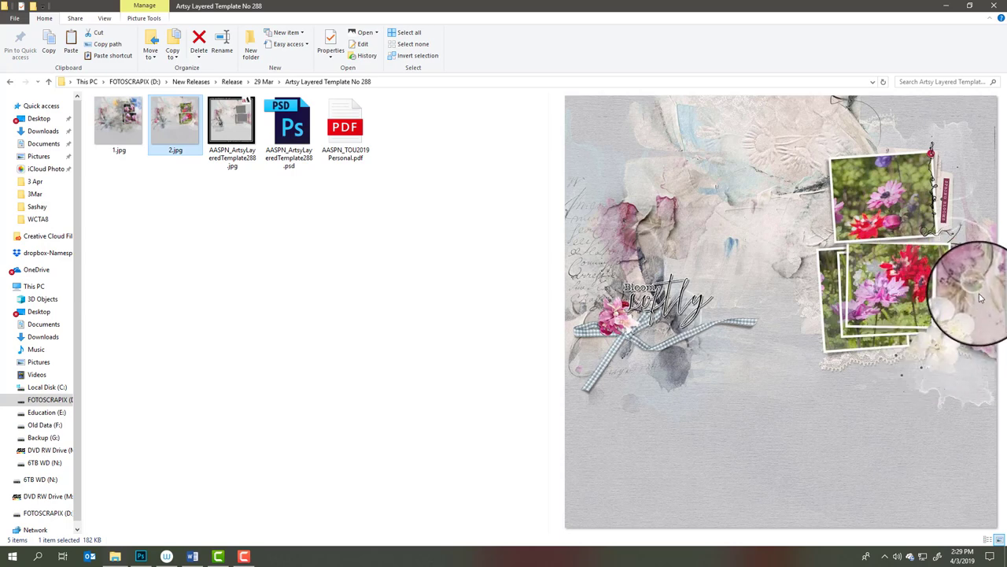
mouse_move(890, 296)
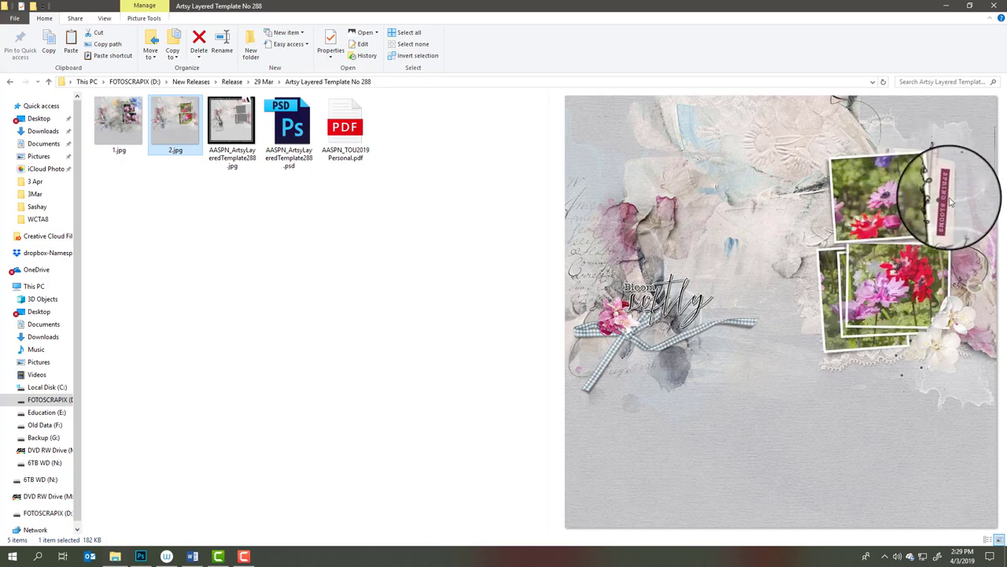
mouse_move(622, 331)
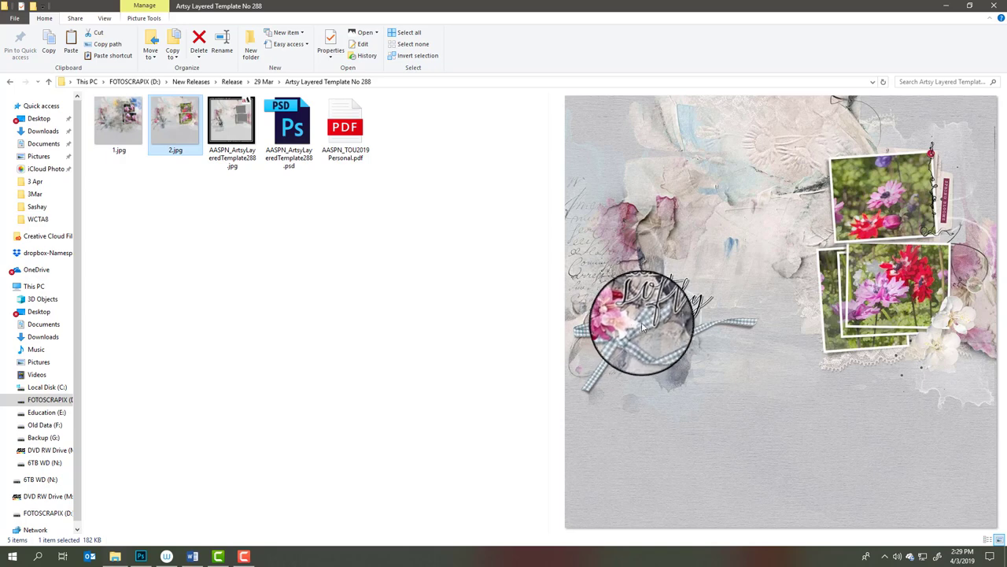
mouse_move(633, 343)
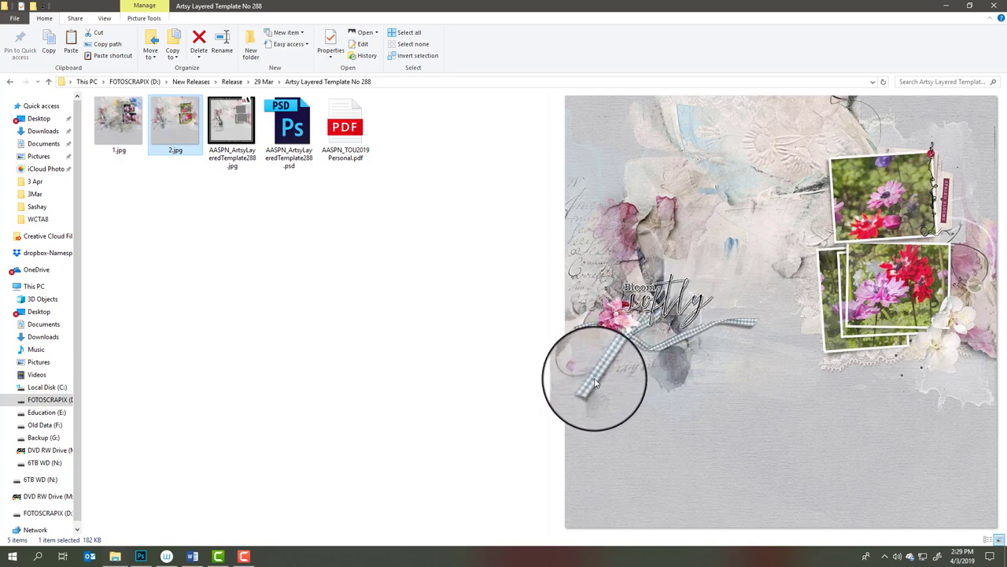
mouse_move(676, 284)
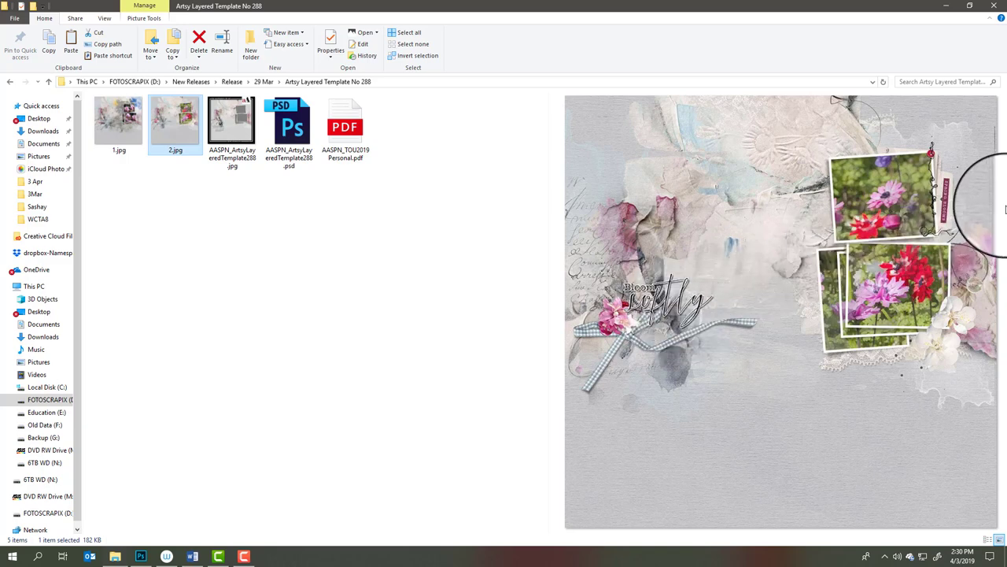
mouse_move(941, 170)
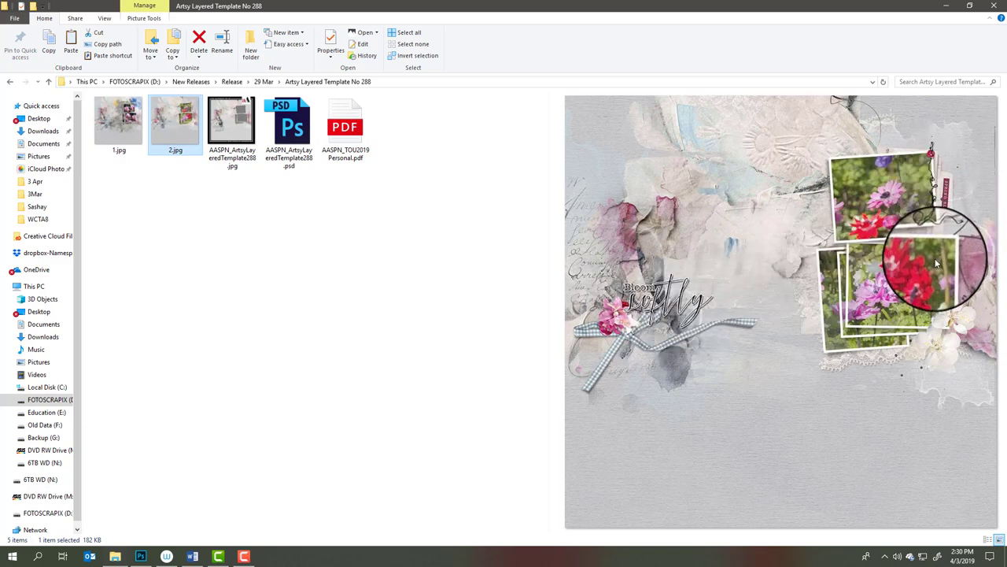
mouse_move(936, 181)
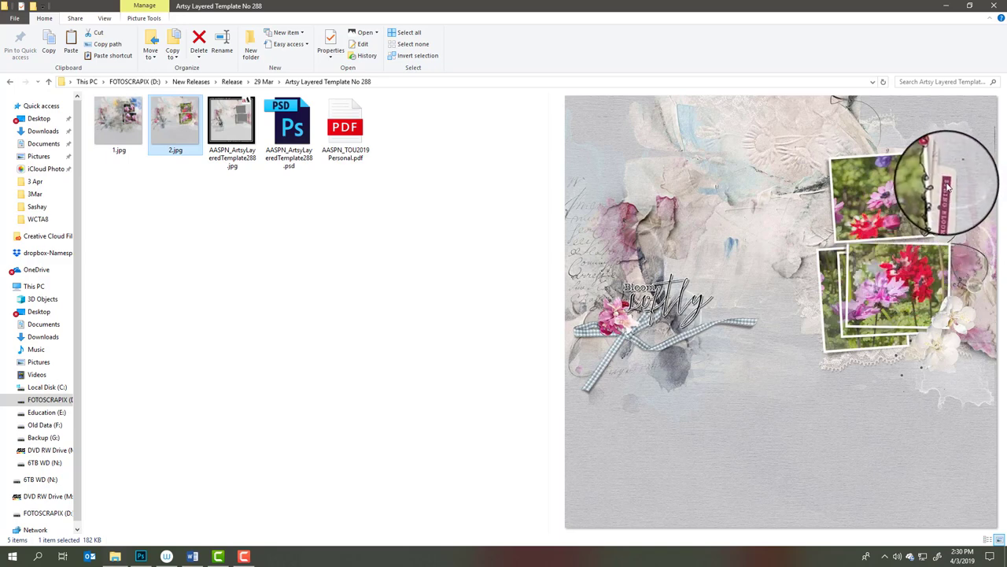
mouse_move(957, 138)
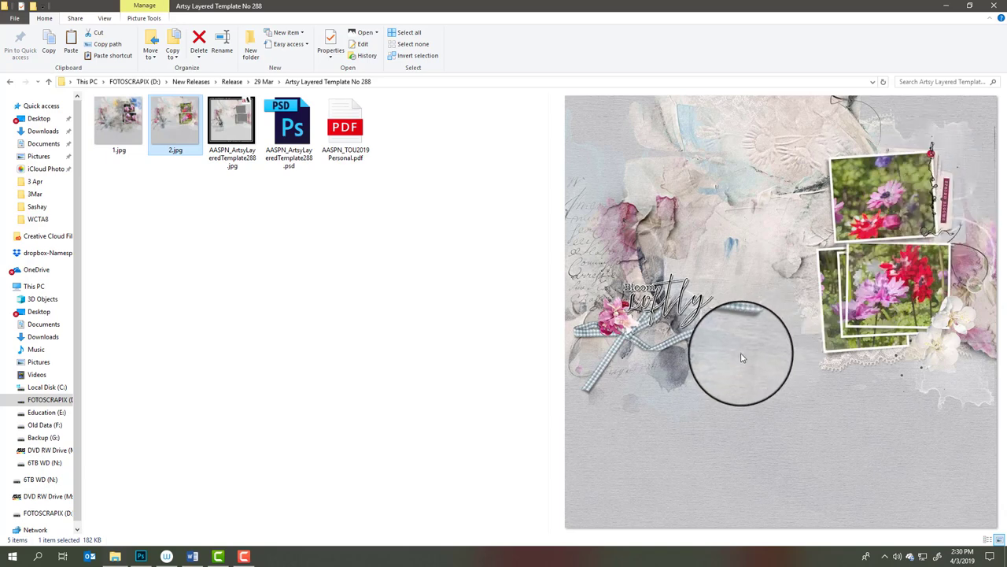
mouse_move(819, 325)
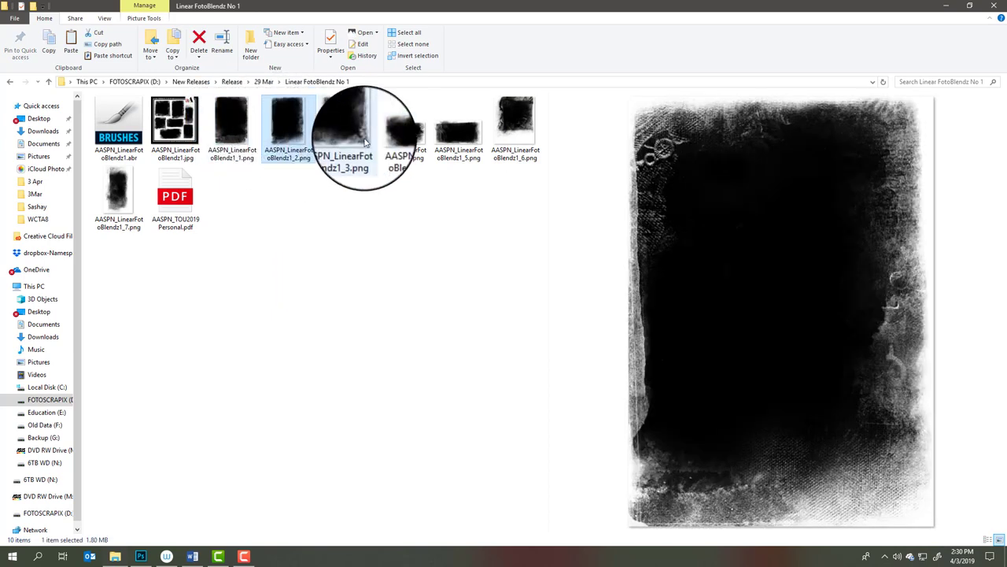
mouse_move(340, 126)
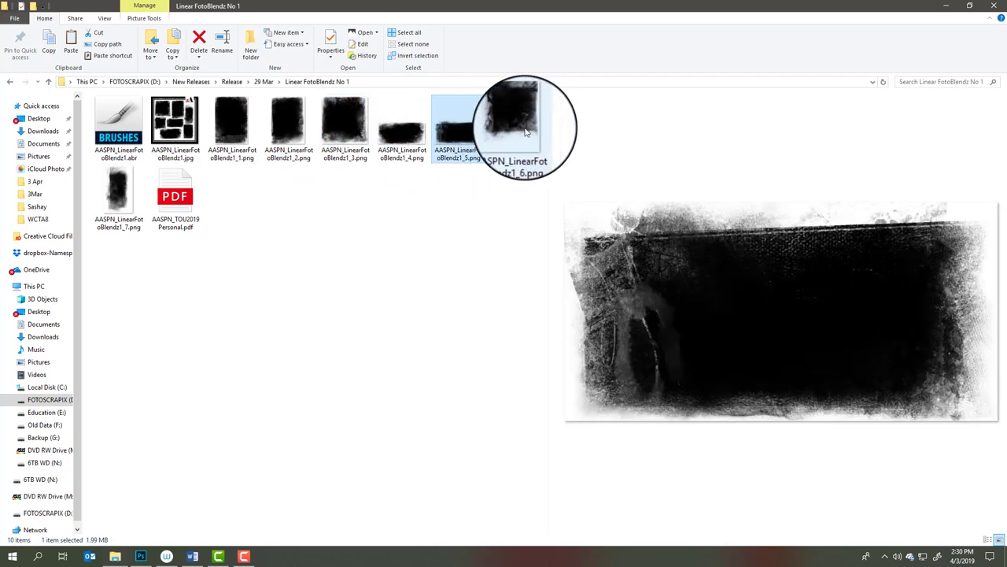
Step: Return from Linear FotoBlends No 1 to the 29 Mar release folder via the breadcrumb
left_click(517, 123)
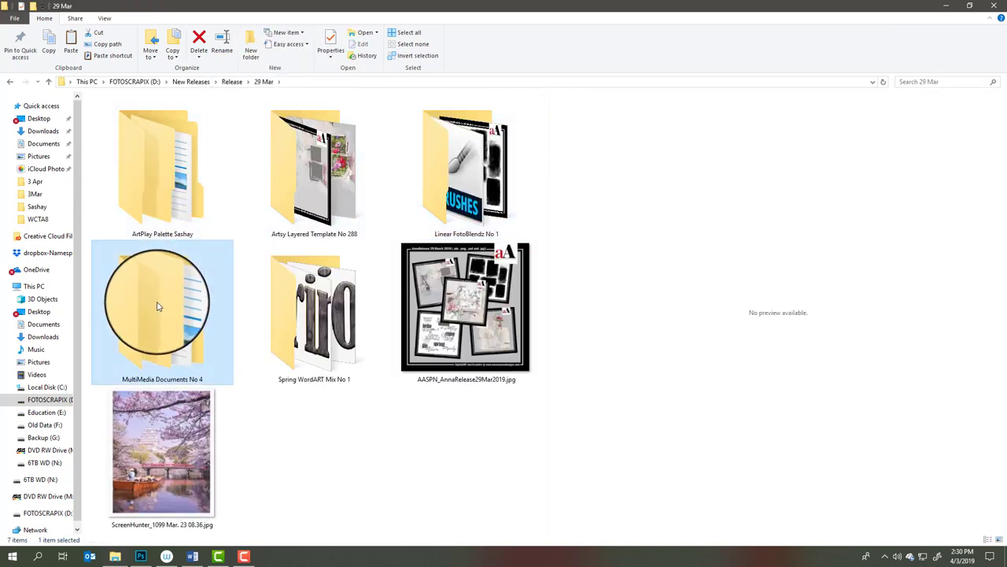
Step: Enter MultiMedia Documents No 4 and its No 4A subfolder 1 of PSD and PNG elements
double_click(161, 307)
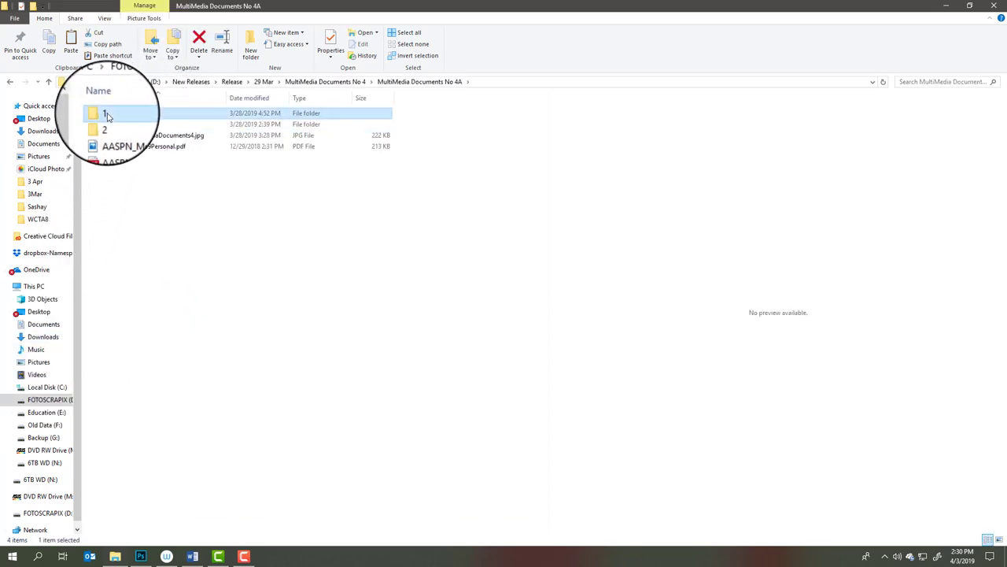
double_click(104, 113)
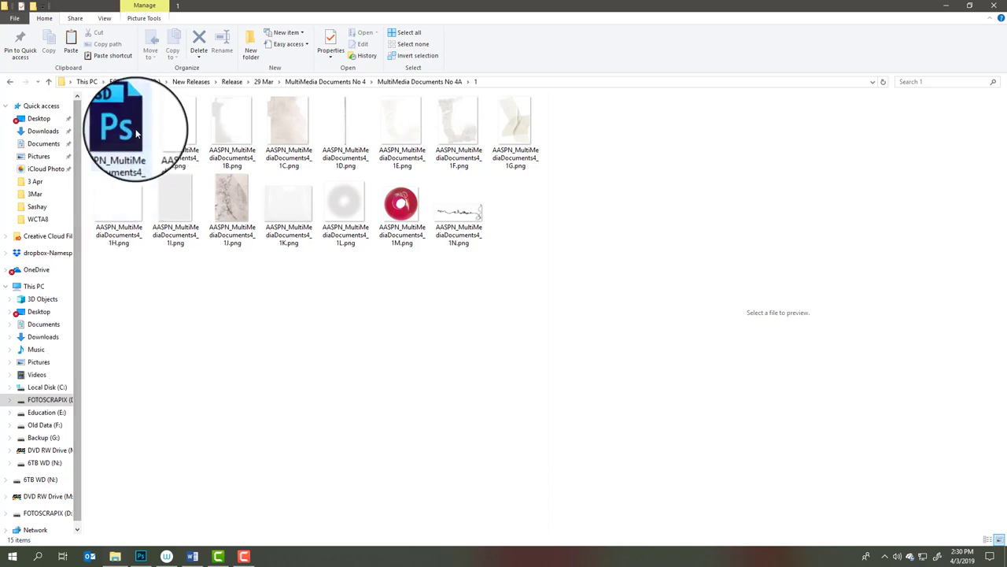
mouse_move(532, 130)
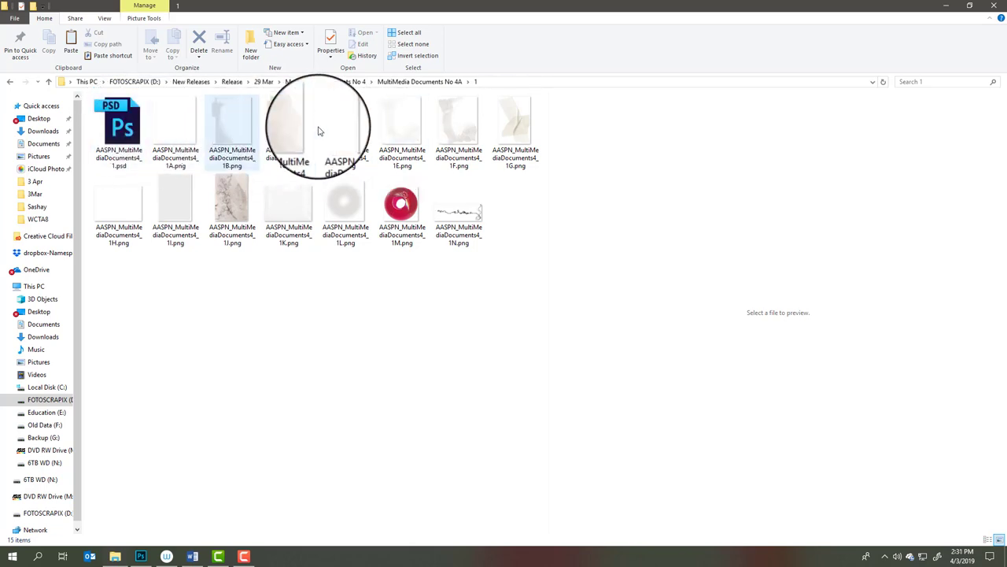
mouse_move(507, 141)
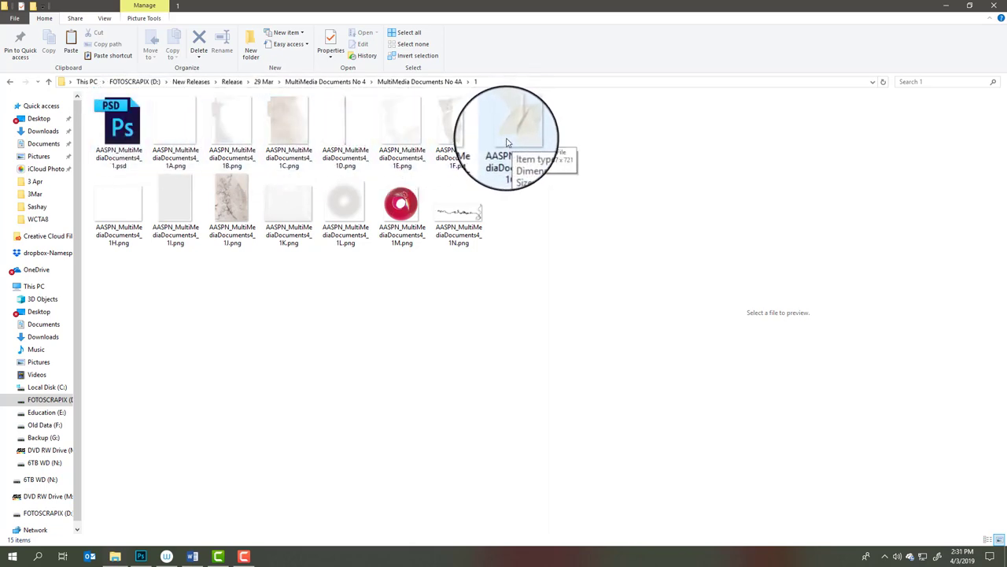
mouse_move(485, 141)
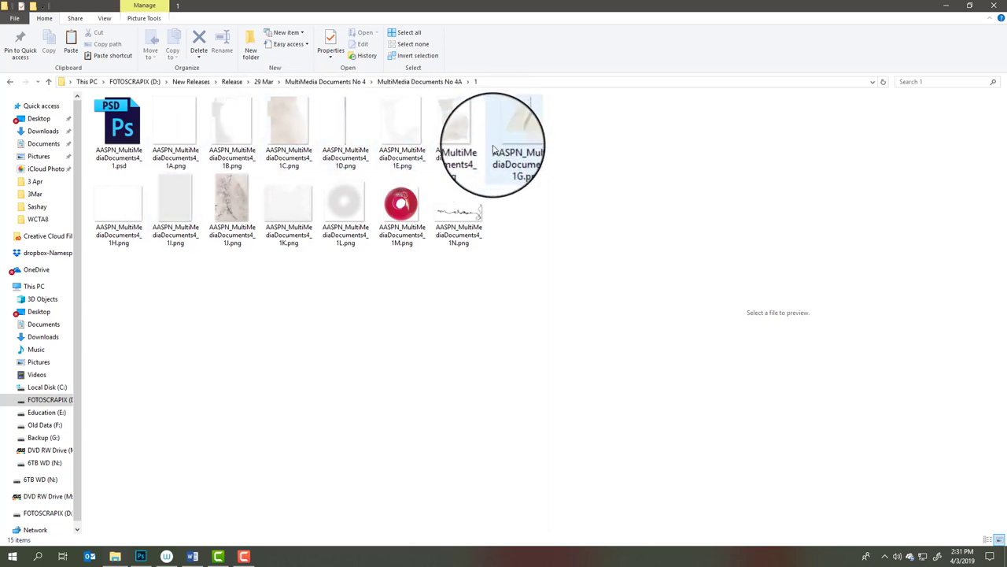
mouse_move(353, 129)
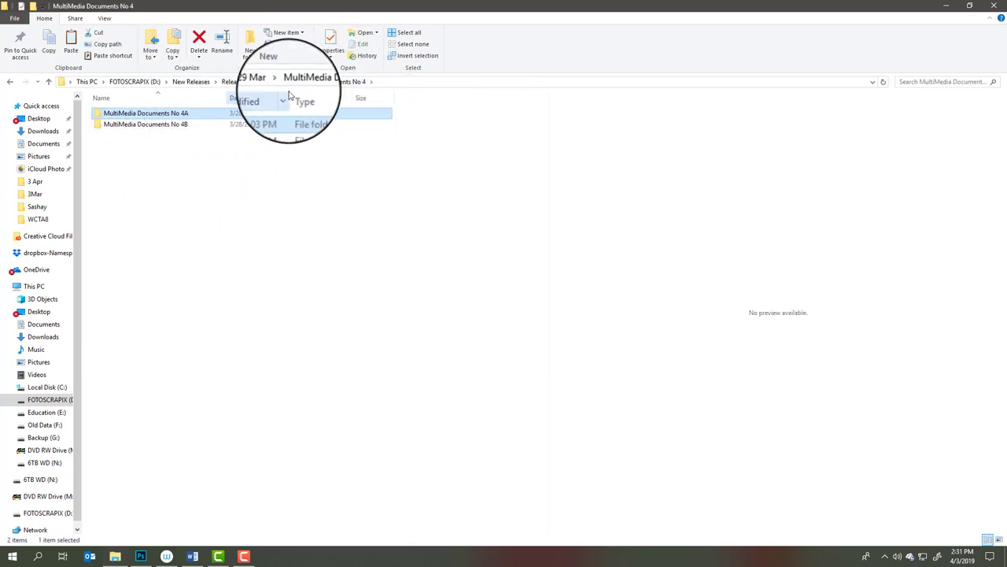
Step: Enter MultiMedia Documents No 4A and preview its example layout JPG
double_click(145, 113)
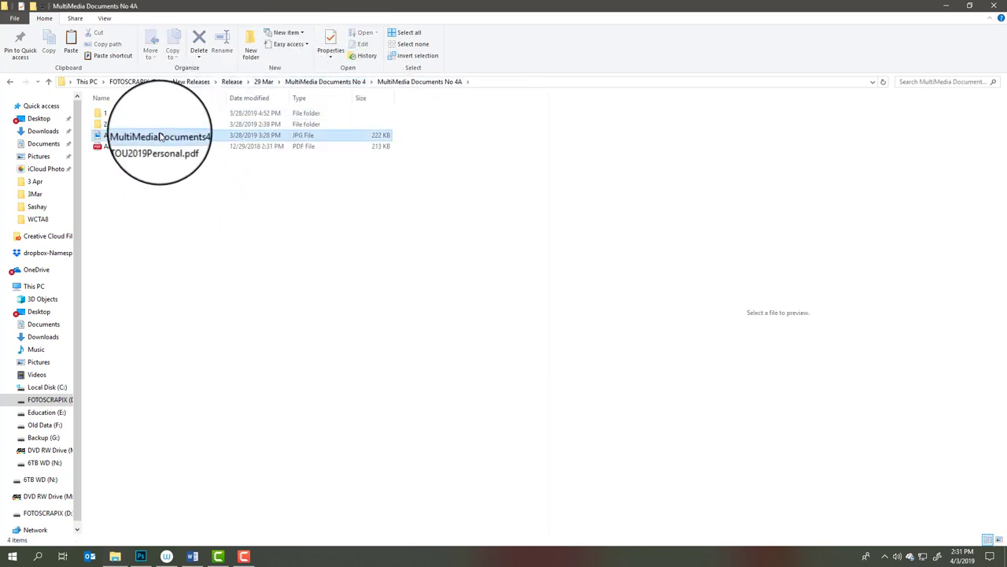
left_click(154, 135)
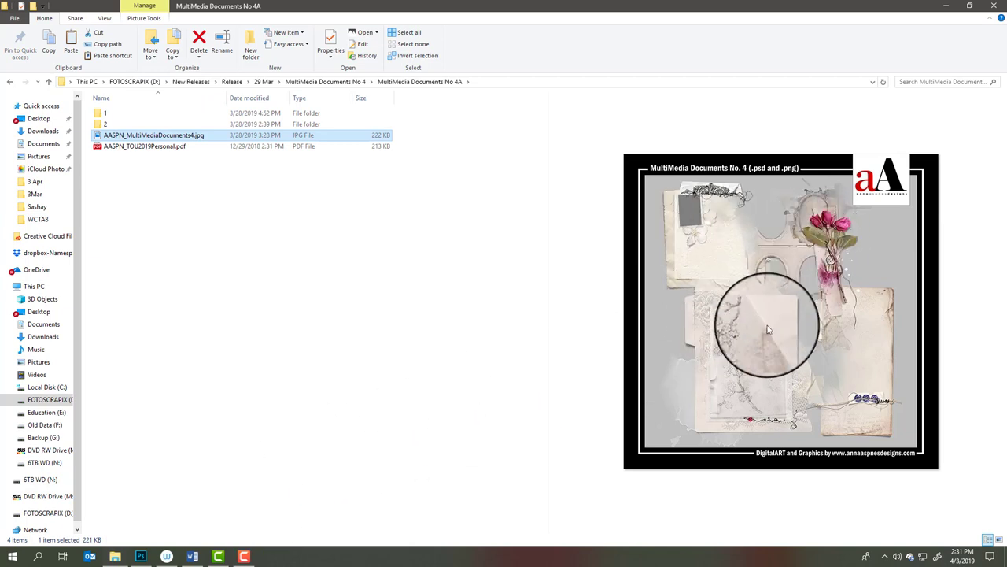
mouse_move(869, 315)
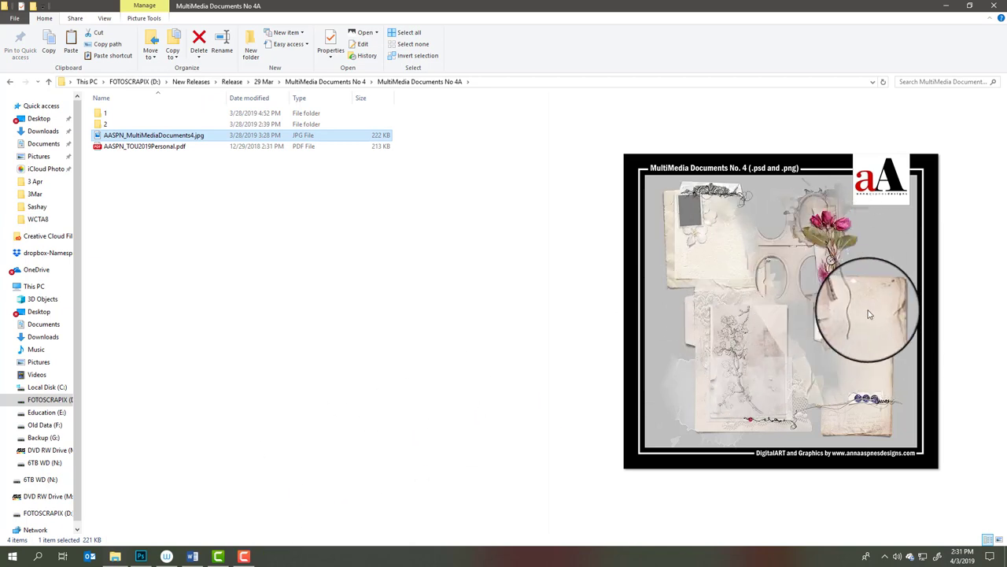
mouse_move(874, 375)
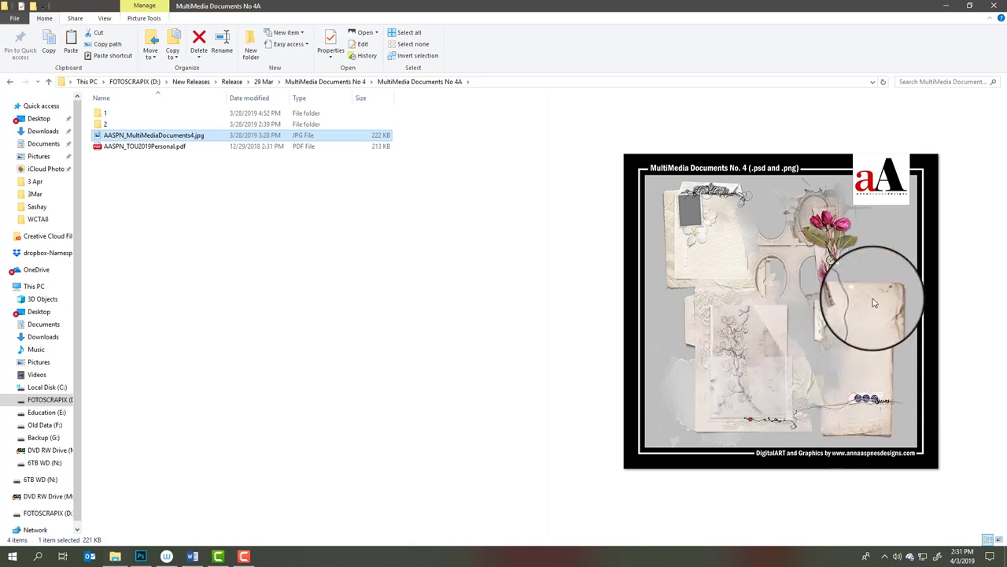
mouse_move(834, 419)
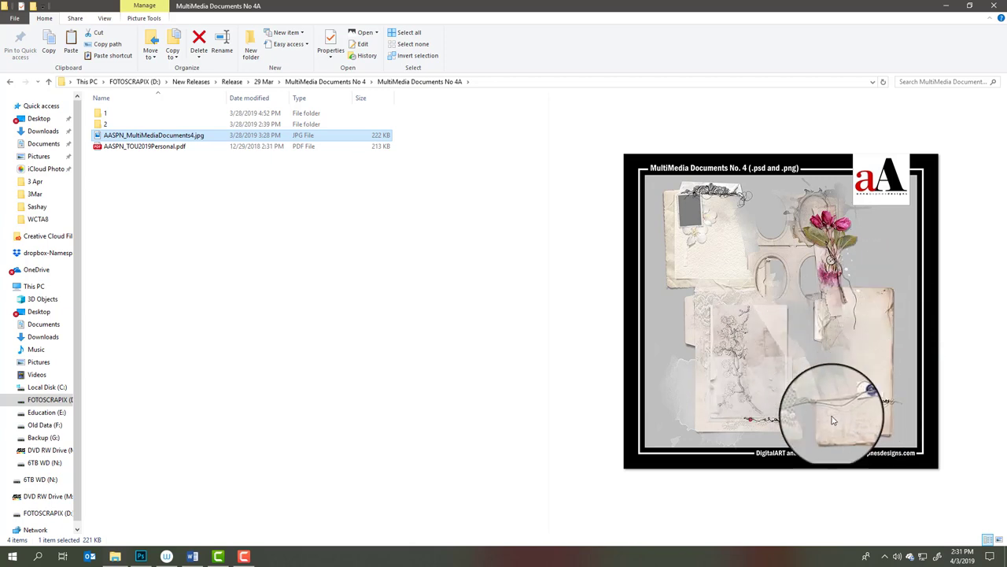
mouse_move(779, 274)
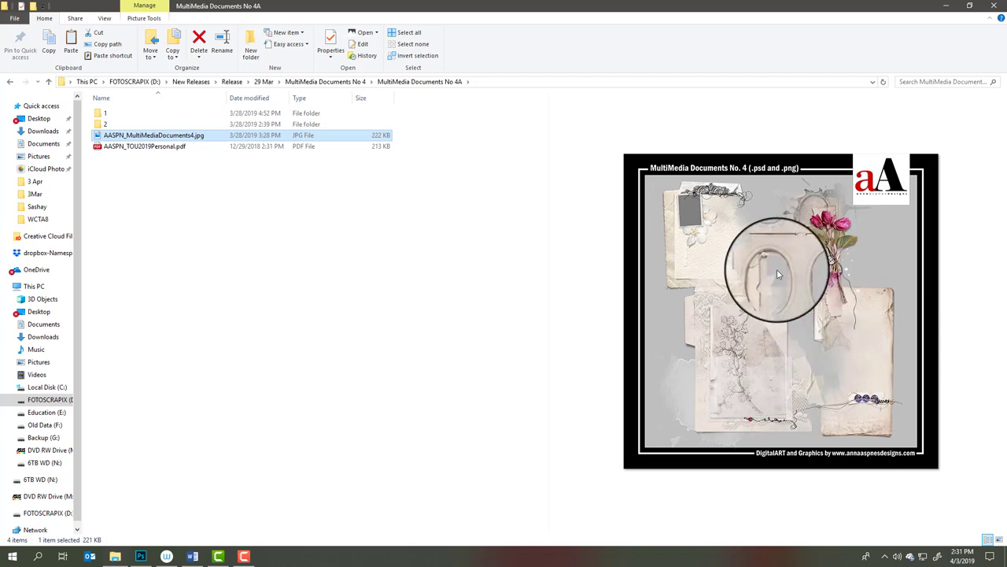
mouse_move(418, 403)
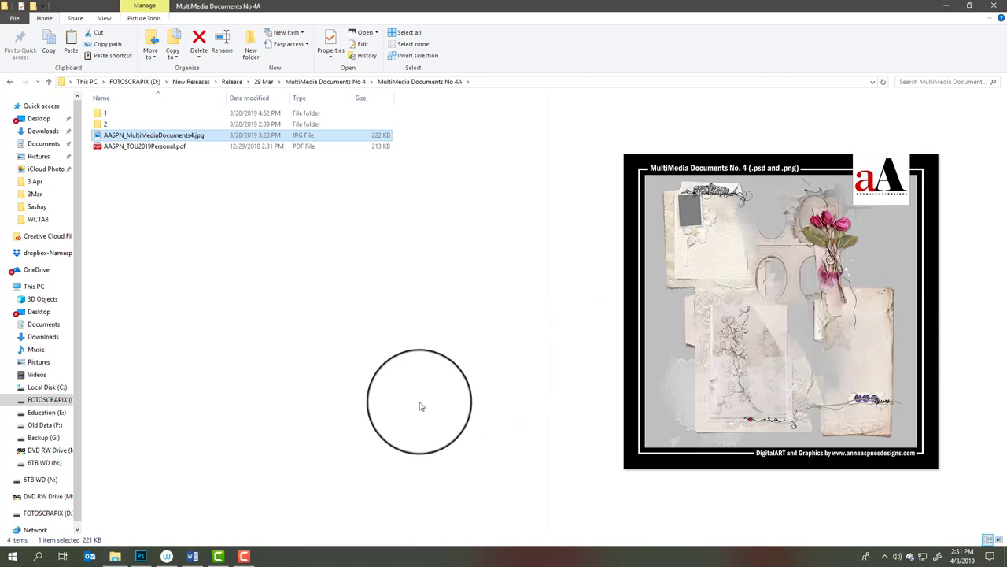
mouse_move(451, 363)
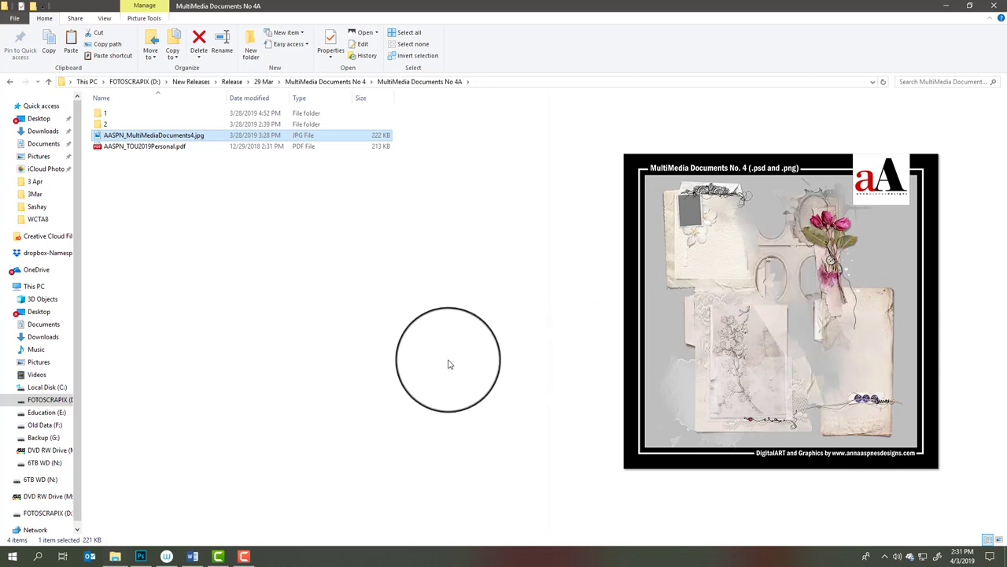
mouse_move(780, 277)
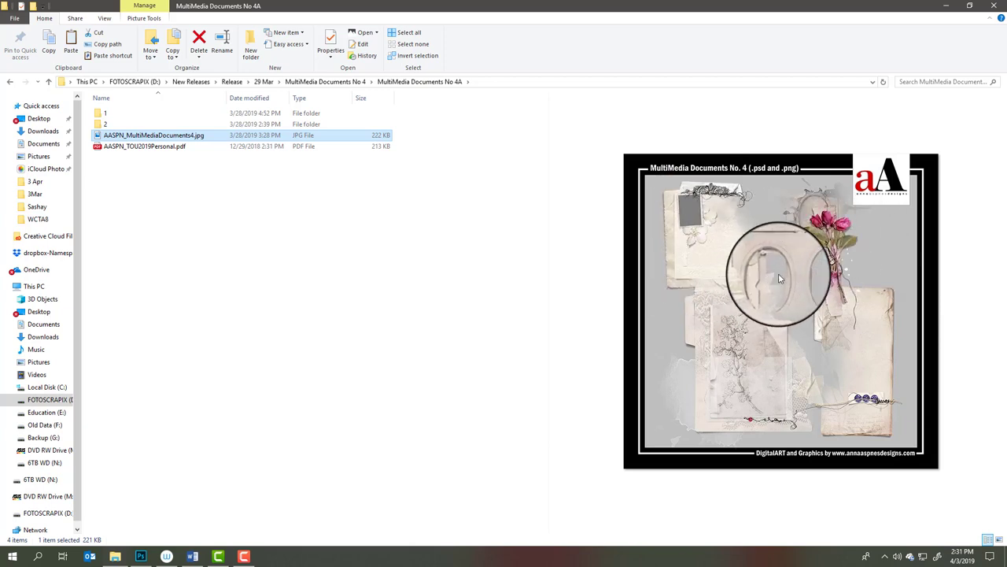
mouse_move(768, 350)
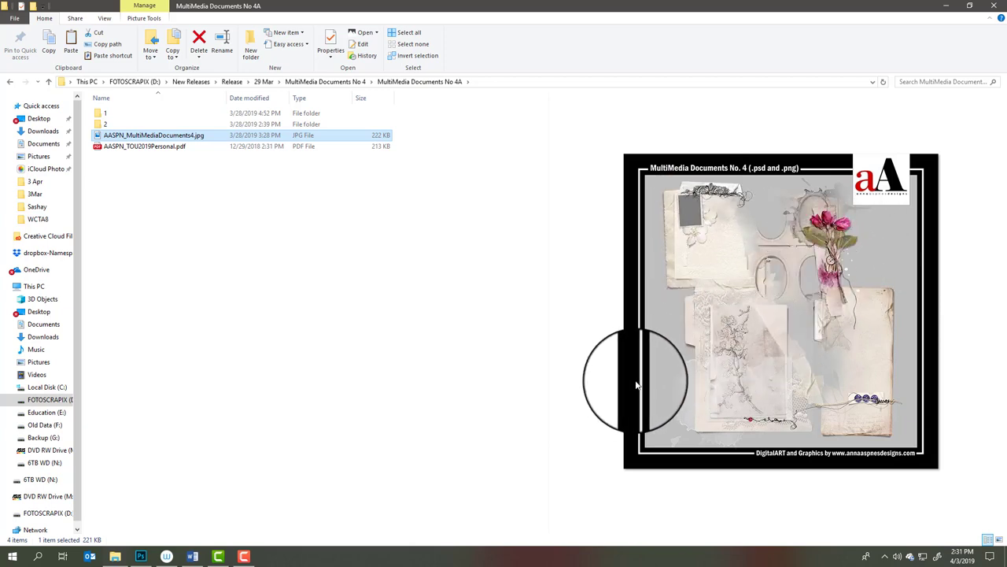
mouse_move(554, 386)
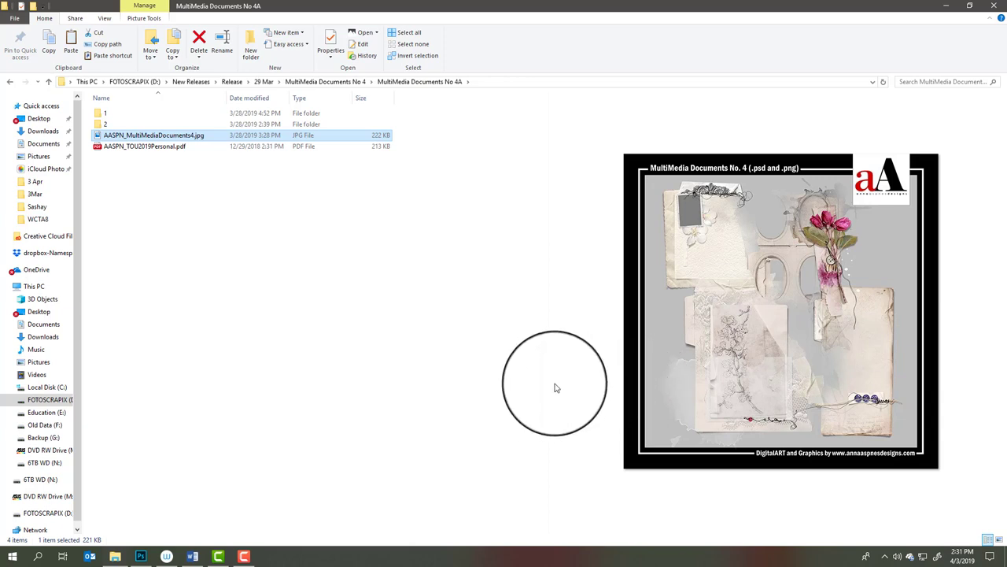
mouse_move(885, 295)
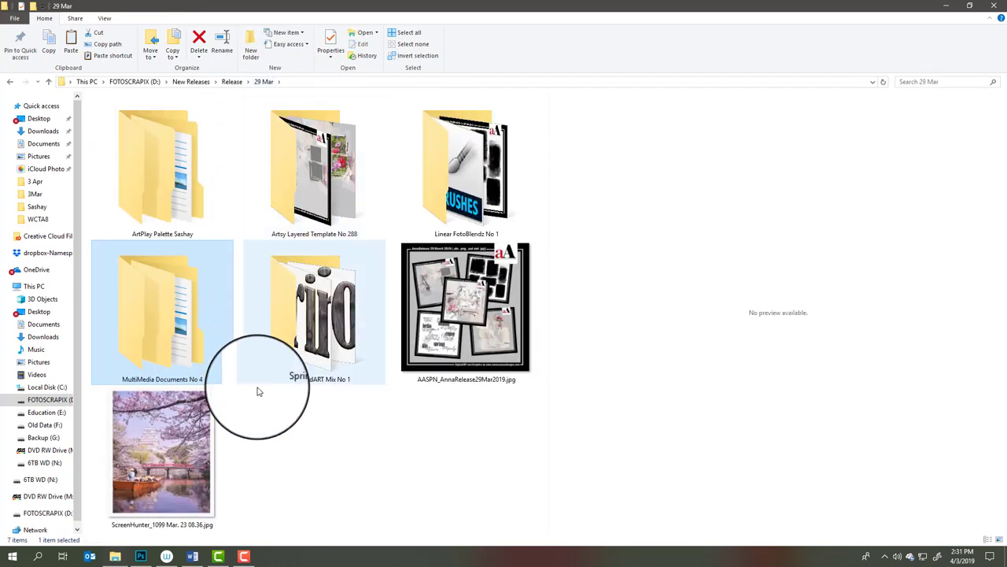
Step: In Spring WordART Mix No 1, preview Bloom Softly, beaded BLOOM, Enjoy this Moment and the overview JPG
double_click(315, 312)
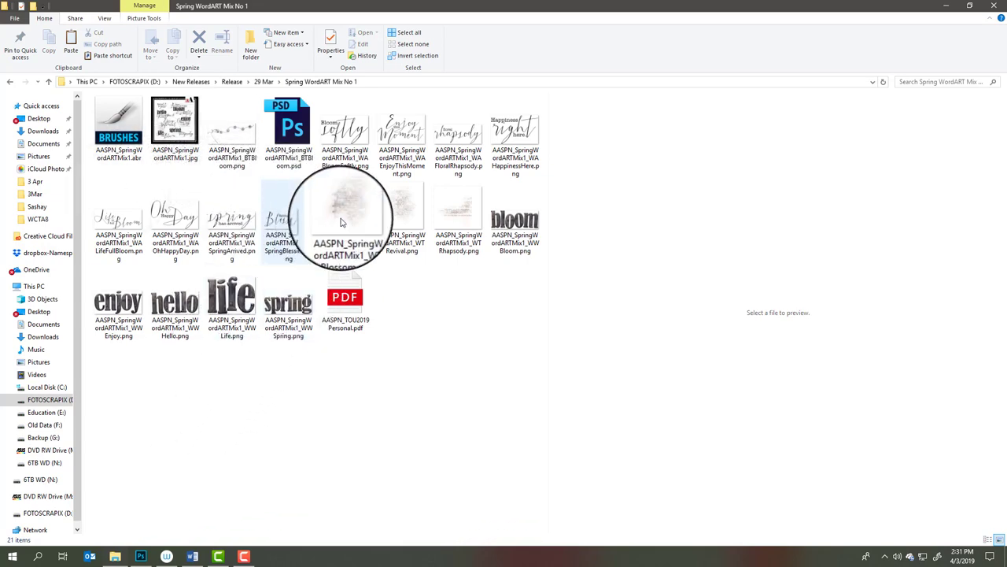
left_click(345, 220)
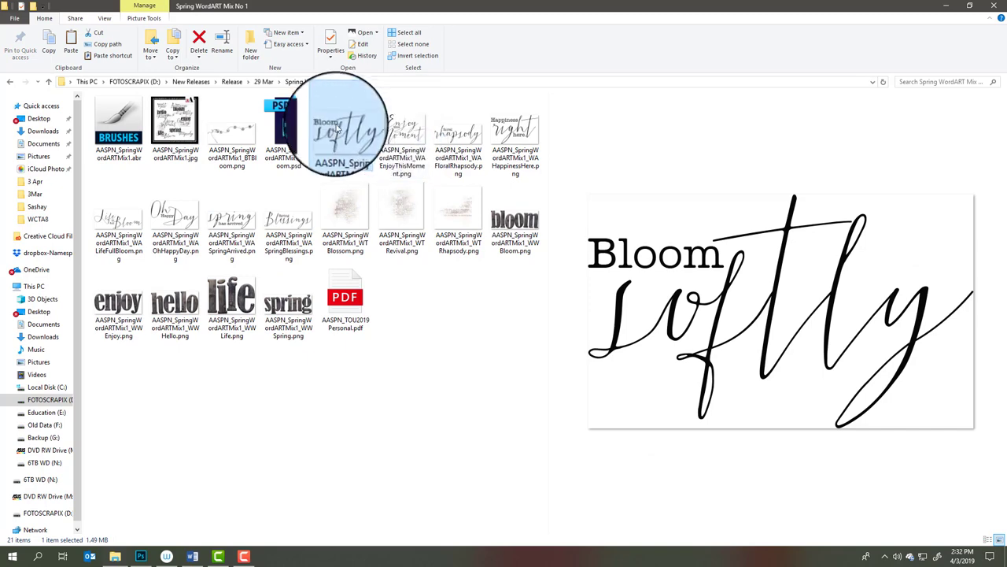
left_click(231, 133)
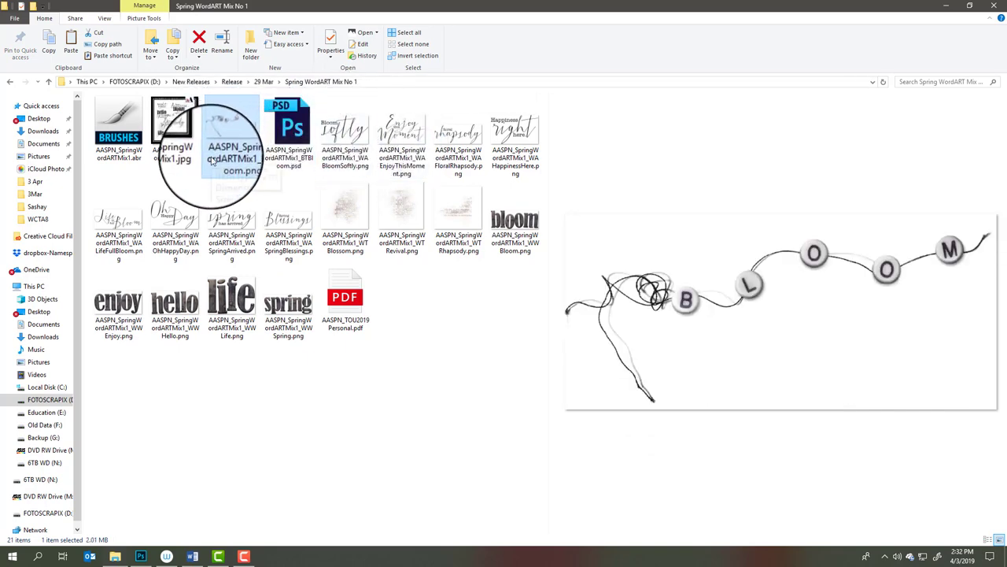
left_click(403, 134)
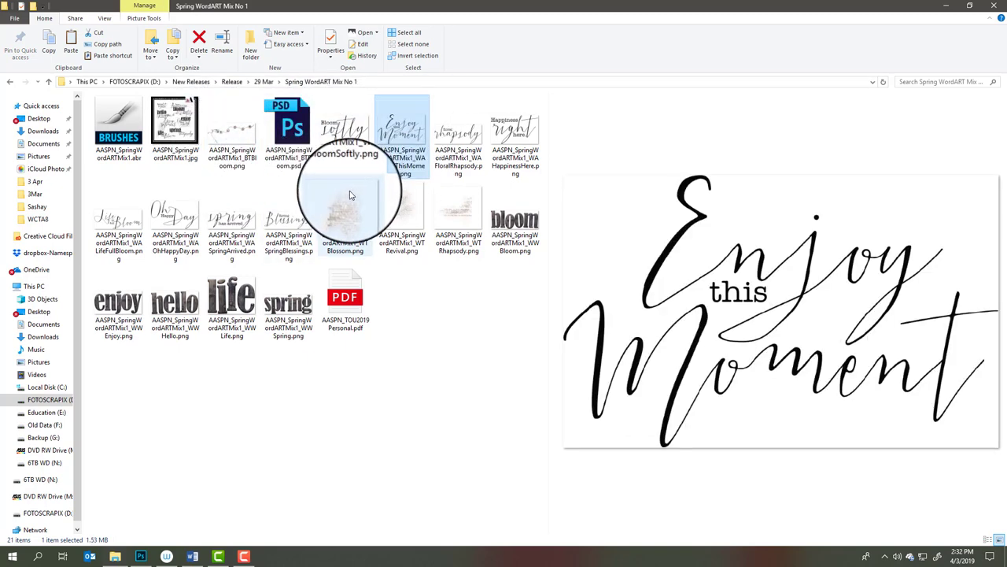
mouse_move(459, 150)
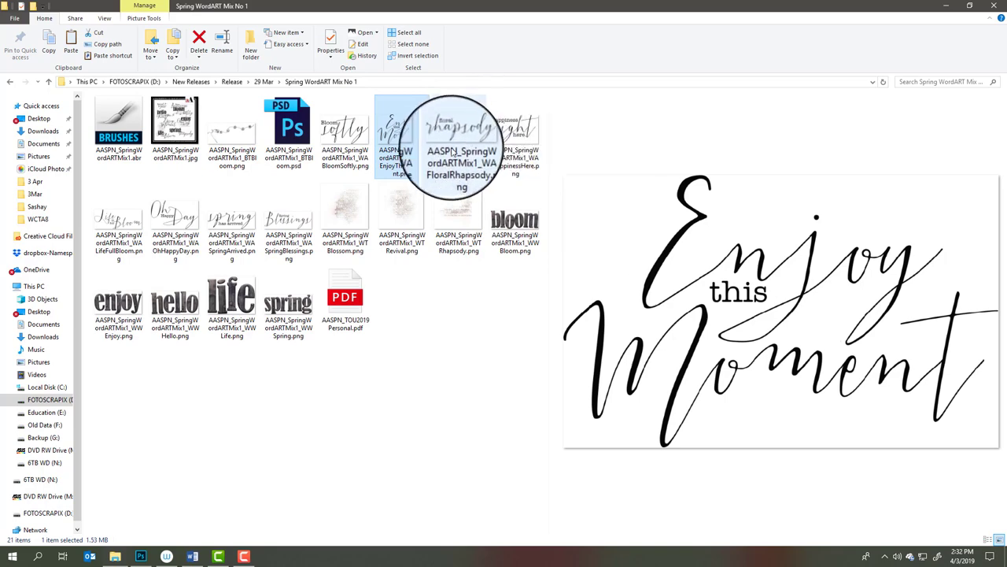
left_click(289, 220)
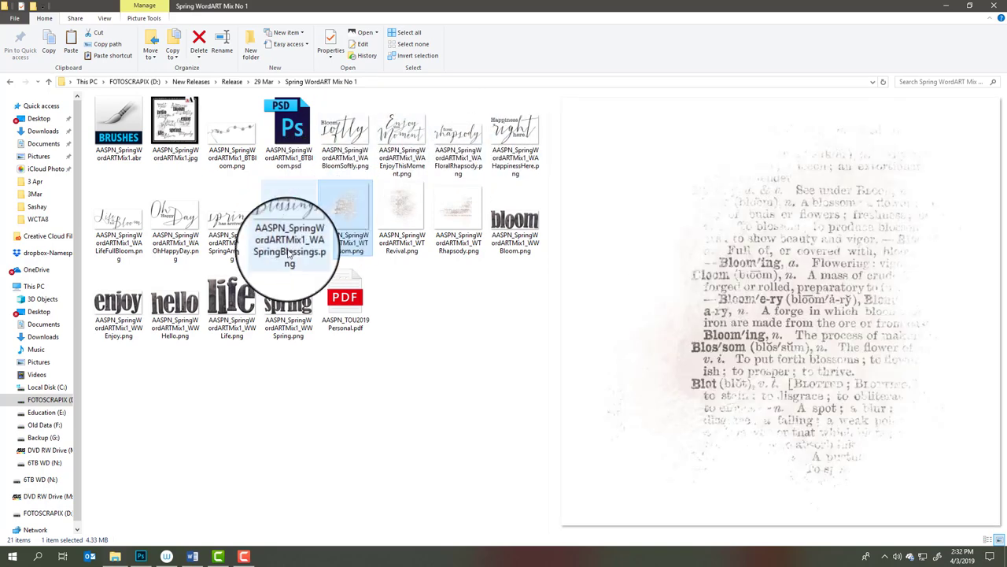
left_click(515, 219)
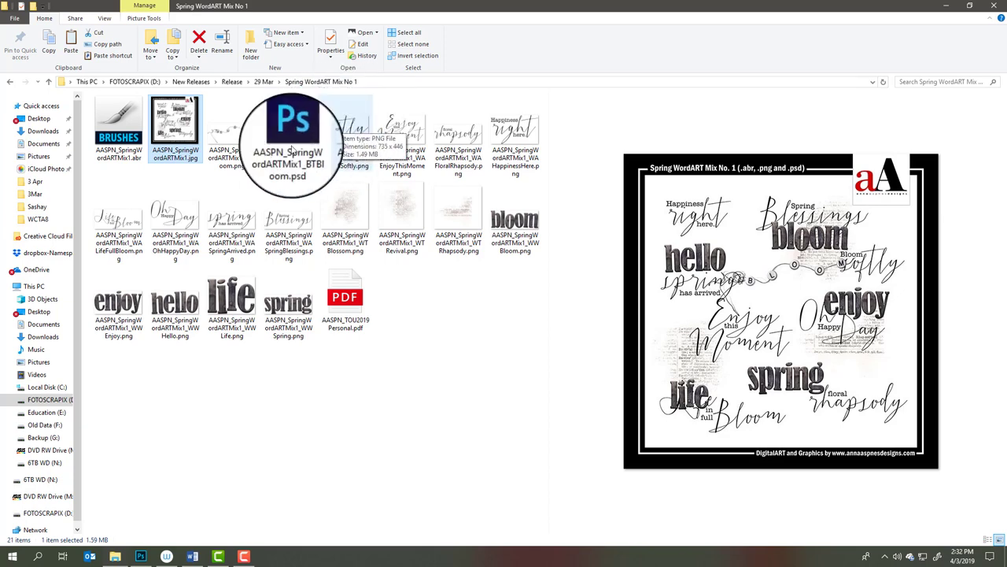
mouse_move(188, 376)
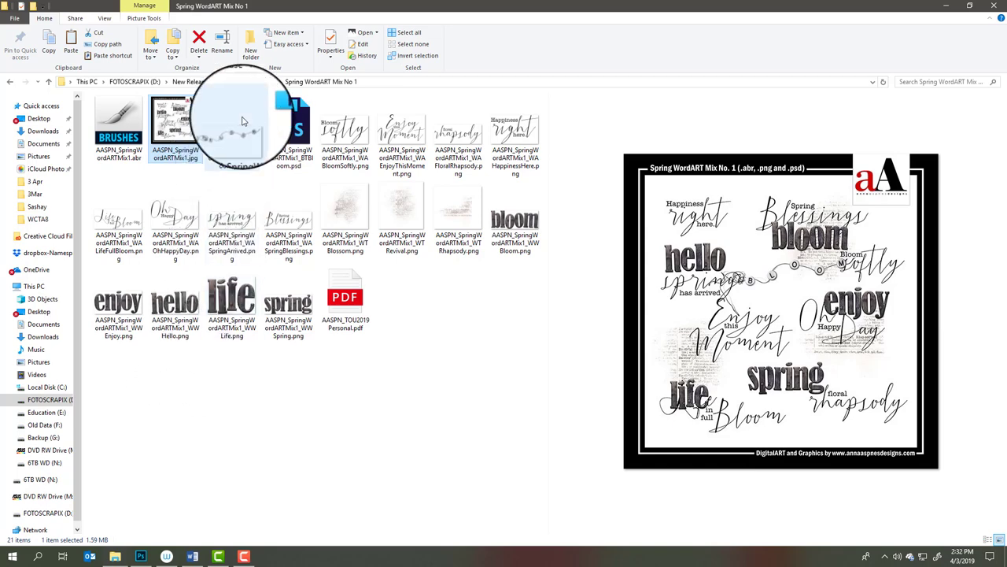
Step: Go back up to the 29 Mar folder, then switch over to Photoshop's Happiness layout
left_click(9, 82)
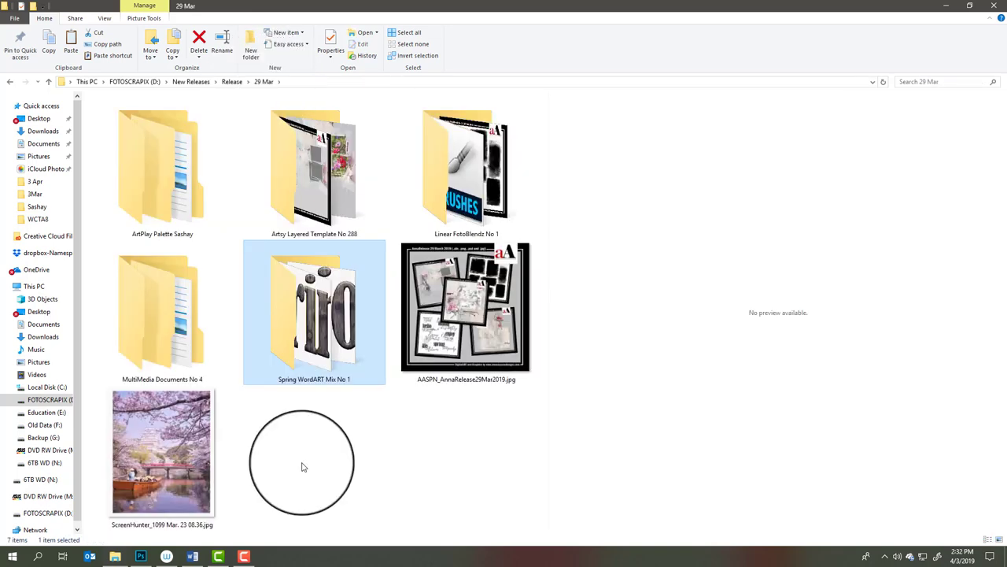
mouse_move(277, 479)
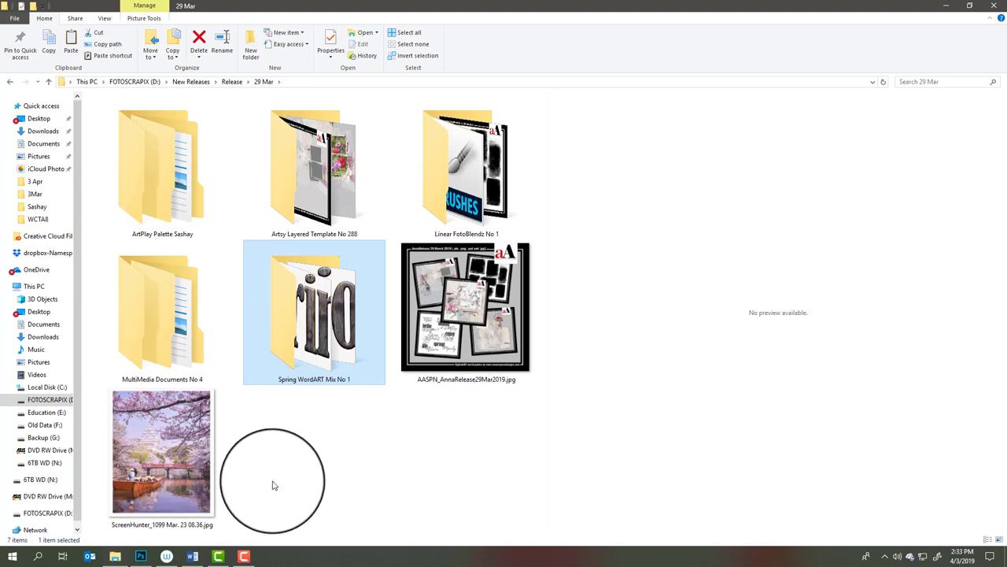
left_click(139, 557)
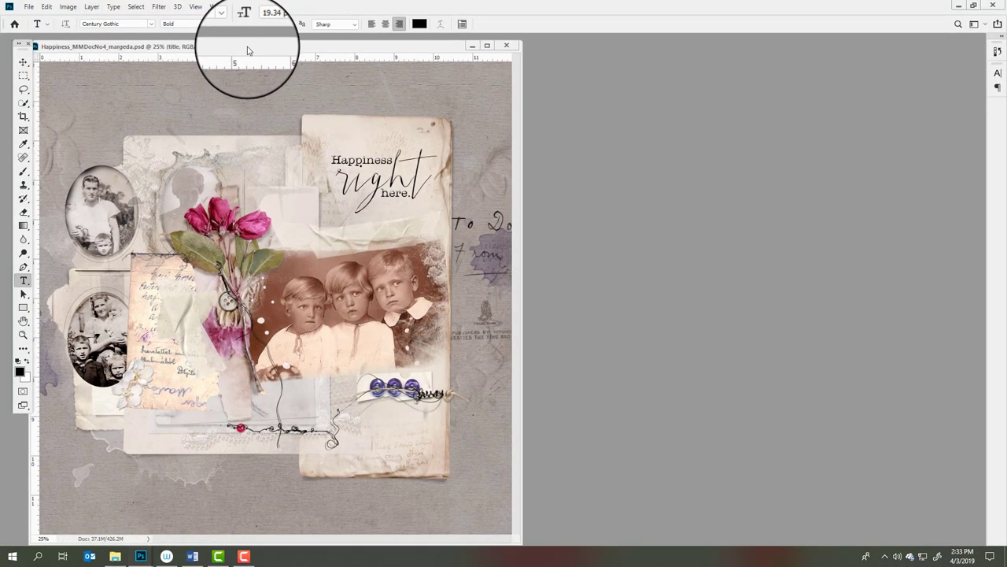
Step: Show the Layers panel via the Window menu and dock it beside the Happiness layout
left_click(214, 3)
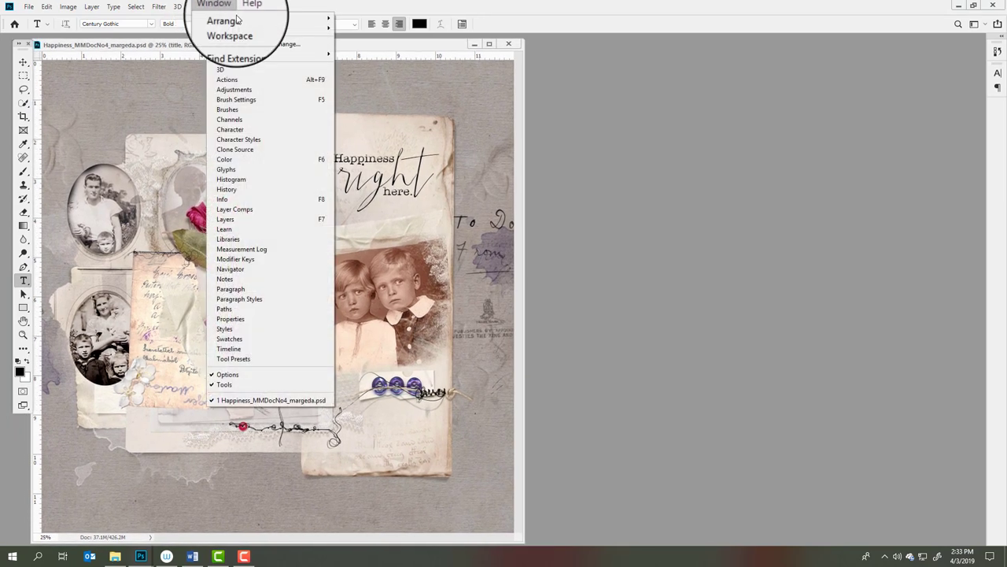
left_click(225, 219)
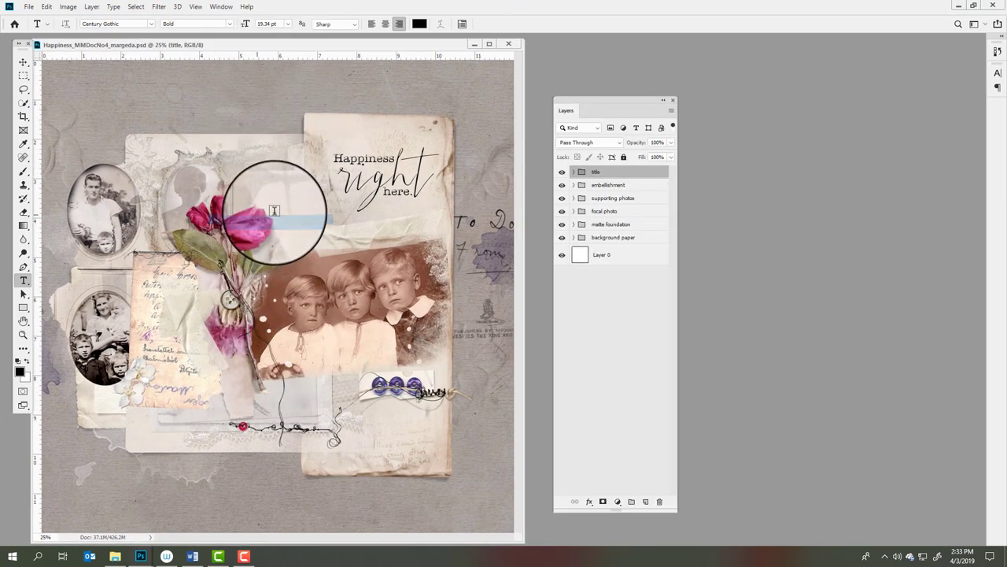
left_click_drag(617, 100, 582, 76)
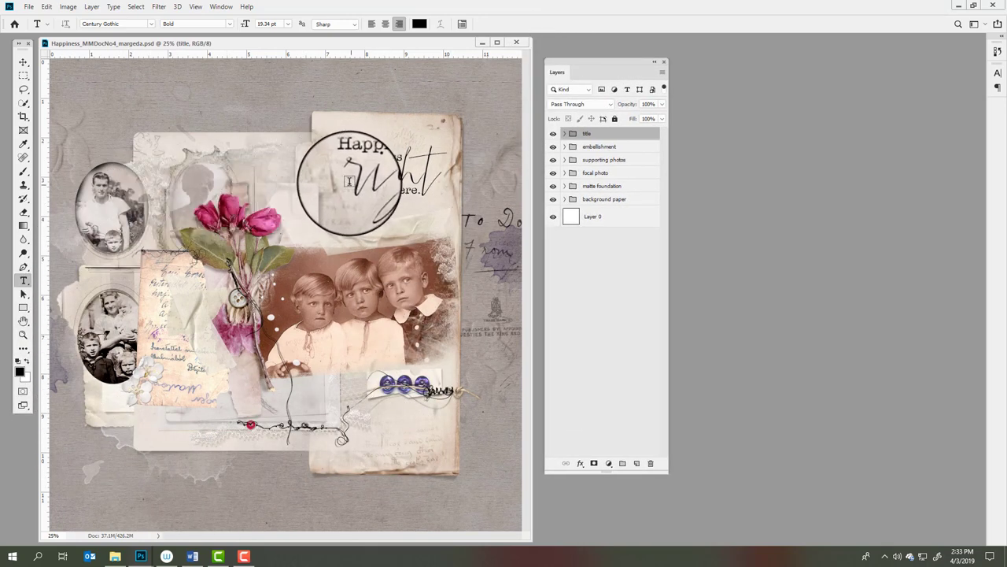
left_click_drag(370, 181, 299, 151)
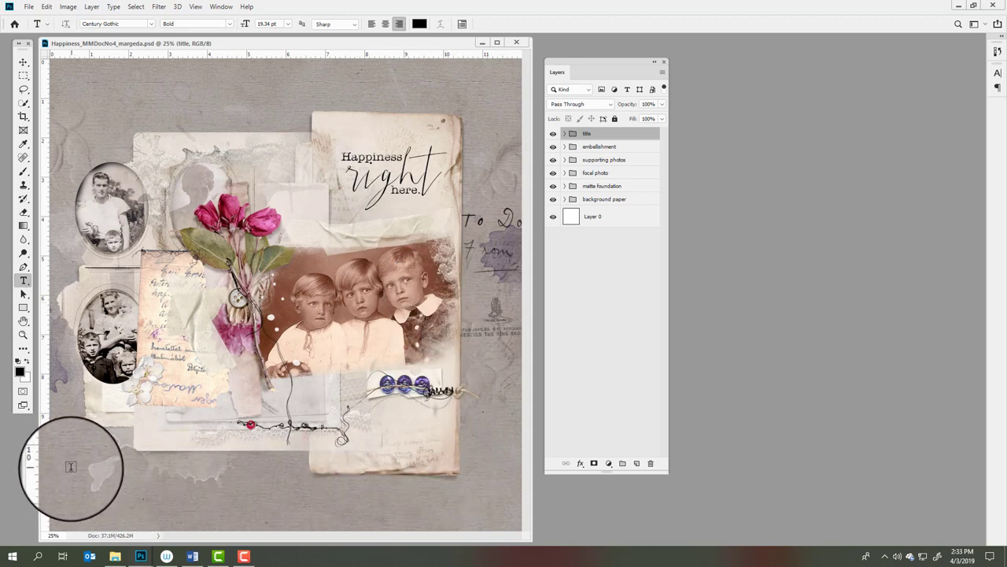
mouse_move(63, 472)
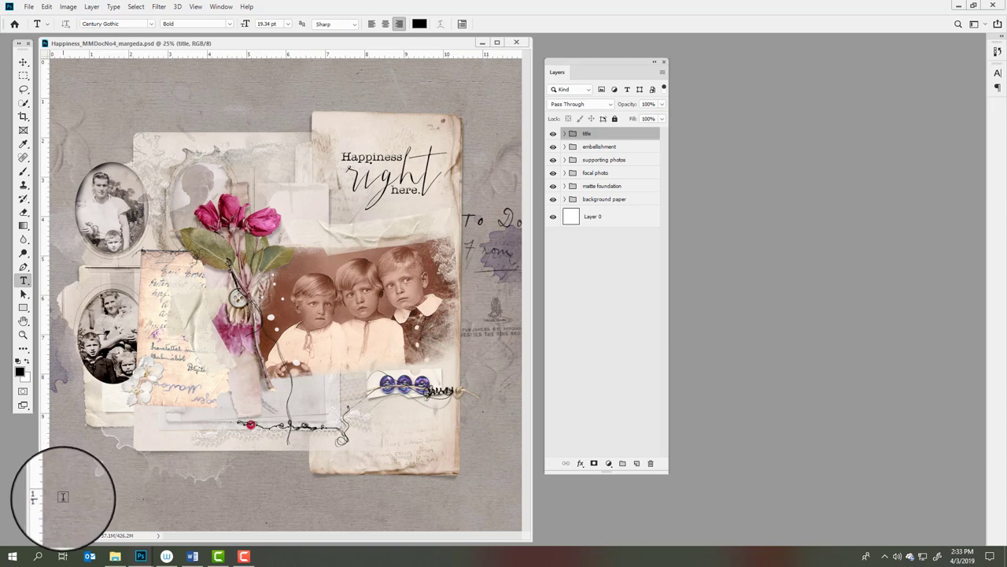
mouse_move(376, 353)
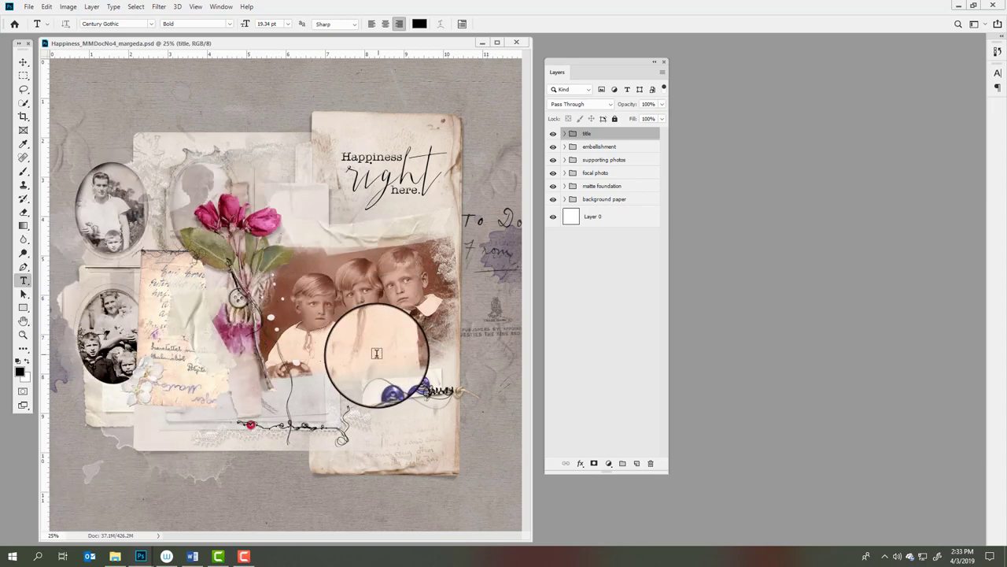
Step: Hide all layout groups, then reveal both Sashay papers inside the background paper group
left_click(555, 132)
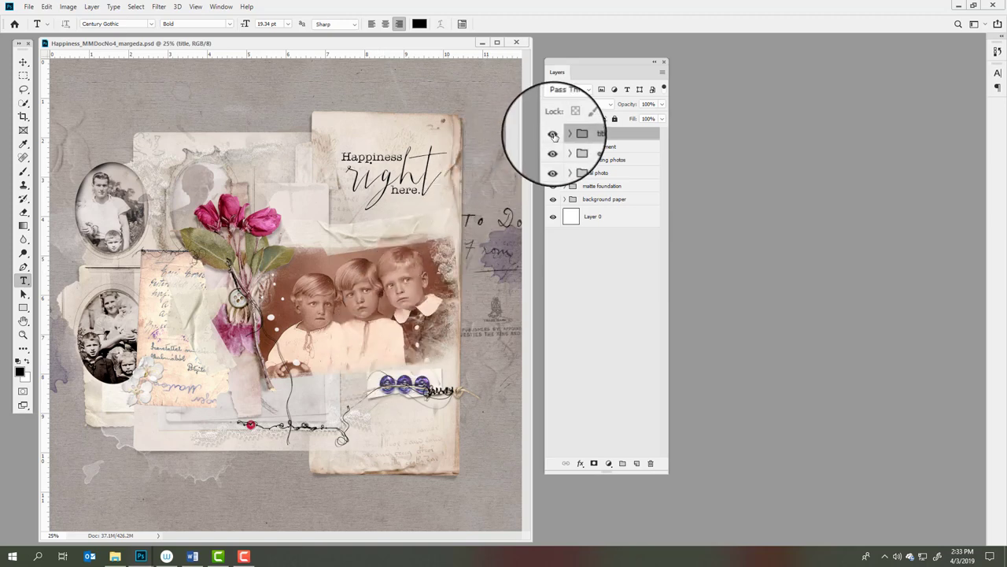
left_click(554, 132)
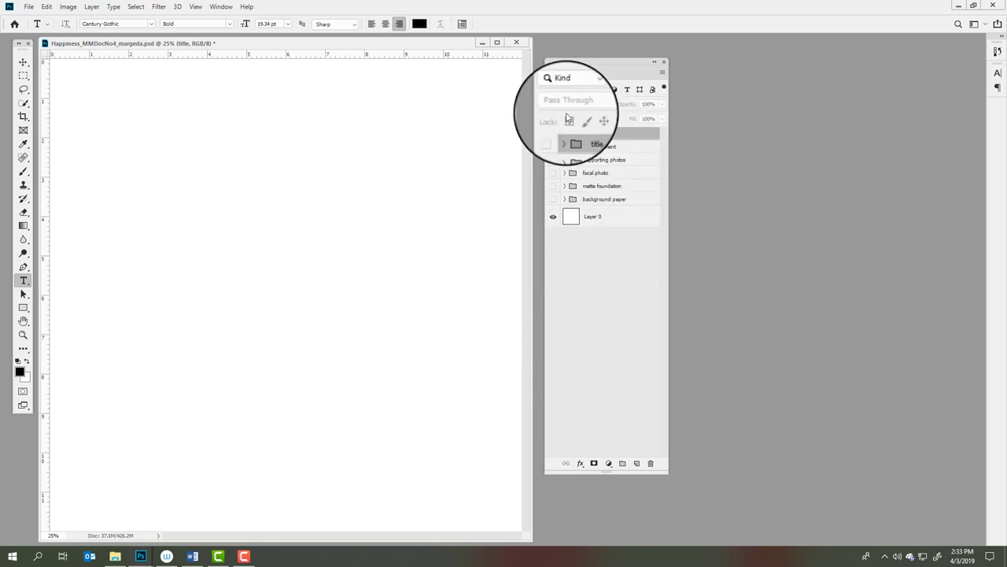
mouse_move(532, 117)
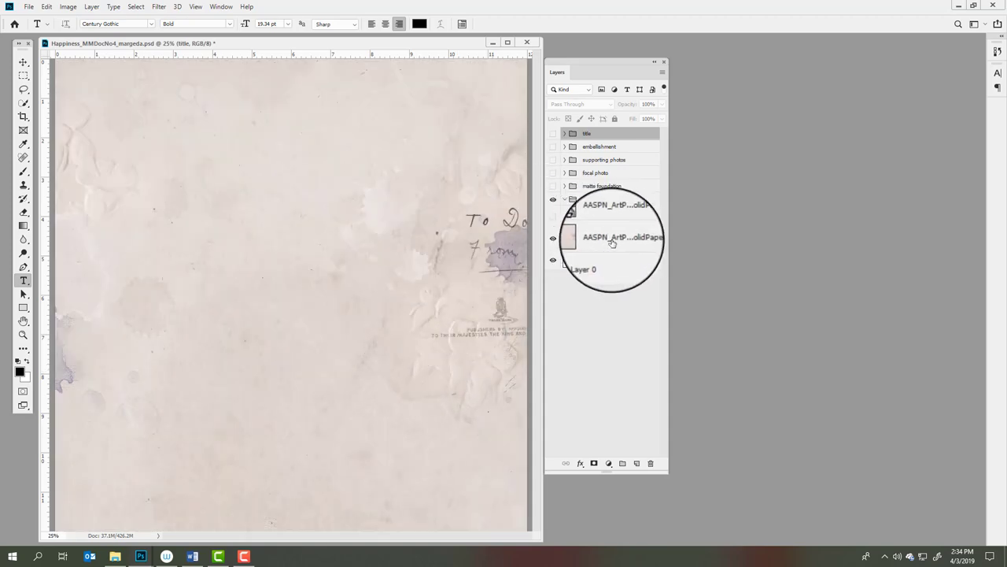
left_click(621, 236)
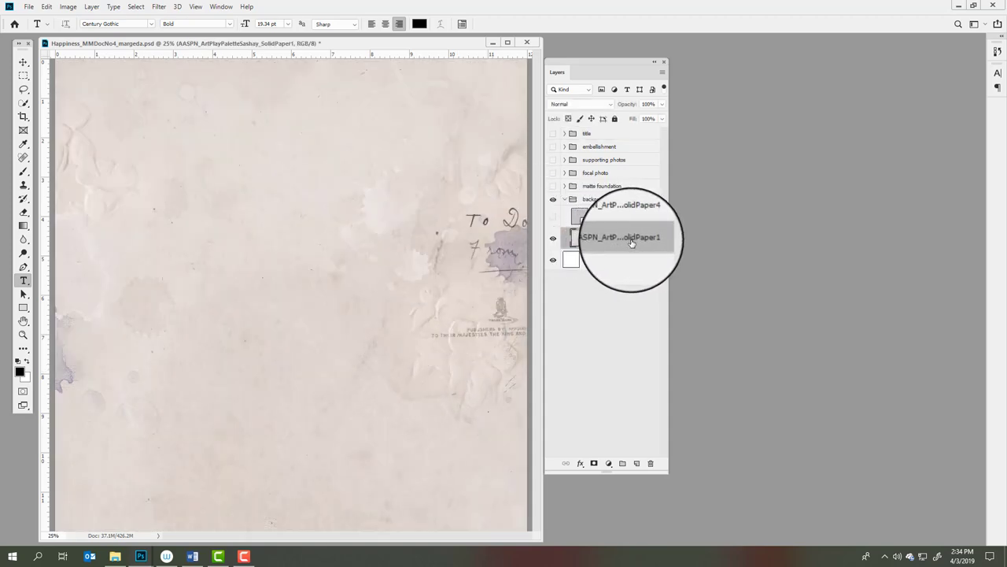
left_click(565, 185)
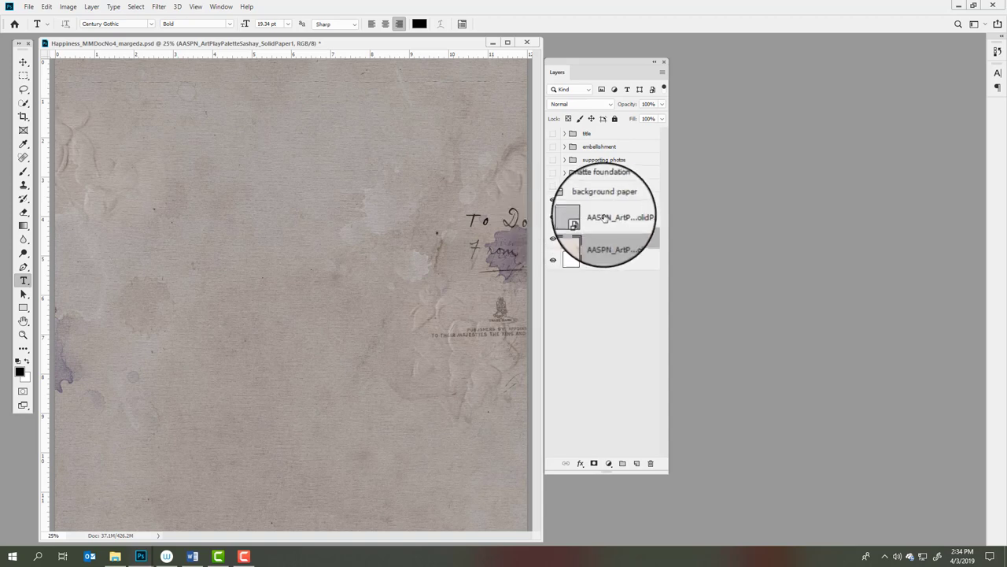
Step: Compare the upper background paper at Normal, then set its blend mode to Linear Burn
left_click(579, 104)
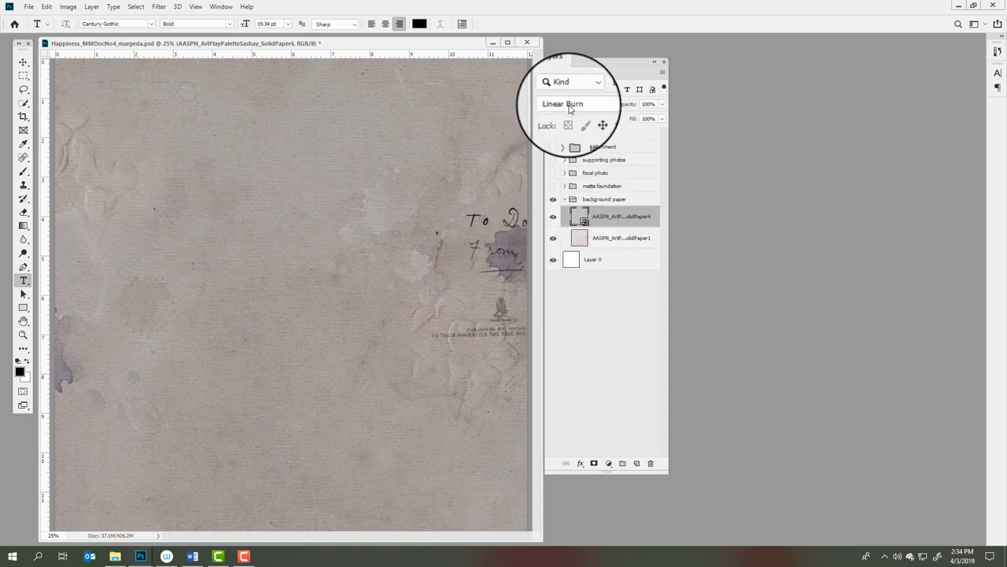
left_click(581, 103)
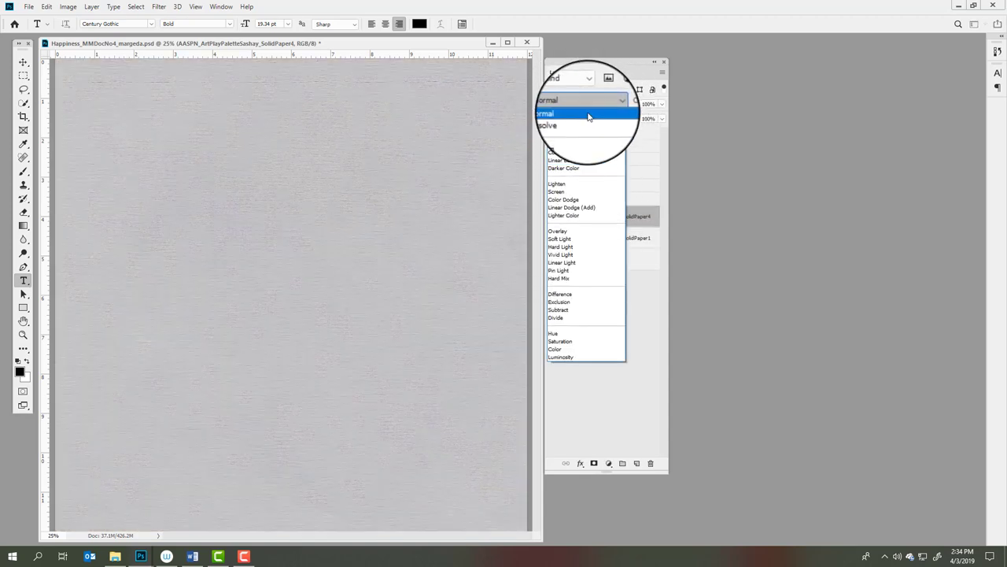
left_click(557, 149)
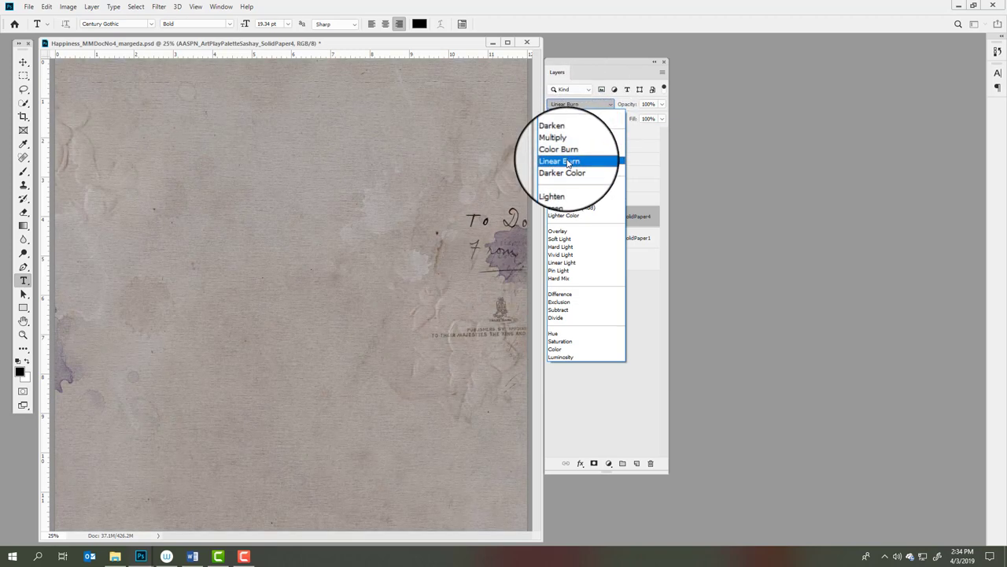
left_click(560, 160)
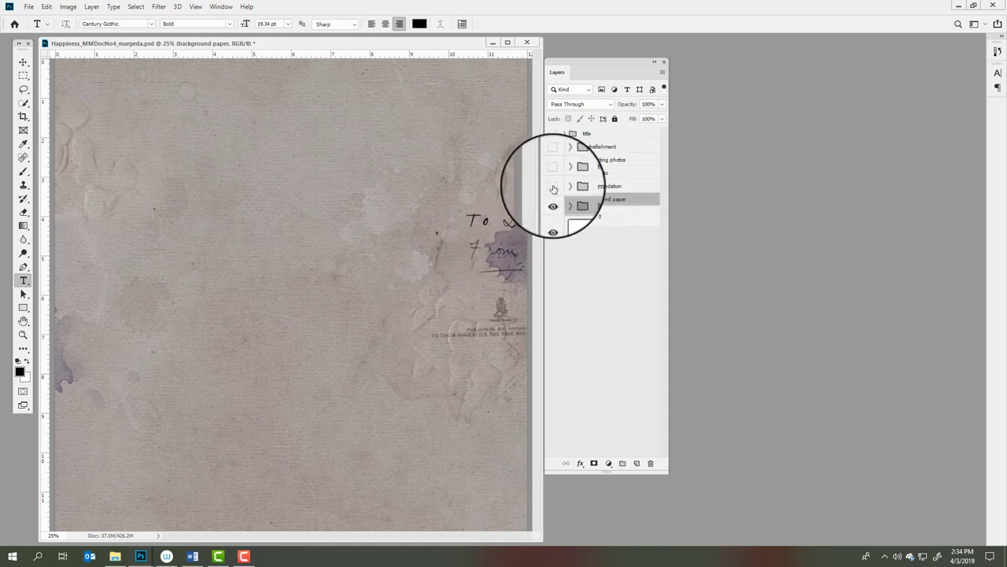
Step: Show and expand the matte foundation group, revealing its stacked MultiMedia document paper layers
left_click(552, 186)
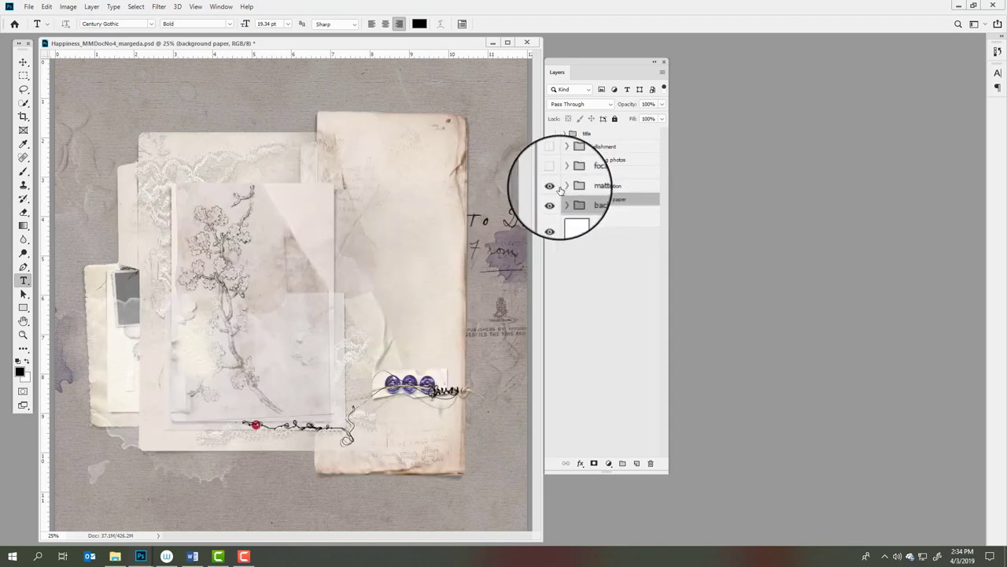
left_click(567, 186)
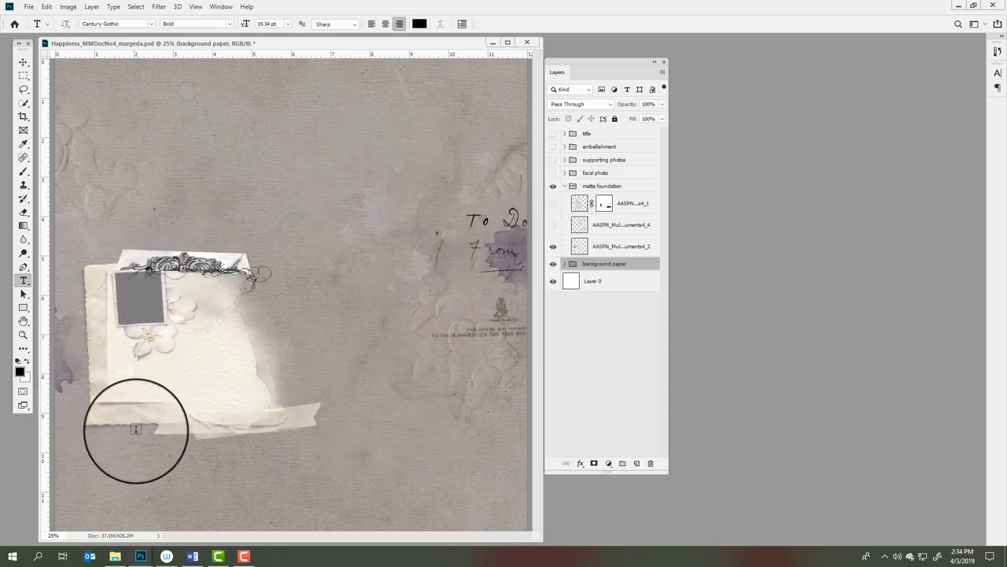
mouse_move(208, 390)
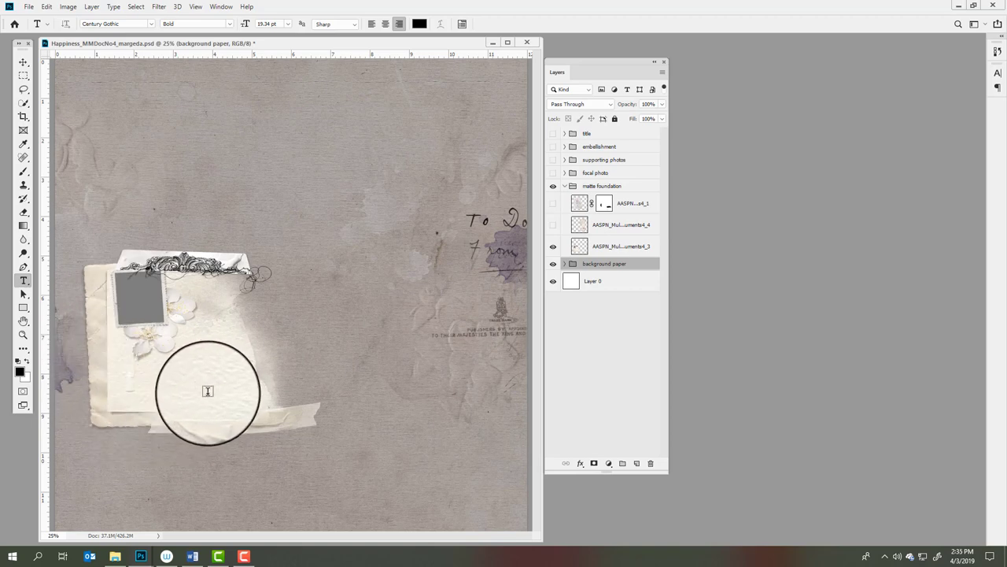
mouse_move(203, 392)
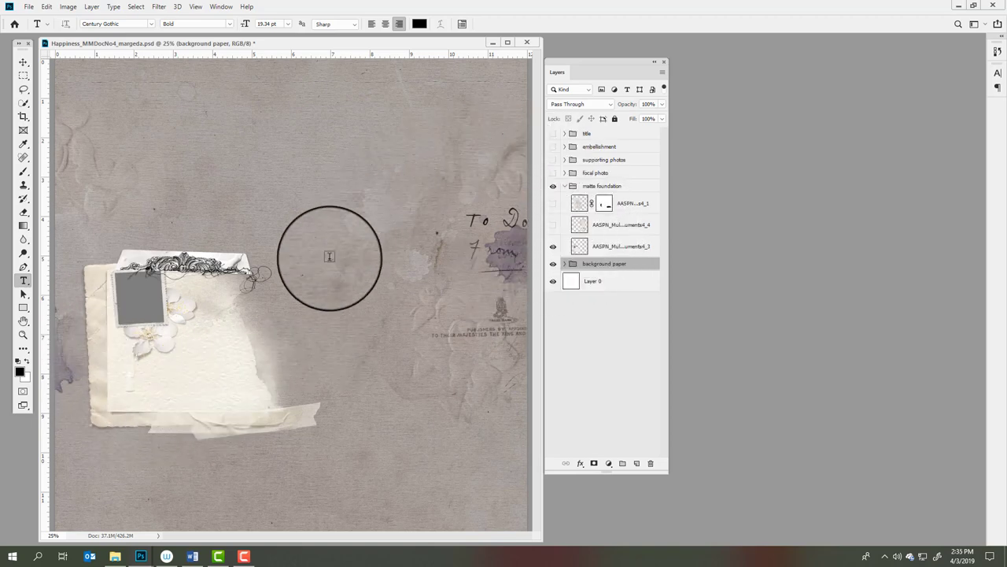
left_click(620, 245)
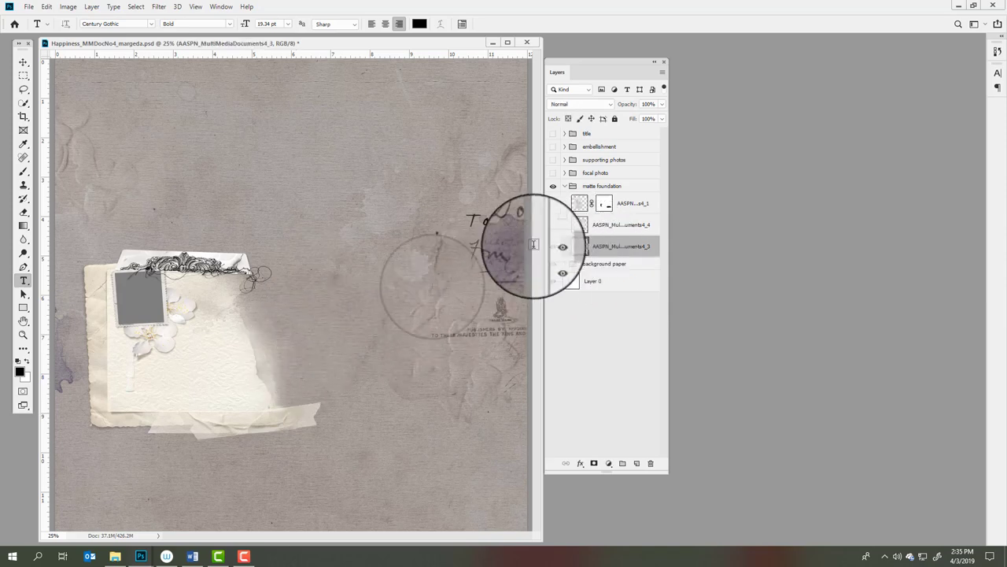
left_click(553, 227)
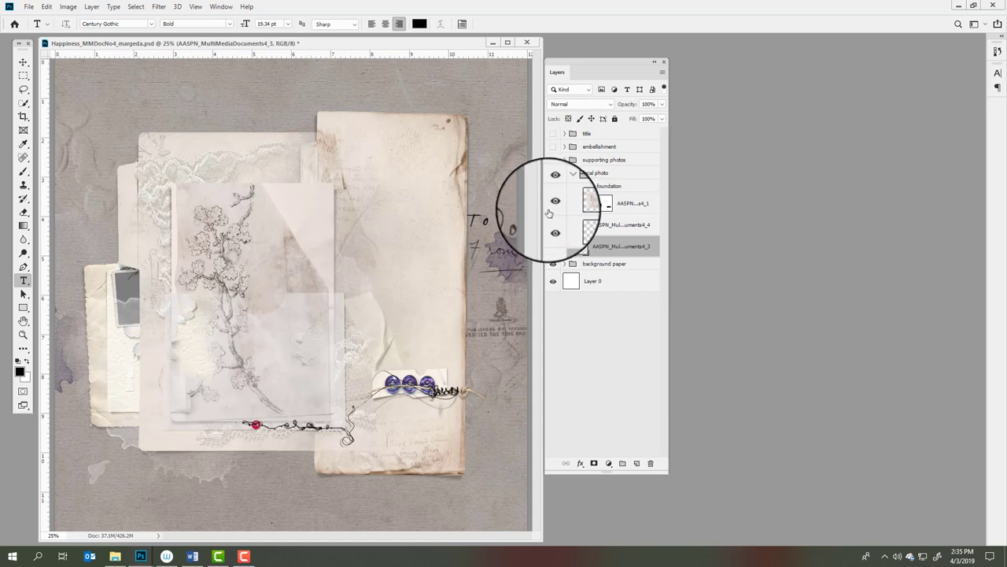
left_click(620, 246)
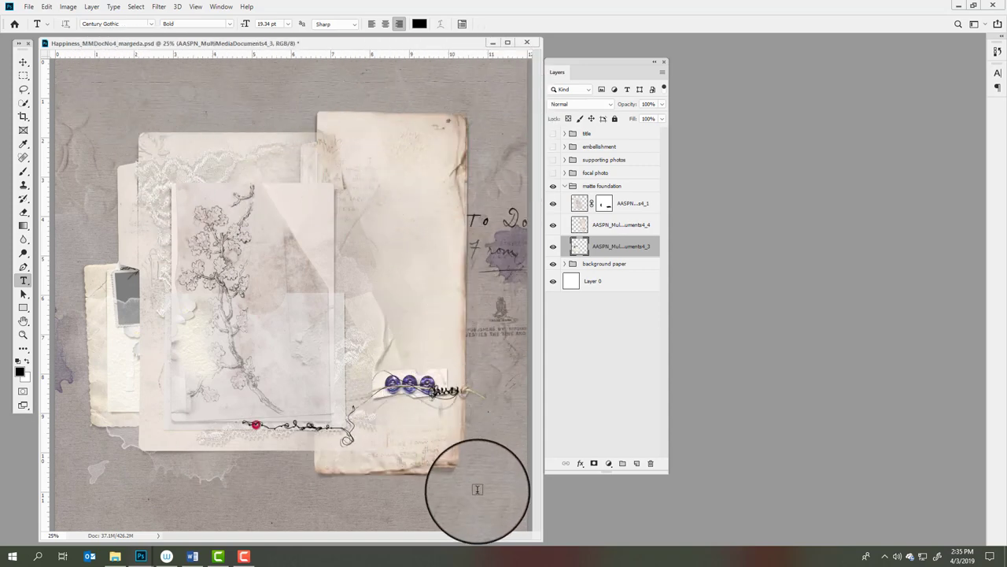
mouse_move(466, 248)
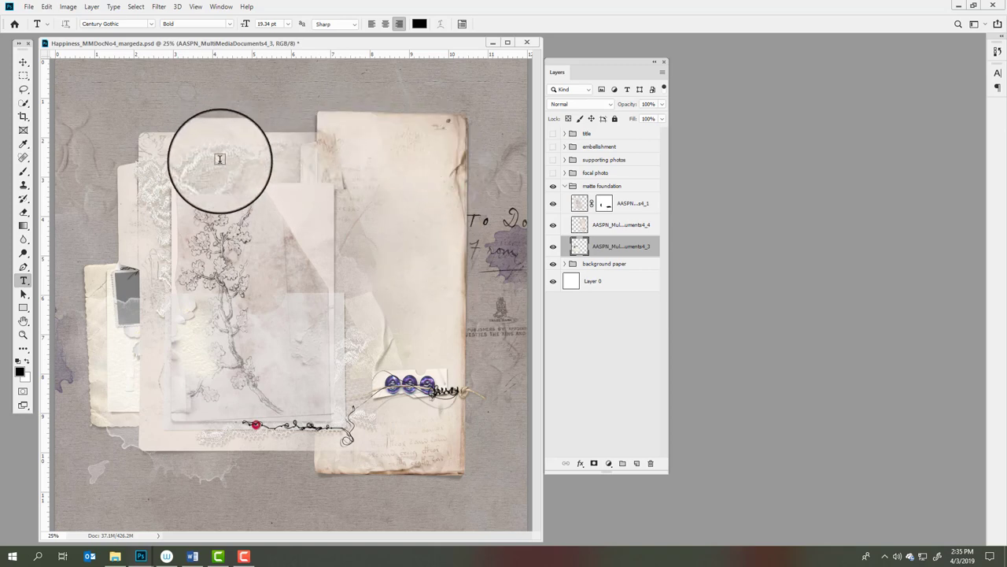
mouse_move(538, 176)
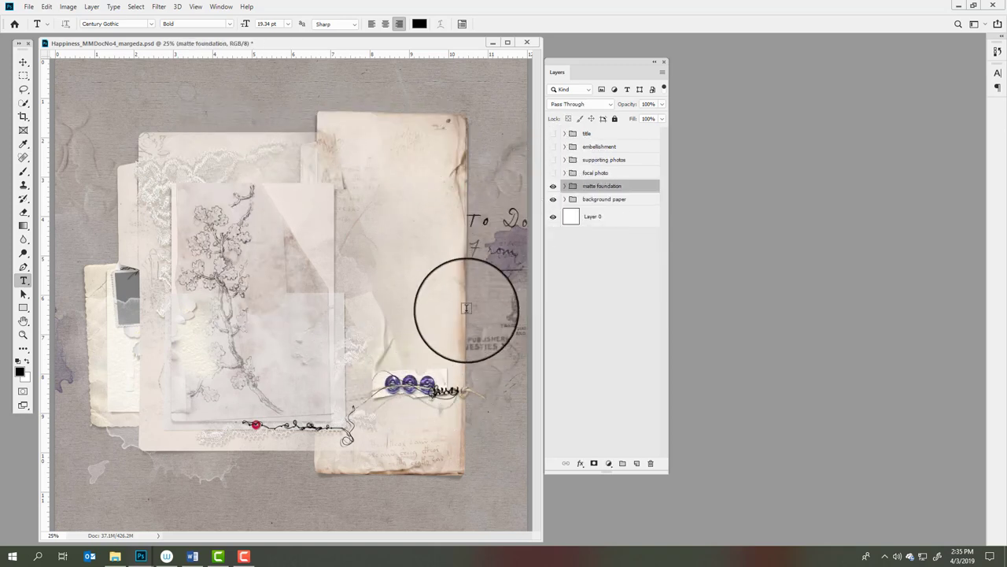
Step: Show and expand the focal photo group, then select its Levels 1 adjustment layer
left_click(552, 171)
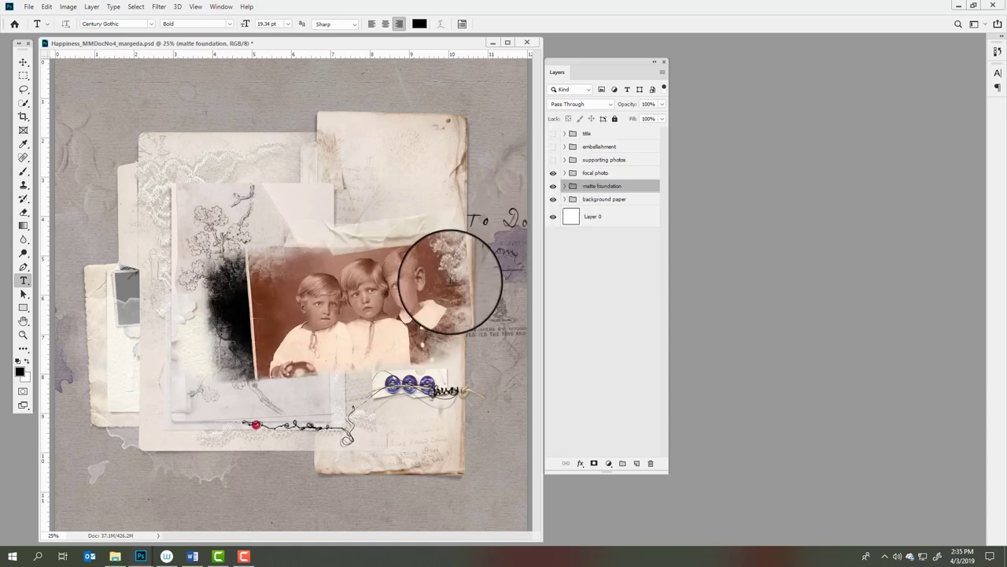
mouse_move(208, 412)
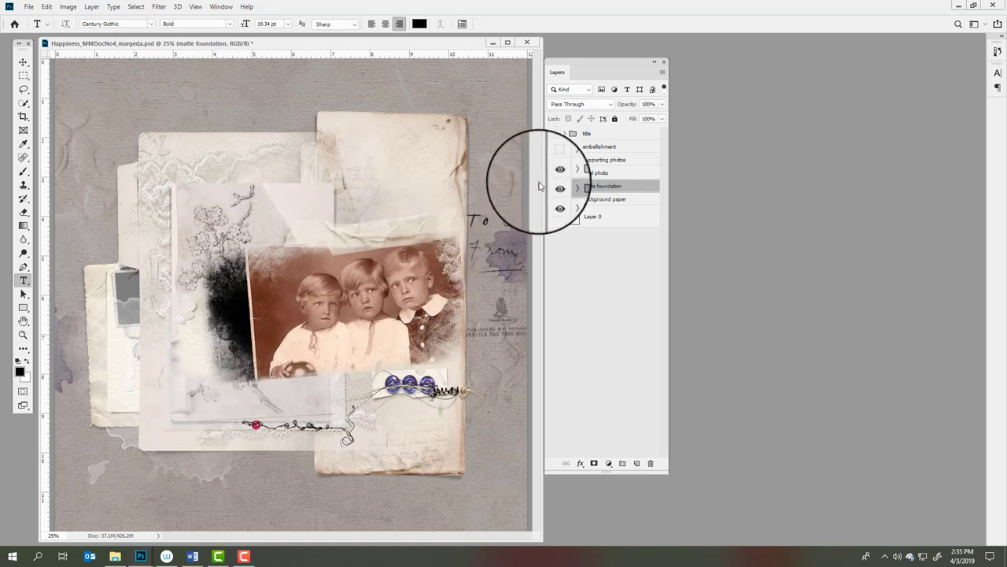
left_click(570, 161)
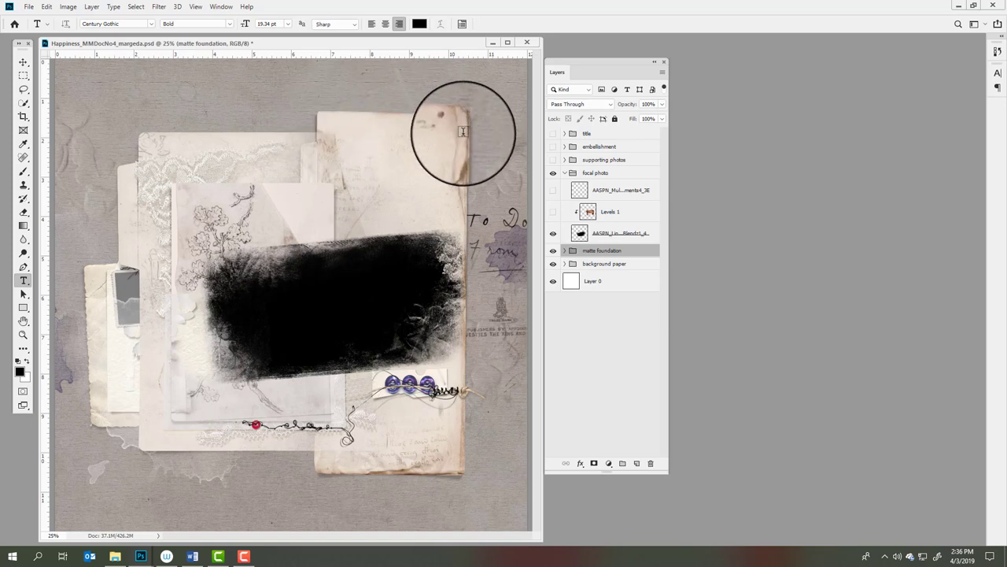
mouse_move(465, 462)
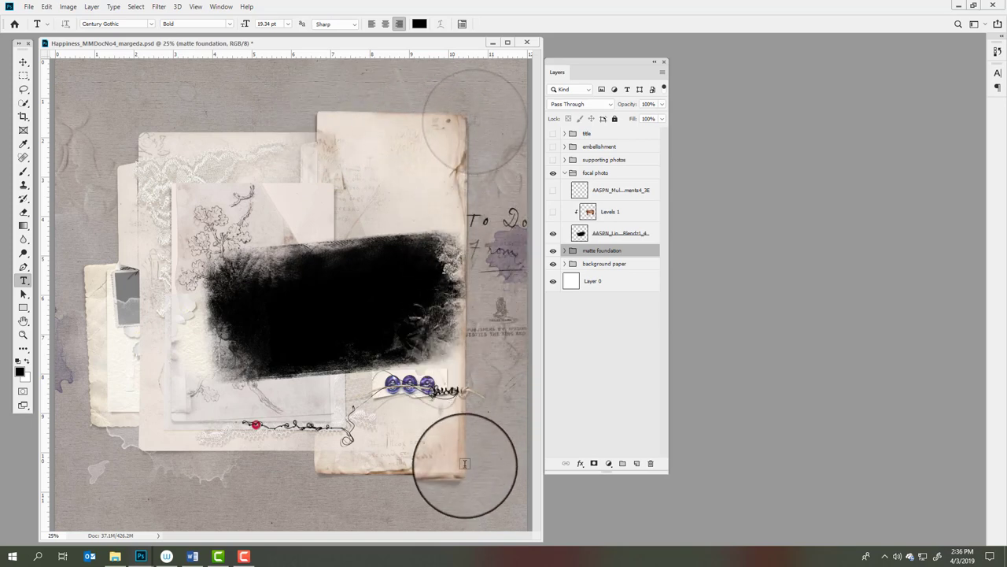
mouse_move(372, 110)
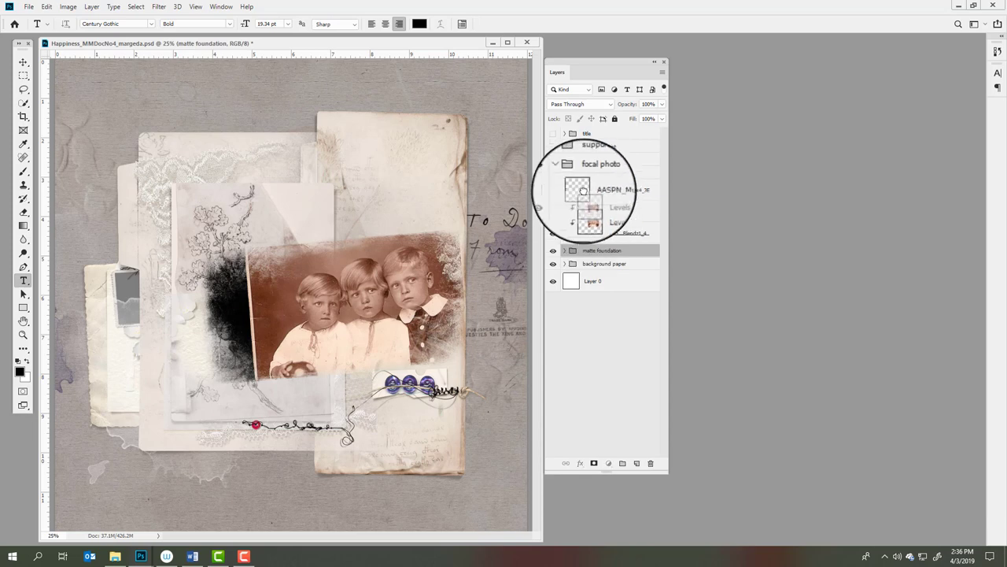
left_click(601, 211)
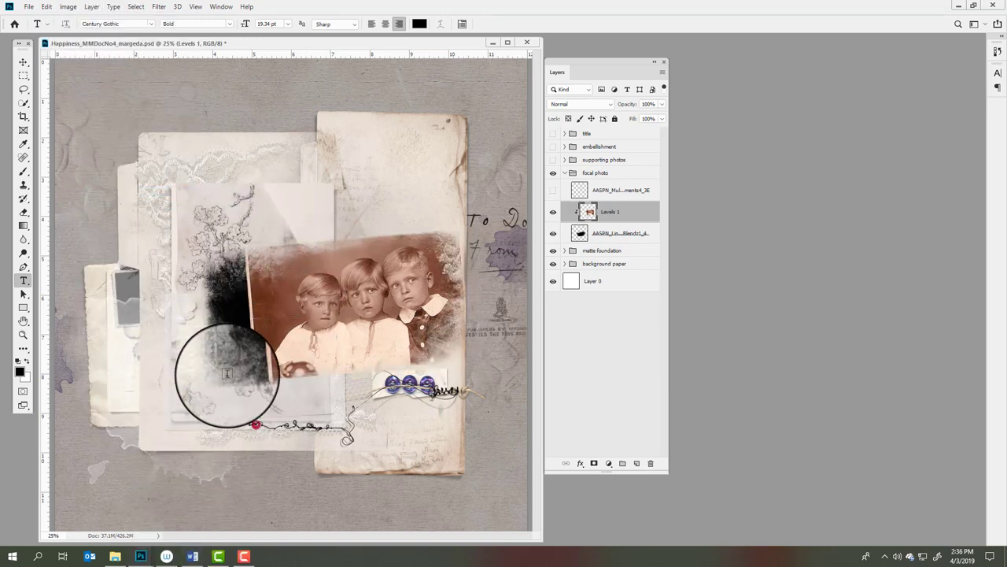
Step: Briefly enlarge the focal photo and revert it, then show the supporting photos group
left_click_drag(228, 374, 271, 387)
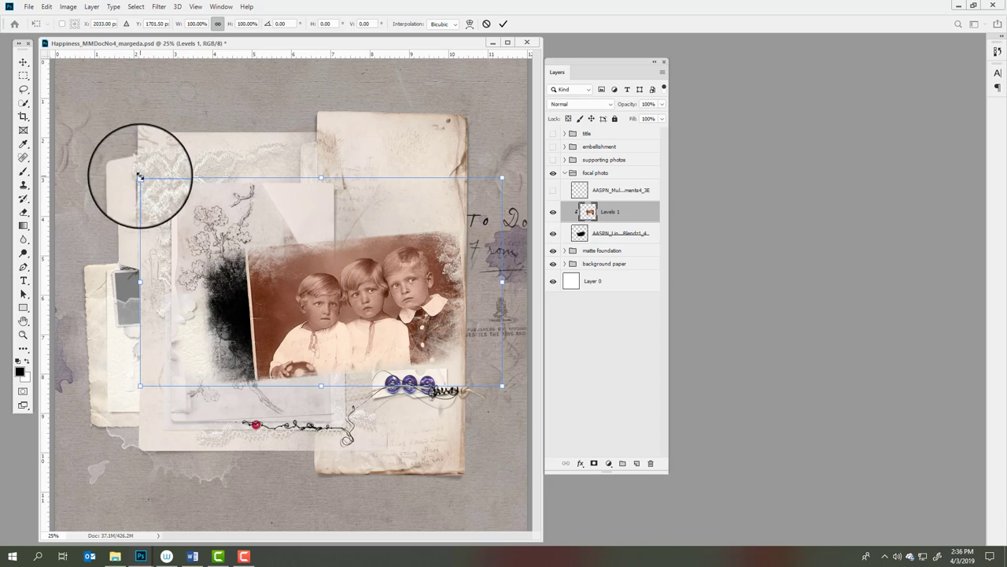
mouse_move(433, 354)
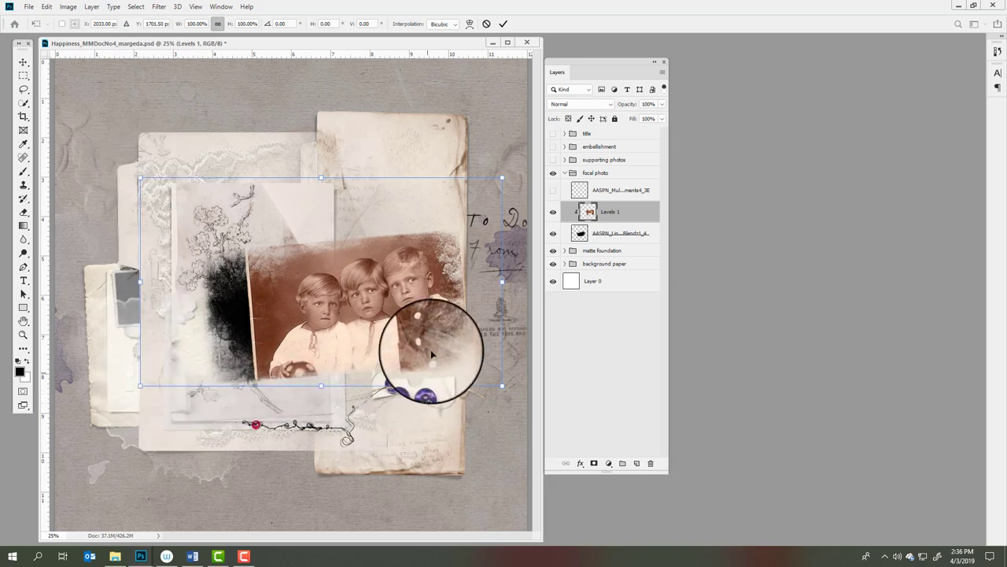
left_click_drag(432, 354, 102, 158)
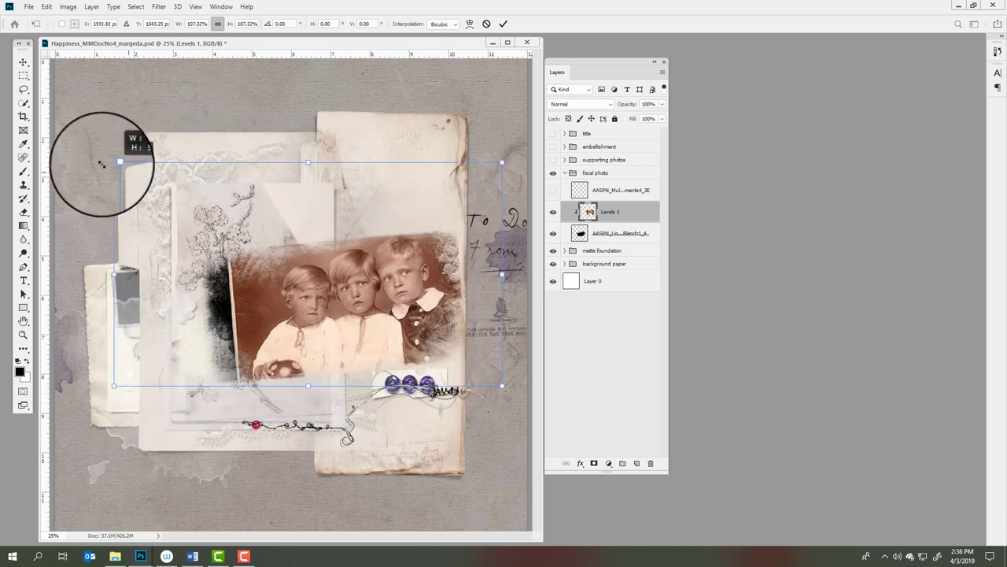
left_click_drag(113, 162, 65, 134)
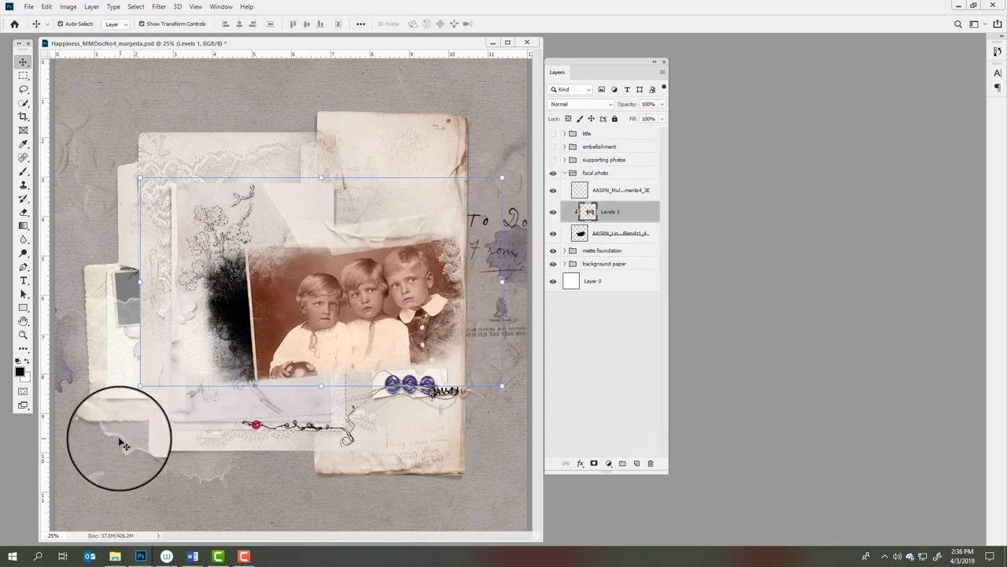
mouse_move(406, 255)
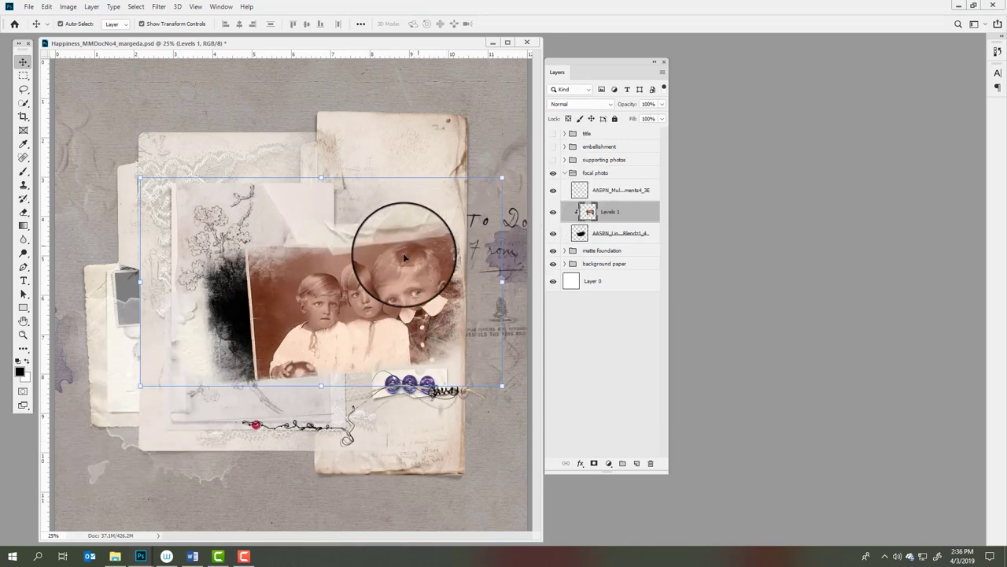
left_click_drag(406, 252, 419, 192)
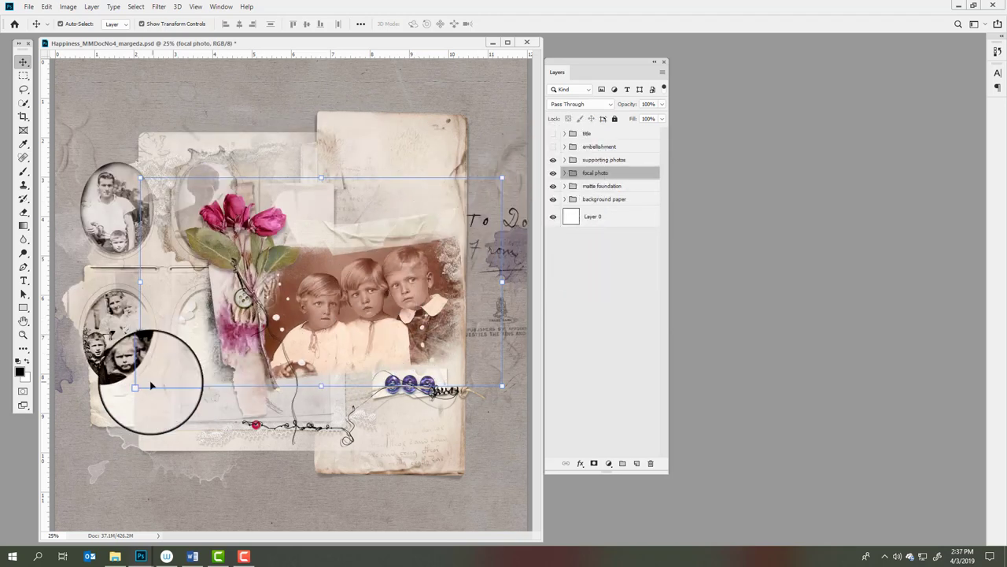
Step: Toggle the supporting photos group's visibility and expand it to list its photo, flower and levels layers
left_click_drag(150, 386, 280, 280)
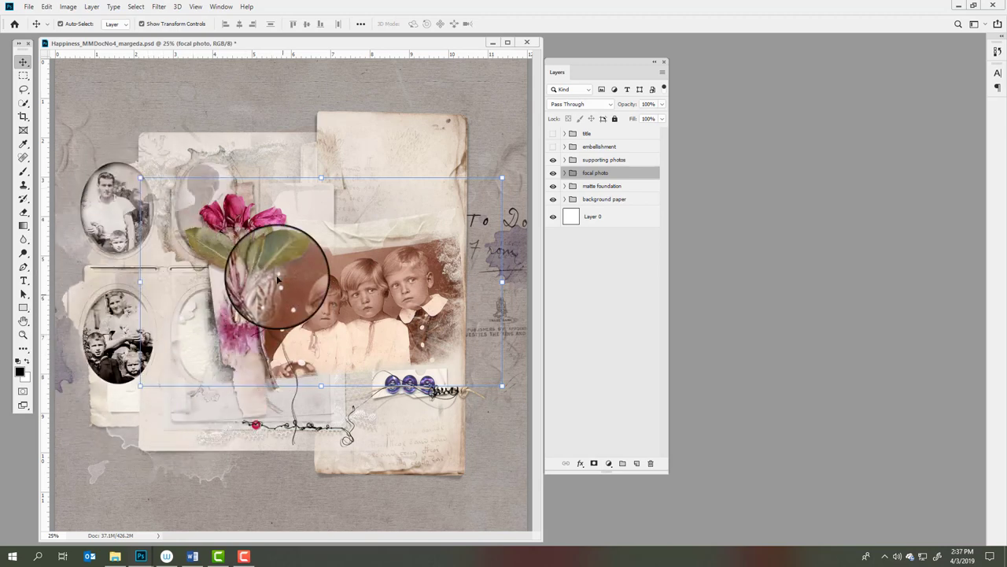
left_click(554, 161)
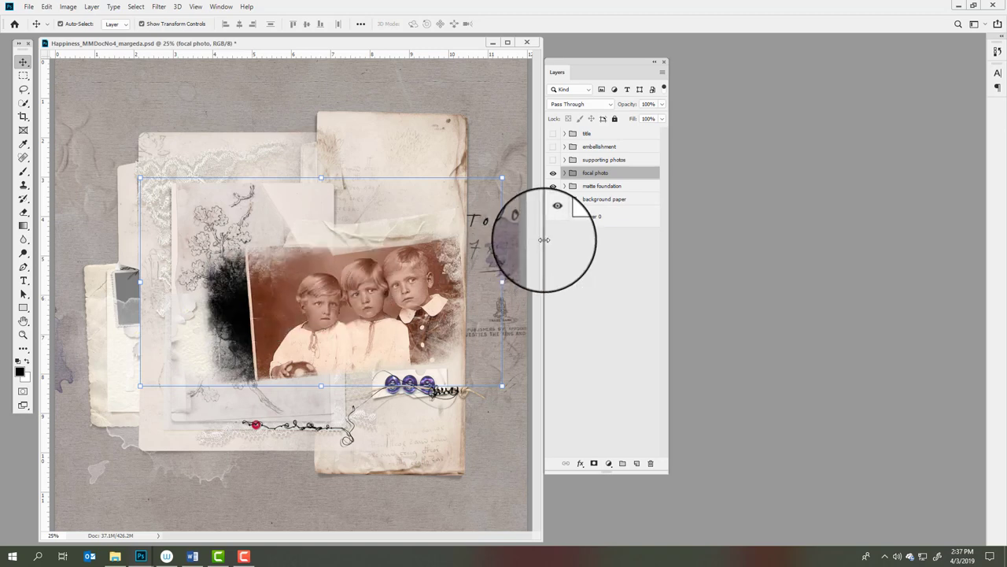
left_click(563, 159)
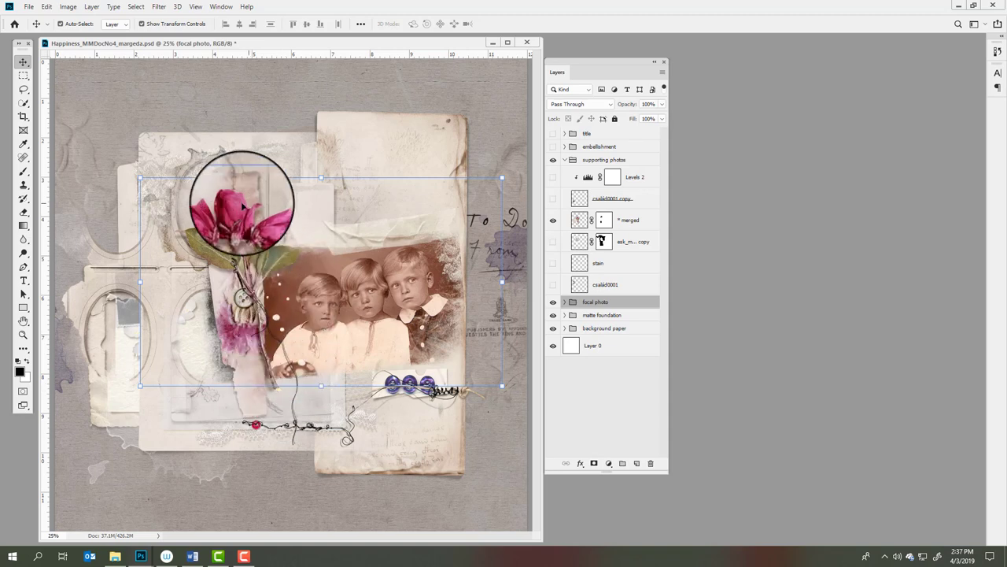
left_click_drag(244, 202, 251, 358)
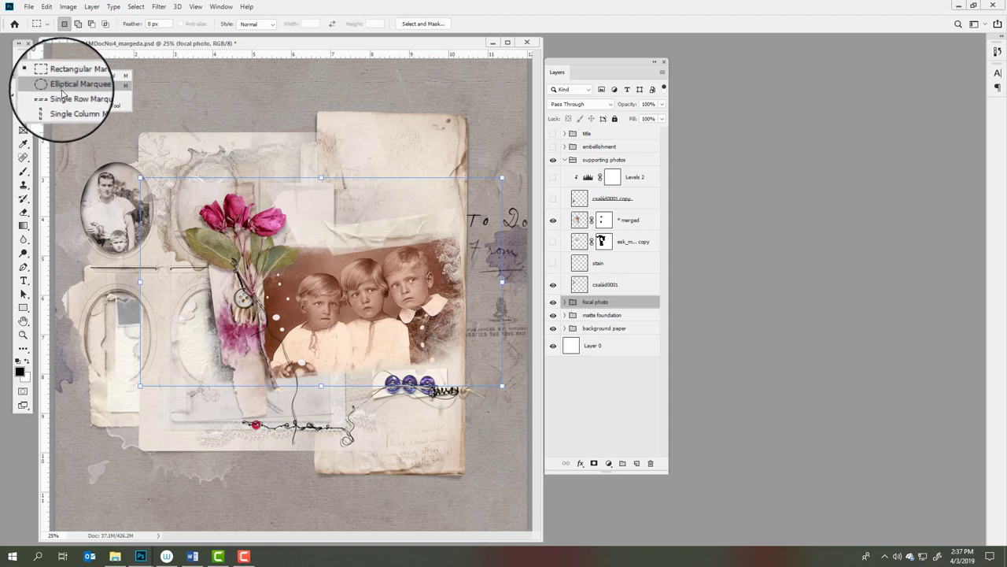
Step: Switch to the elliptical marquee and set the ellen layer's blend mode to Hard Mix
left_click(82, 83)
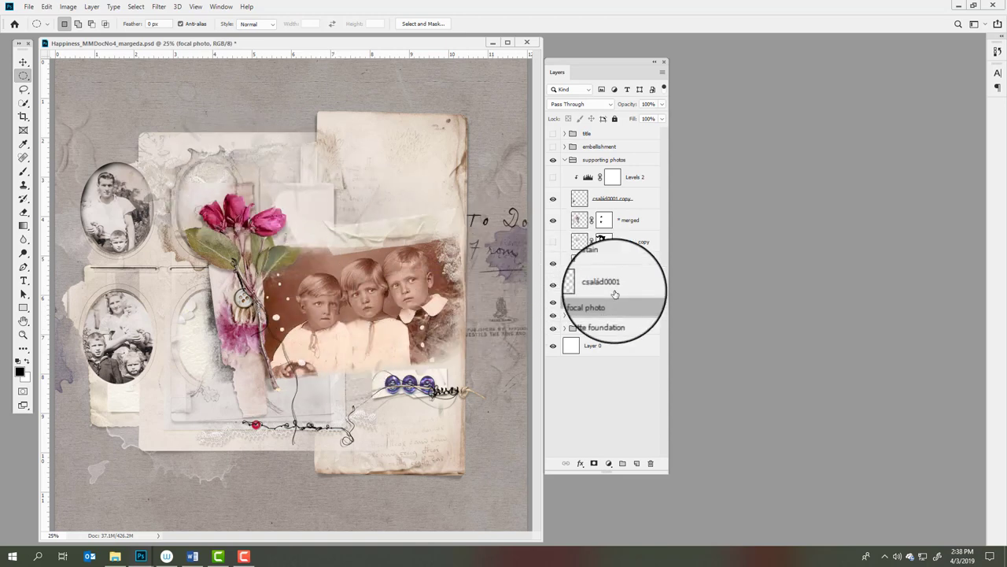
left_click(581, 104)
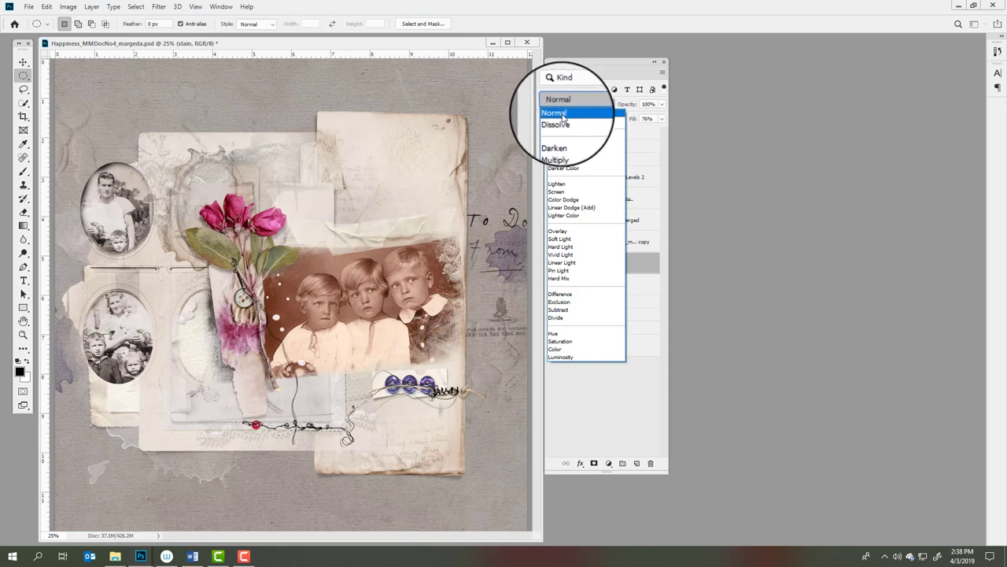
mouse_move(560, 244)
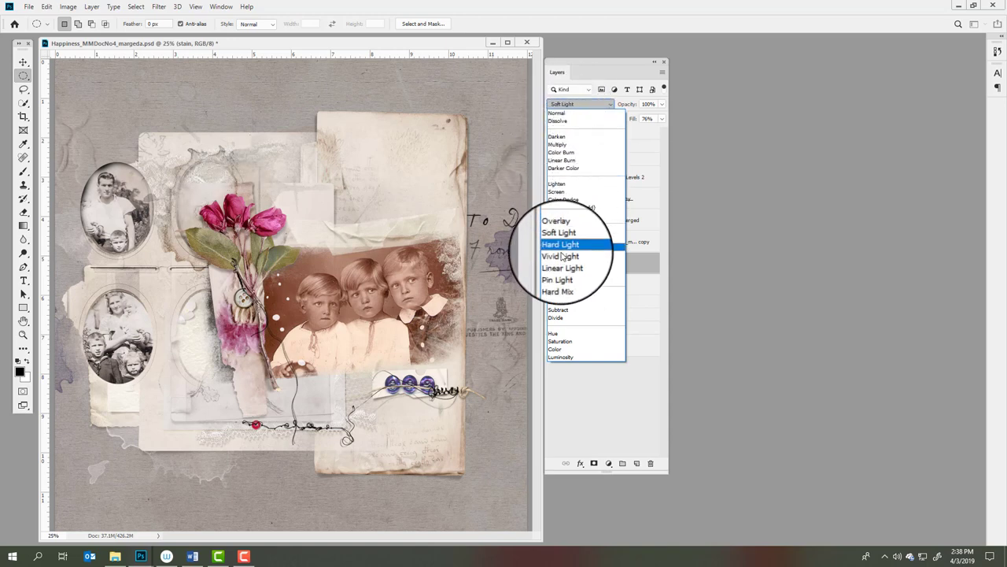
left_click(557, 292)
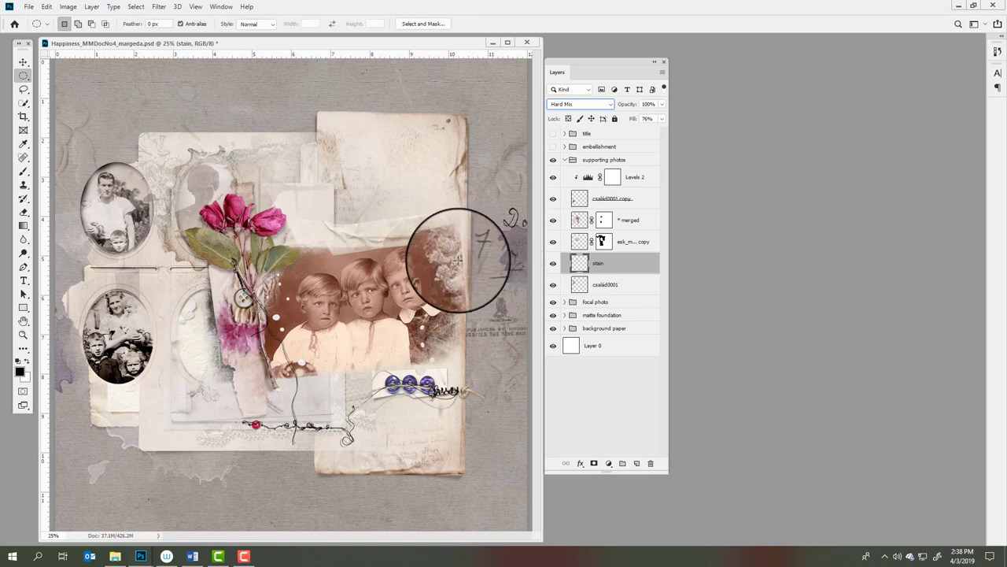
left_click_drag(460, 260, 157, 201)
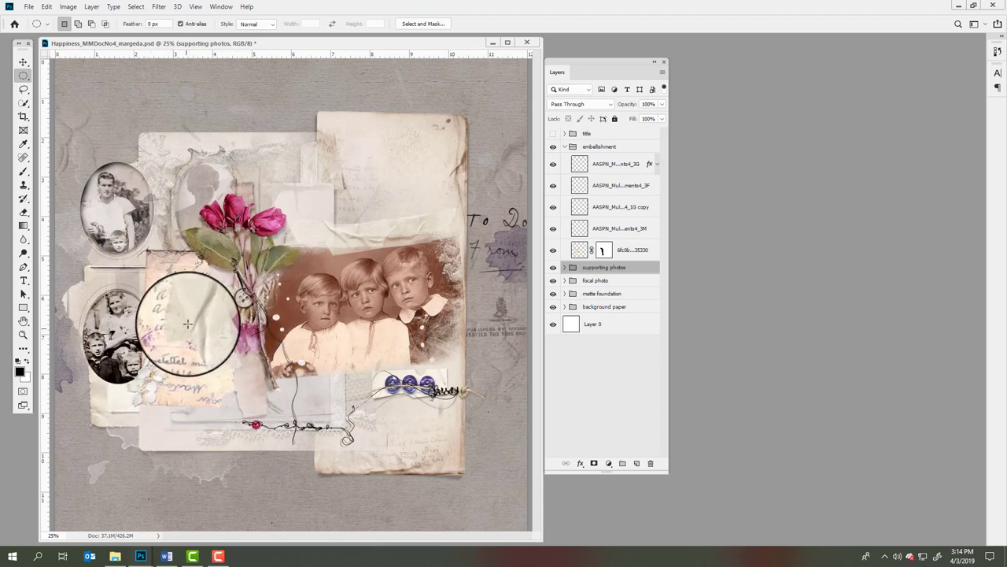
Step: Collapse the supporting photos group and expand the embellishment group
left_click_drag(188, 324, 154, 389)
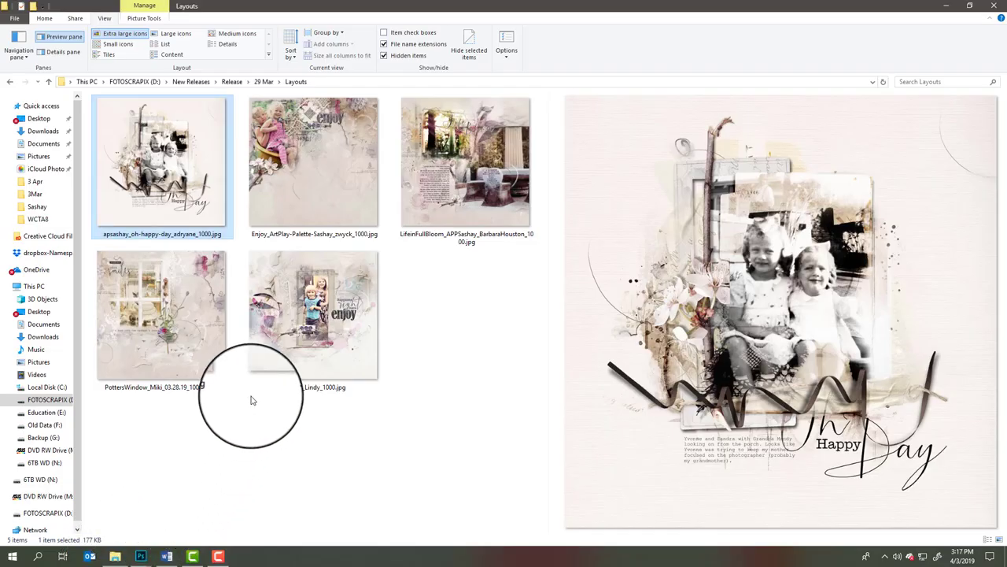
mouse_move(174, 166)
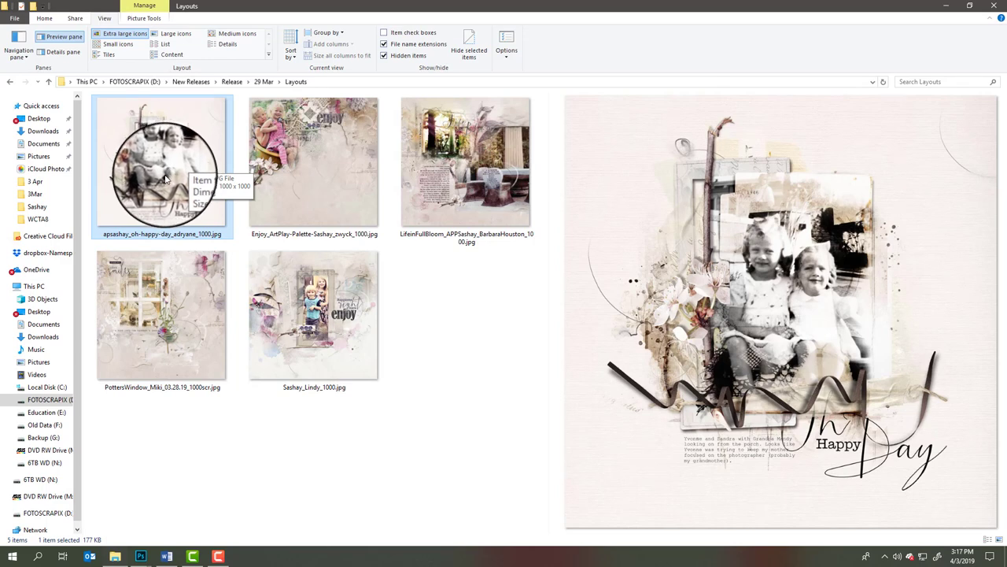
mouse_move(665, 208)
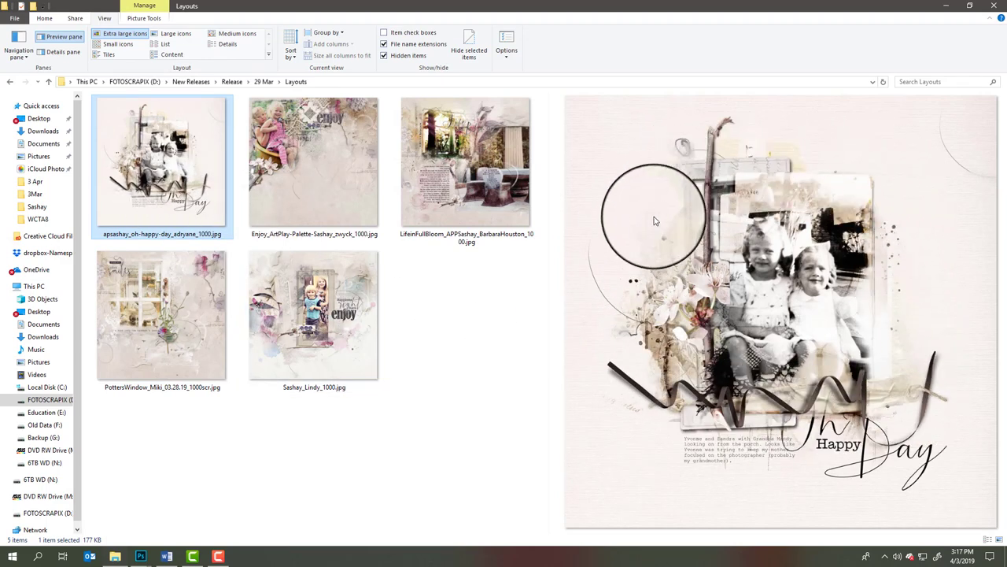
mouse_move(818, 339)
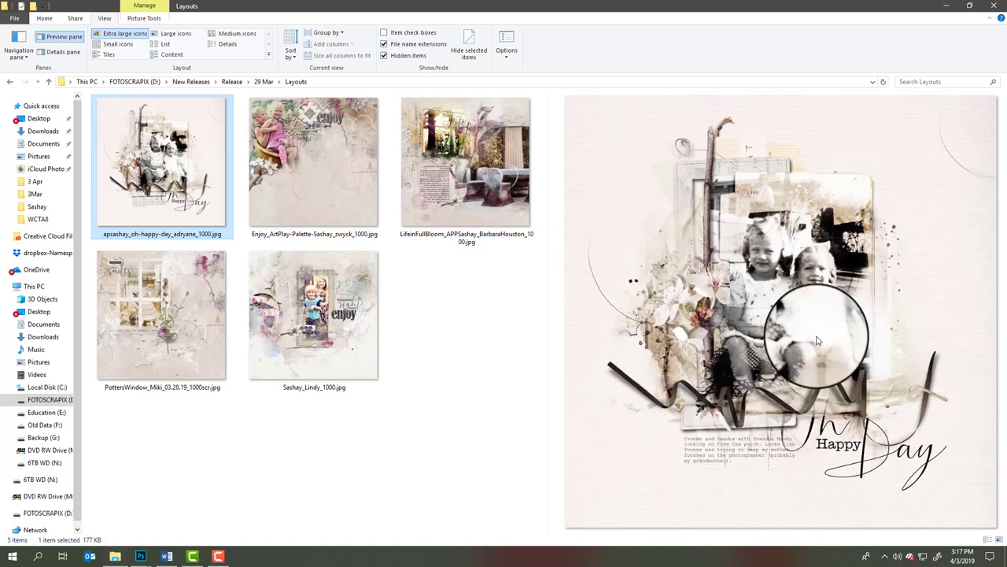
mouse_move(795, 359)
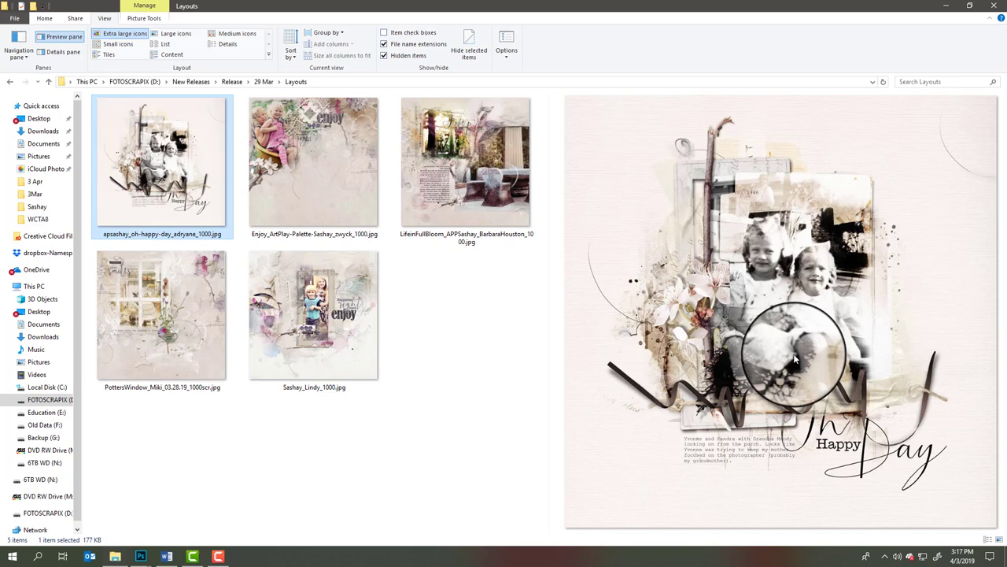
mouse_move(752, 283)
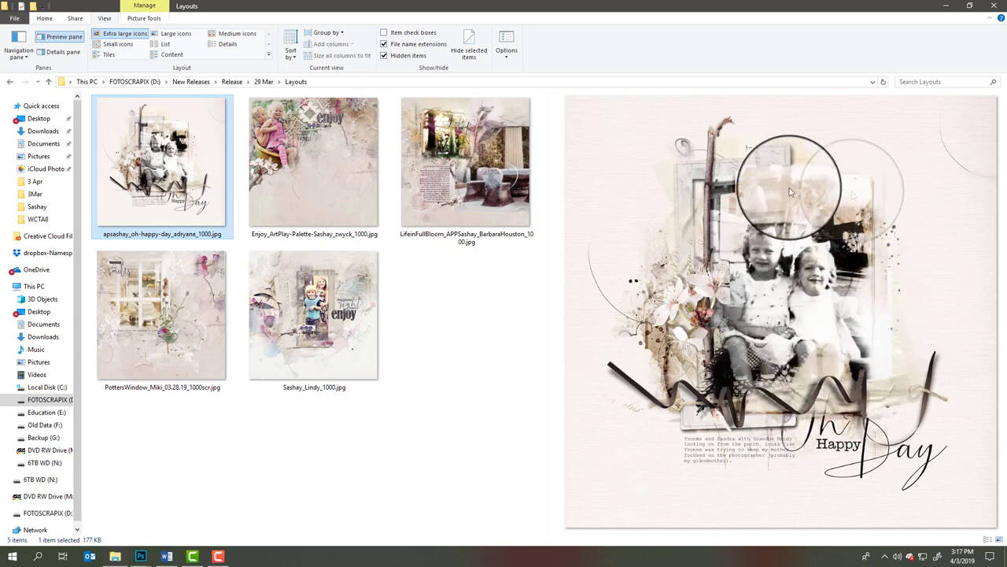
mouse_move(826, 393)
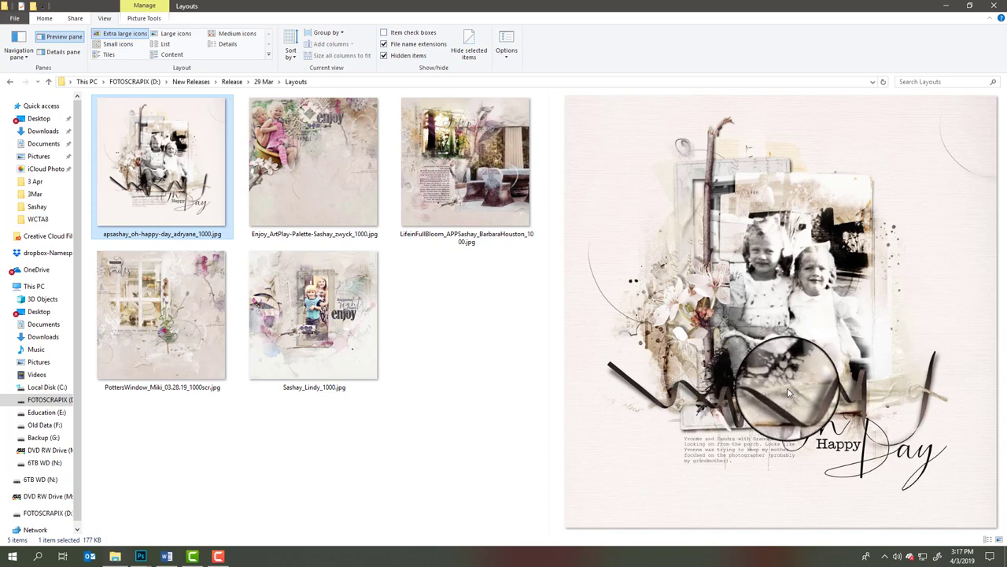
Step: Preview the Enjoy ArtPlay Palette Sashay layout of two girls
left_click(313, 162)
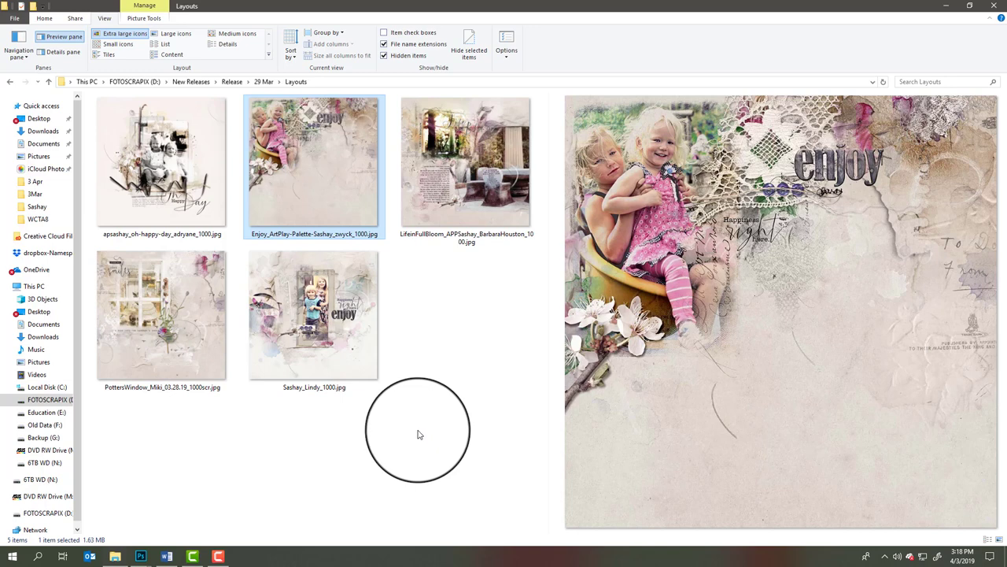
mouse_move(406, 439)
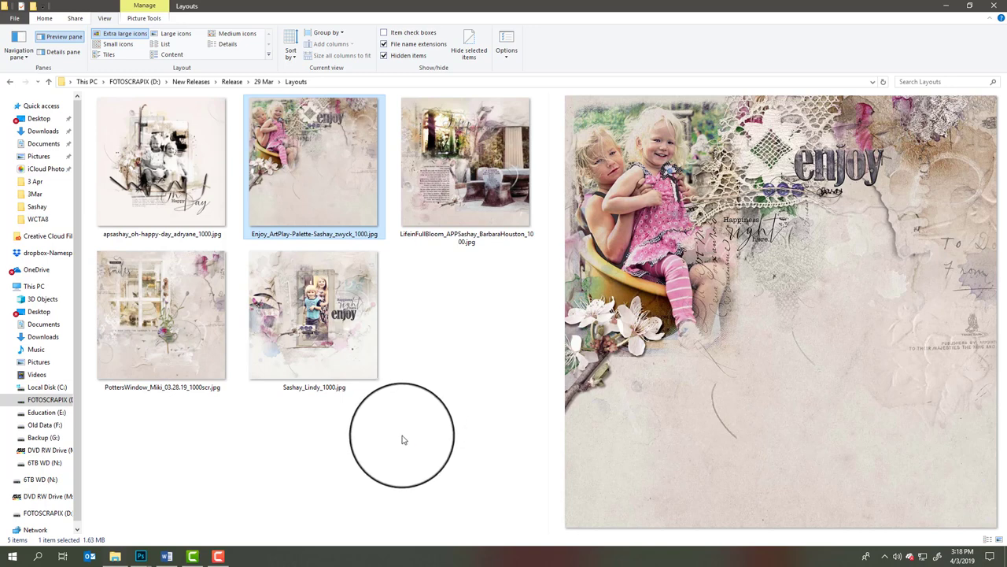
mouse_move(399, 438)
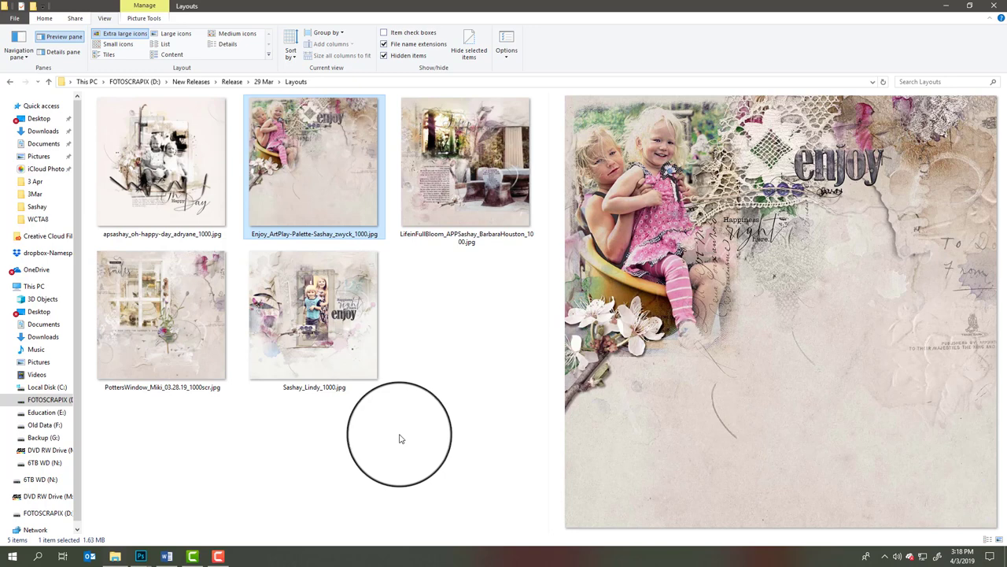
mouse_move(409, 419)
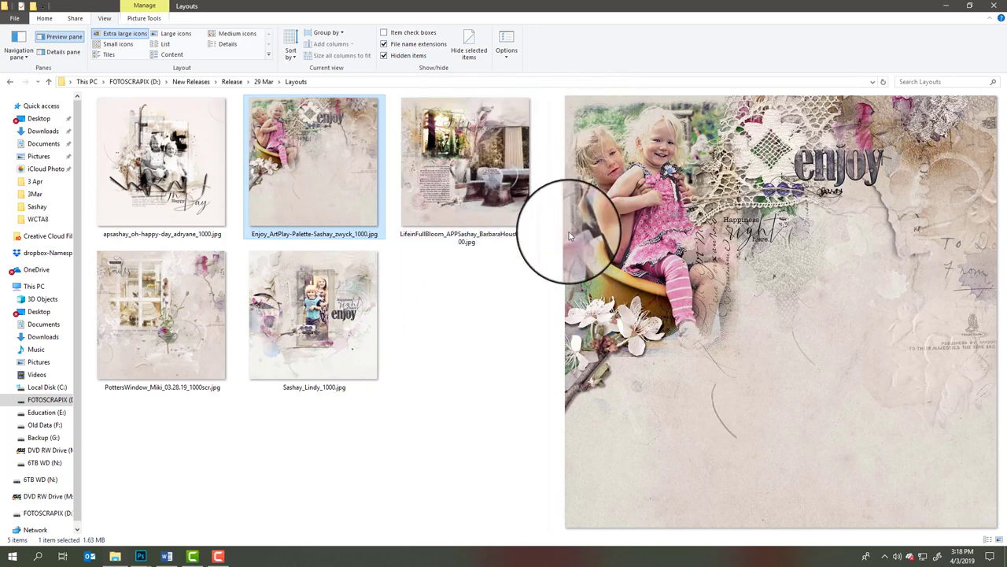
mouse_move(727, 158)
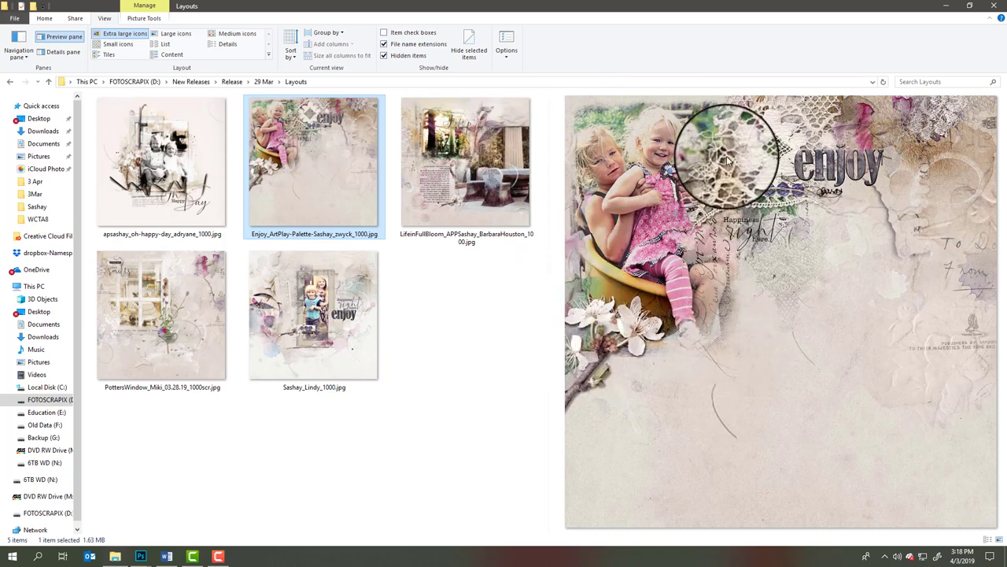
mouse_move(579, 123)
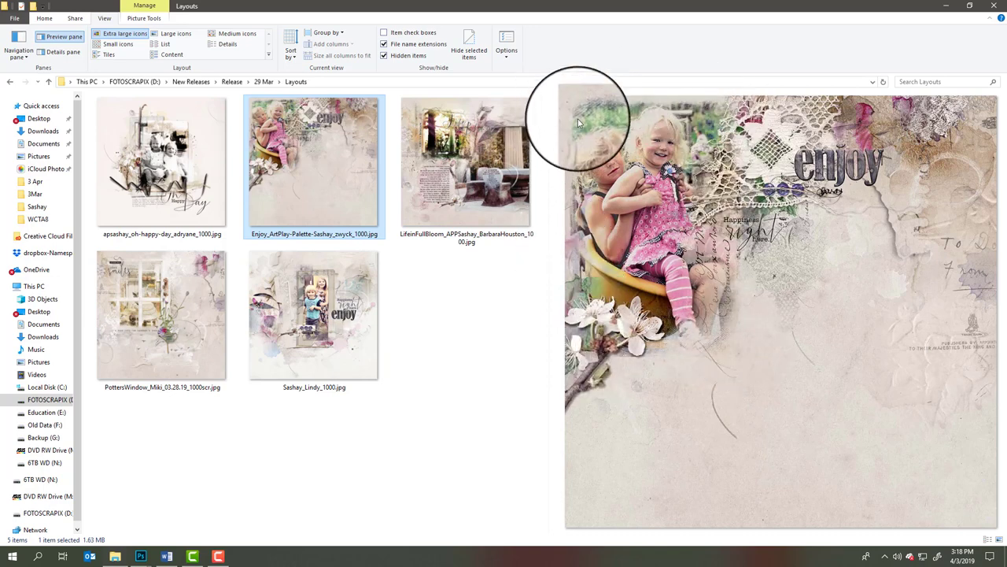
mouse_move(716, 107)
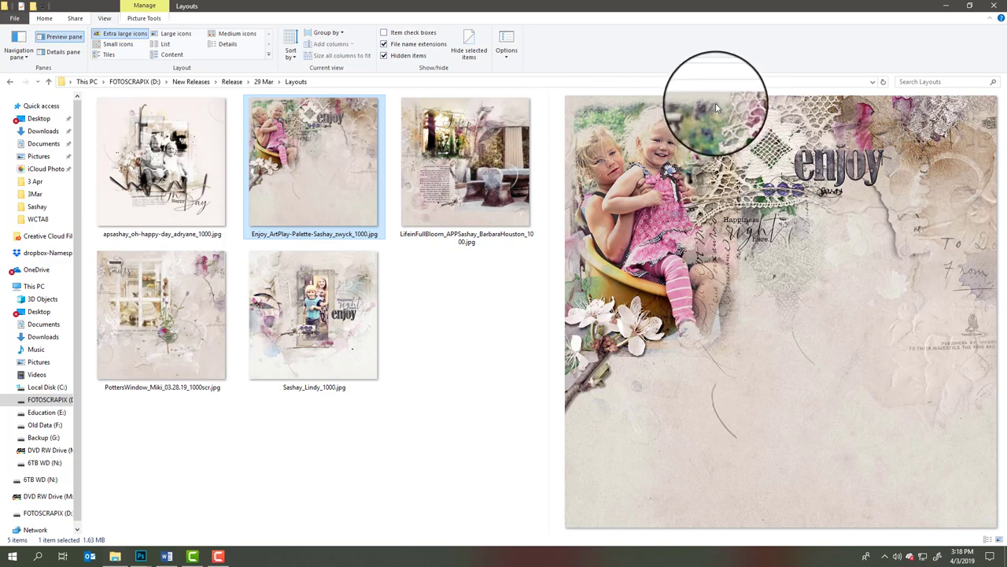
mouse_move(696, 101)
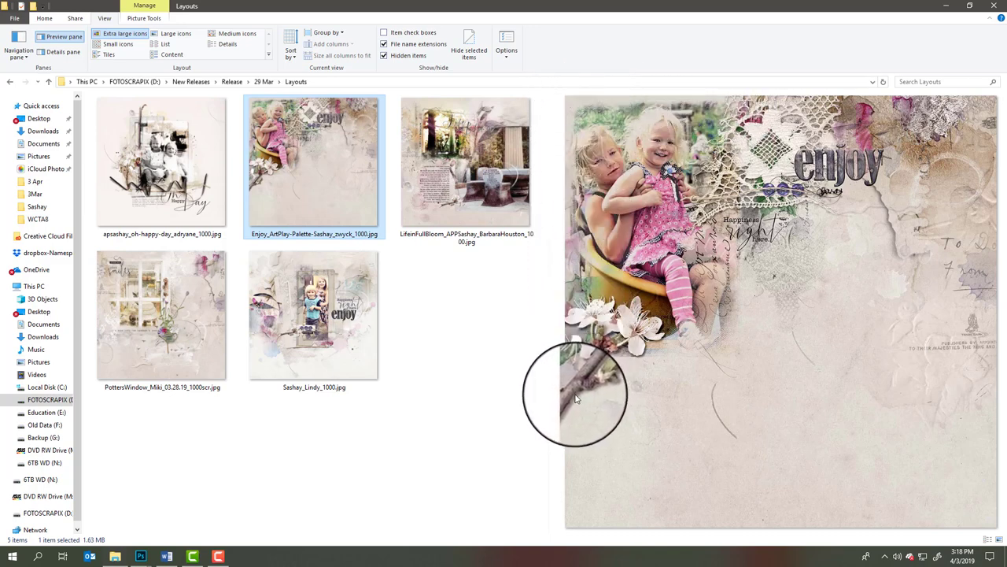
mouse_move(669, 267)
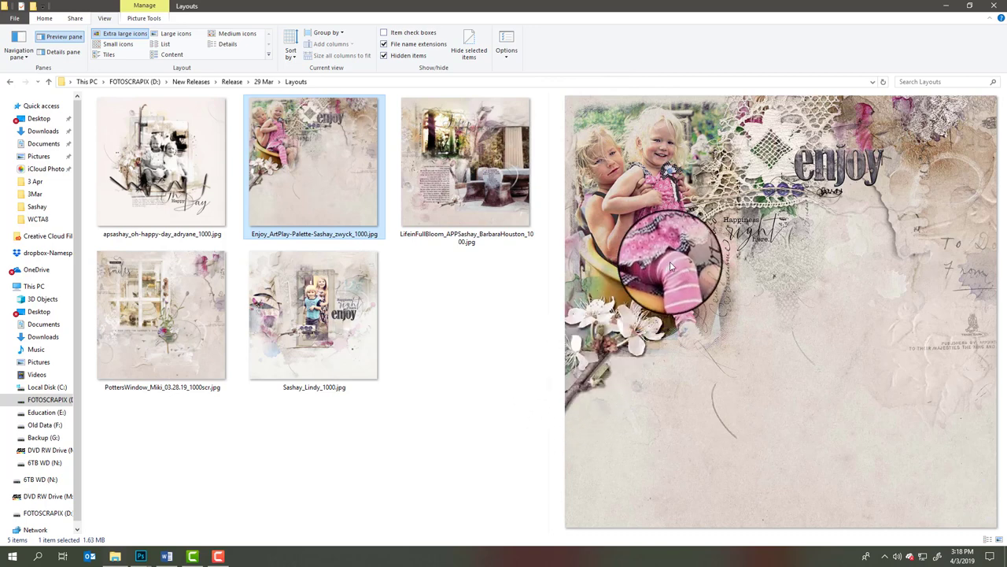
mouse_move(689, 166)
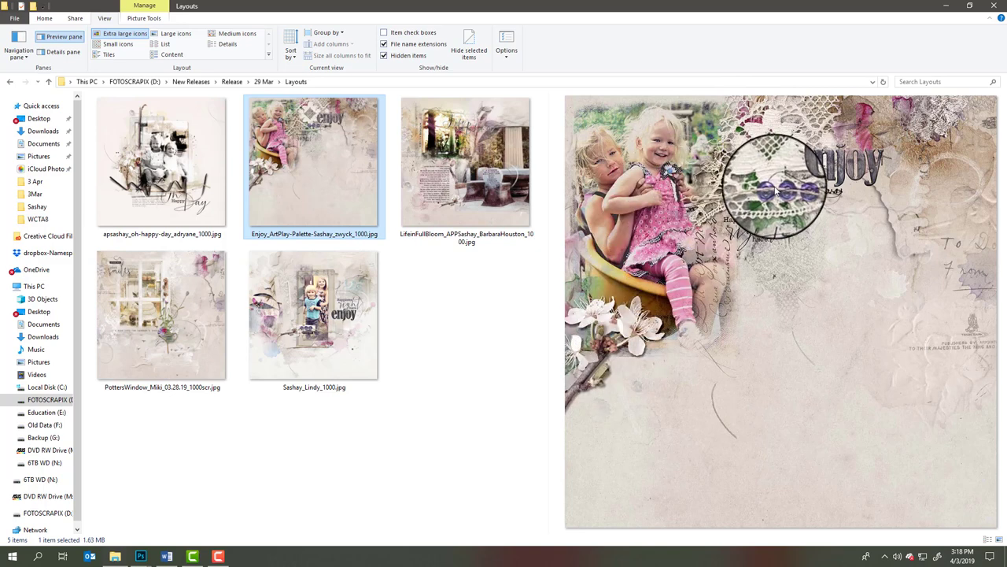
mouse_move(599, 365)
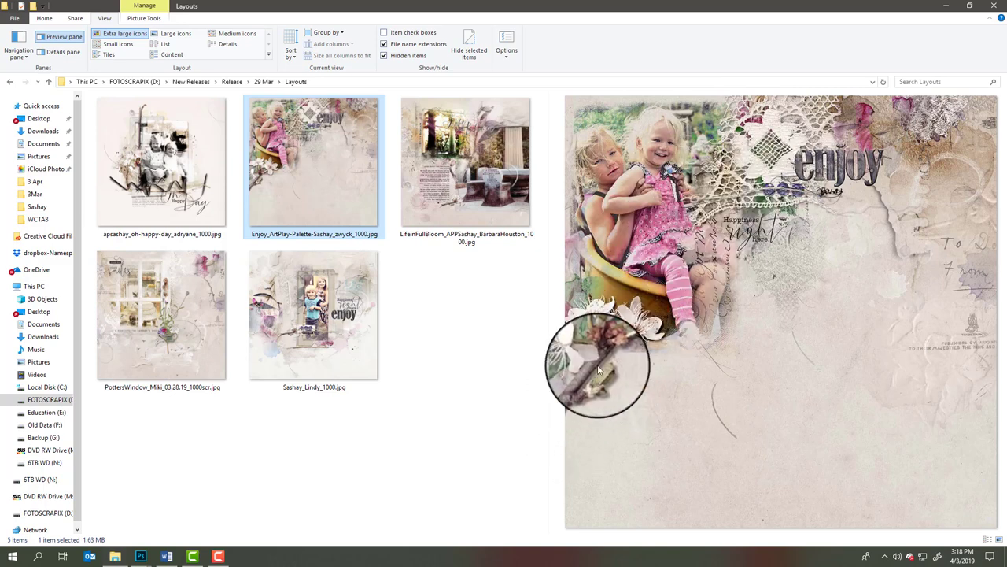
mouse_move(728, 205)
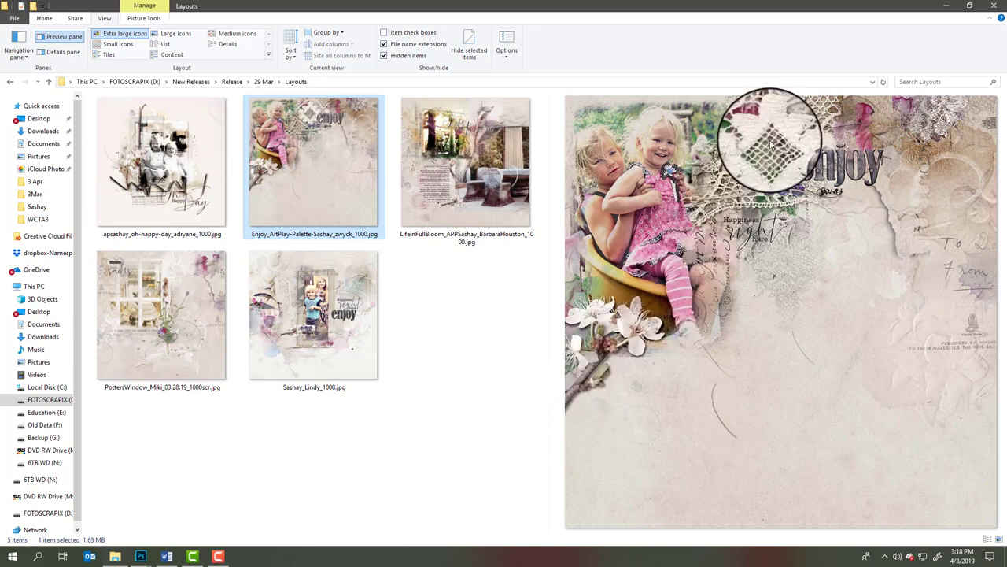
mouse_move(787, 107)
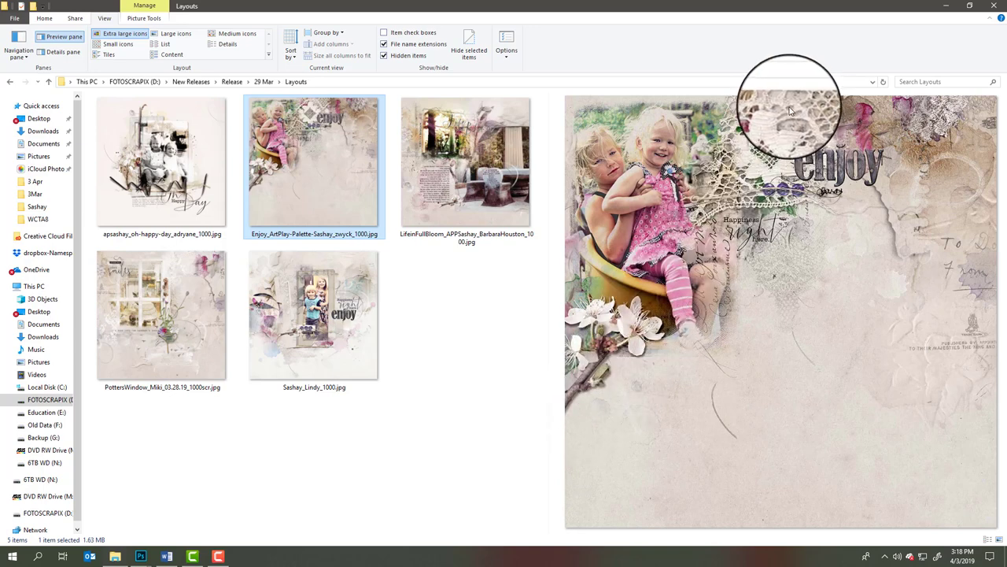
mouse_move(669, 347)
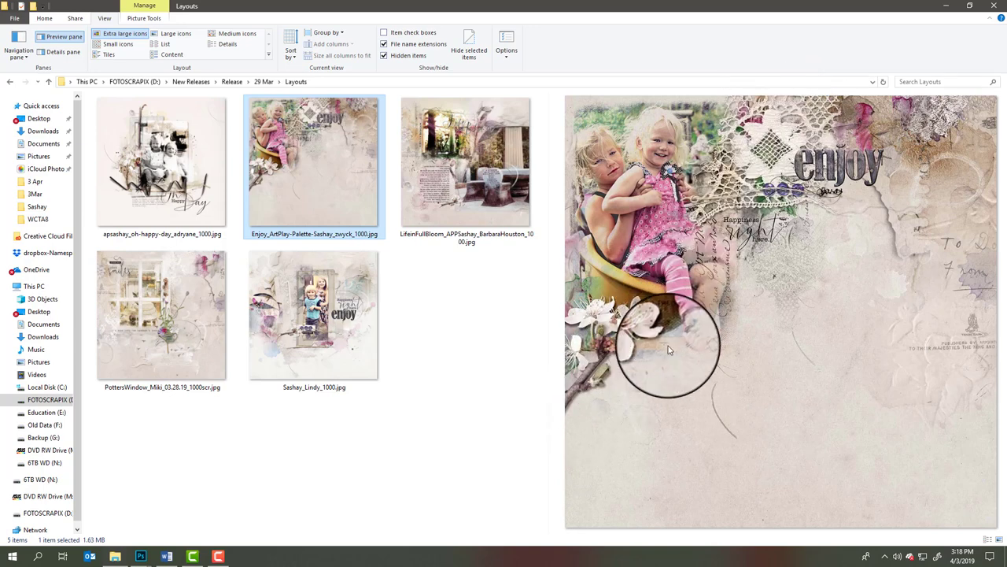
mouse_move(716, 118)
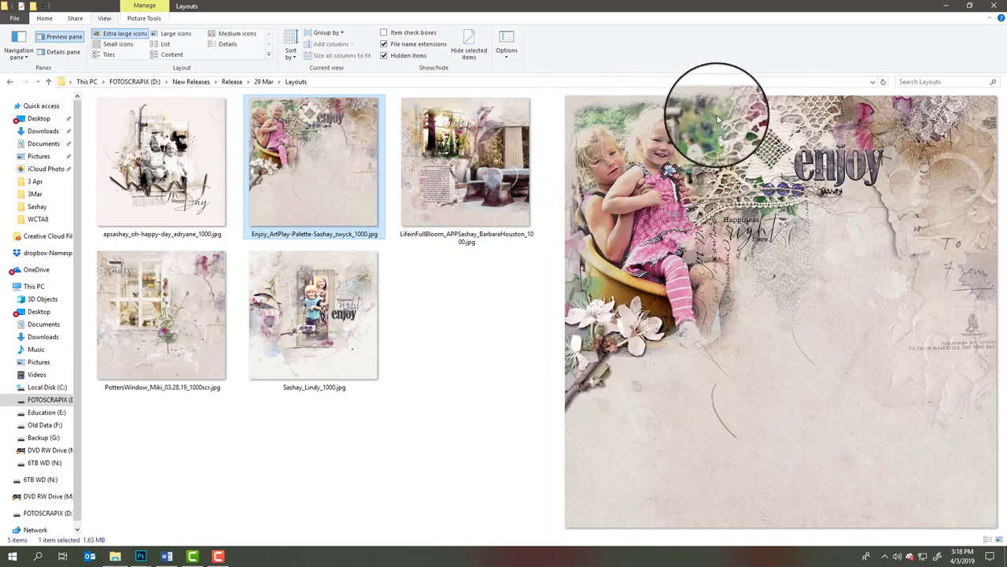
mouse_move(586, 354)
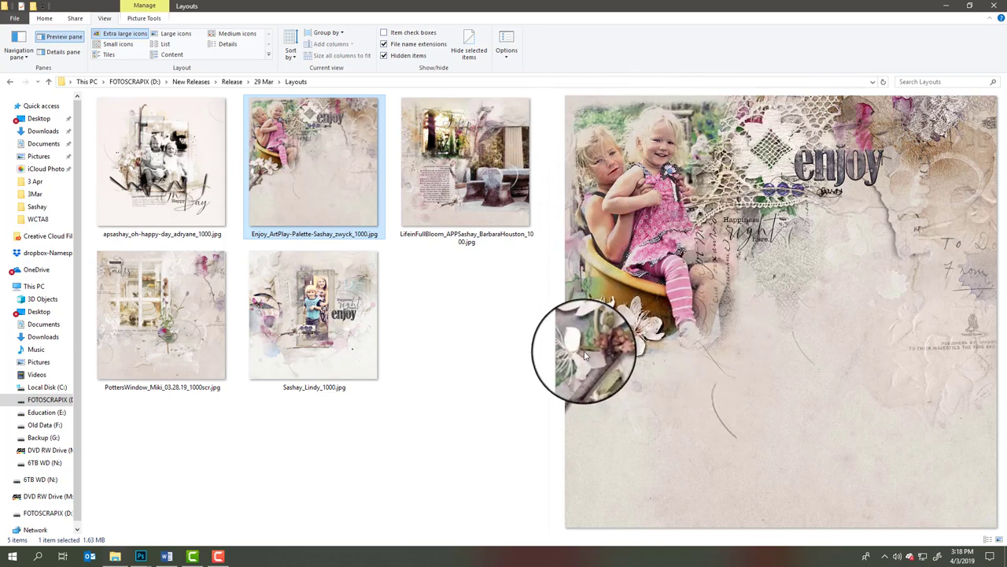
mouse_move(538, 277)
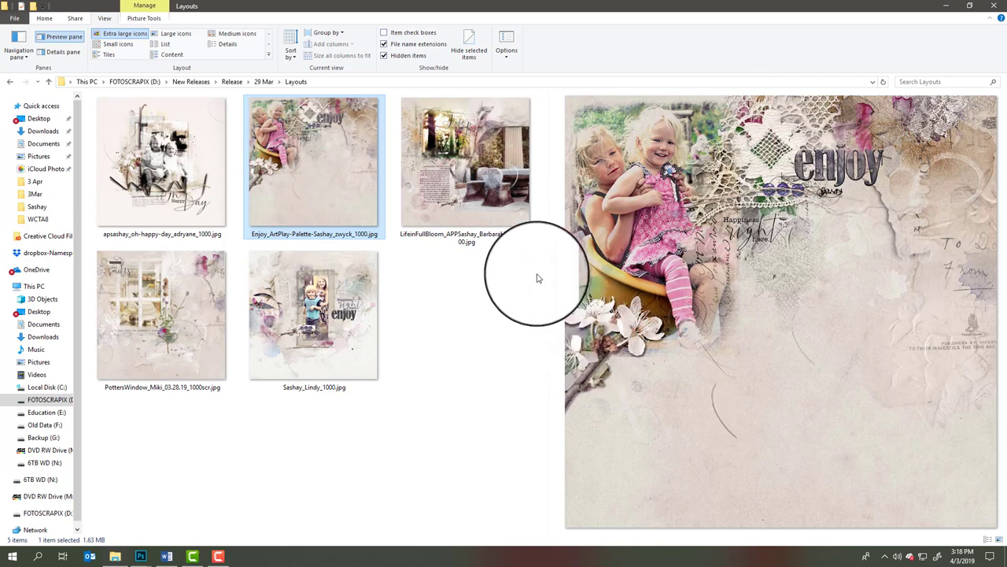
Step: Preview the LifeInFullBloom layout with its stone bench and blossom title
left_click(466, 161)
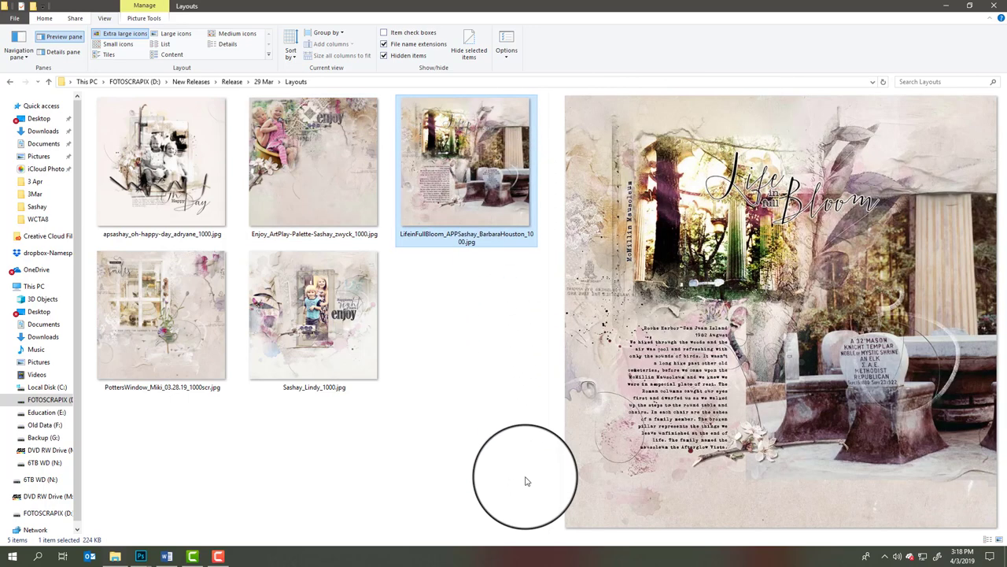
mouse_move(522, 480)
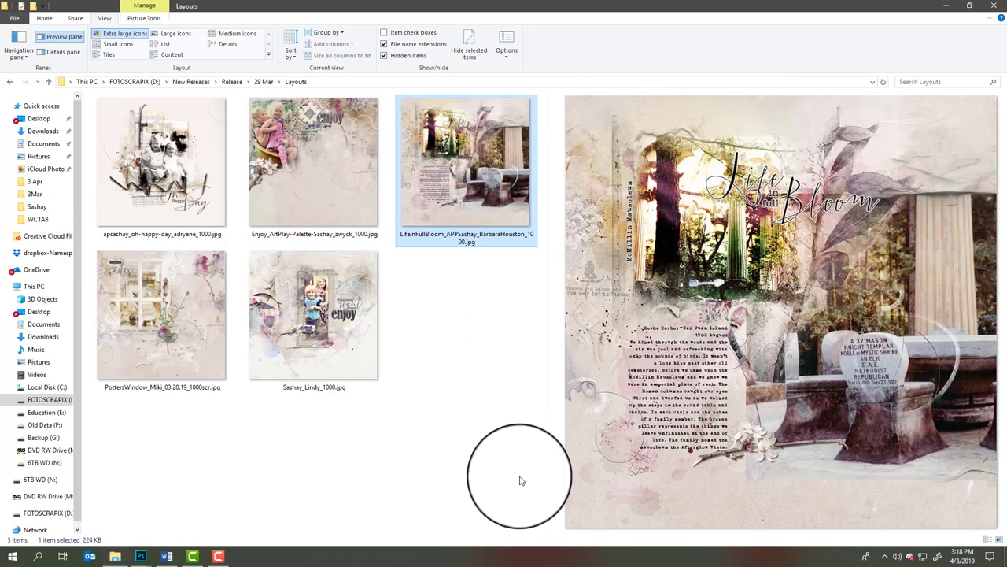
mouse_move(748, 204)
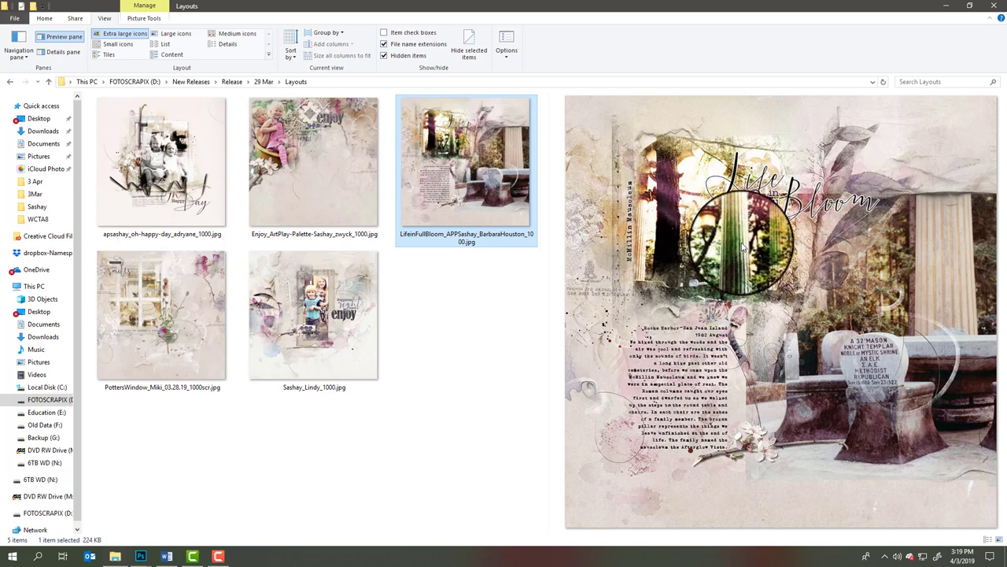
mouse_move(736, 244)
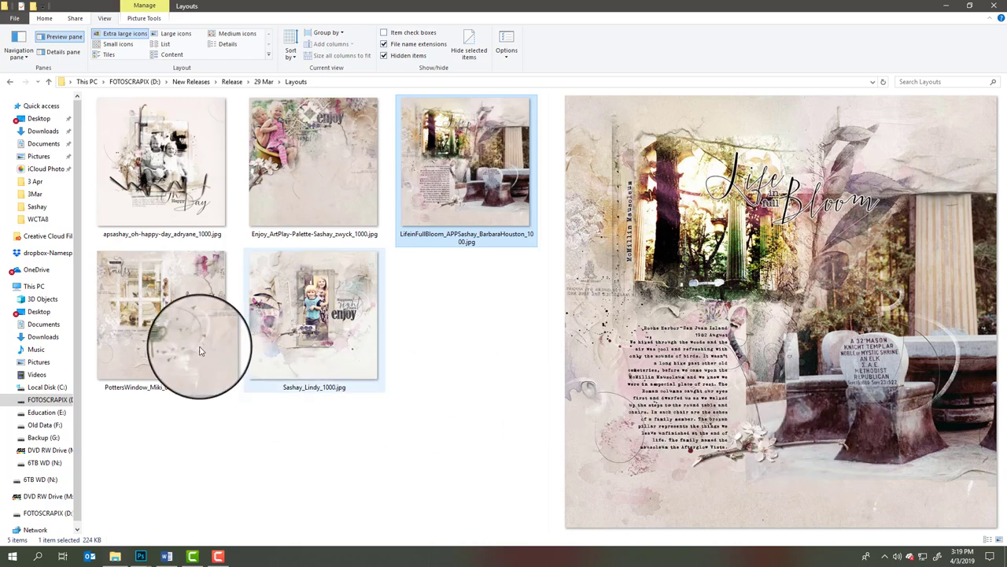
Step: Preview the PottersWindow garden-shed layout with its 'plant smiles' title
left_click(161, 314)
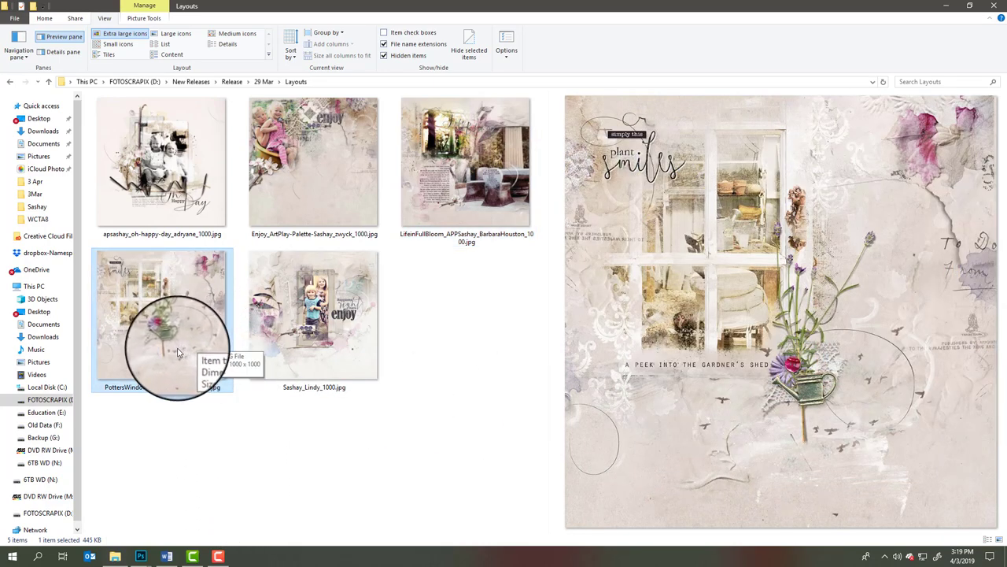
mouse_move(637, 129)
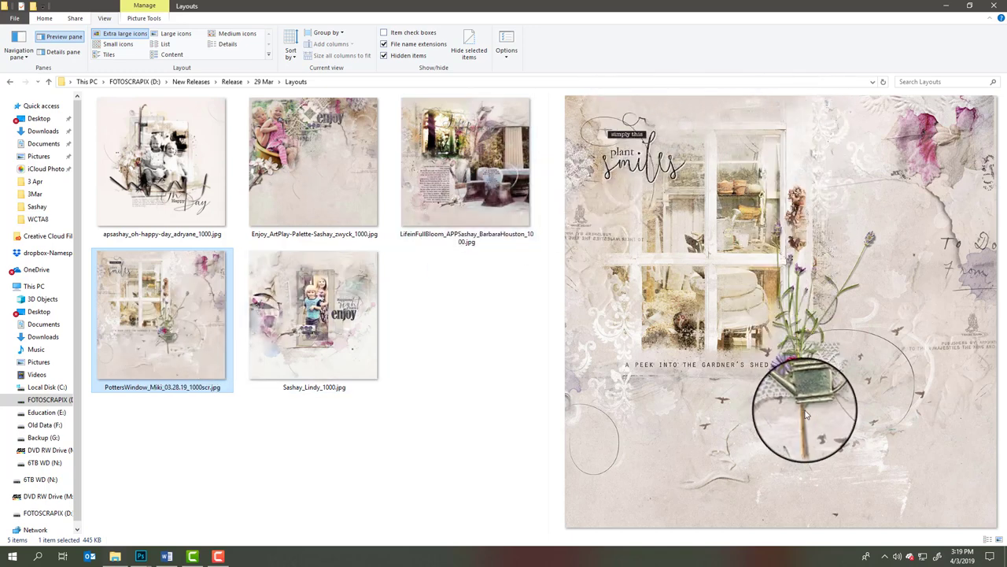
mouse_move(561, 425)
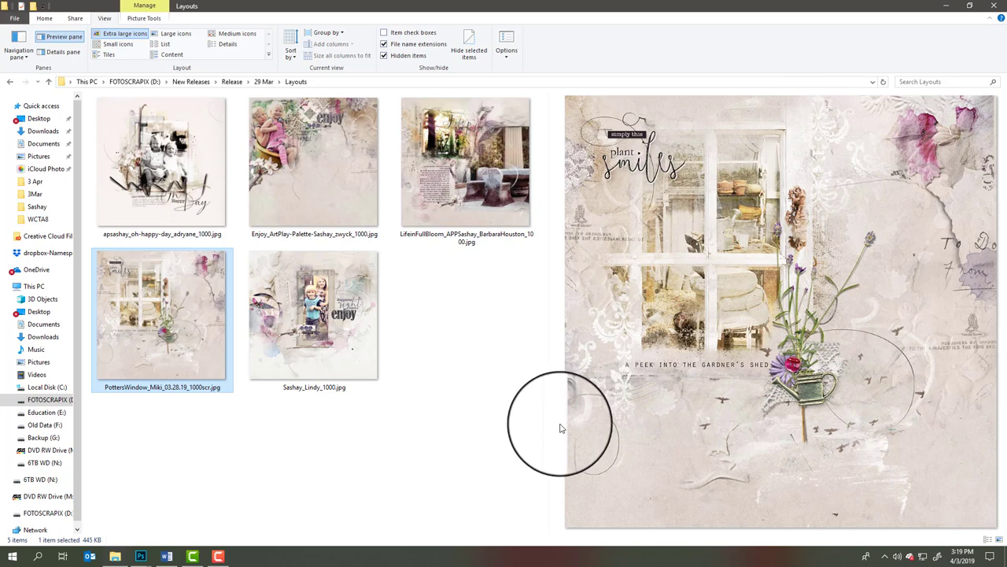
mouse_move(558, 431)
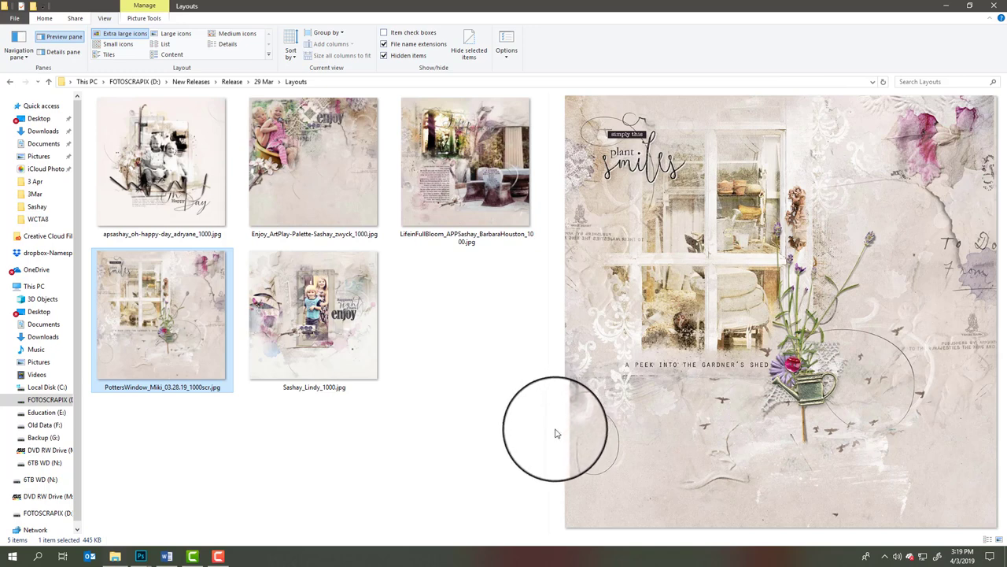
mouse_move(664, 181)
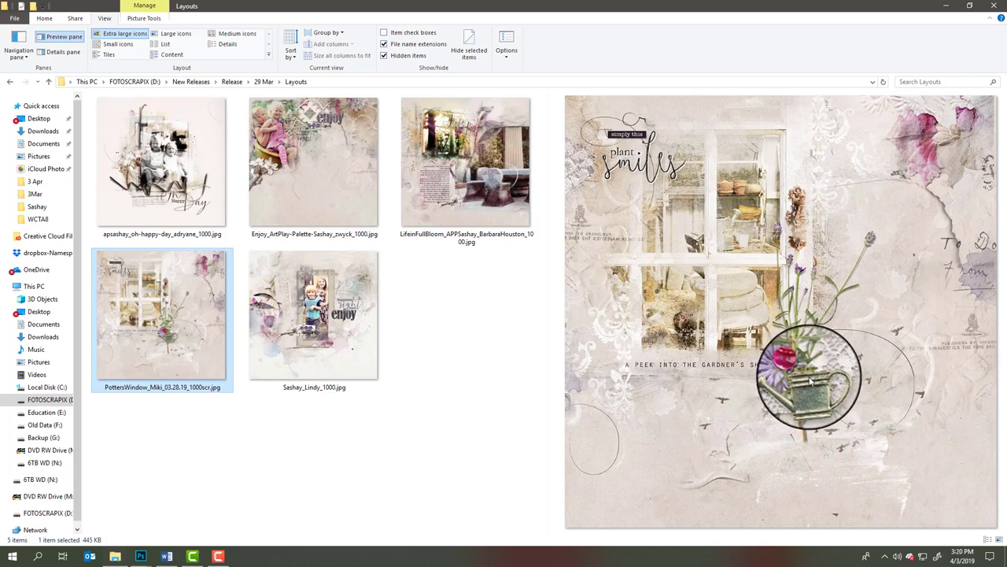
Step: Preview the Sashay Lindy layout of two children with the 'enjoy' title
left_click(314, 315)
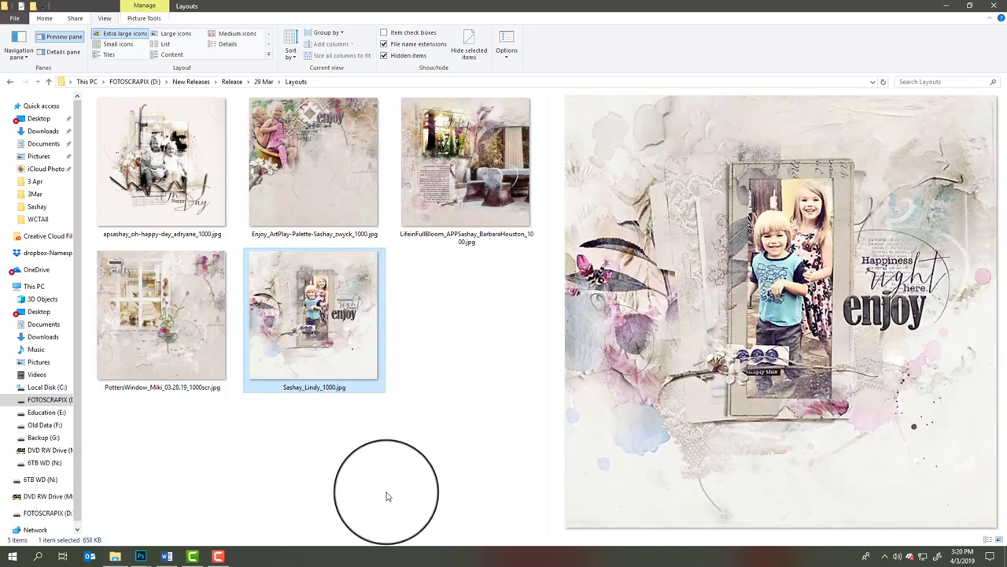
mouse_move(343, 469)
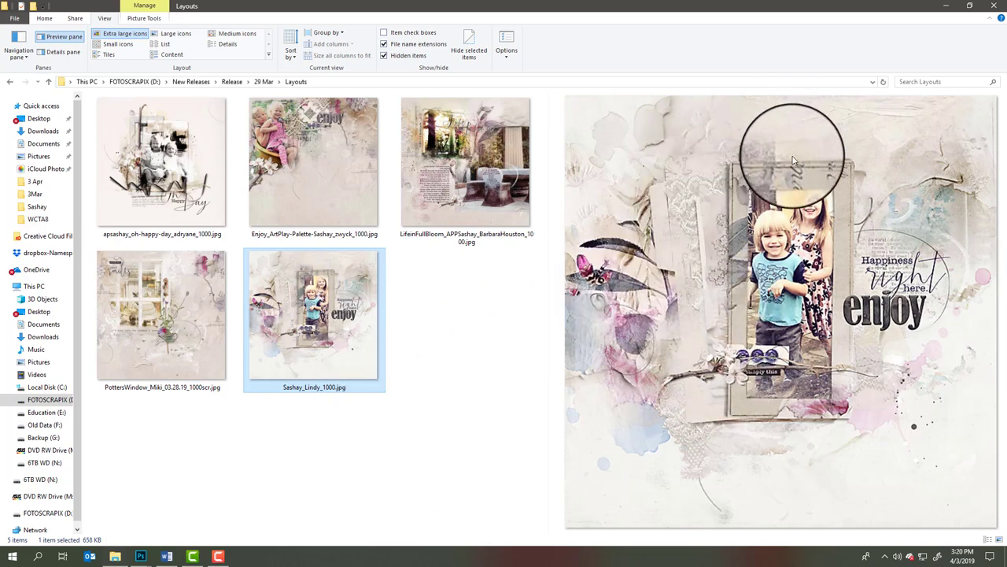
mouse_move(759, 173)
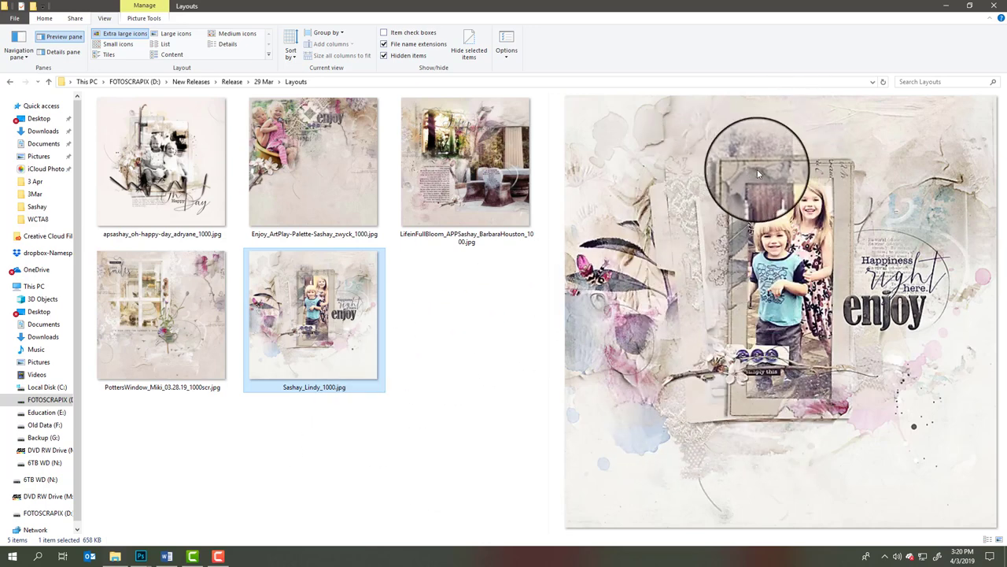
mouse_move(727, 431)
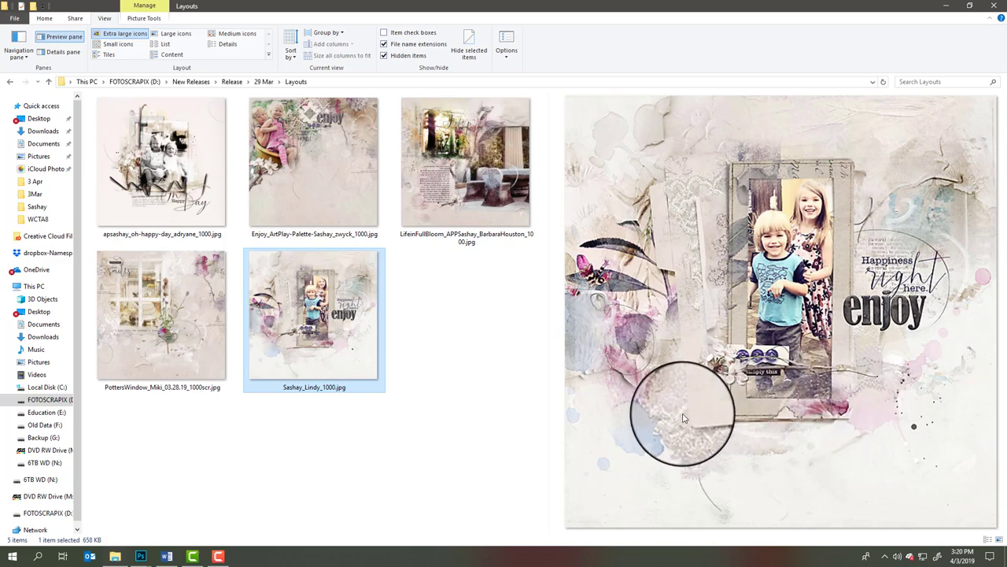
mouse_move(842, 307)
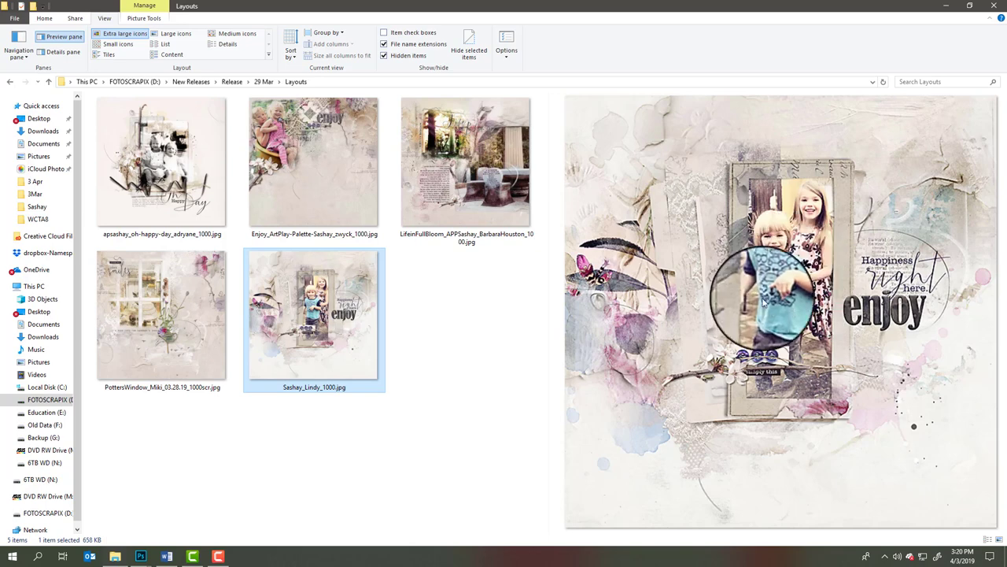
mouse_move(780, 313)
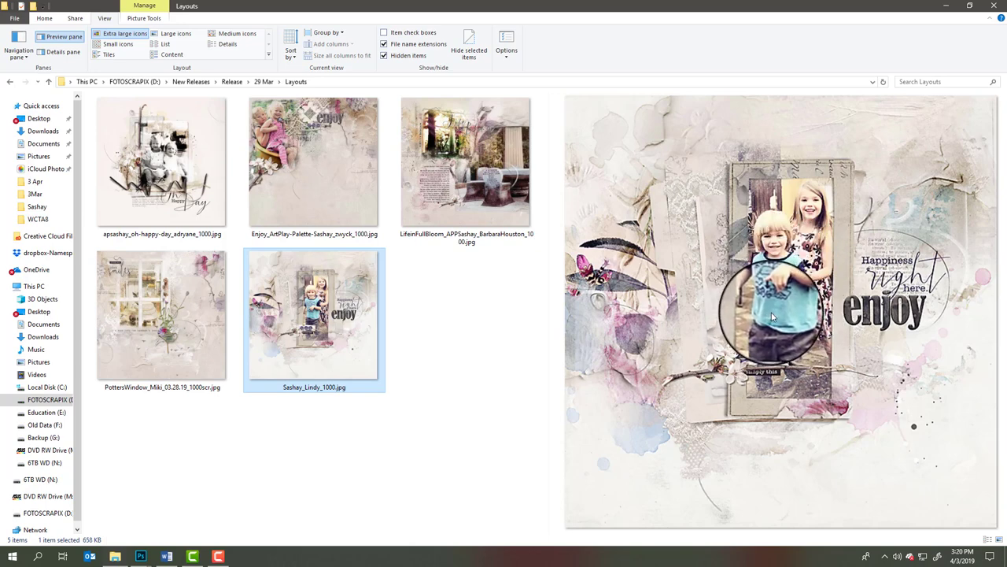
mouse_move(941, 283)
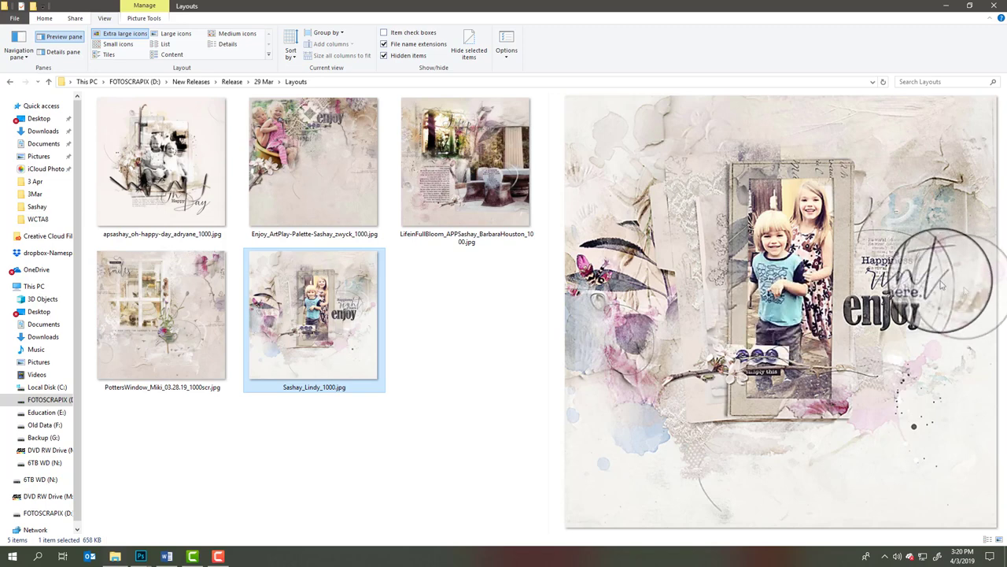